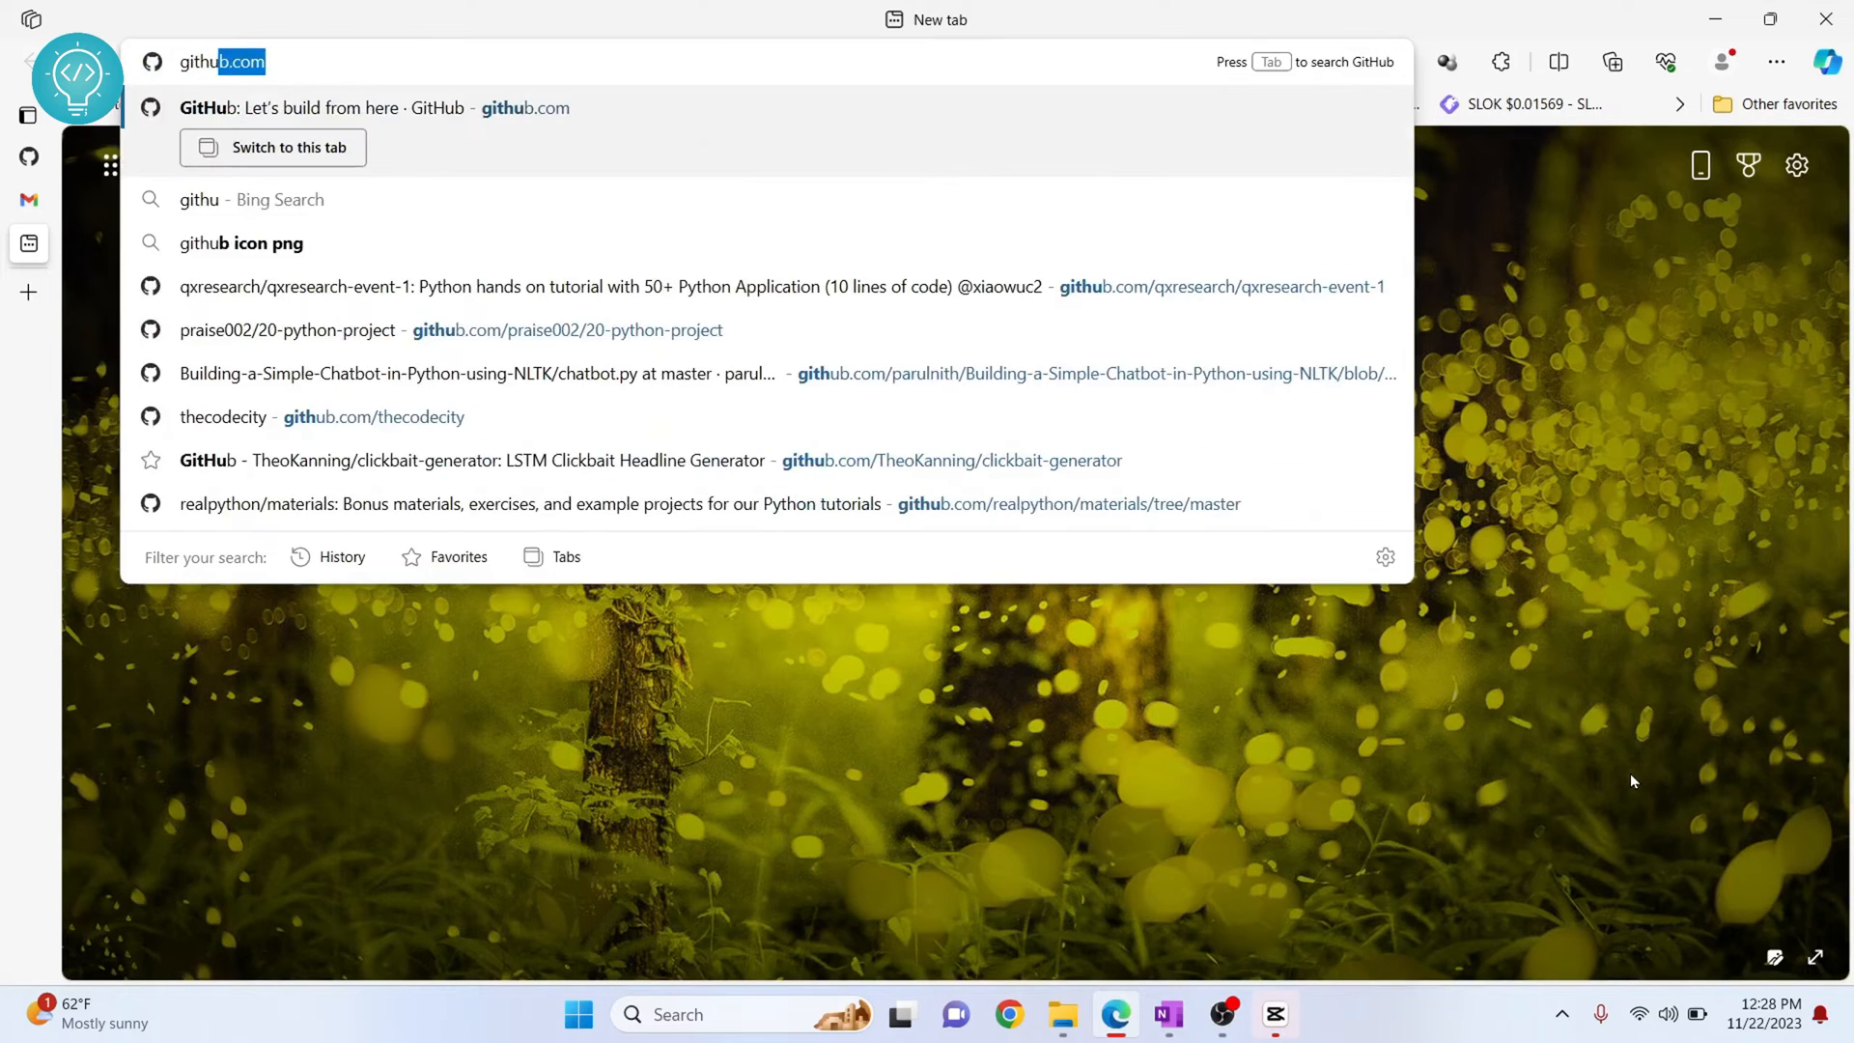
- Go to github.com and start the Sign up flow for a new account
{"action": "key", "text": "Enter"}
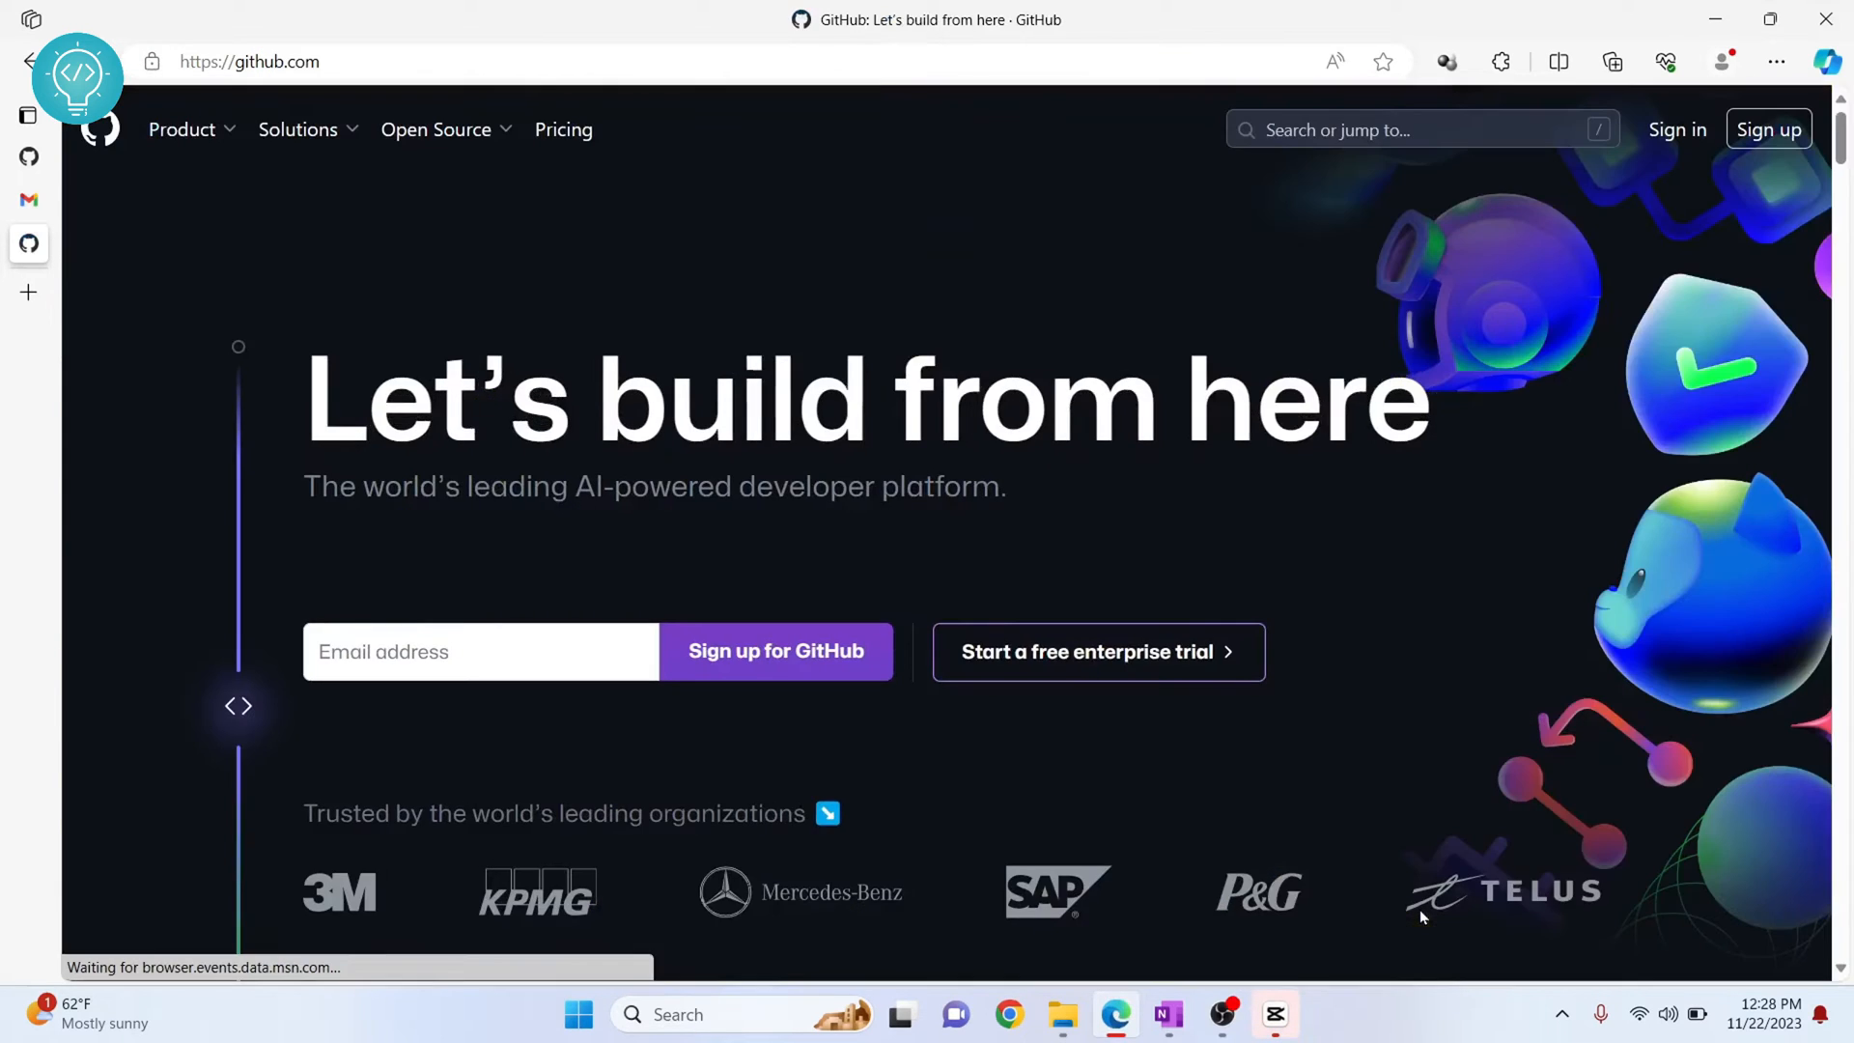
{"action": "mouse_move", "coordinate": [1761, 127]}
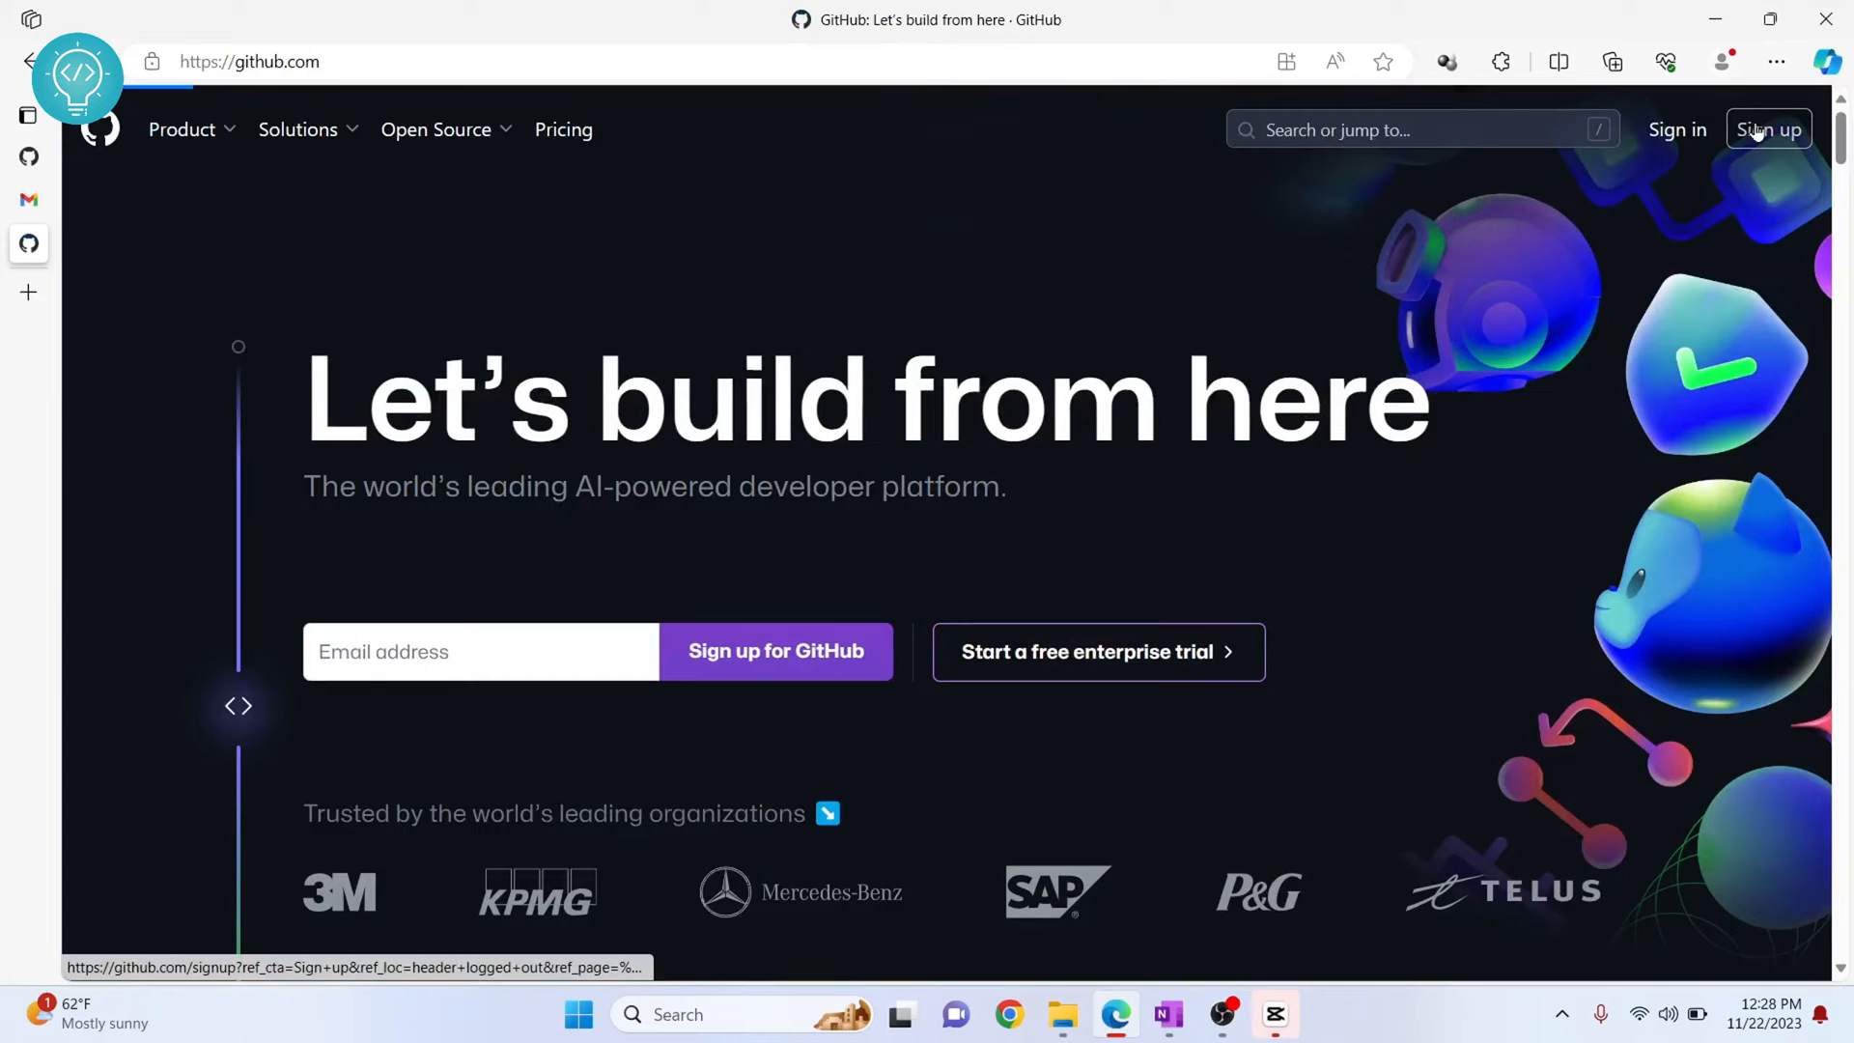
{"action": "left_click", "coordinate": [1769, 128]}
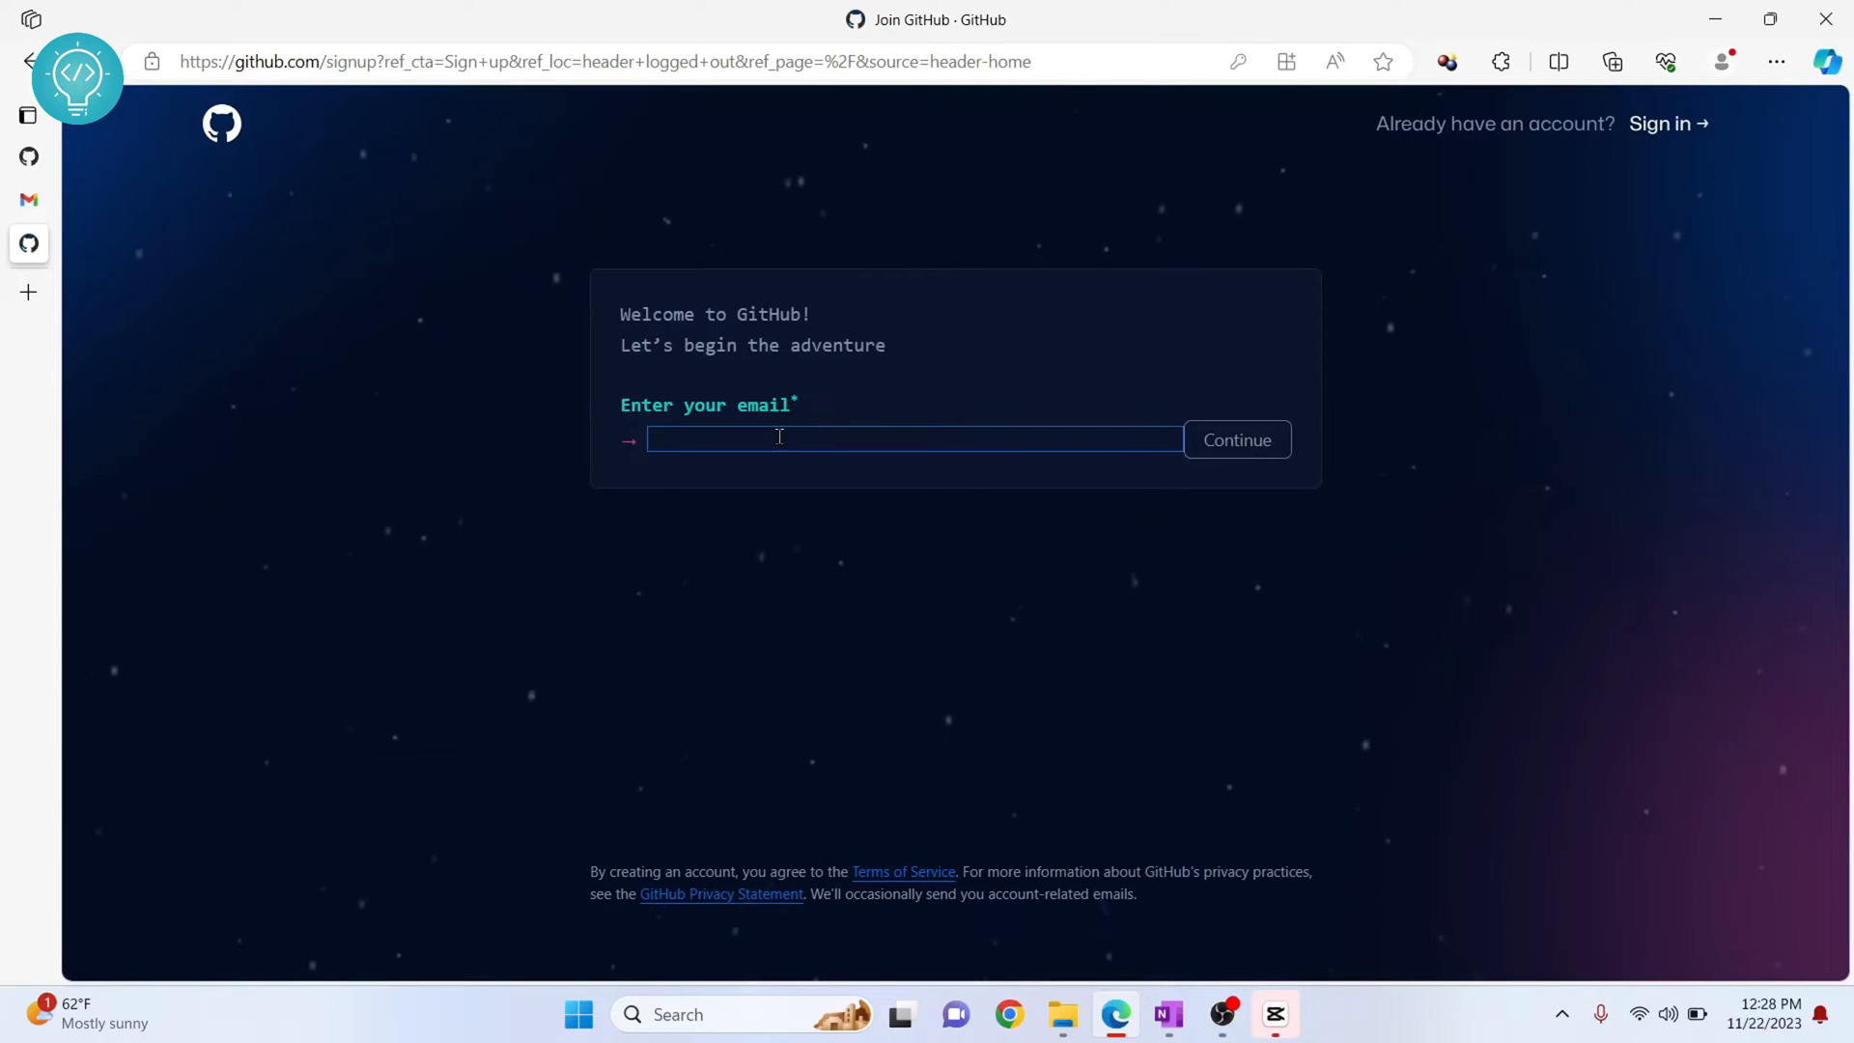
- Fill in the saved email address and an account password, continuing past each
{"action": "type", "text": "mail"}
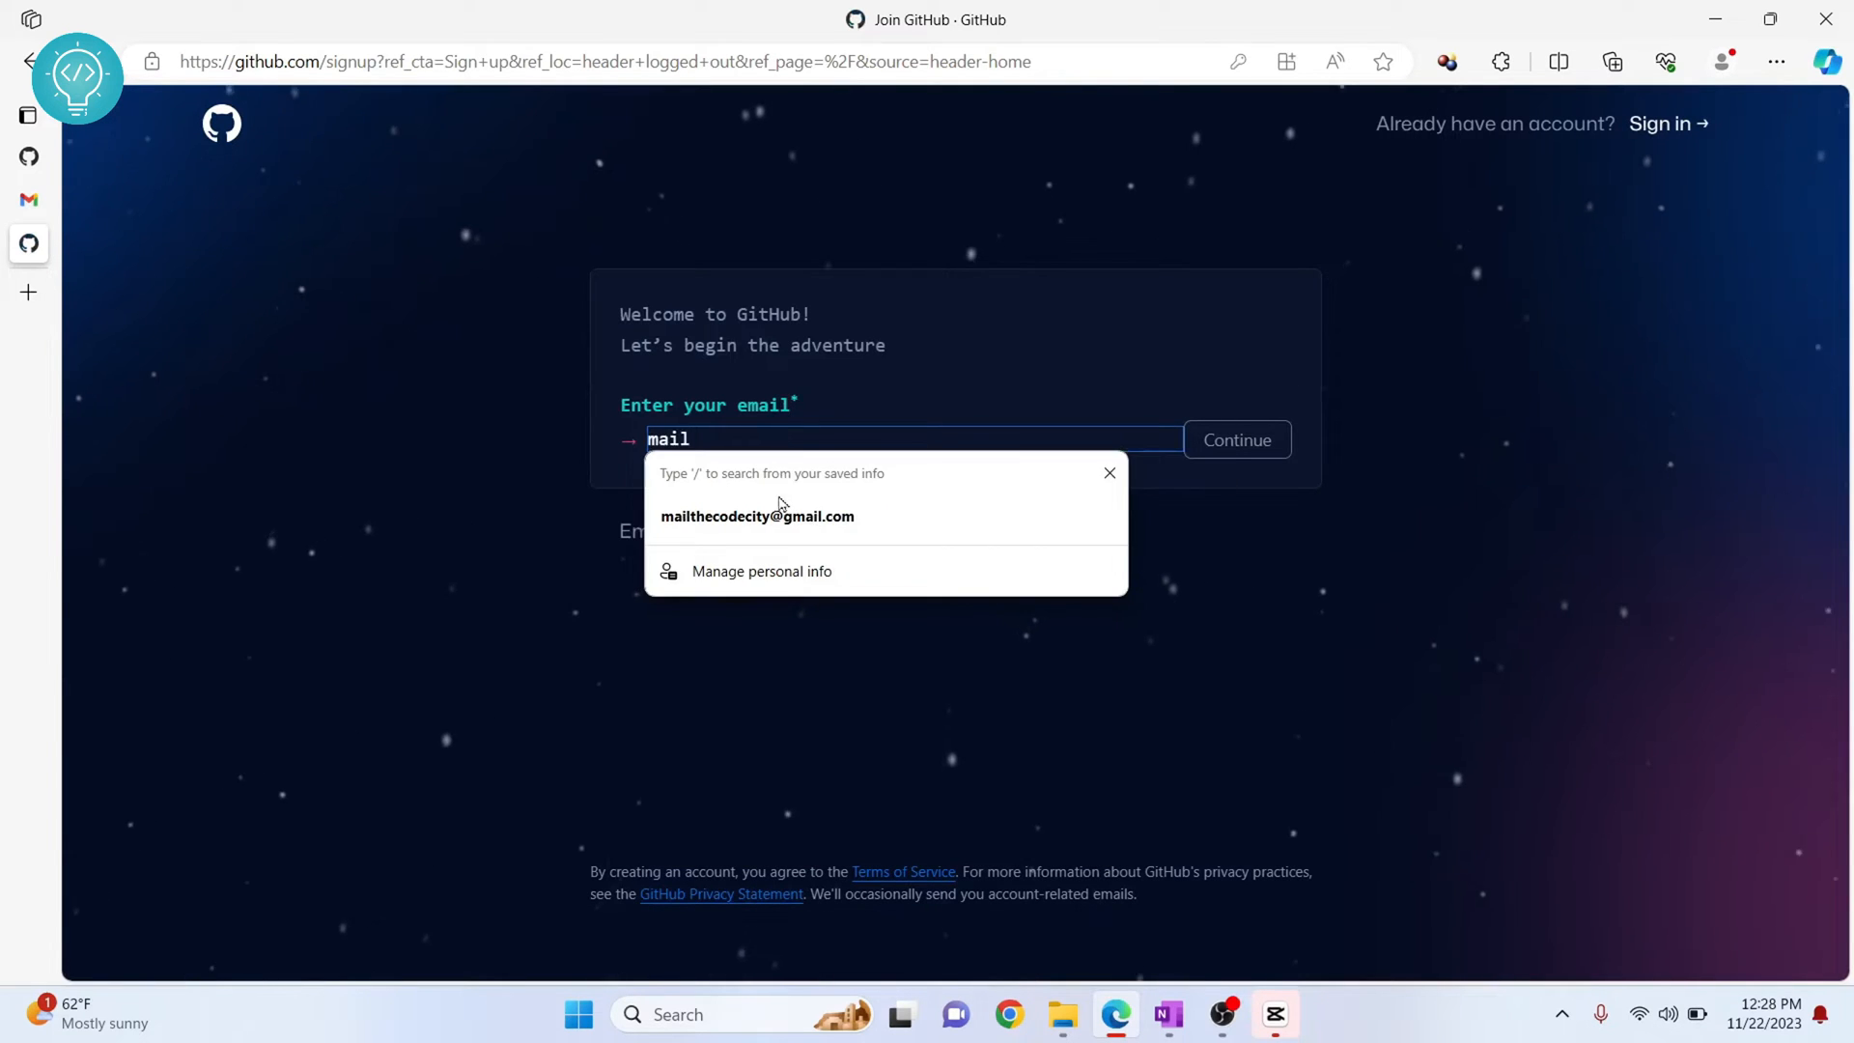
{"action": "left_click", "coordinate": [1236, 441]}
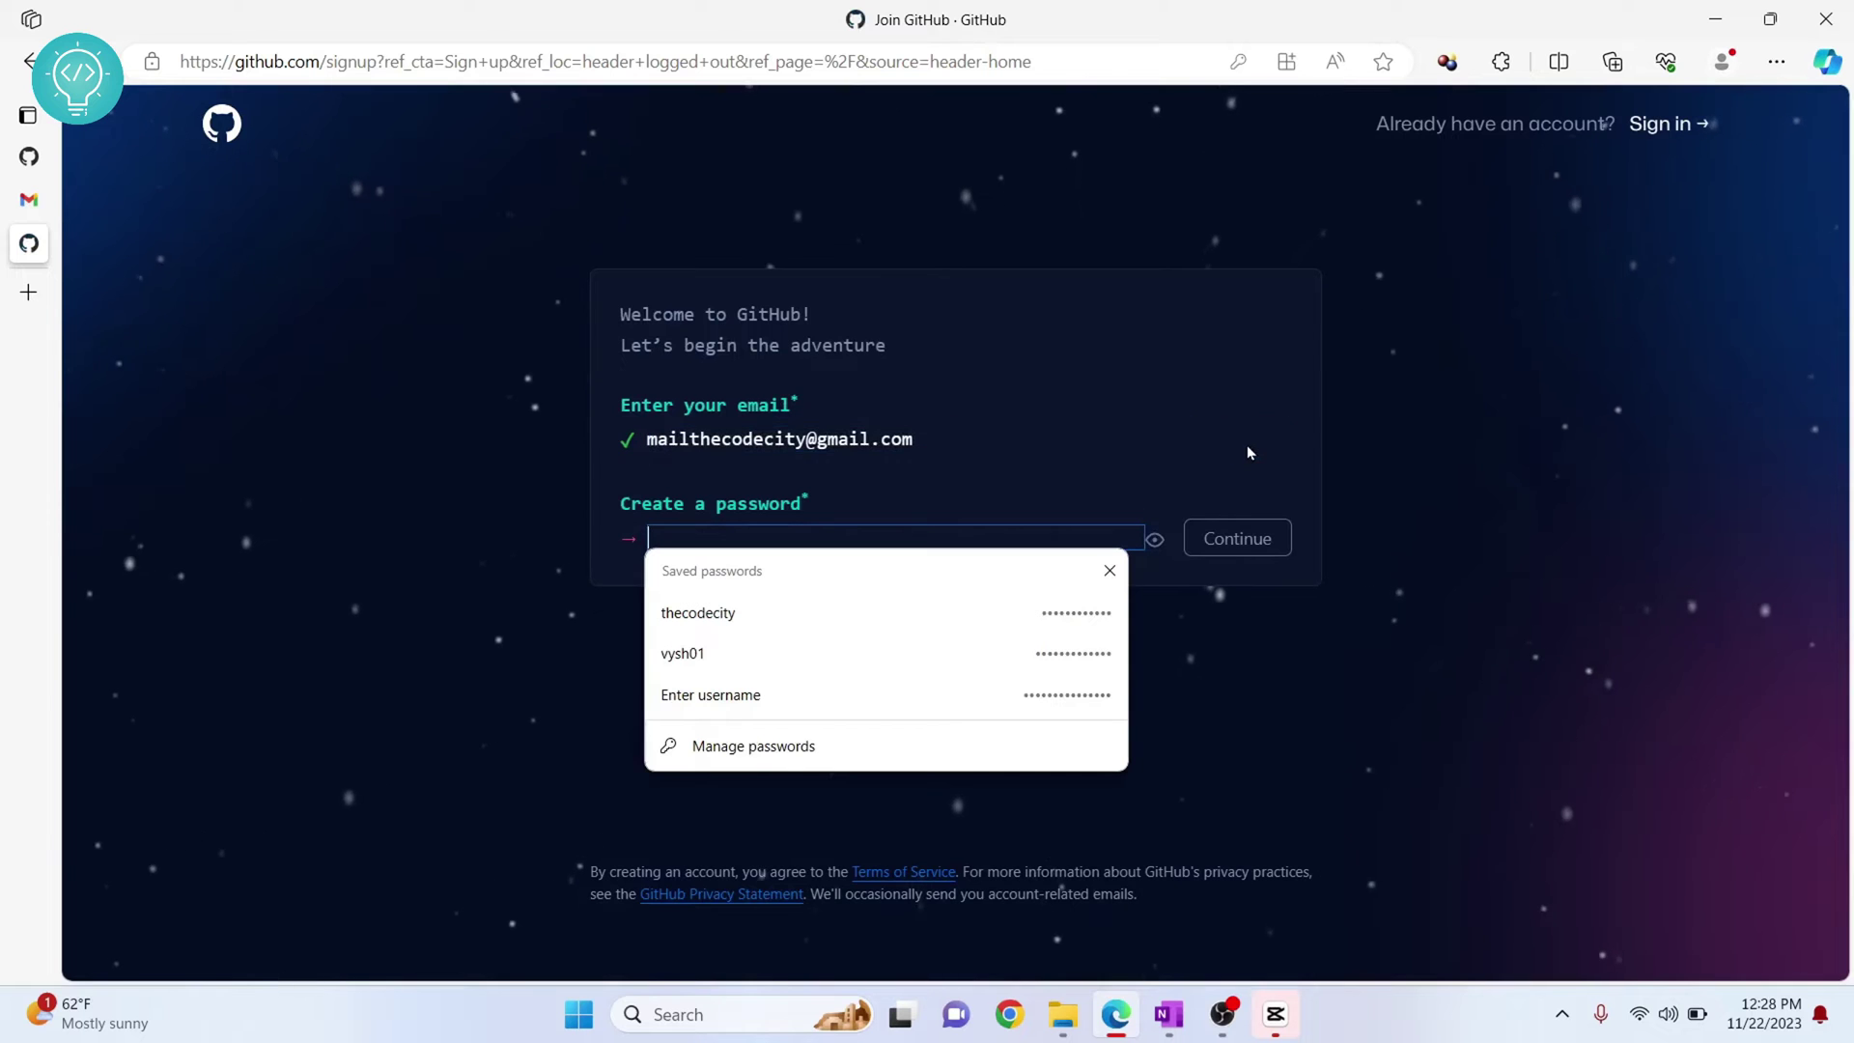
{"action": "left_click", "coordinate": [1236, 537]}
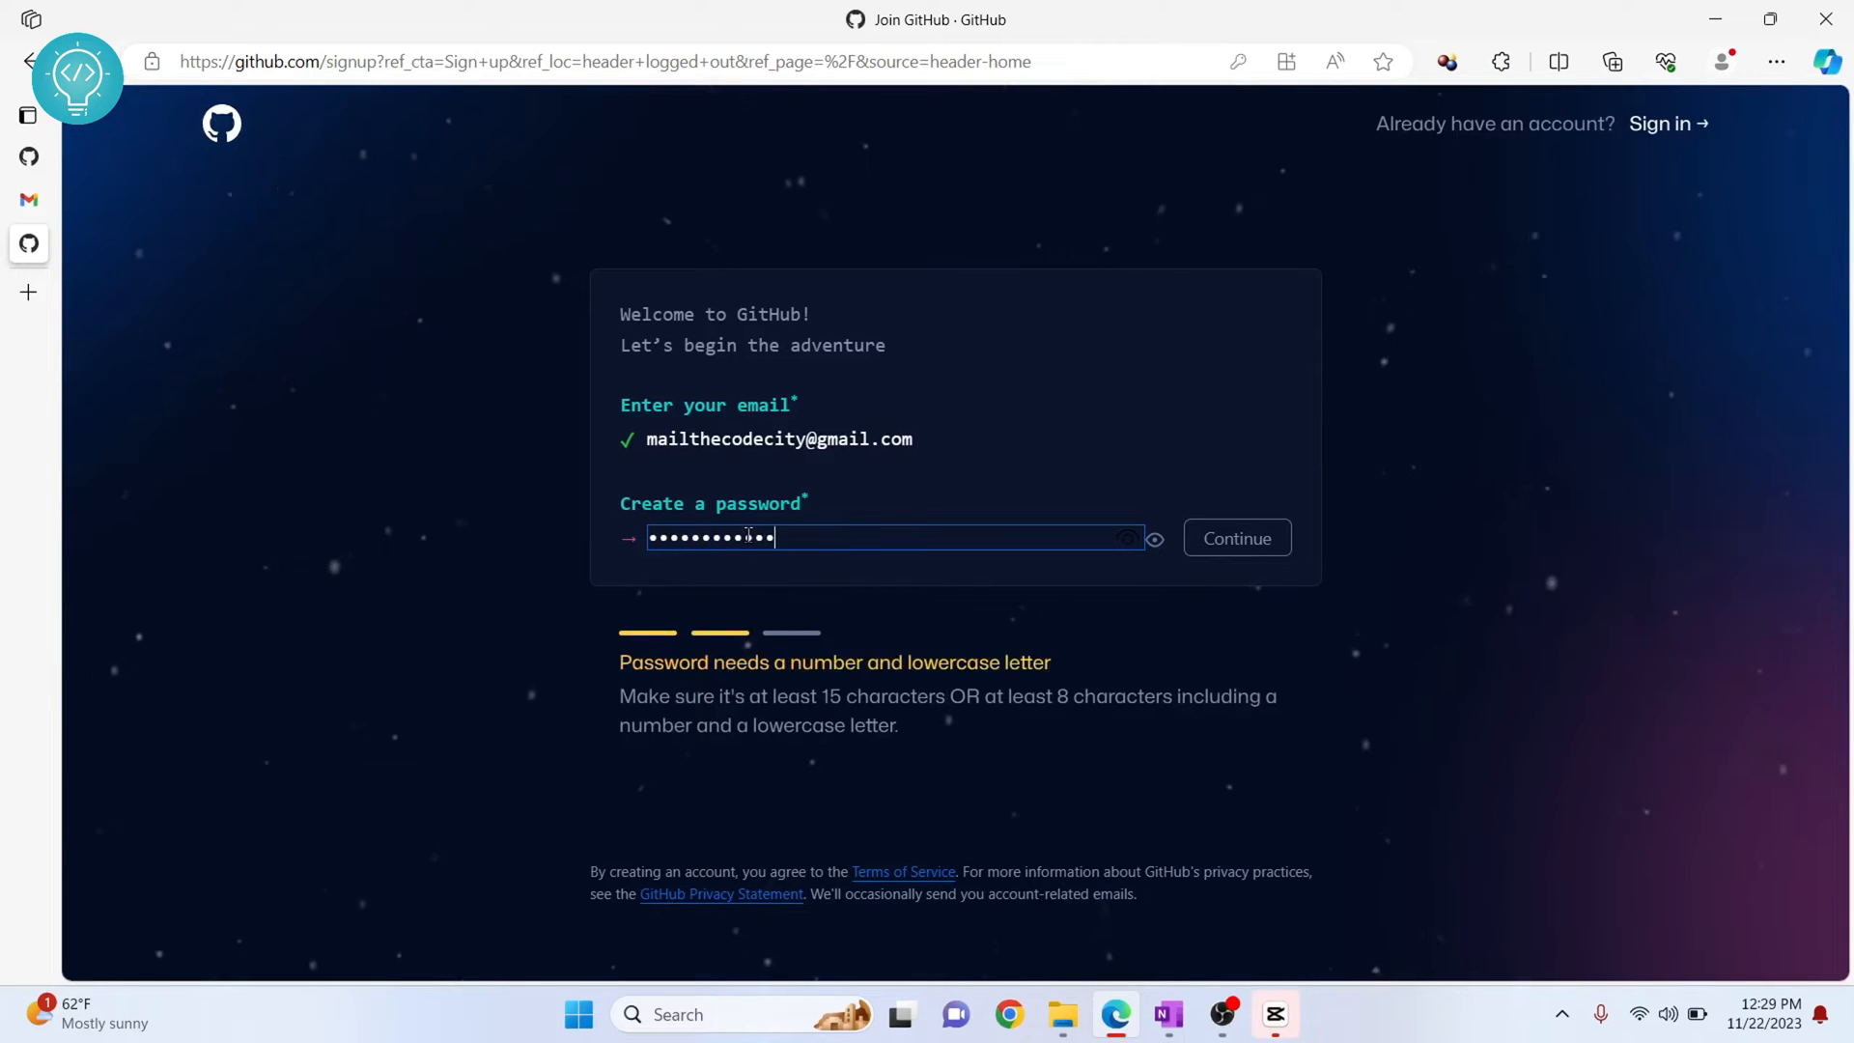
{"action": "left_click", "coordinate": [1236, 537]}
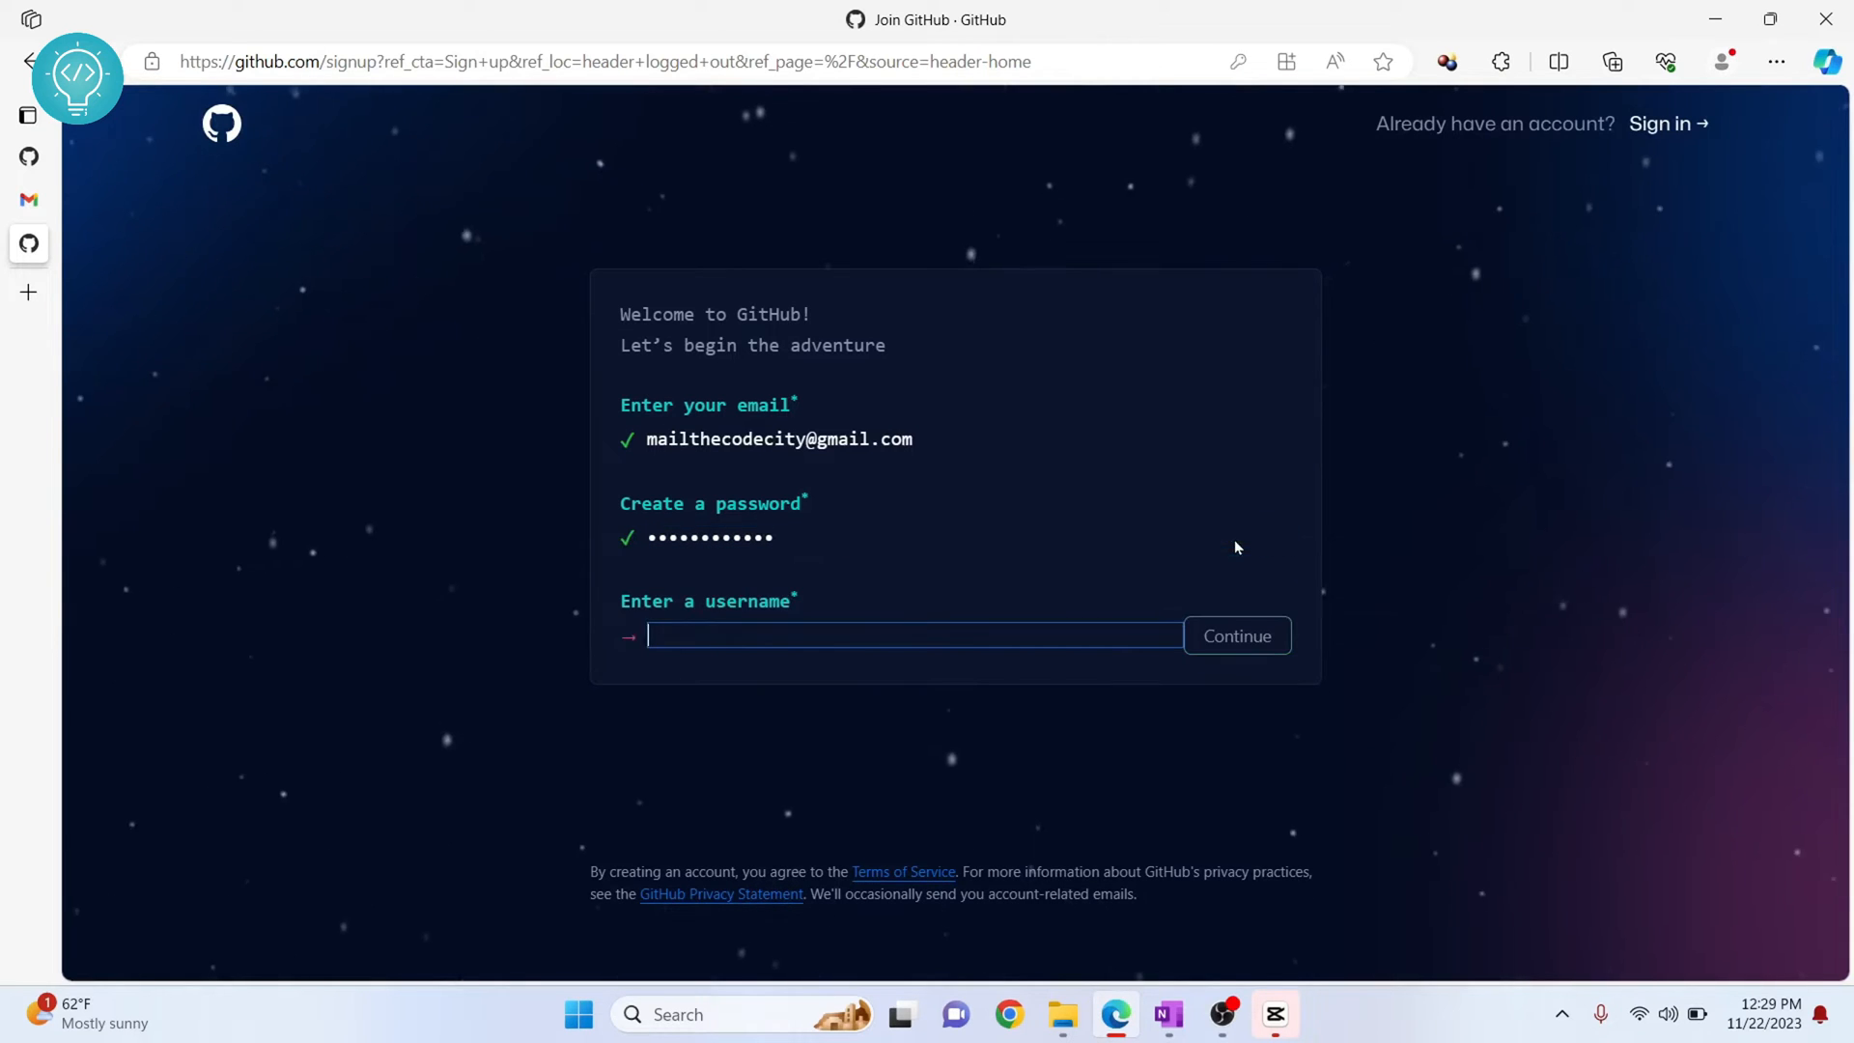
- Choose the username thecodecity and answer n to decline product update emails
{"action": "type", "text": "thecod"}
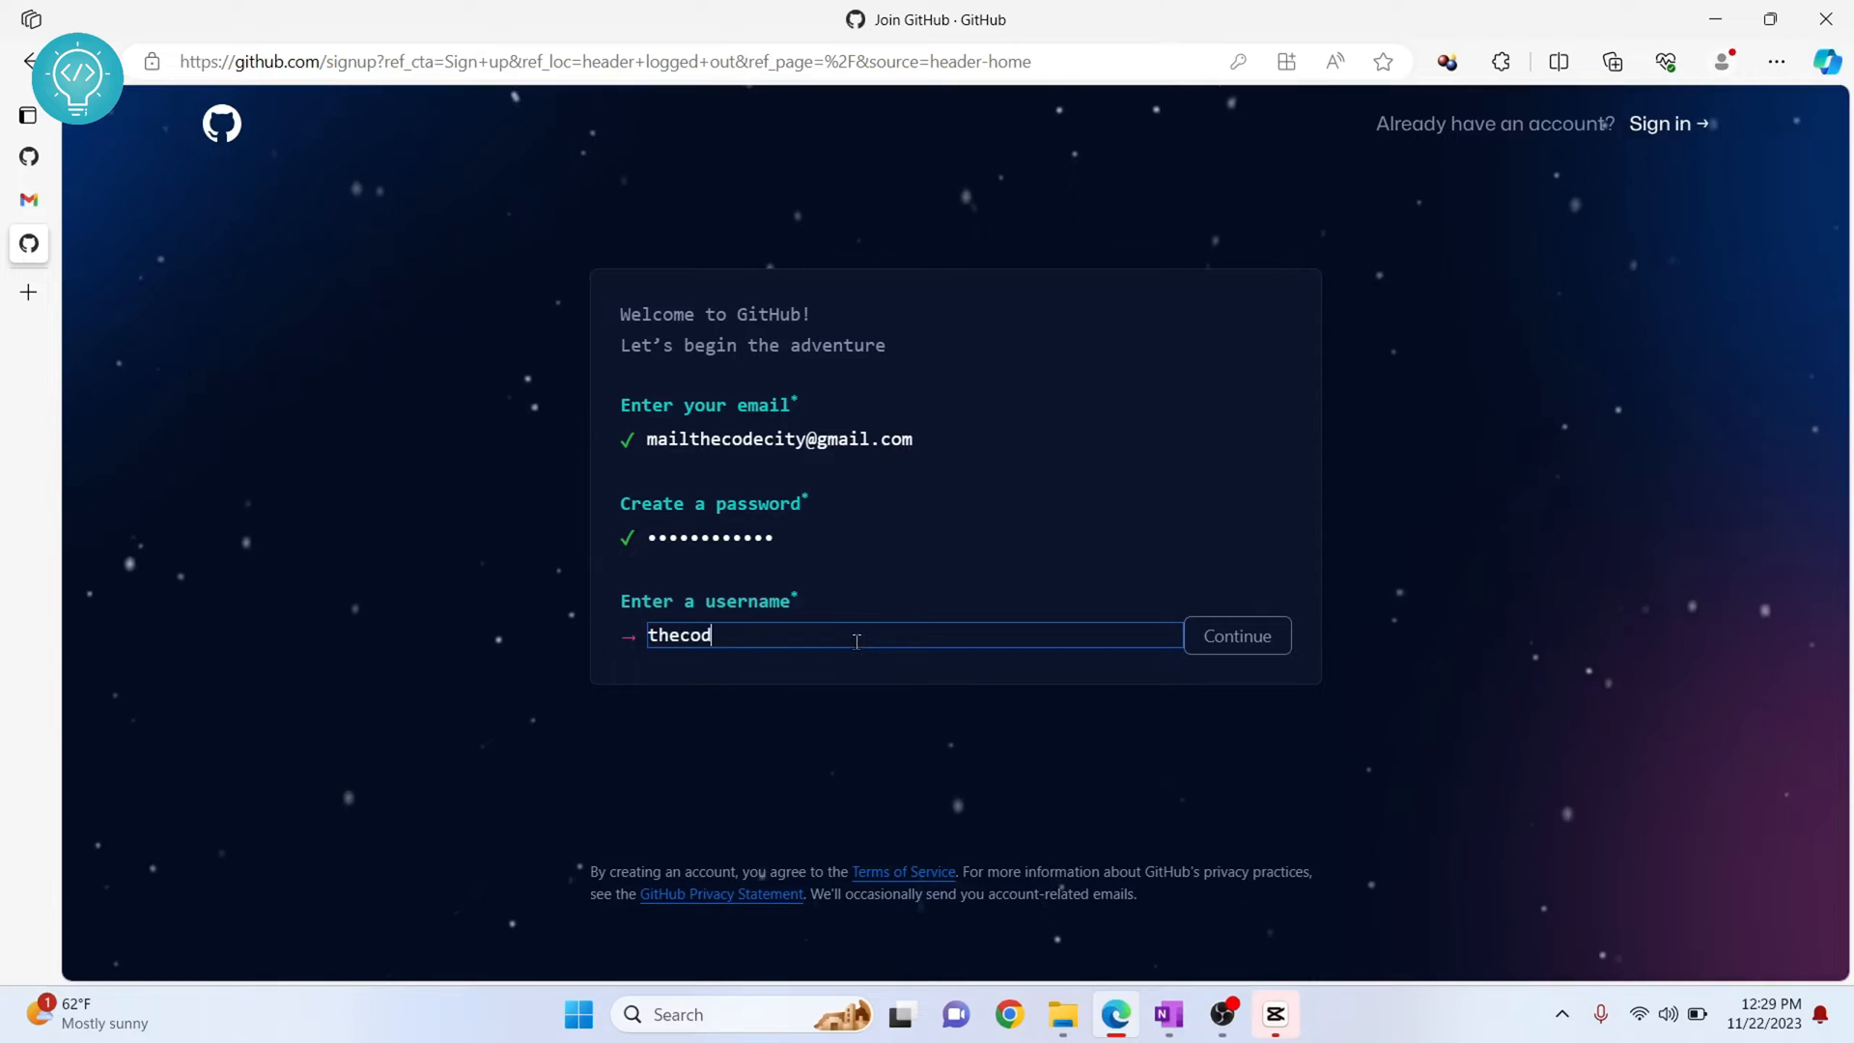
{"action": "type", "text": "ecity"}
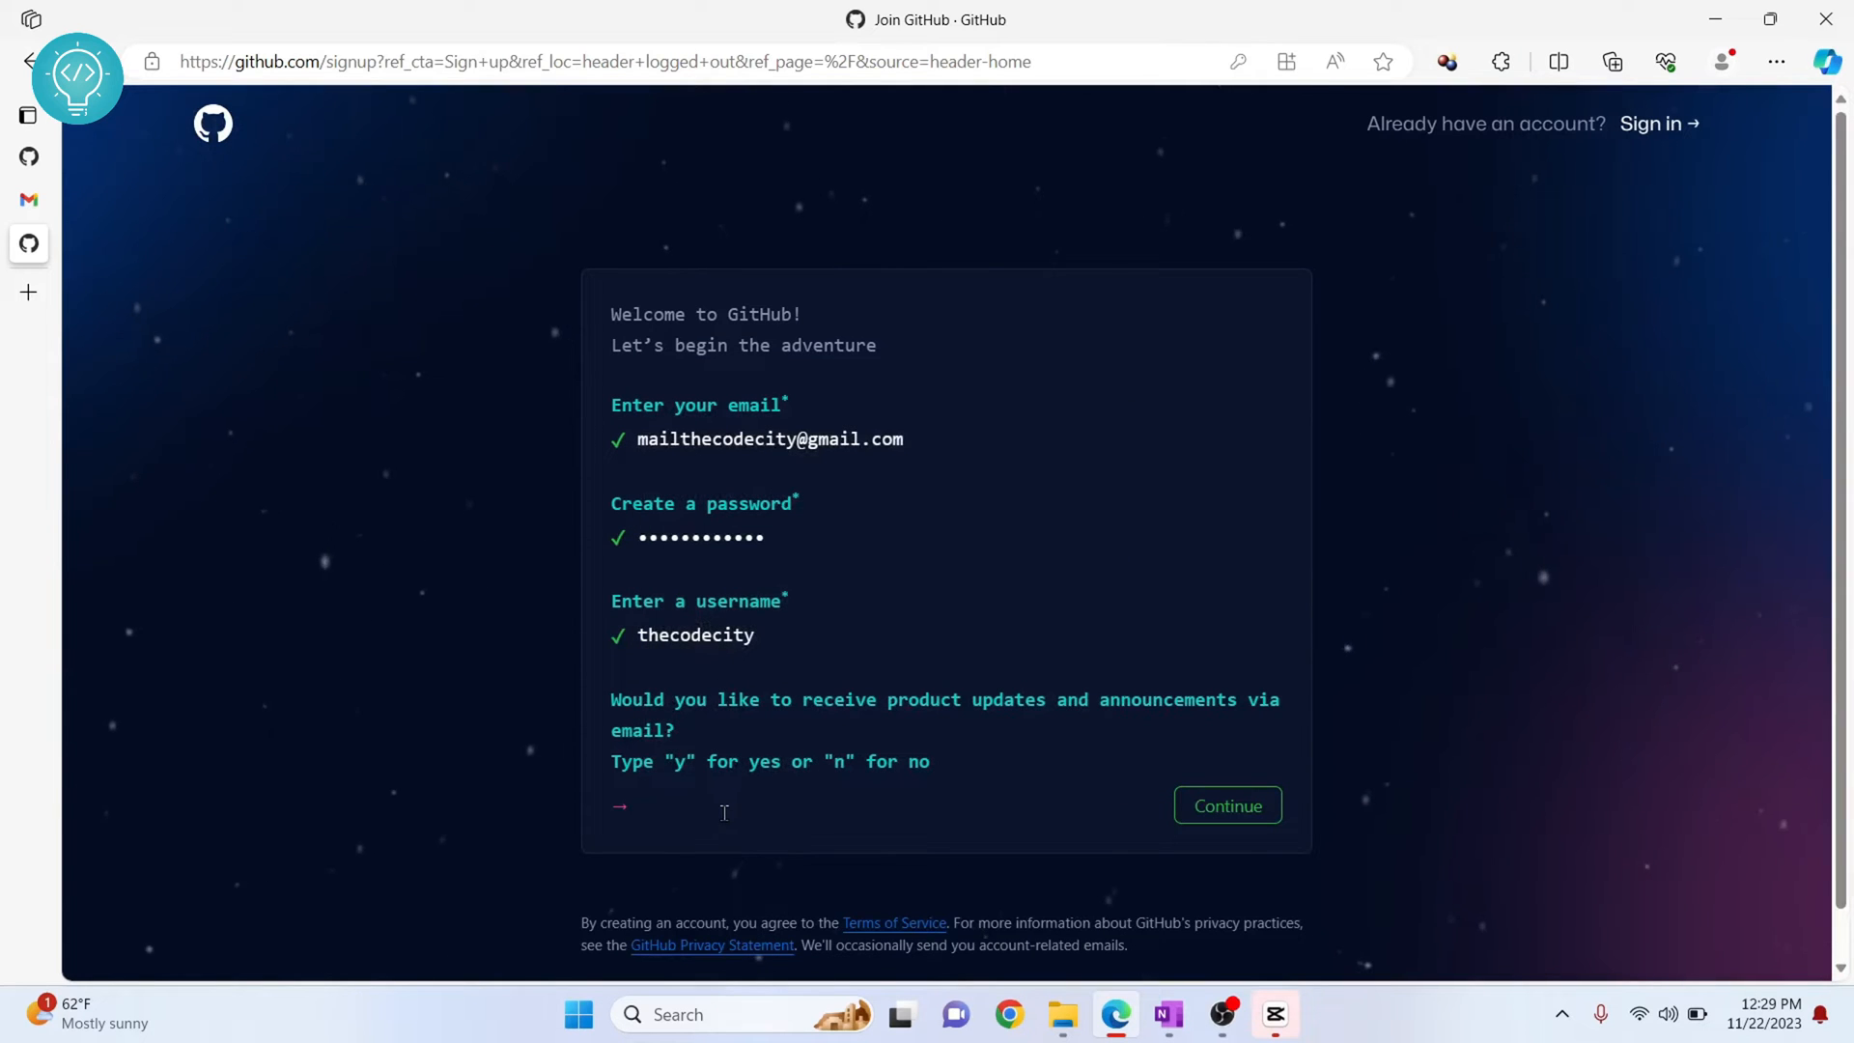
{"action": "type", "text": "n"}
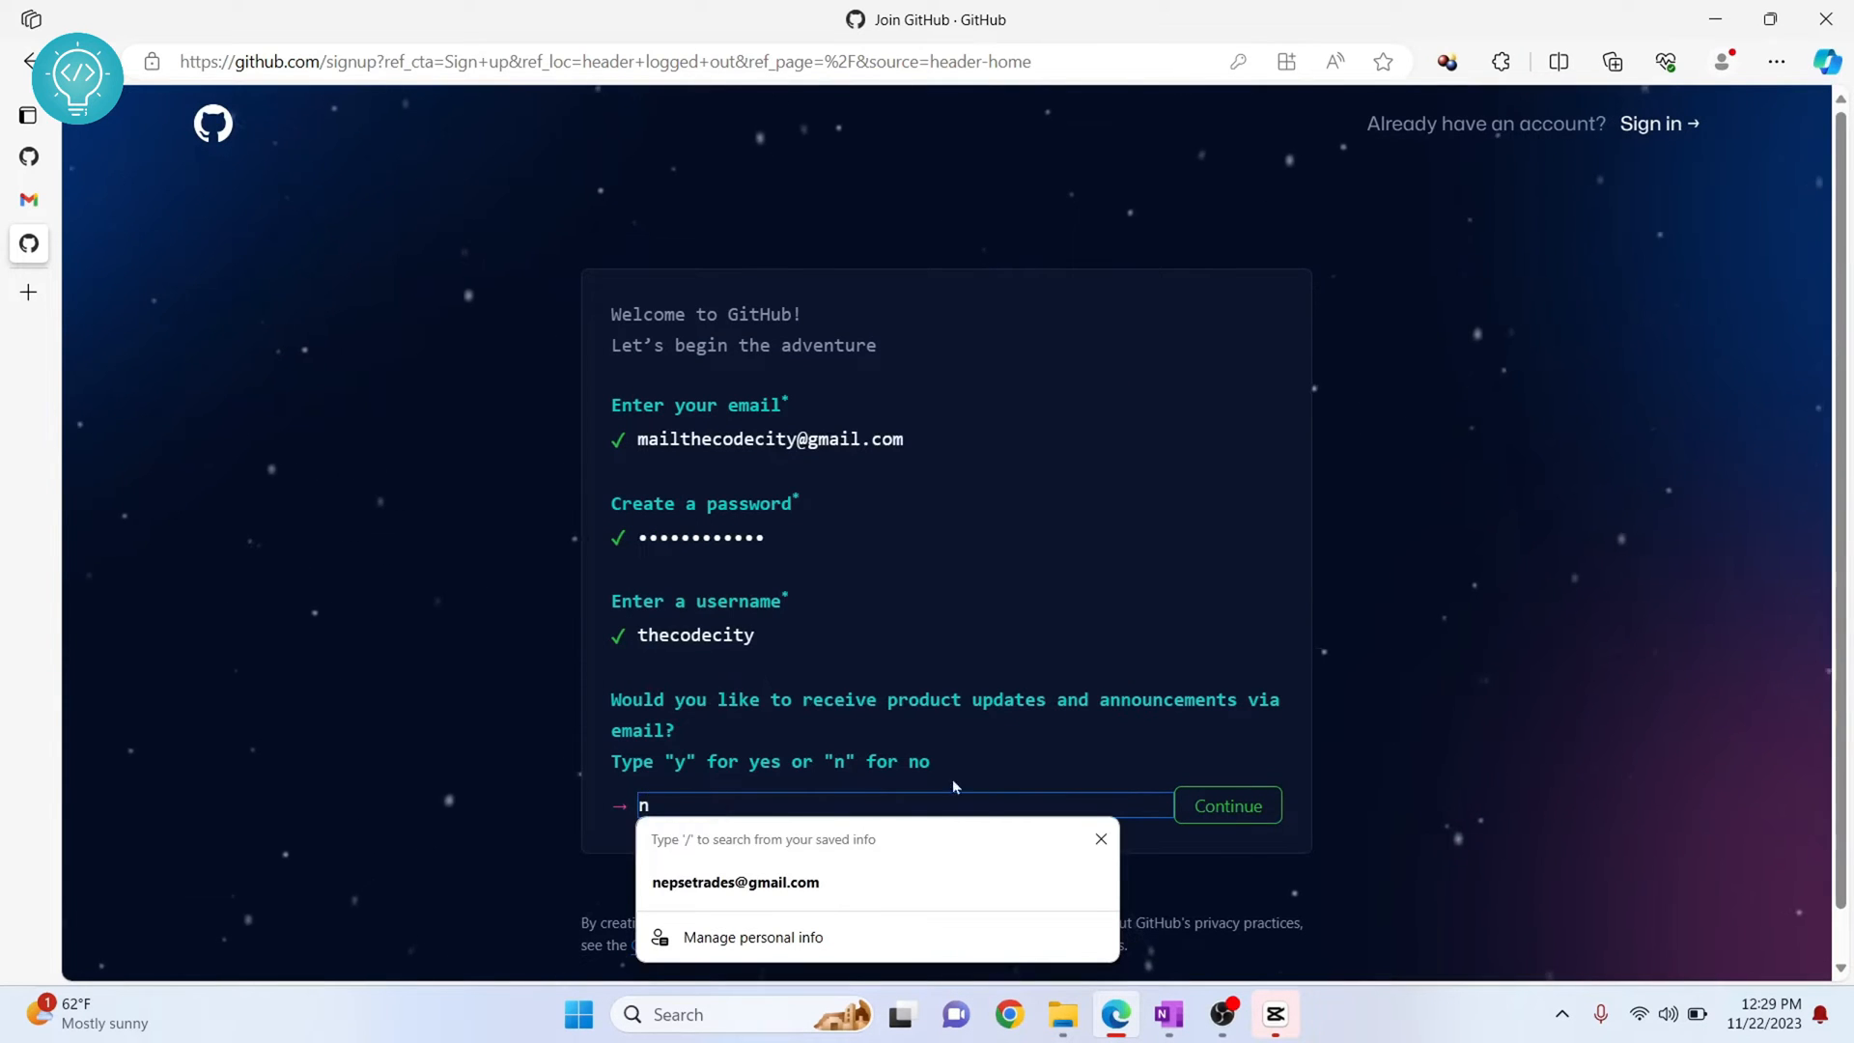
{"action": "left_click", "coordinate": [1228, 806]}
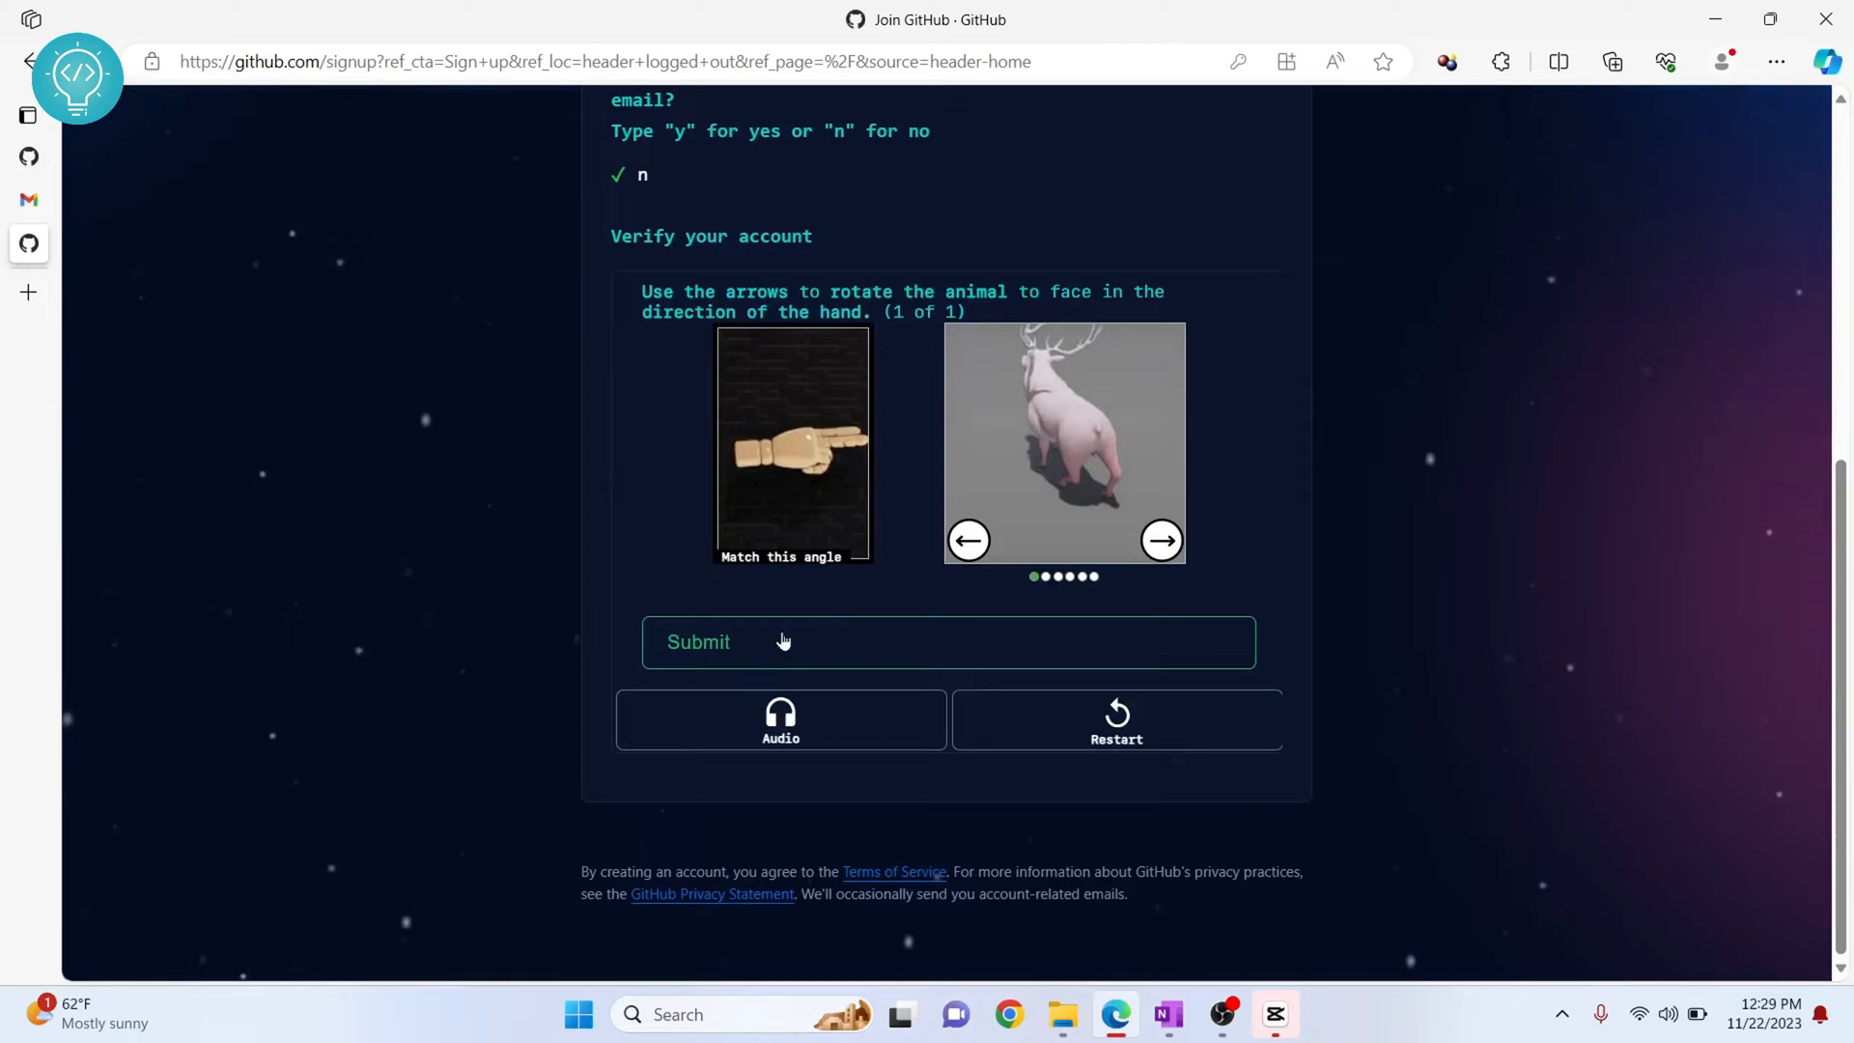
{"action": "mouse_move", "coordinate": [946, 432]}
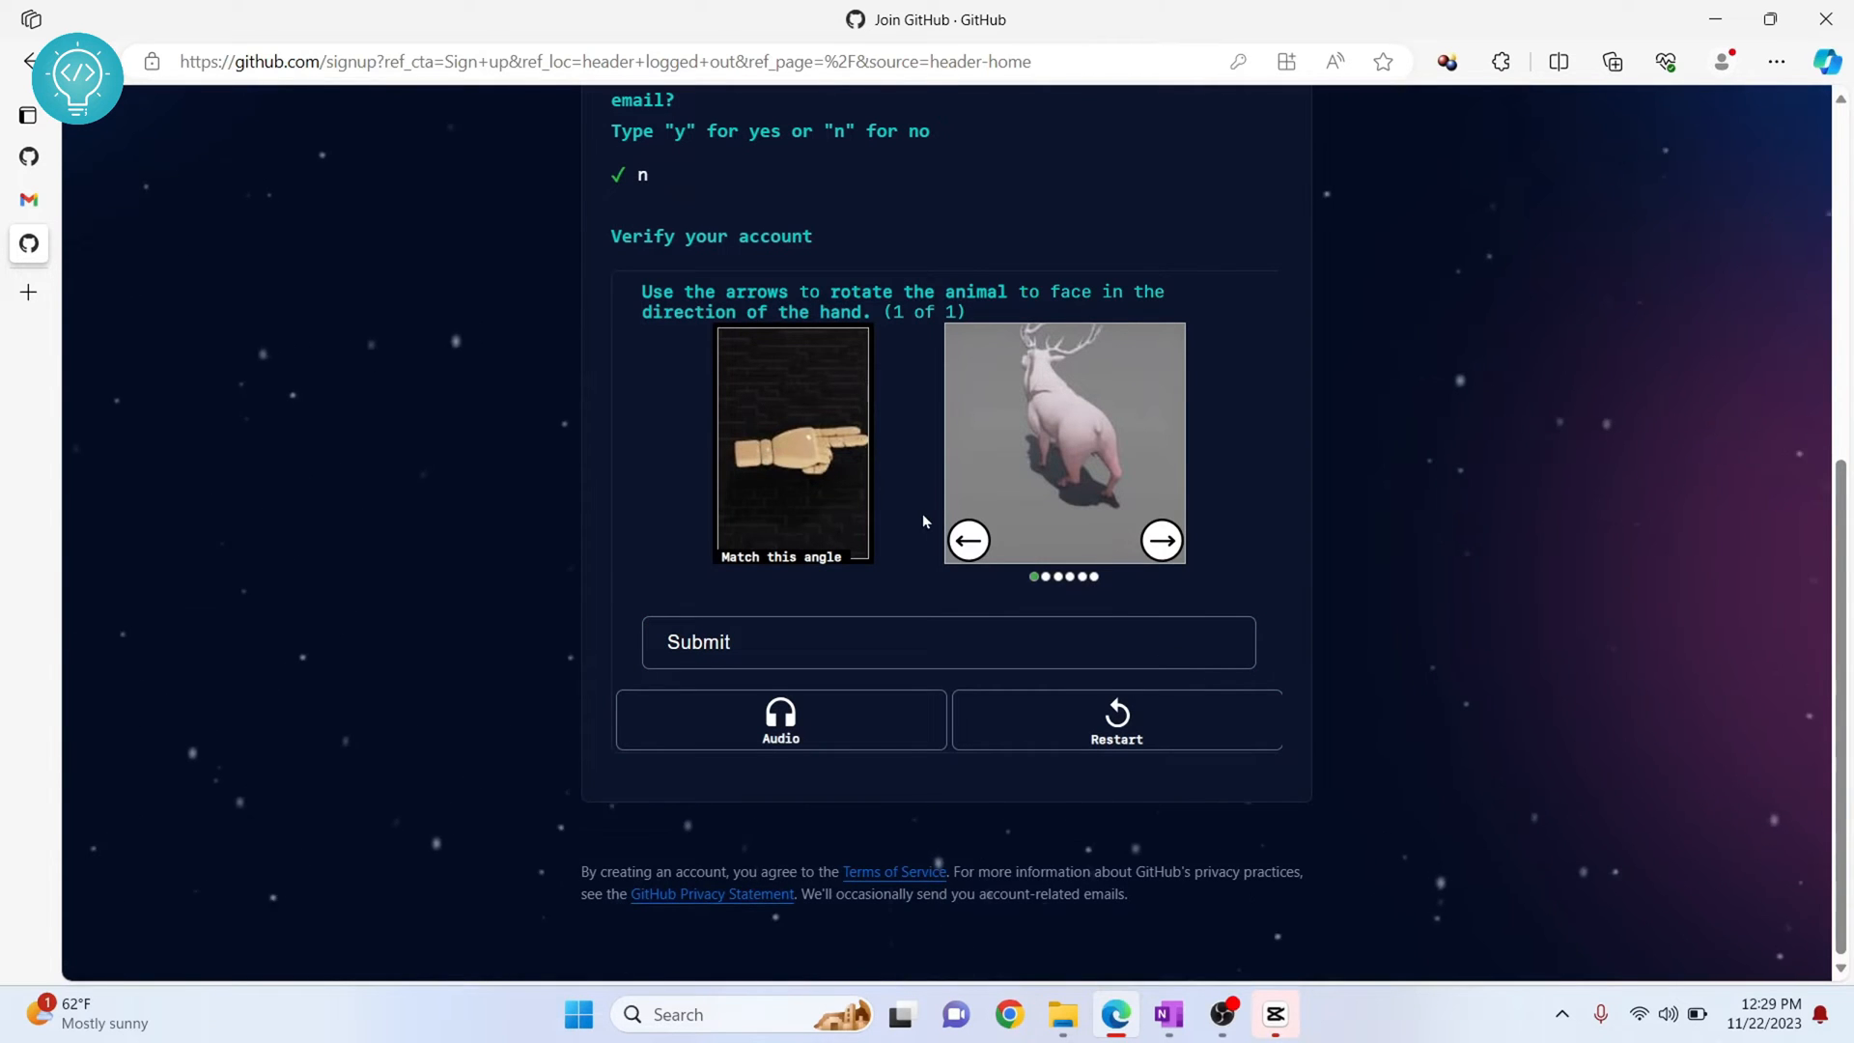
{"action": "mouse_move", "coordinate": [1029, 368]}
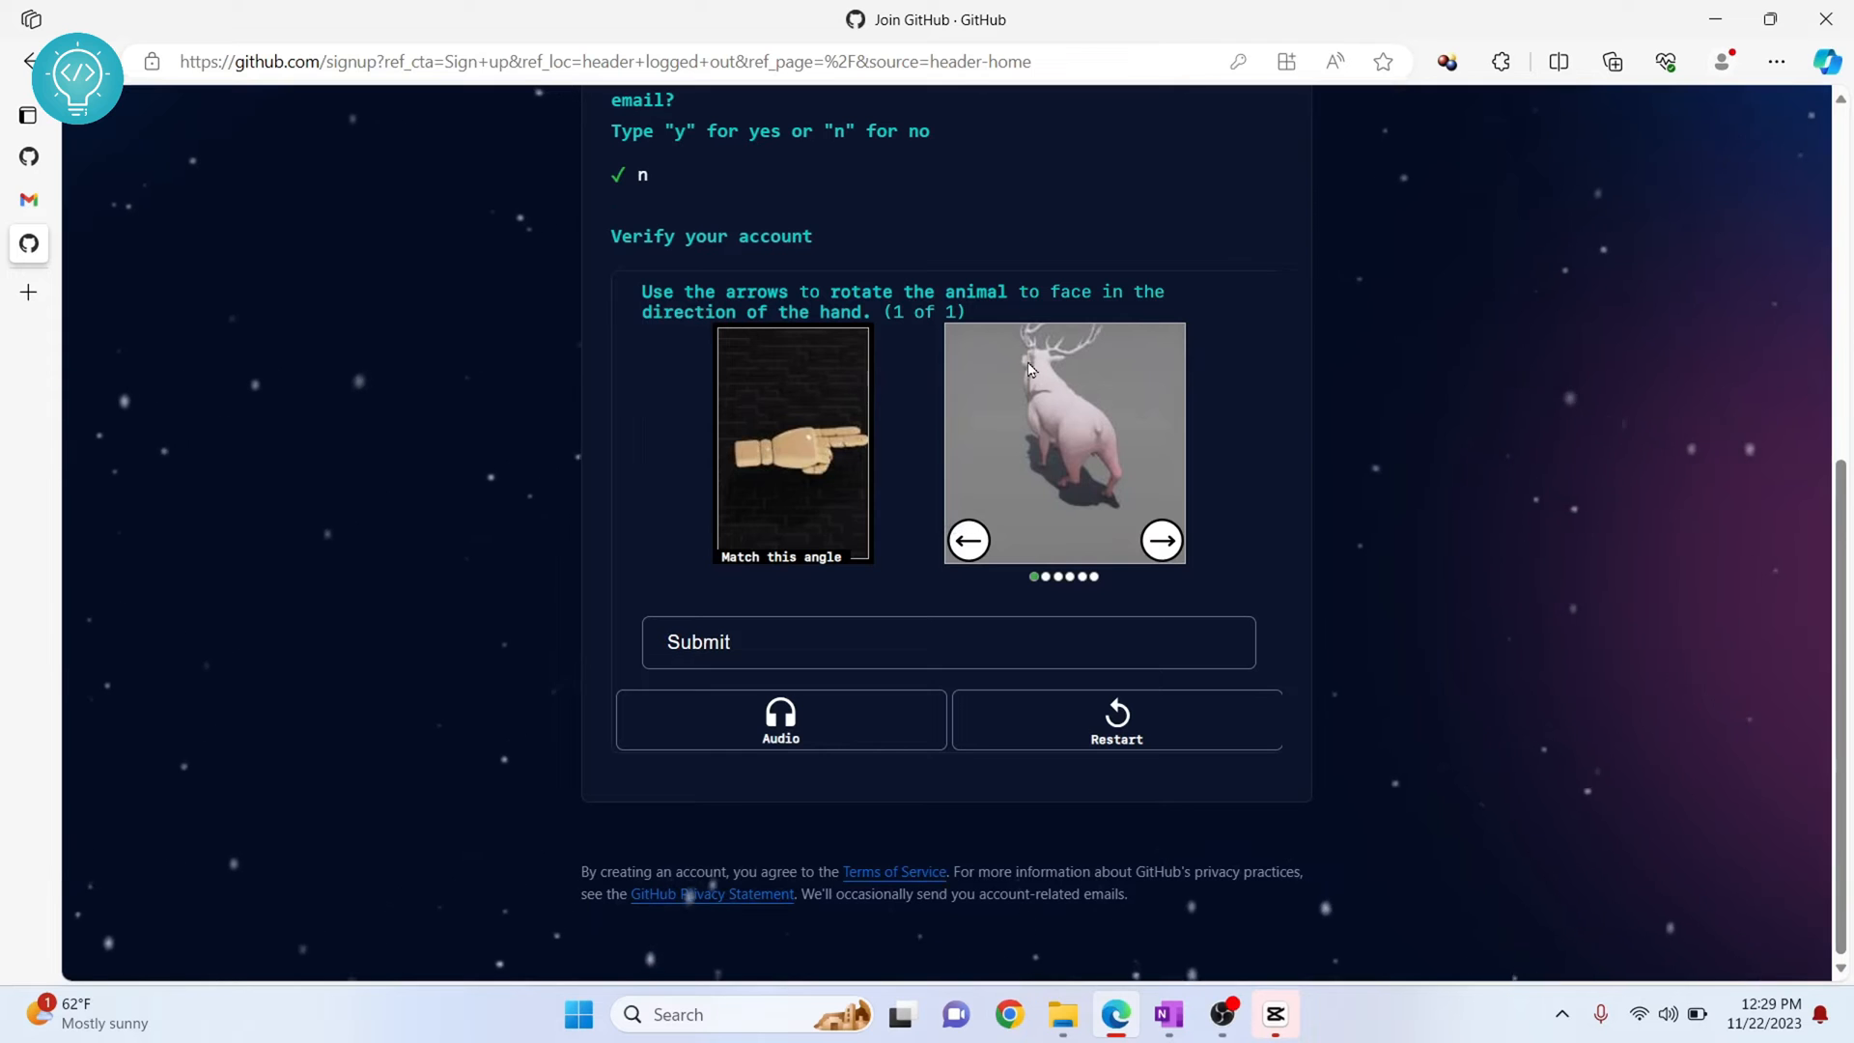
{"action": "mouse_move", "coordinate": [803, 463]}
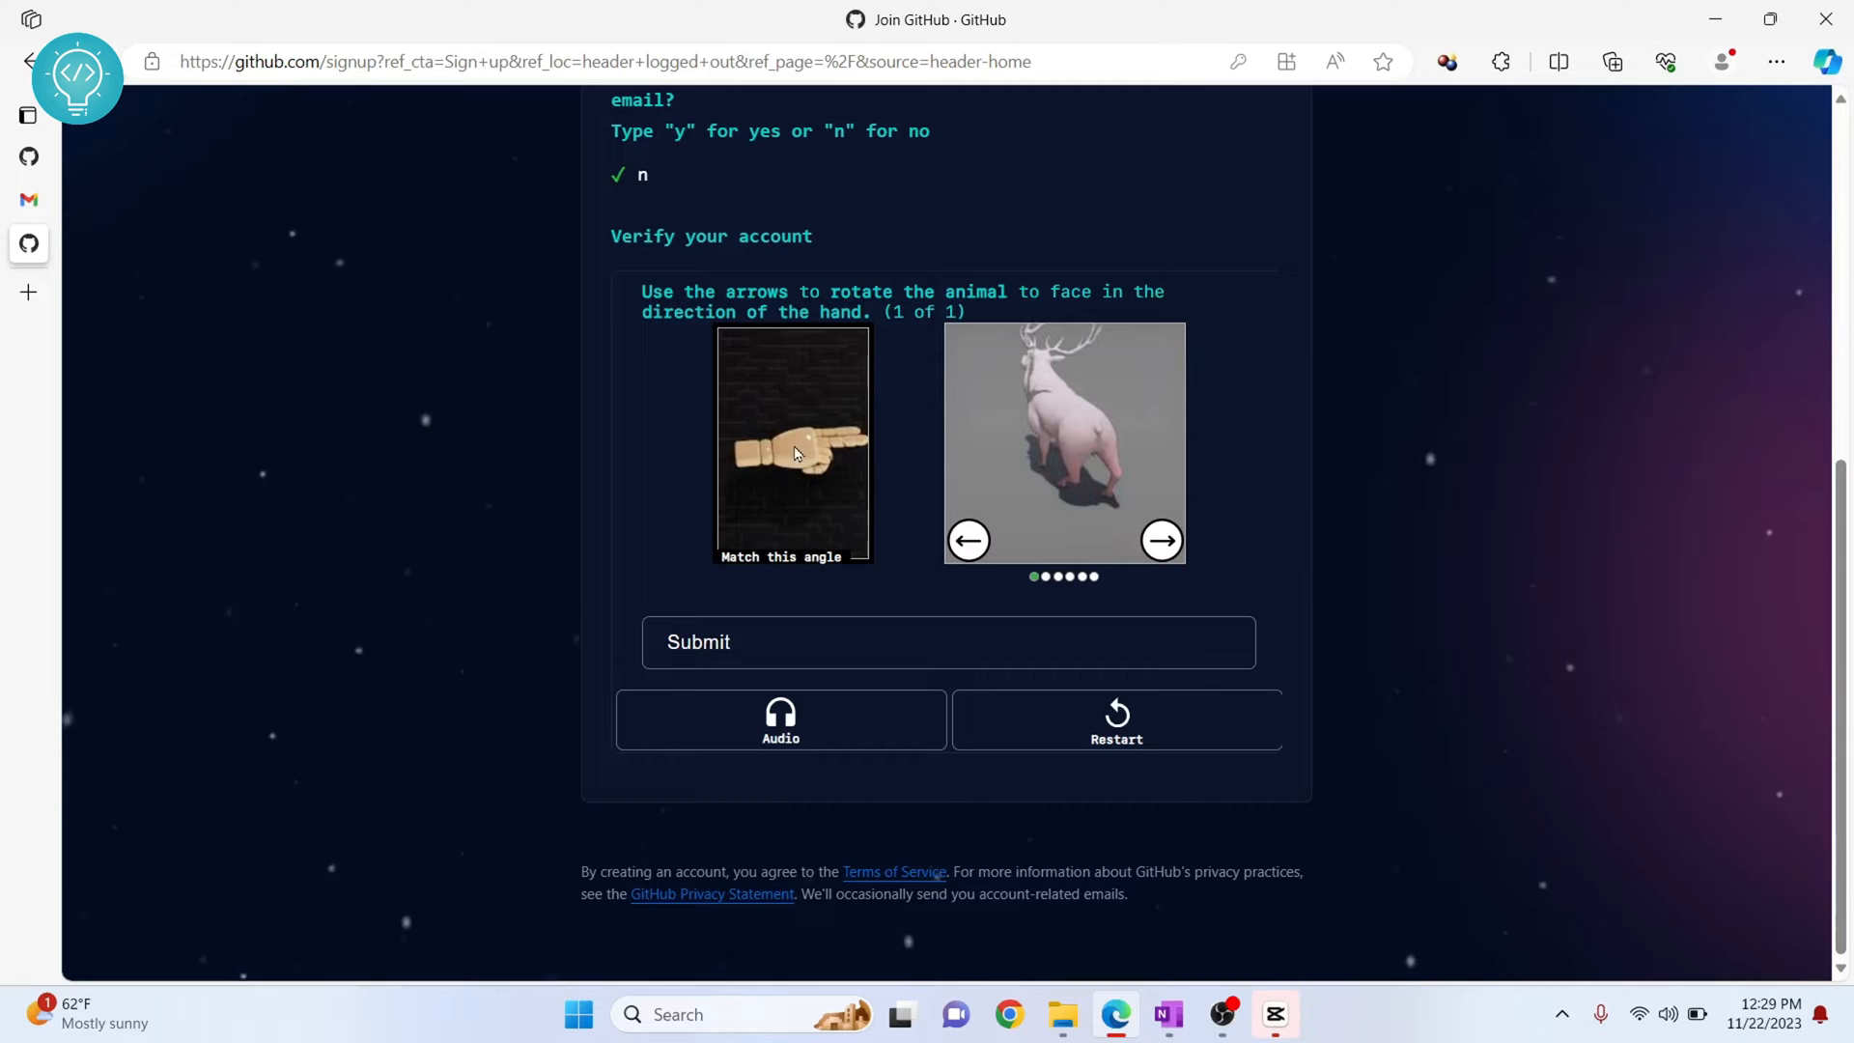
- Rotate the animal to match the hand, submit the puzzle and create the account
{"action": "left_click", "coordinate": [1161, 541]}
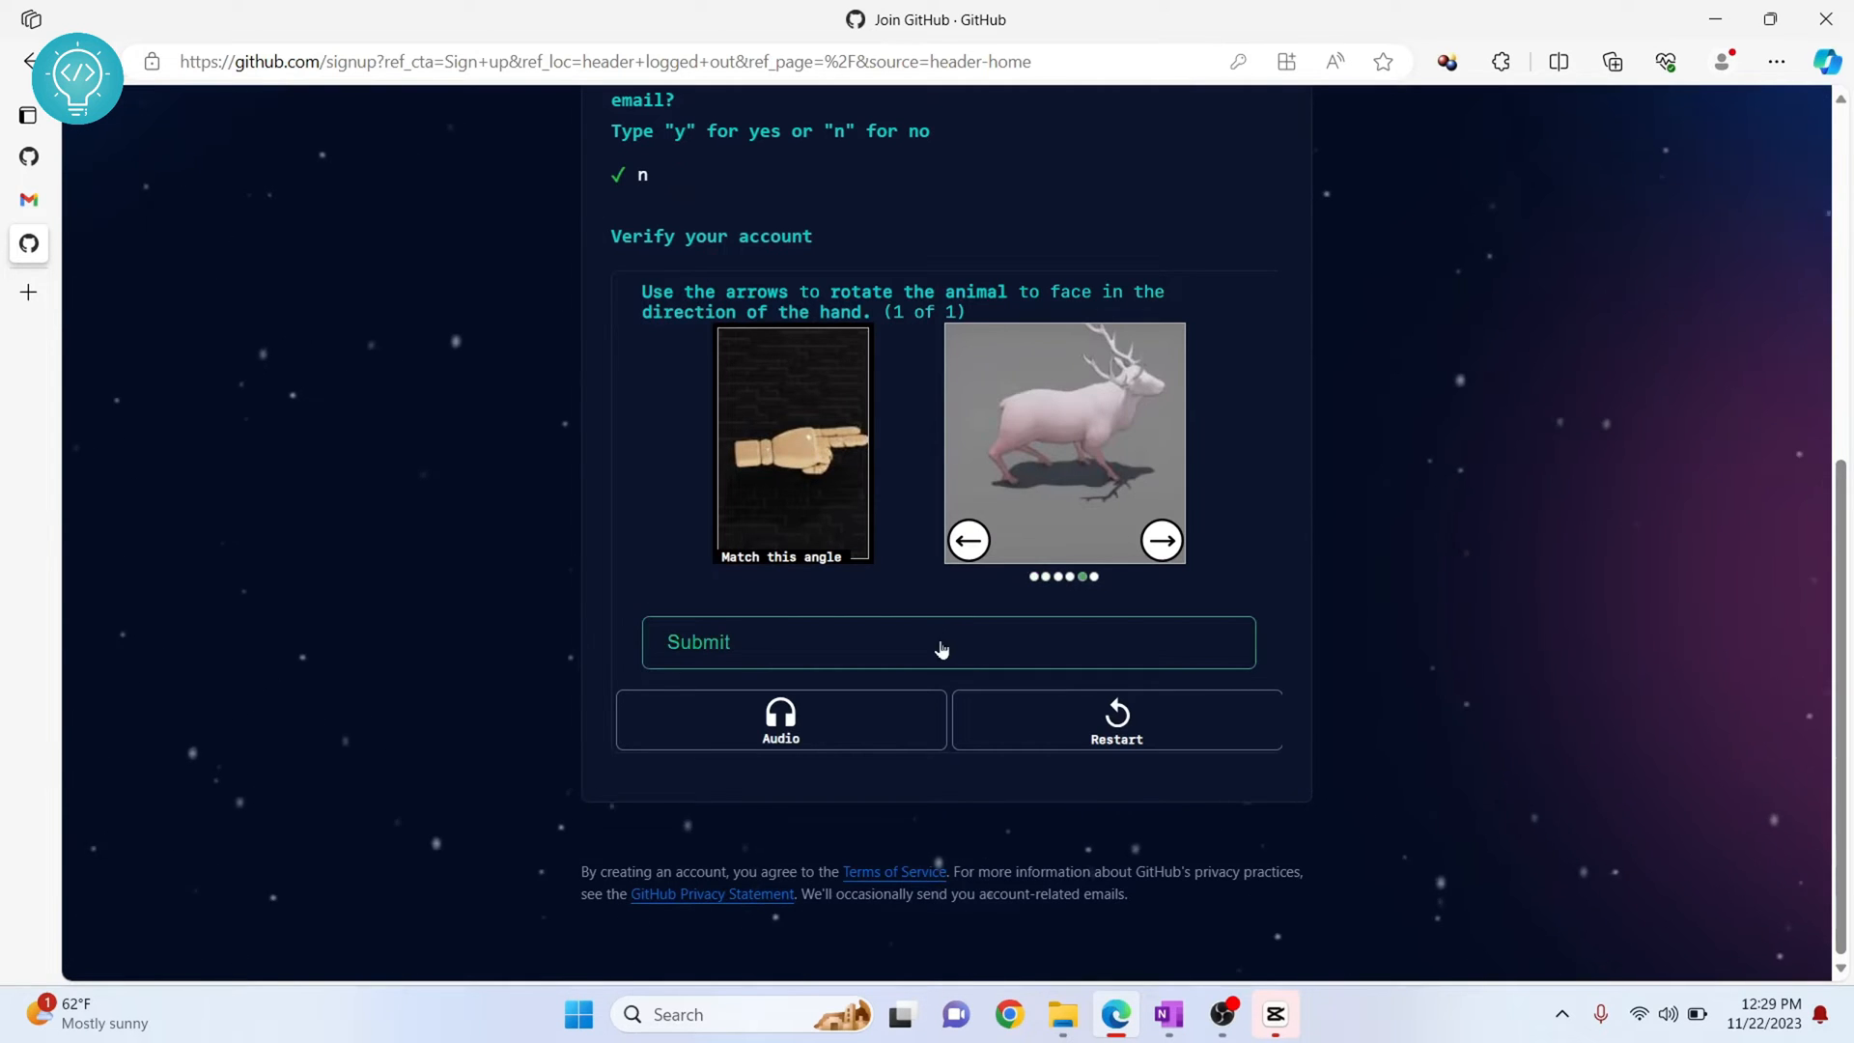
{"action": "left_click", "coordinate": [942, 649]}
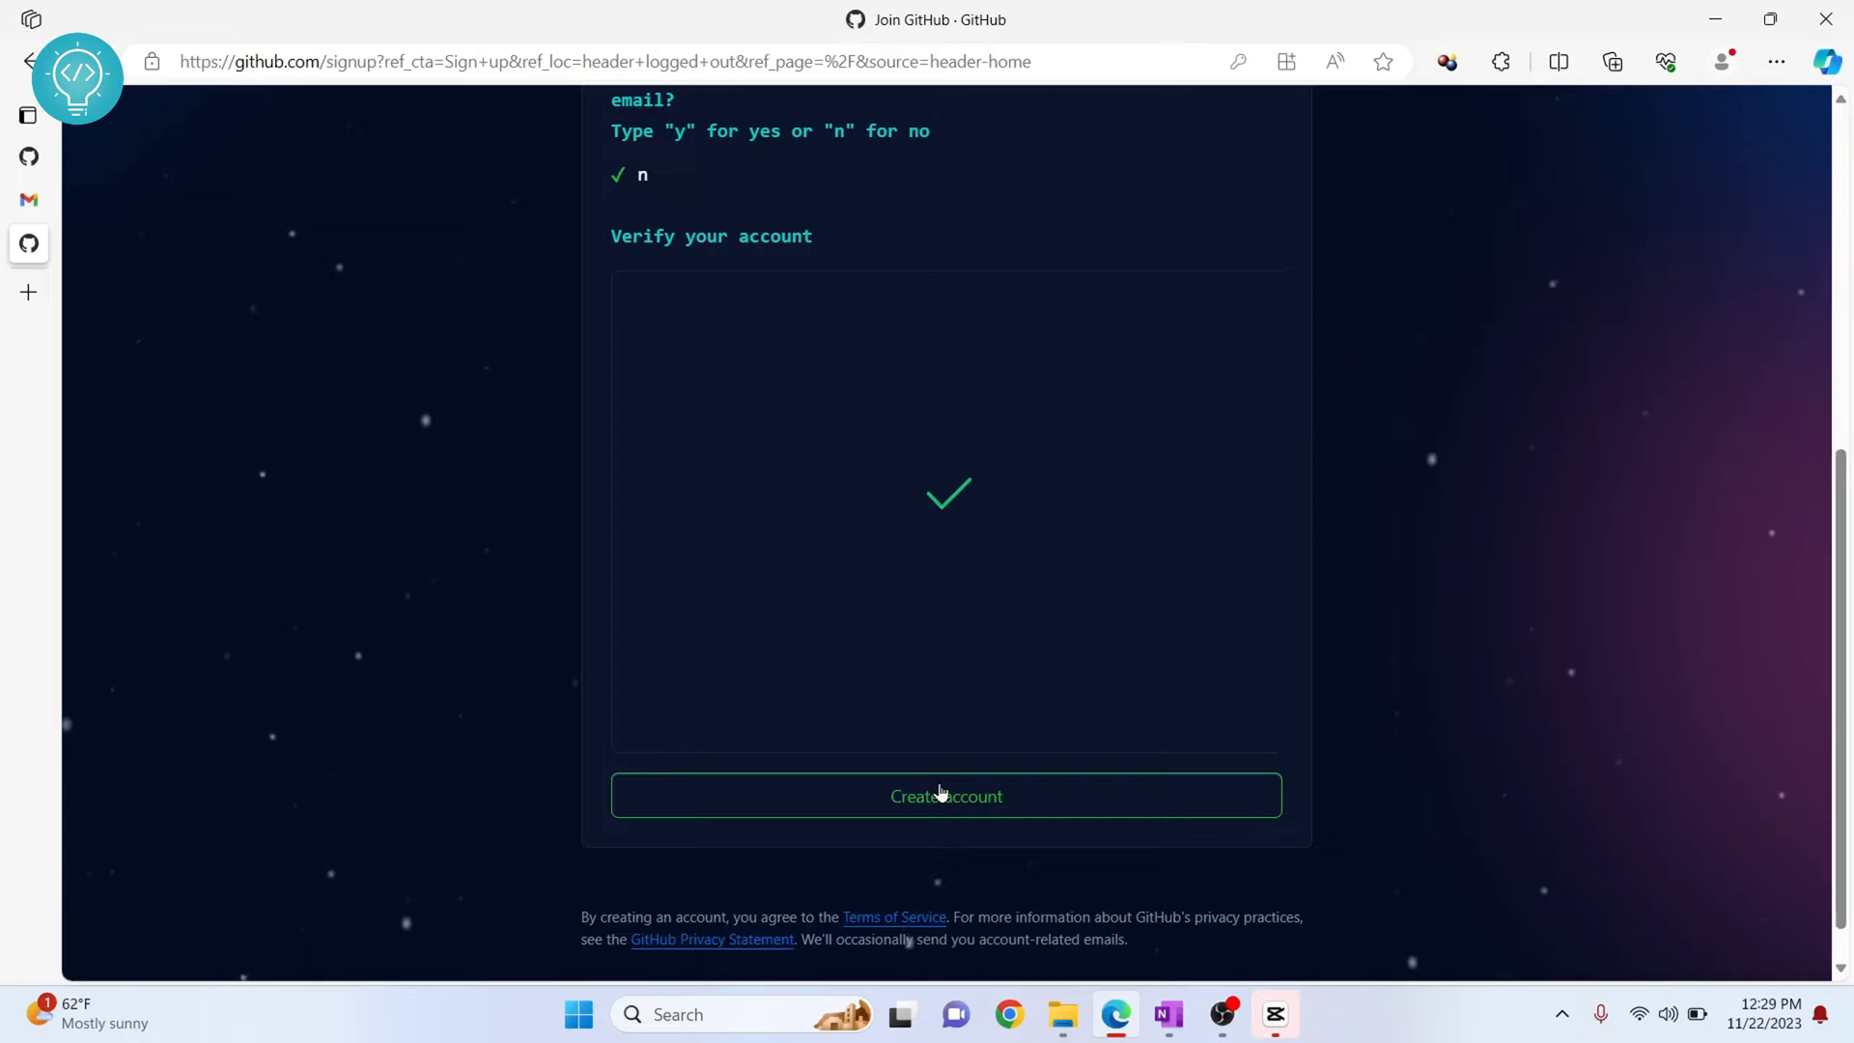
{"action": "left_click", "coordinate": [947, 796]}
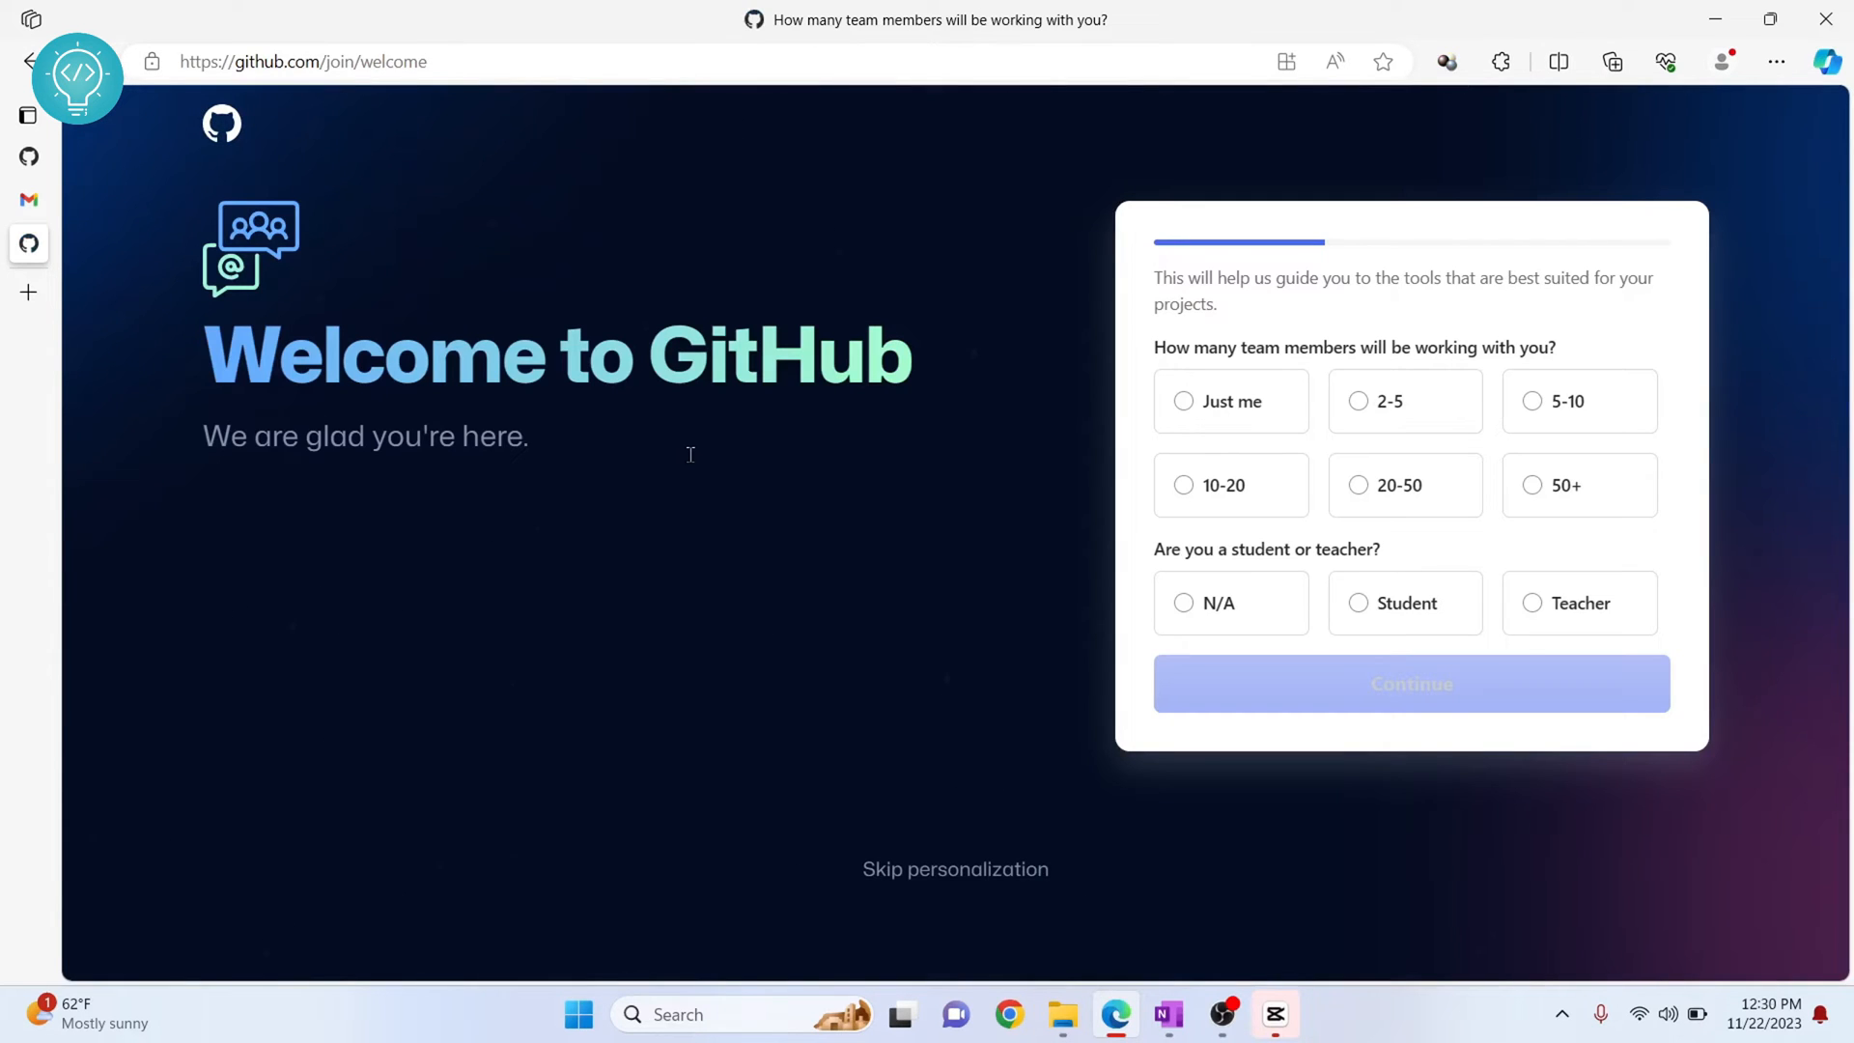
{"action": "mouse_move", "coordinate": [1201, 452]}
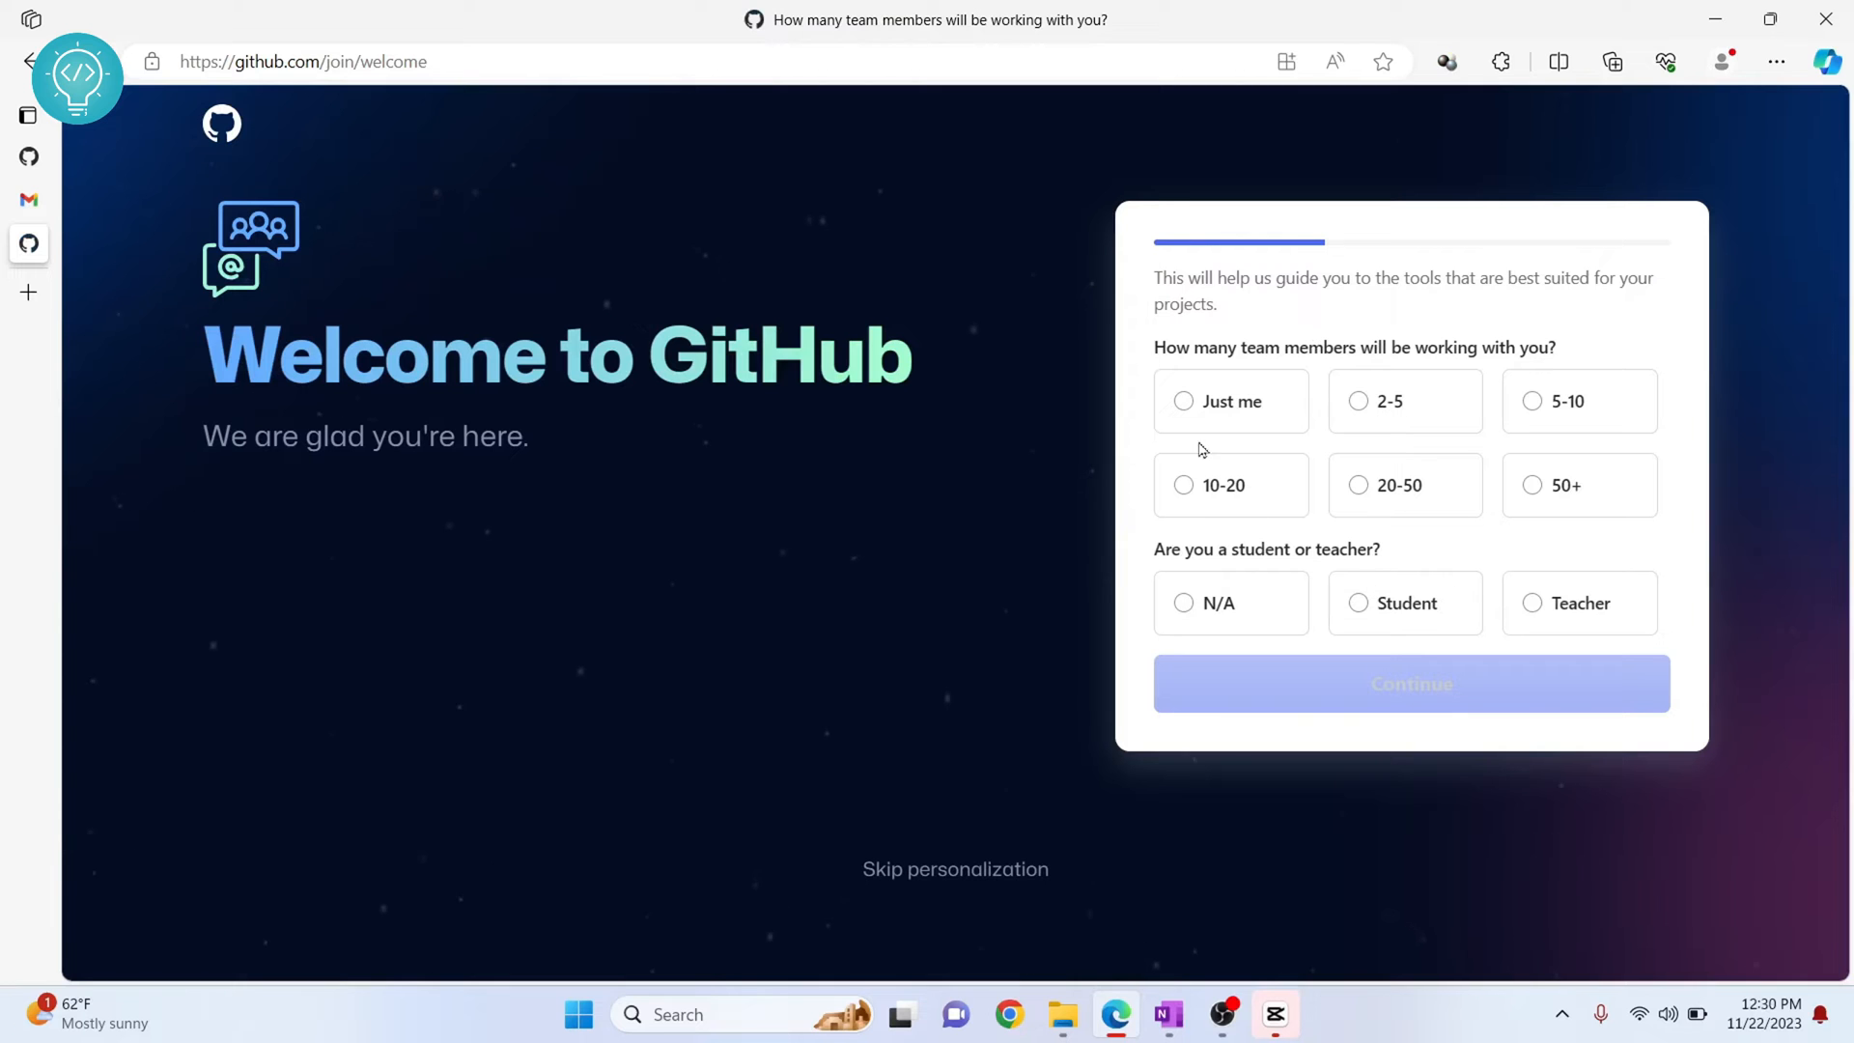
- Answer the welcome survey as Just me and neither student nor teacher, then submit
{"action": "left_click", "coordinate": [1182, 401]}
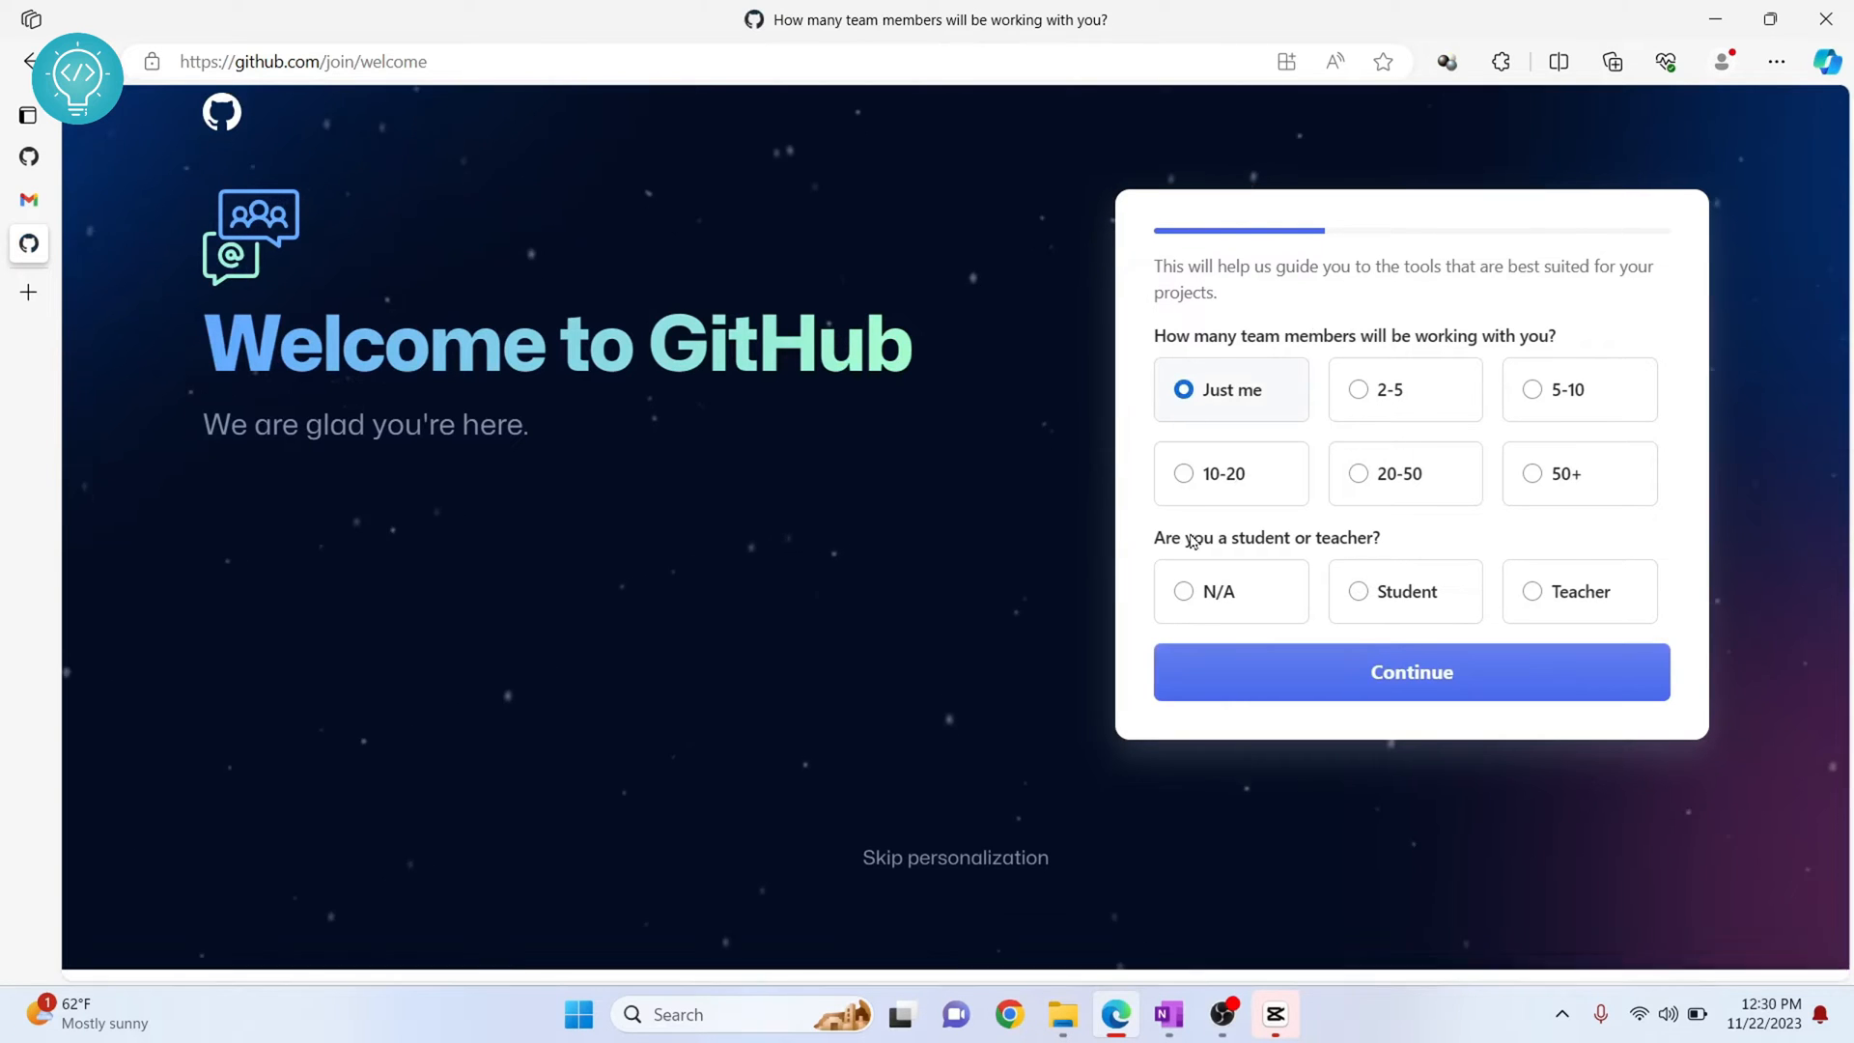
{"action": "left_click", "coordinate": [1182, 591]}
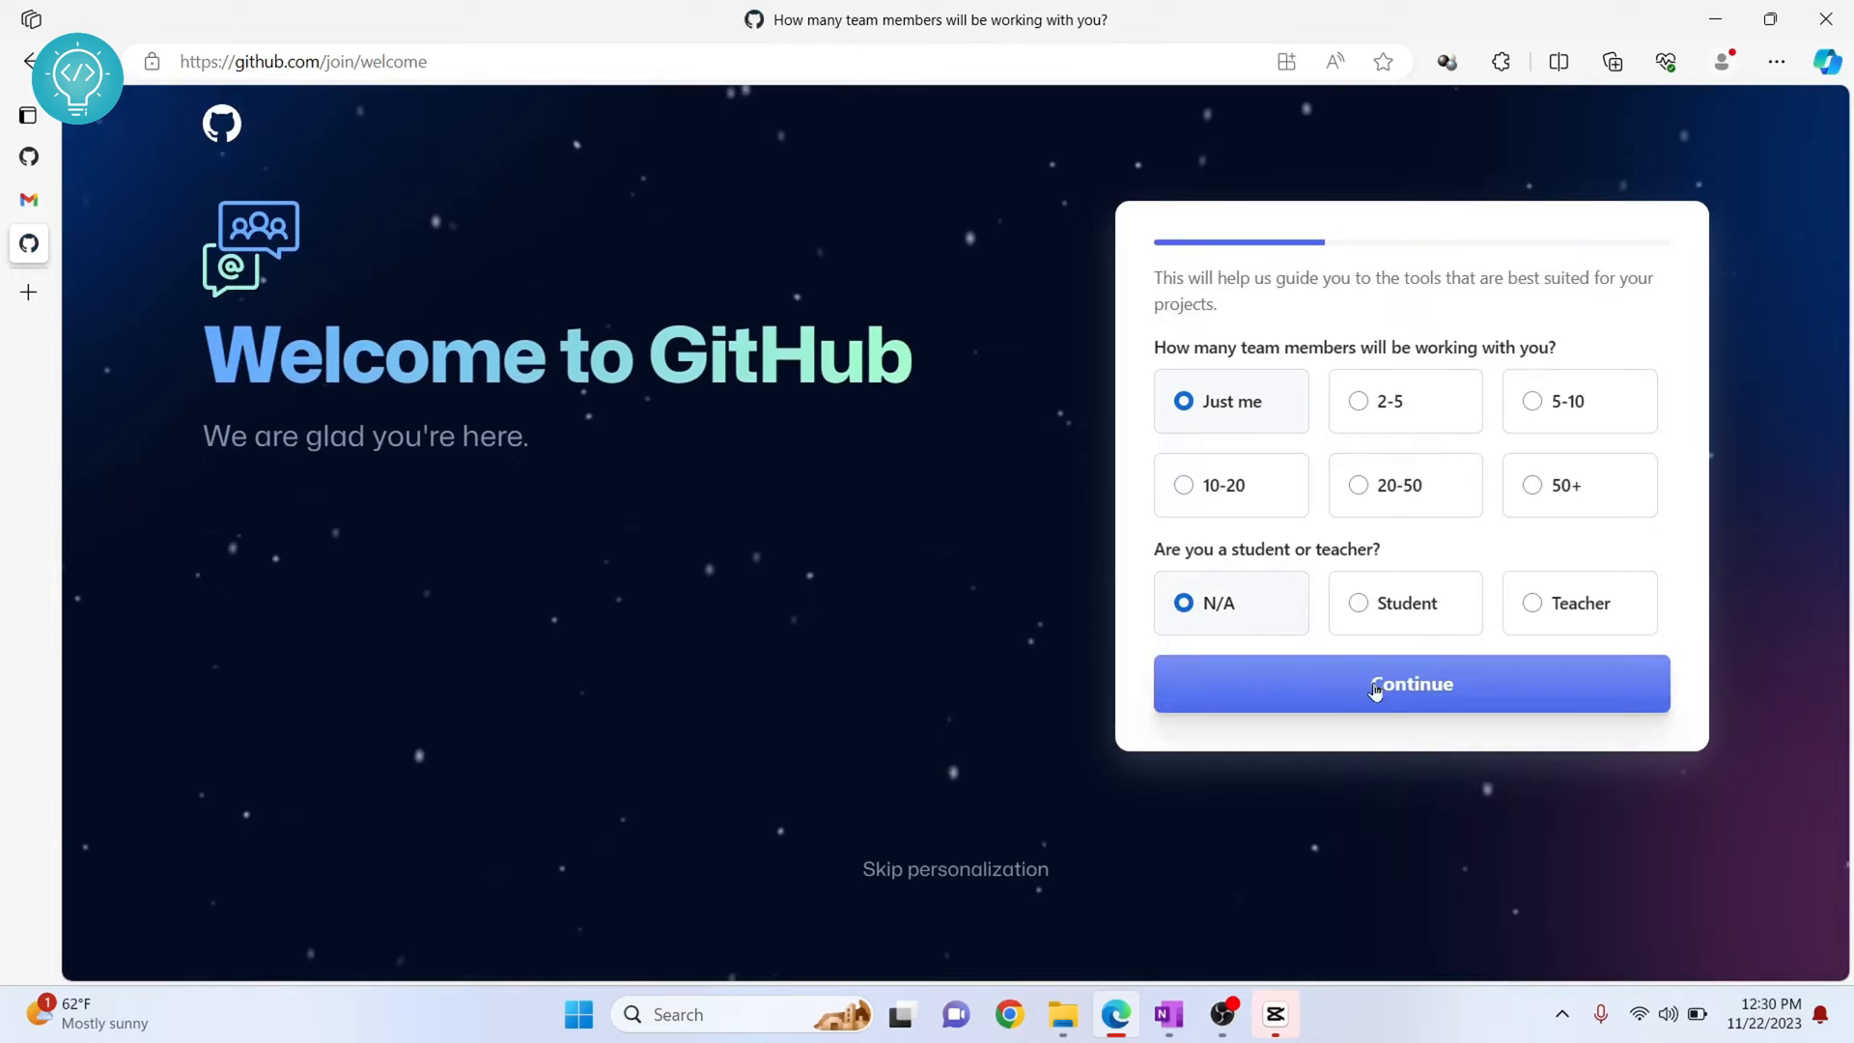
{"action": "left_click", "coordinate": [1375, 684]}
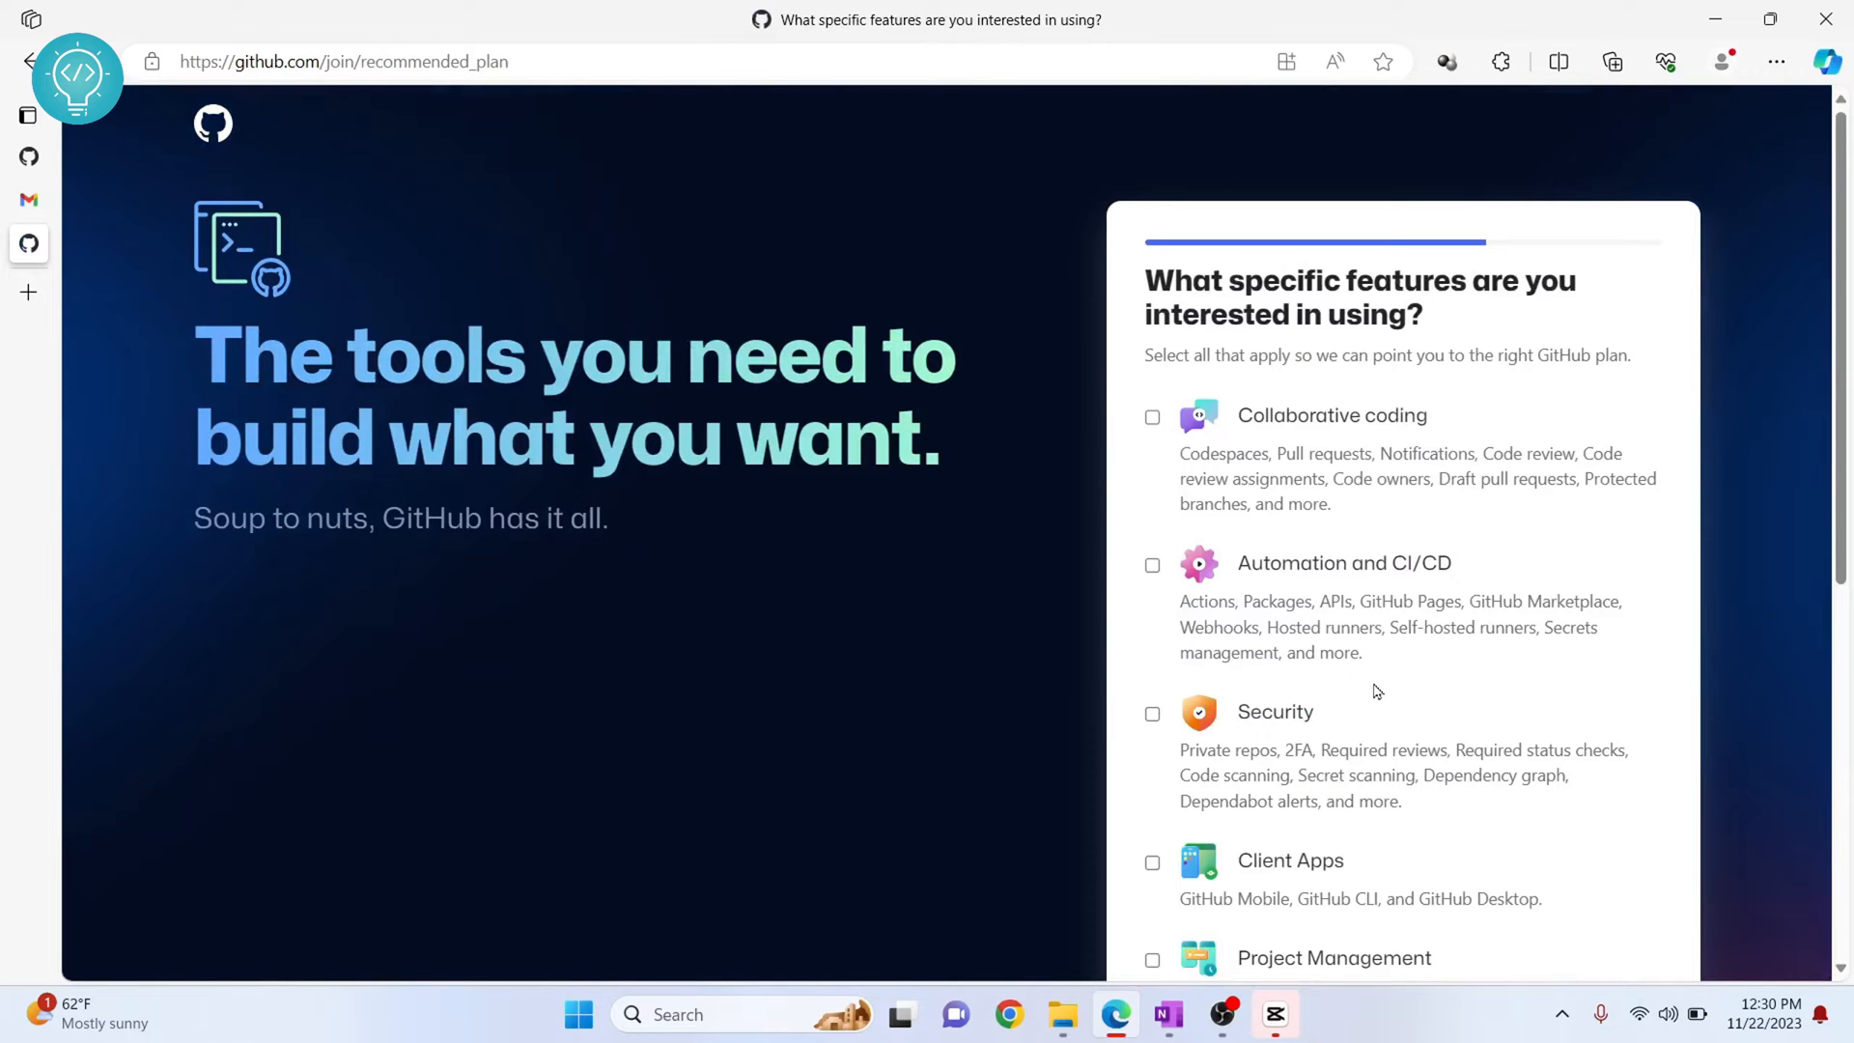
- Continue past feature choices without selecting any and keep the Free plan
{"action": "scroll", "scroll_direction": "down", "scroll_amount": 3}
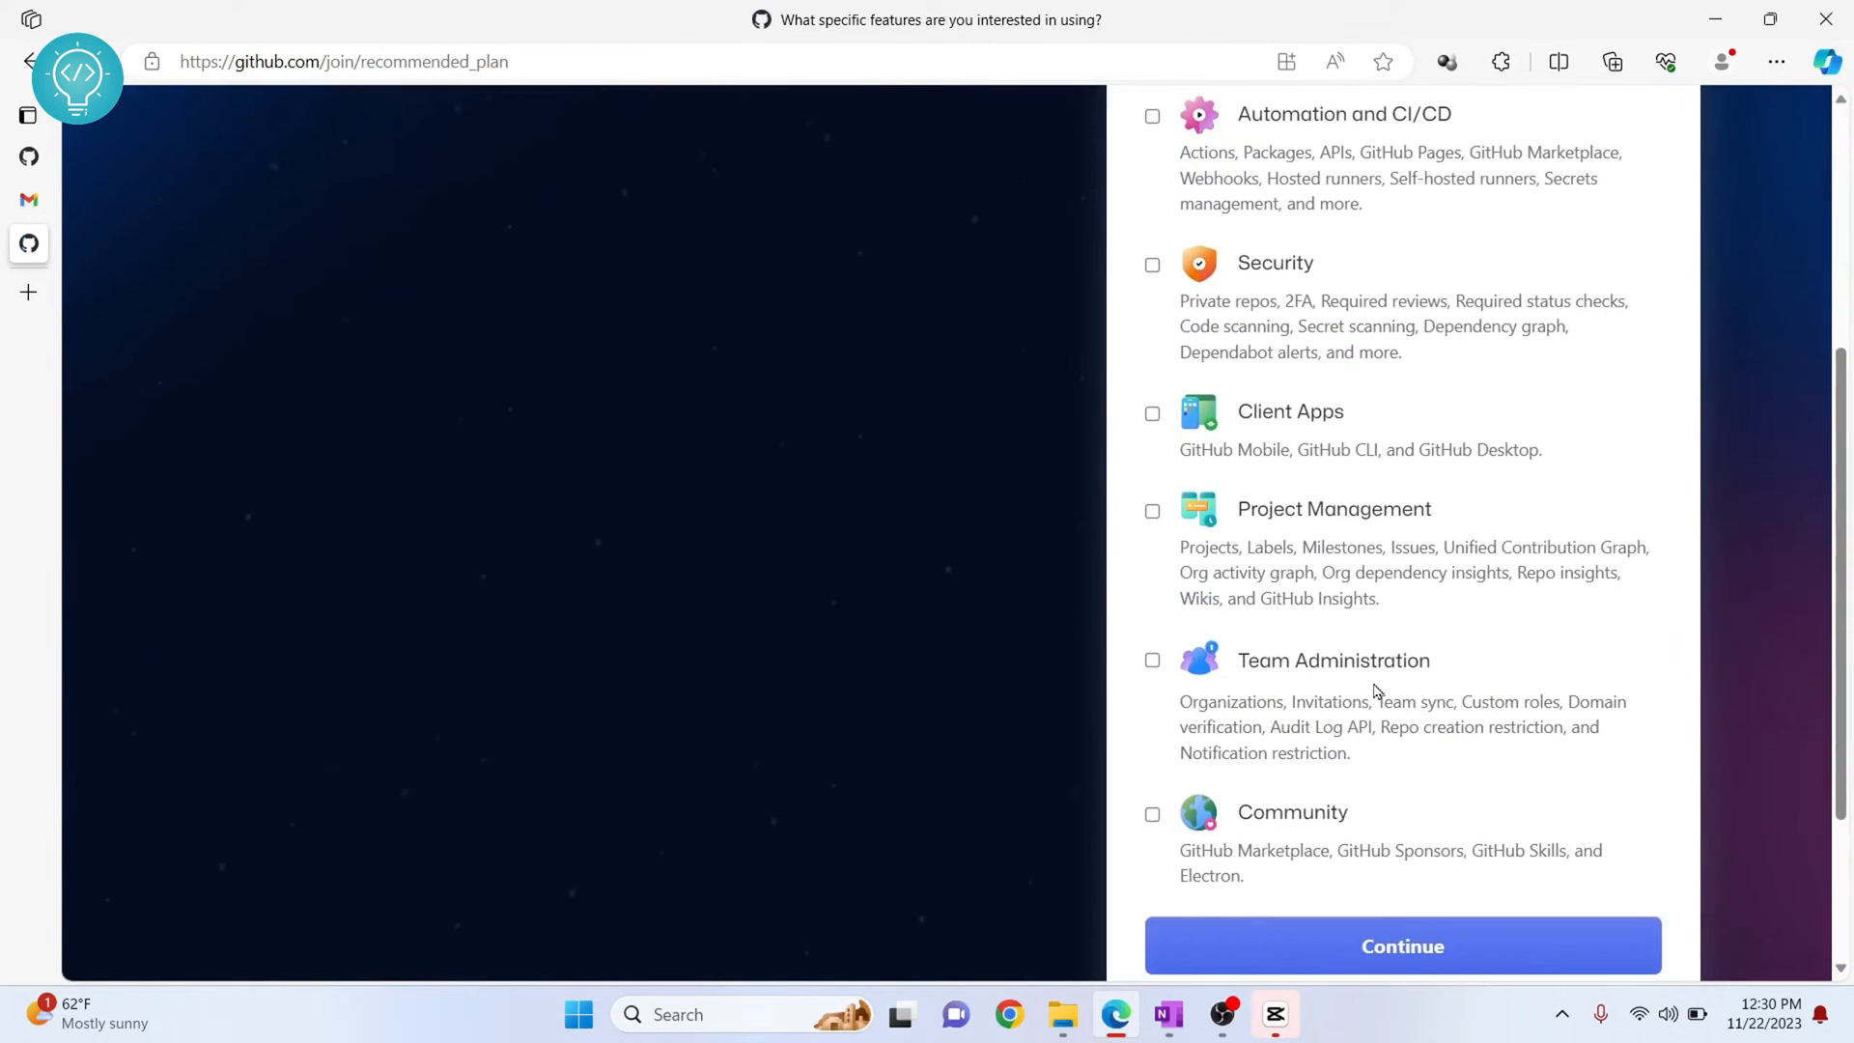
{"action": "scroll", "scroll_direction": "down", "scroll_amount": 3}
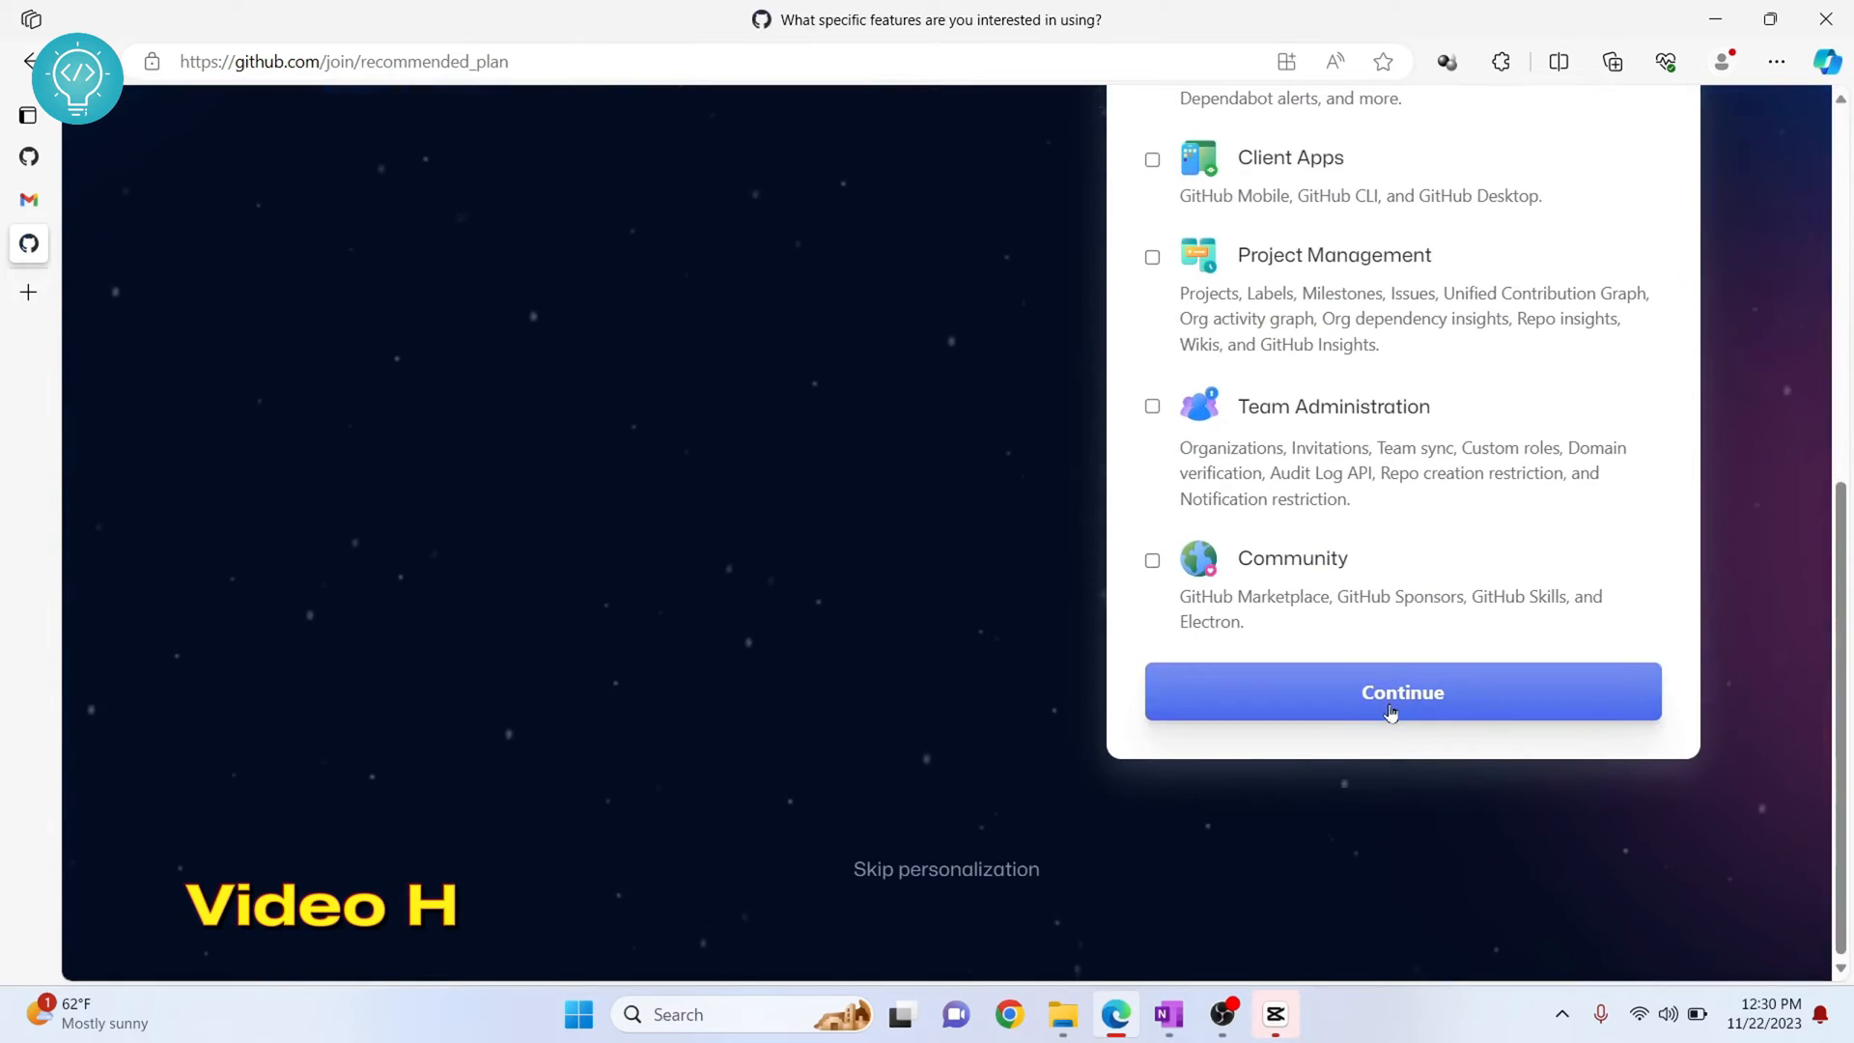
{"action": "left_click", "coordinate": [1402, 691]}
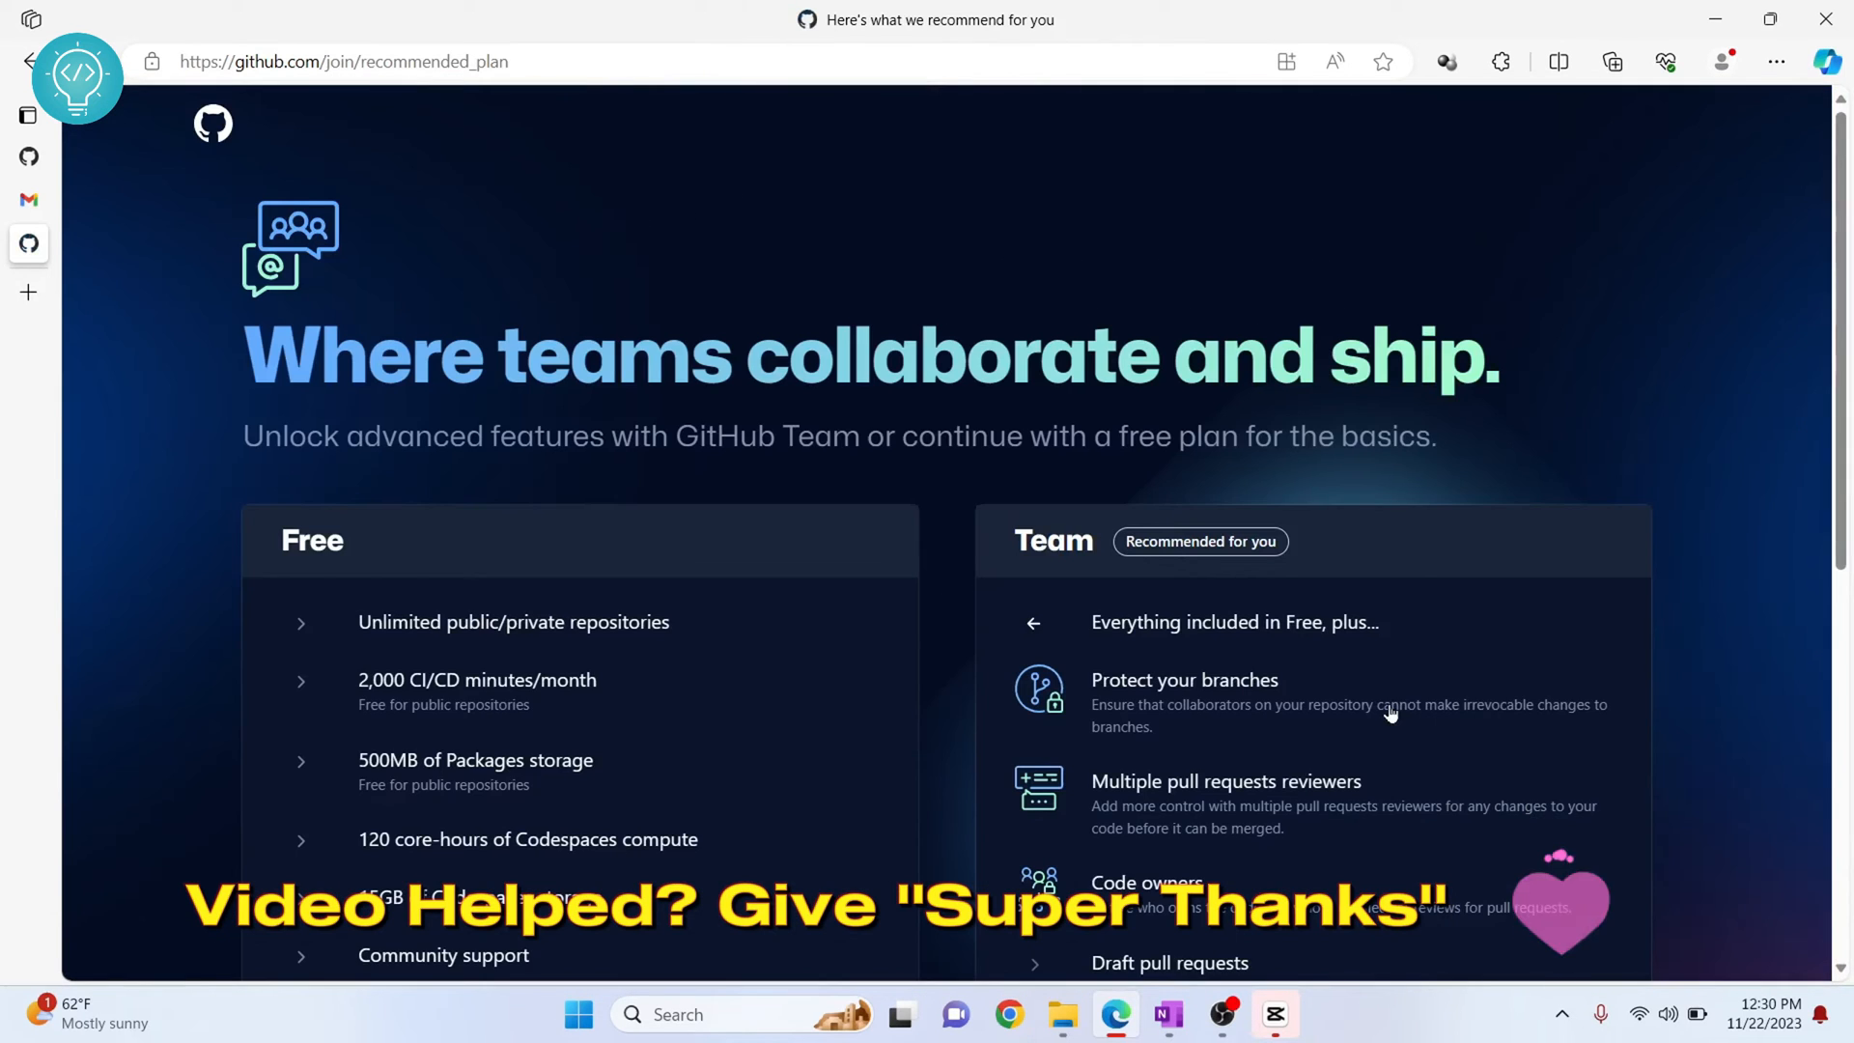
{"action": "scroll", "scroll_direction": "down", "scroll_amount": 3}
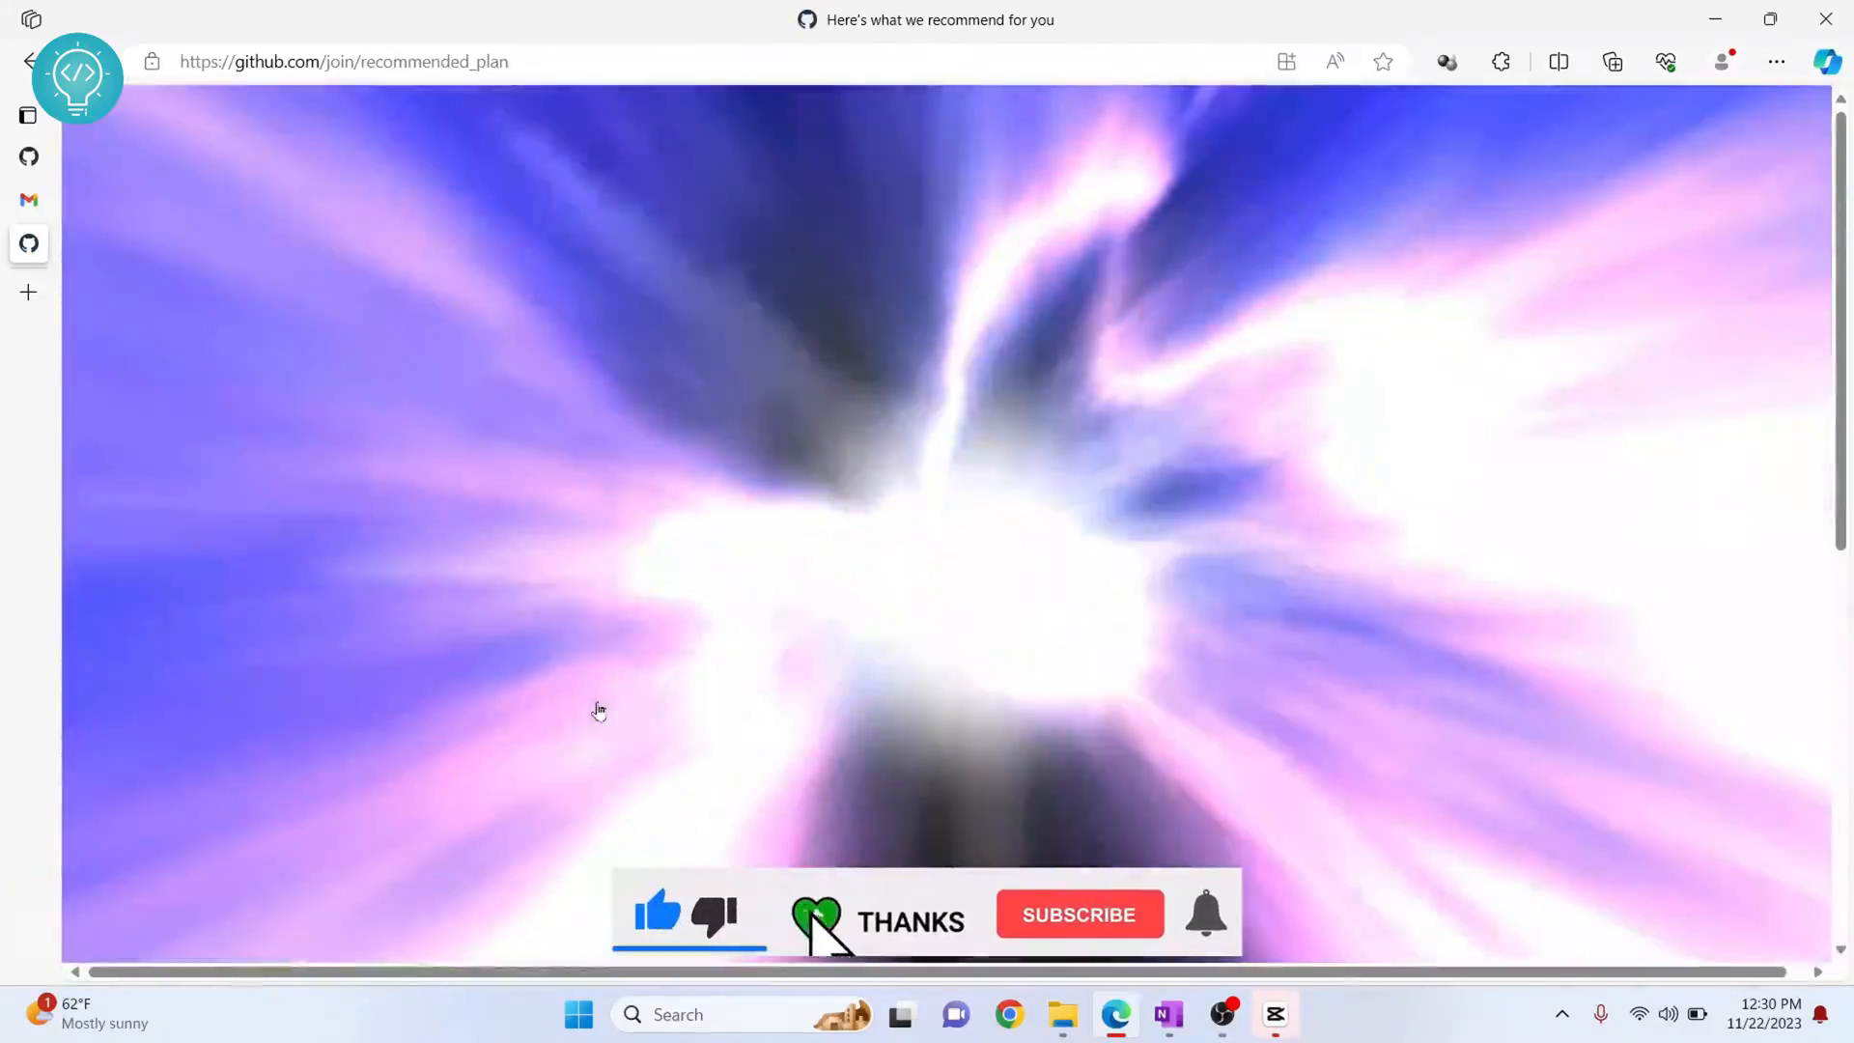
{"action": "left_click", "coordinate": [1080, 916]}
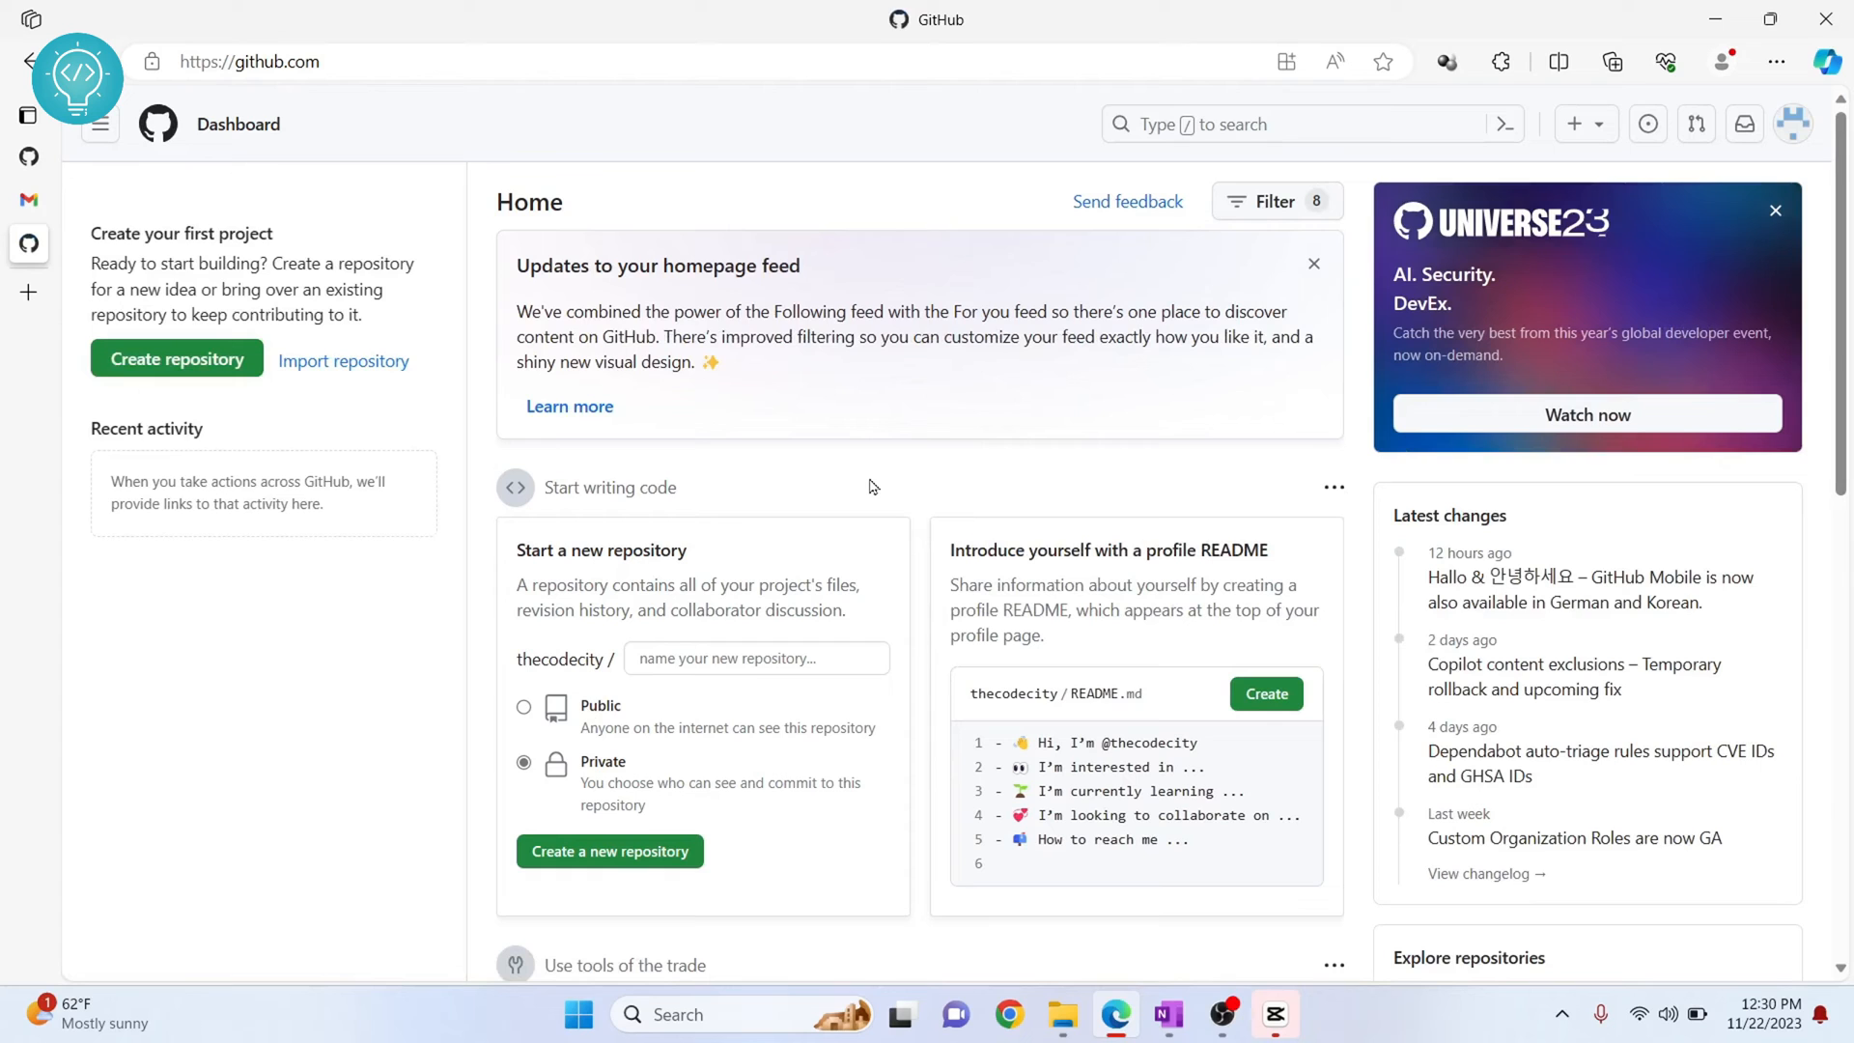
- Dismiss the Universe23 promotion card and start creating a new repository
{"action": "left_click", "coordinate": [1775, 211]}
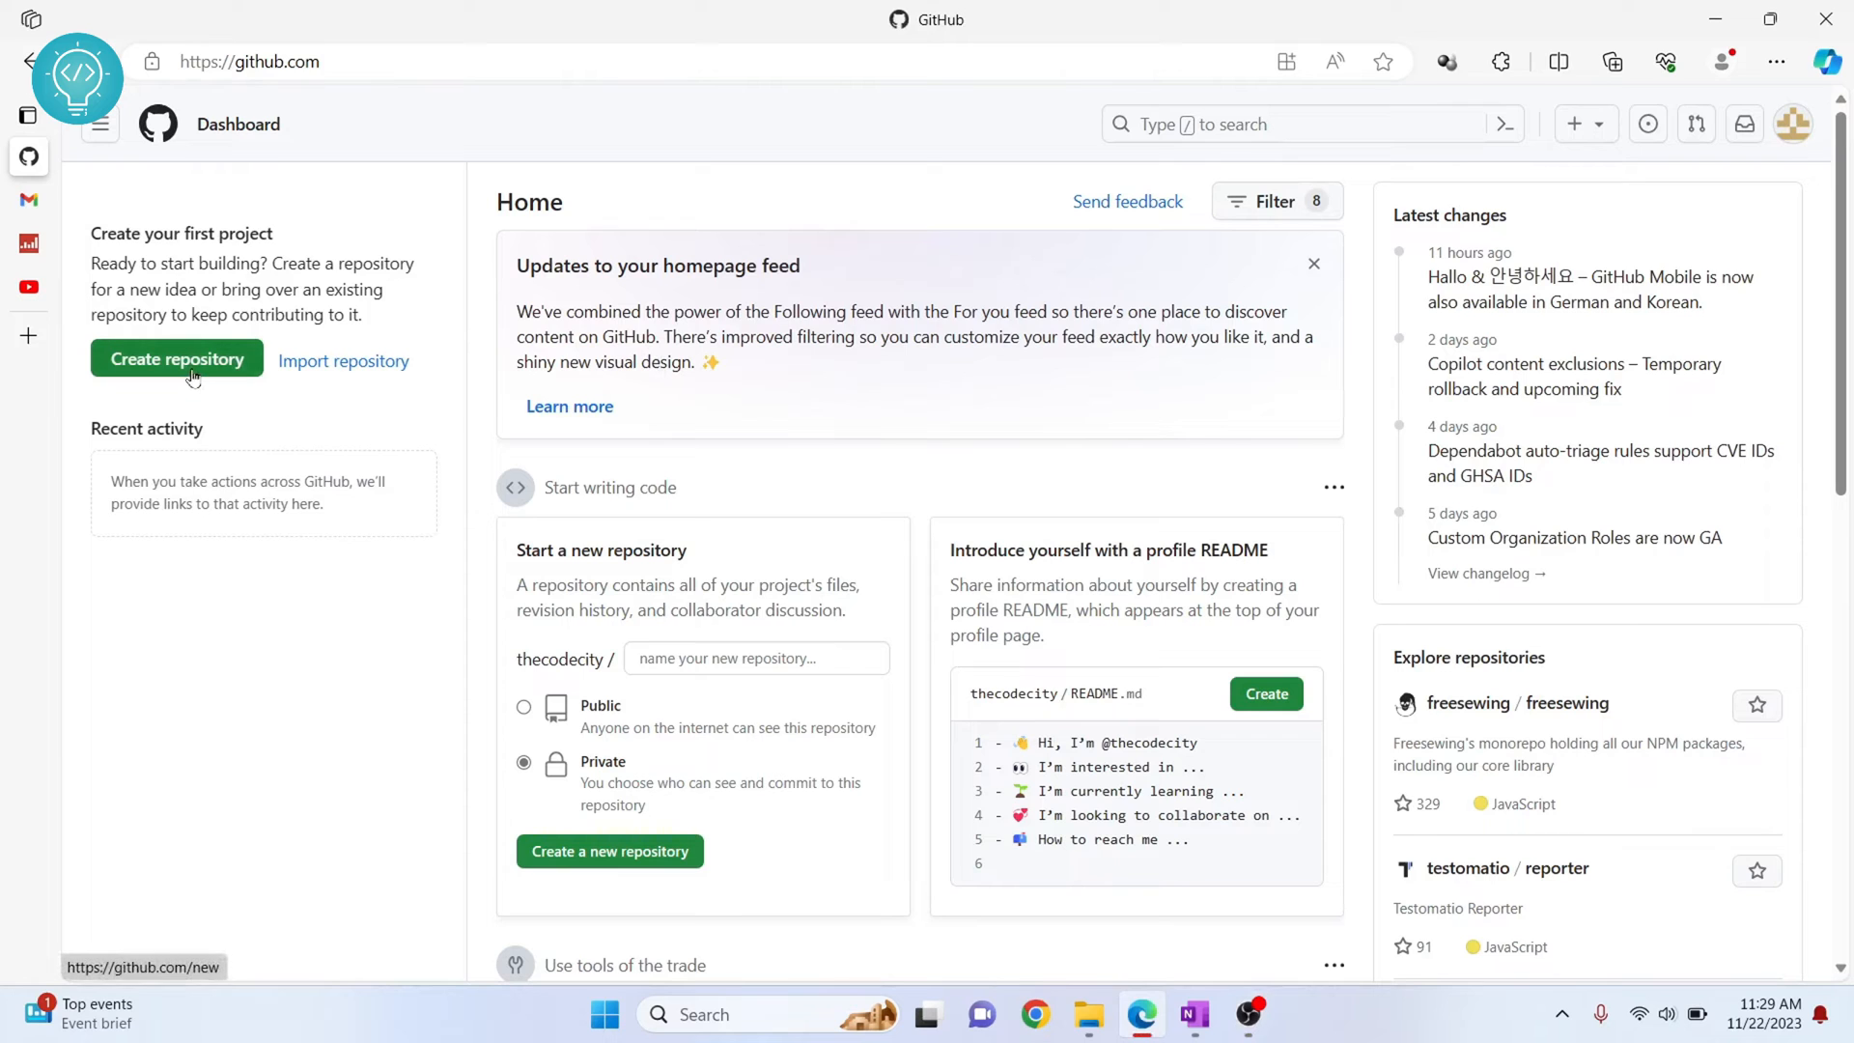
{"action": "left_click", "coordinate": [177, 360]}
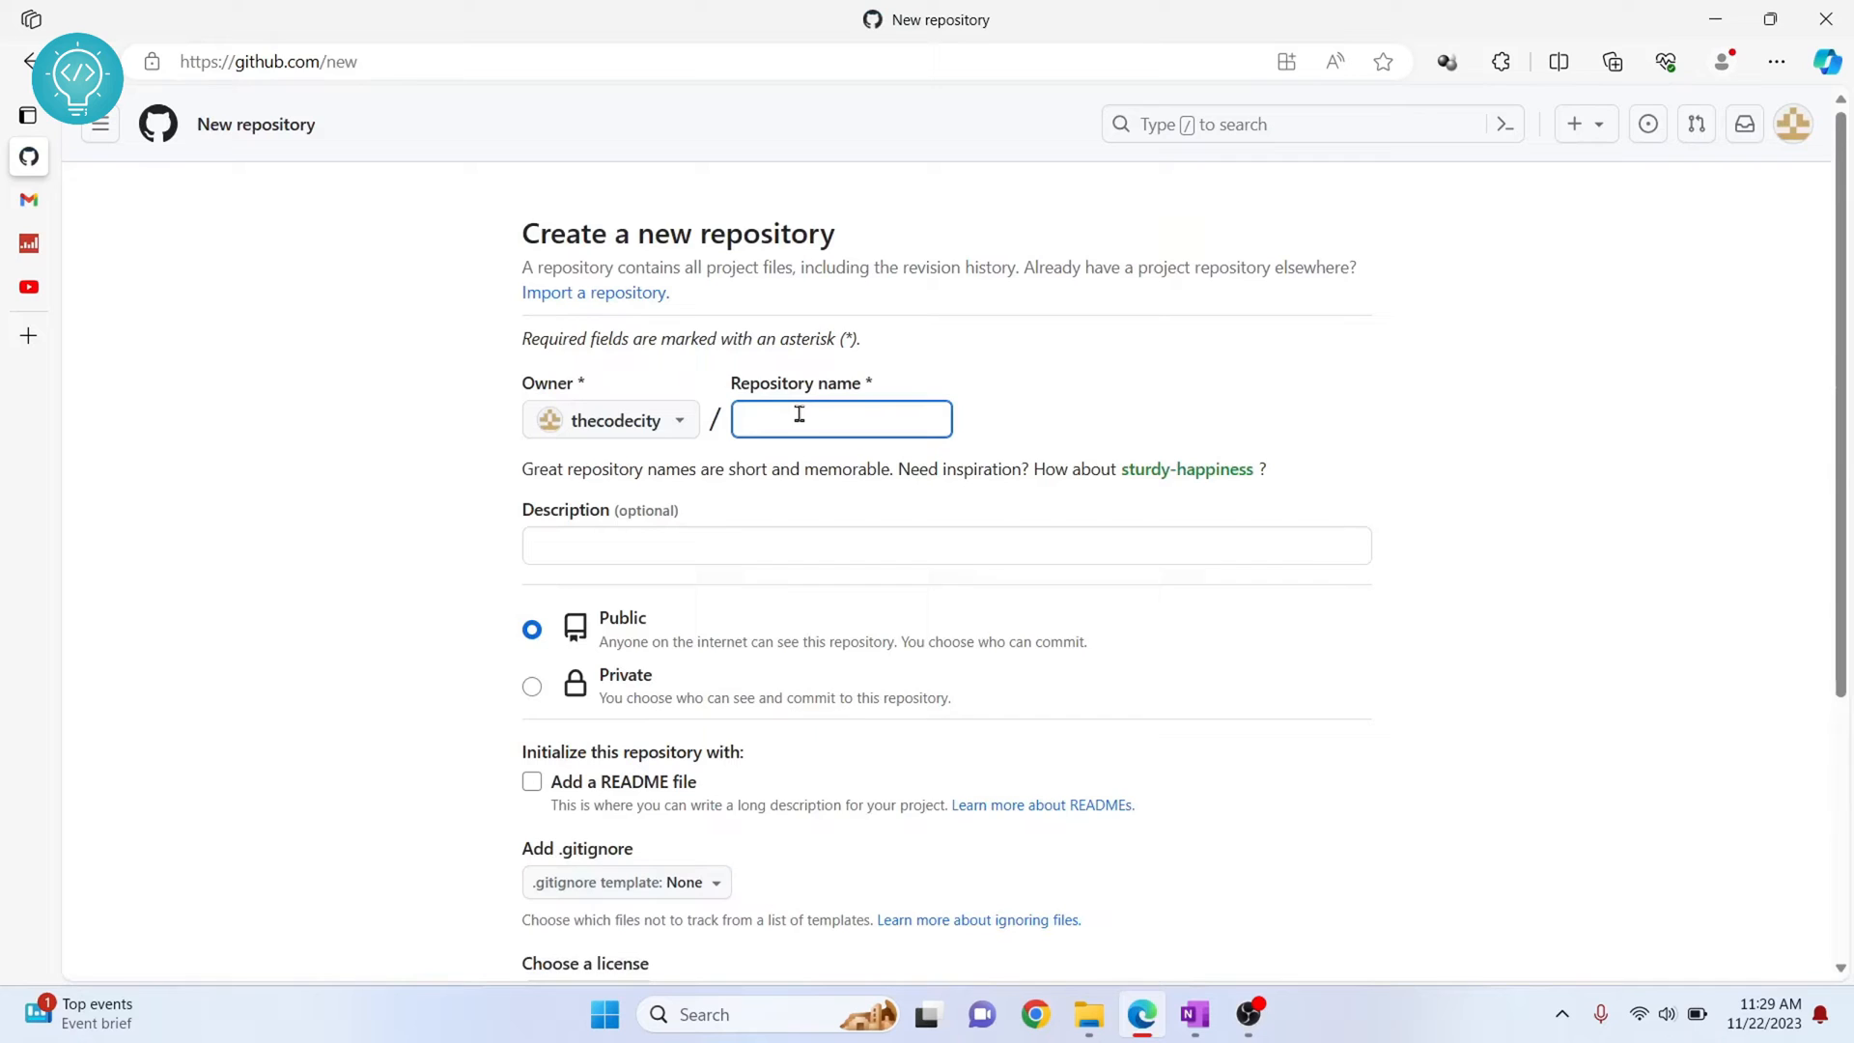
- Name the repository test-repo, keep it Public with no initialization files, and create it
{"action": "type", "text": "test-repo"}
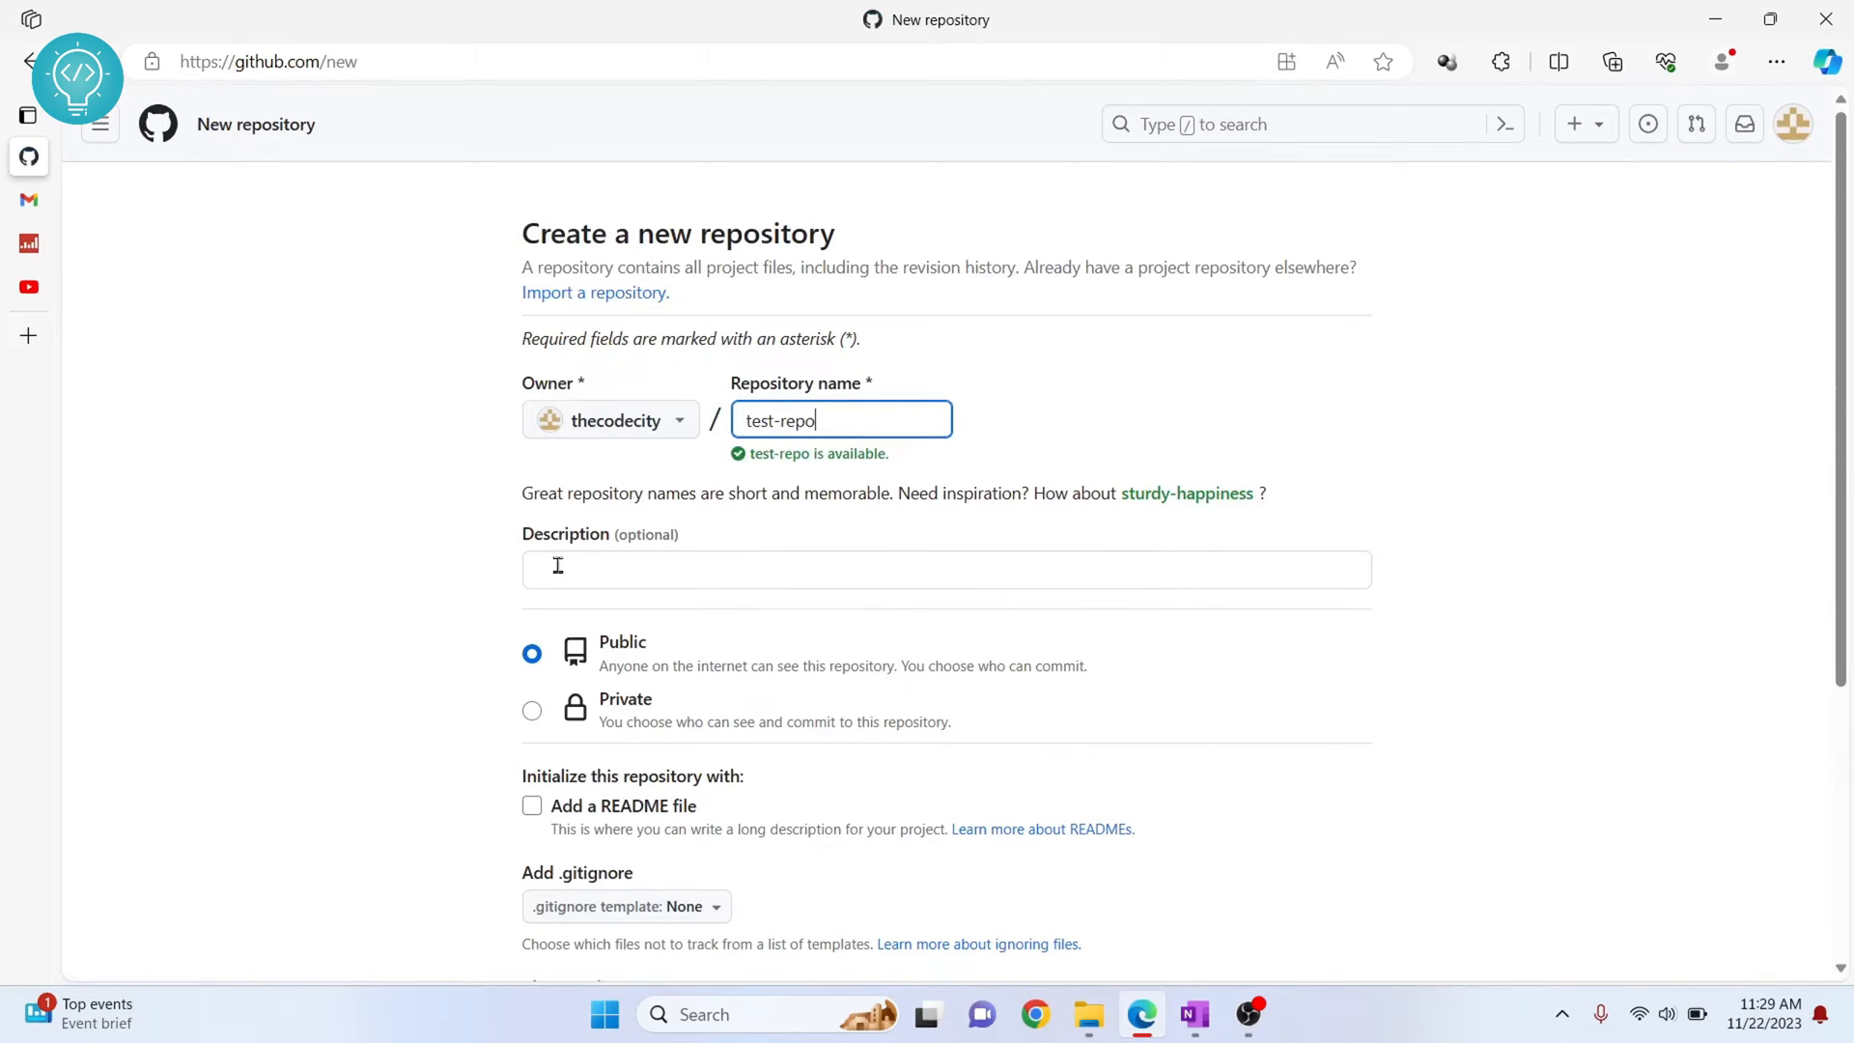
{"action": "scroll", "scroll_direction": "down", "scroll_amount": 3}
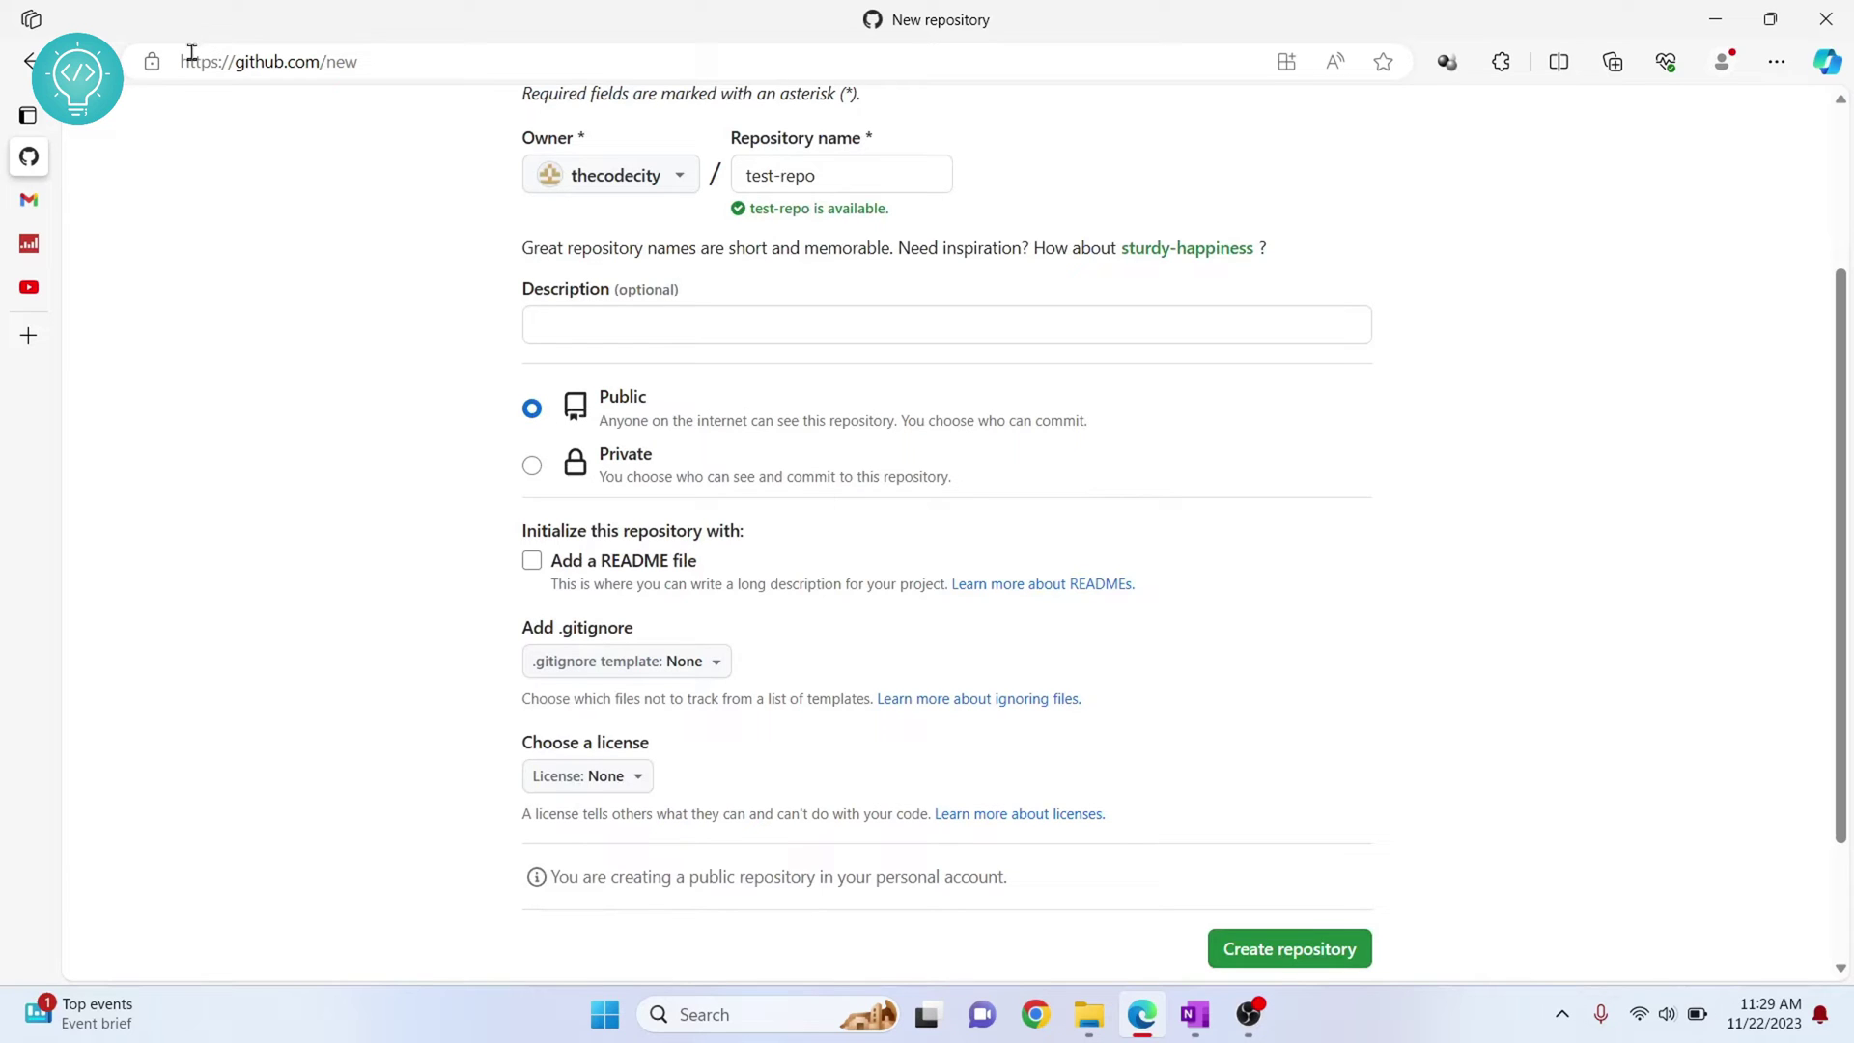
{"action": "mouse_move", "coordinate": [631, 475]}
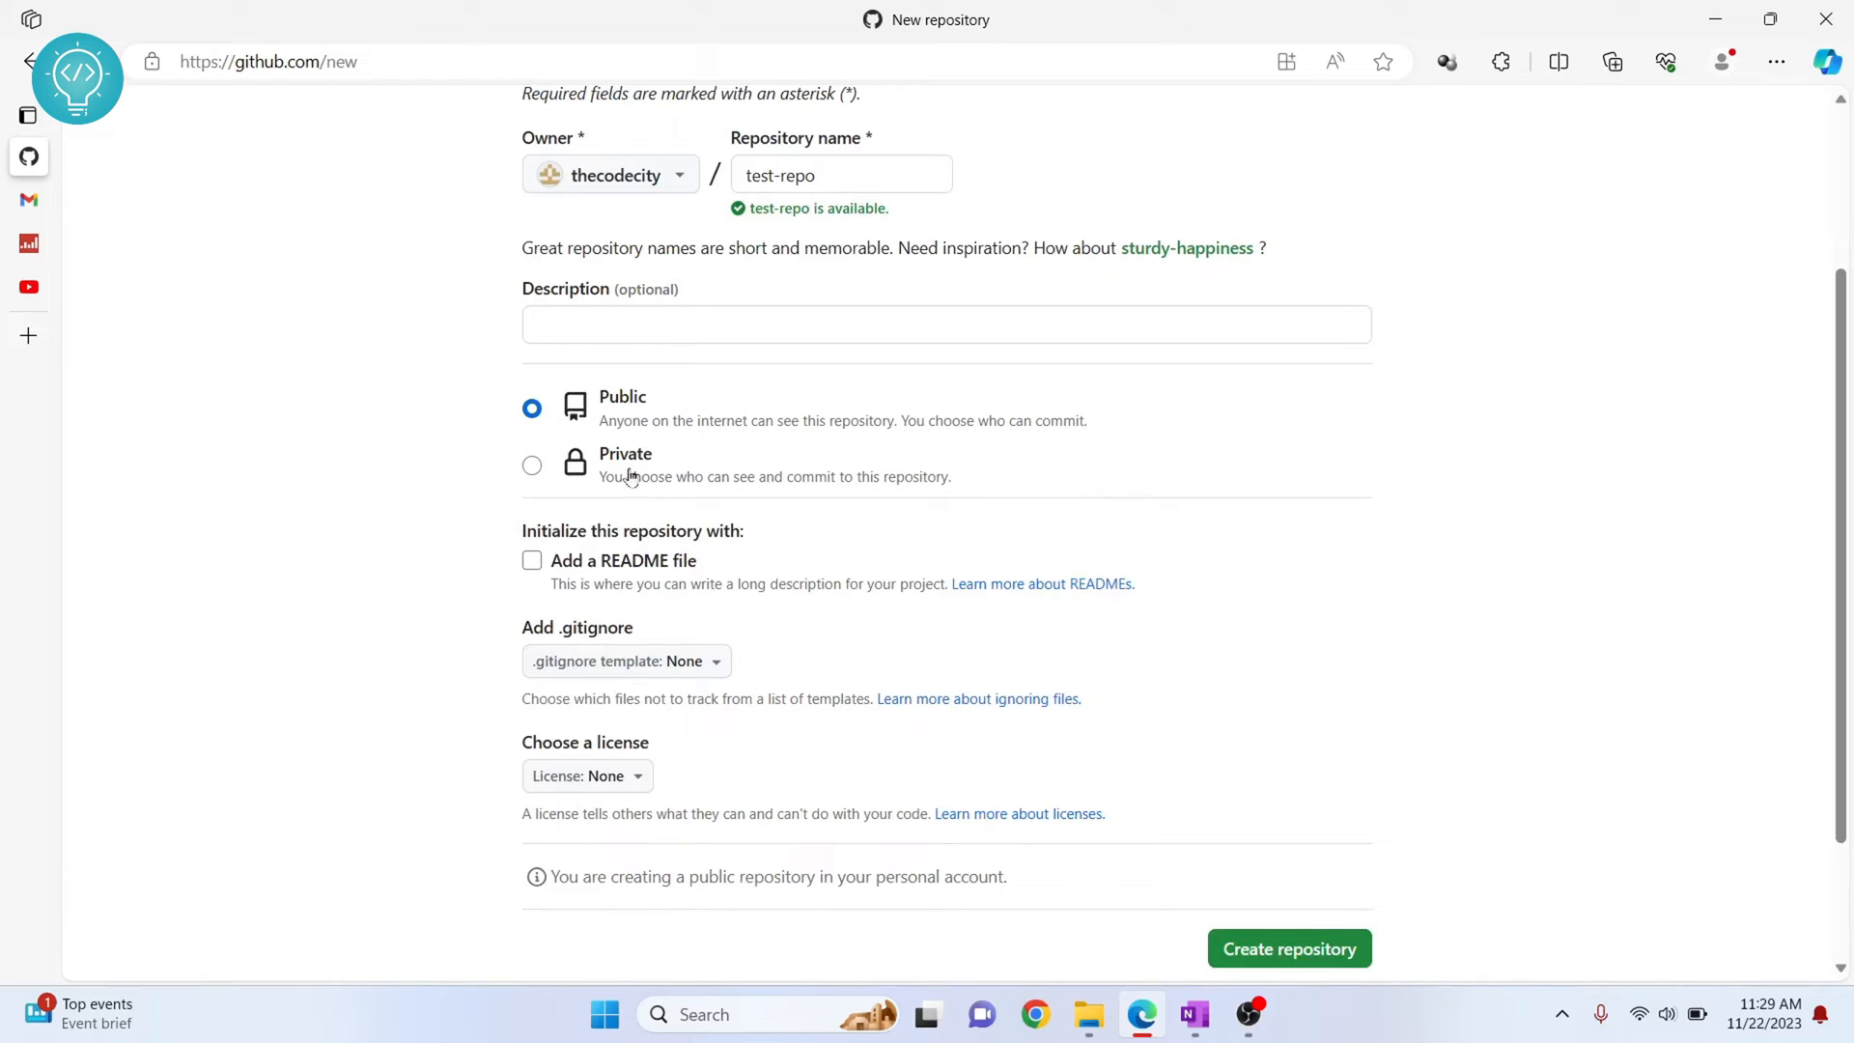
{"action": "mouse_move", "coordinate": [637, 506]}
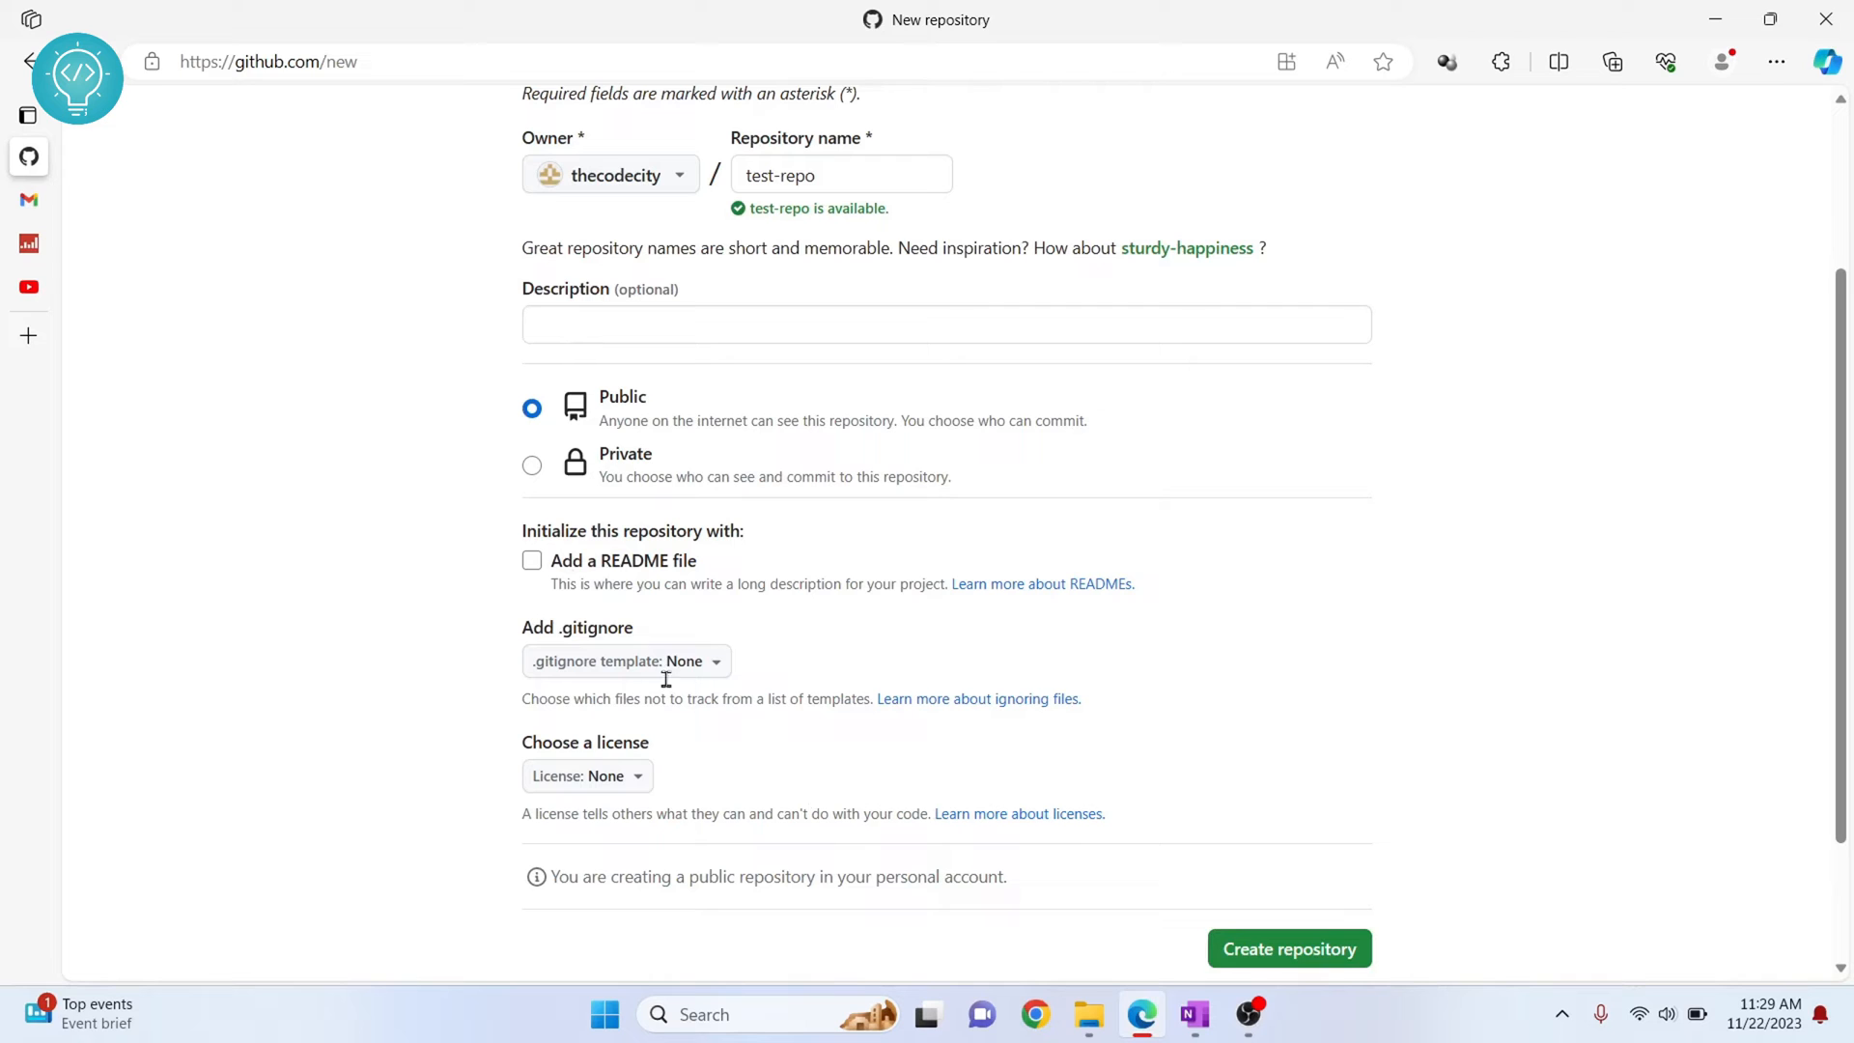
{"action": "mouse_move", "coordinate": [1248, 943]}
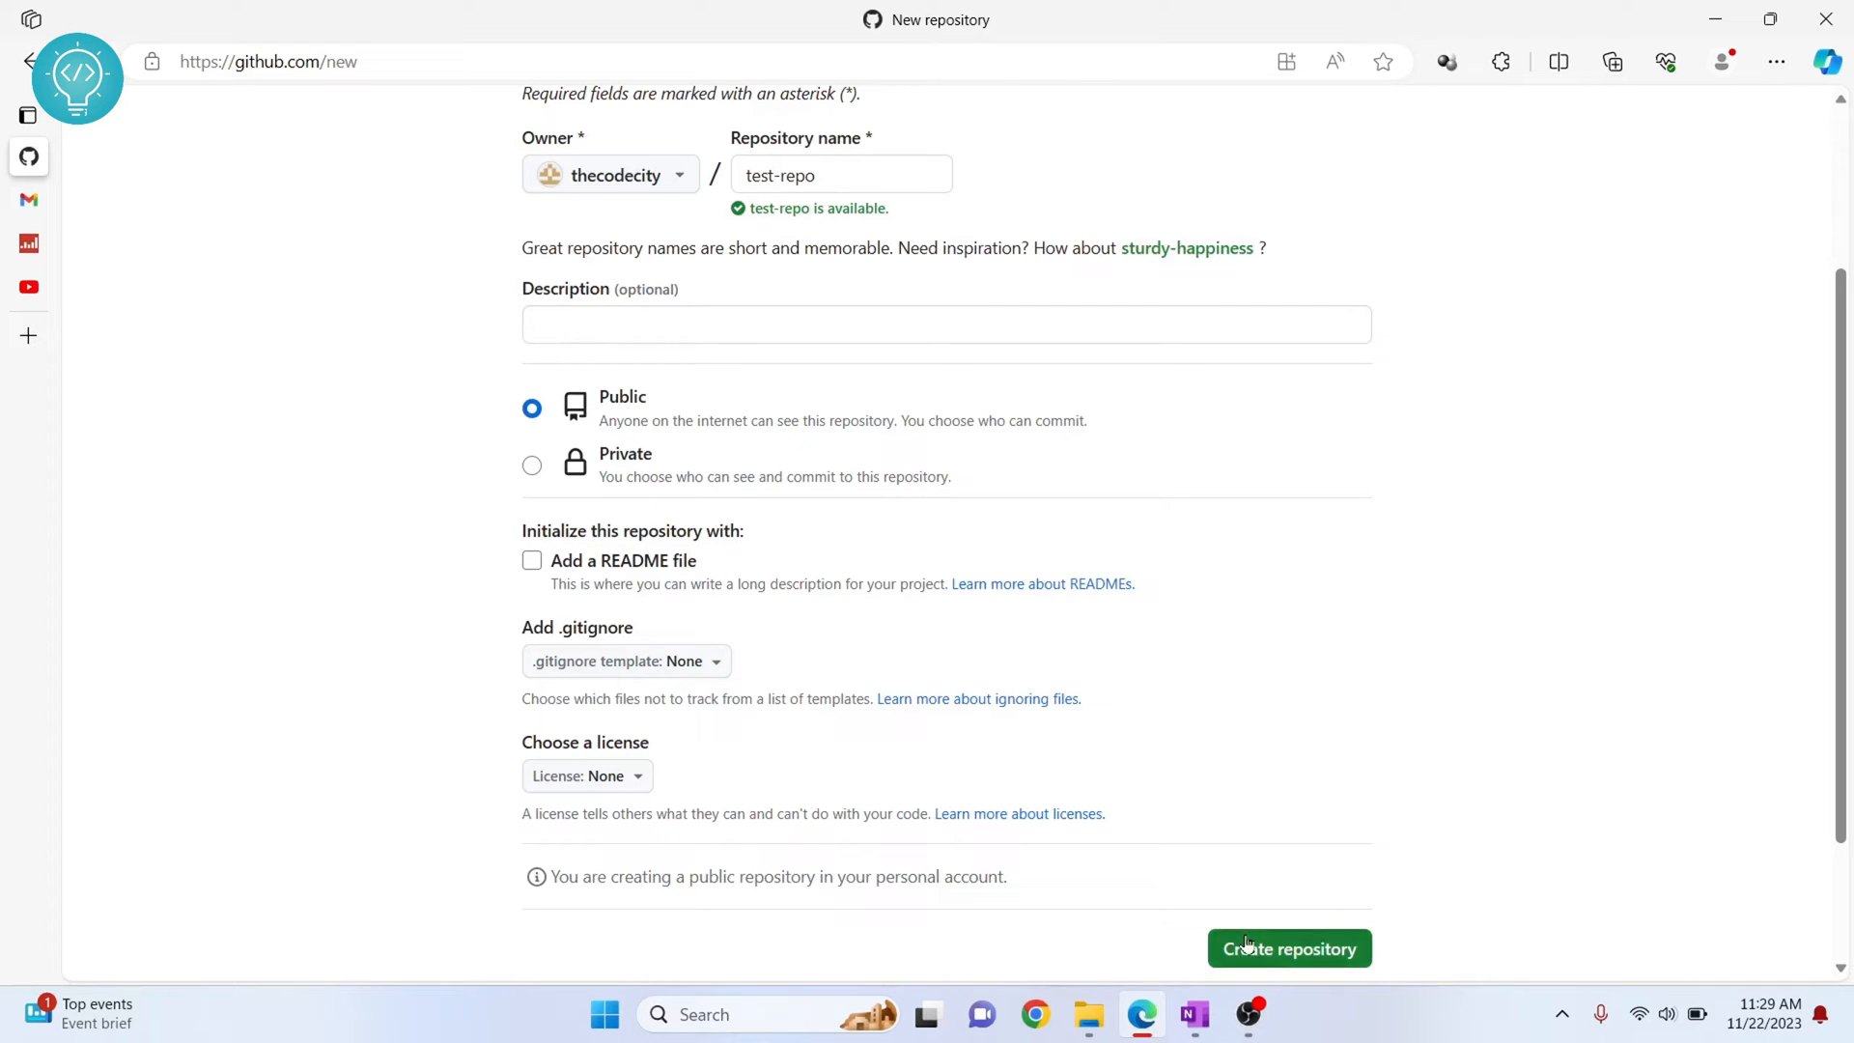
{"action": "left_click", "coordinate": [1290, 948]}
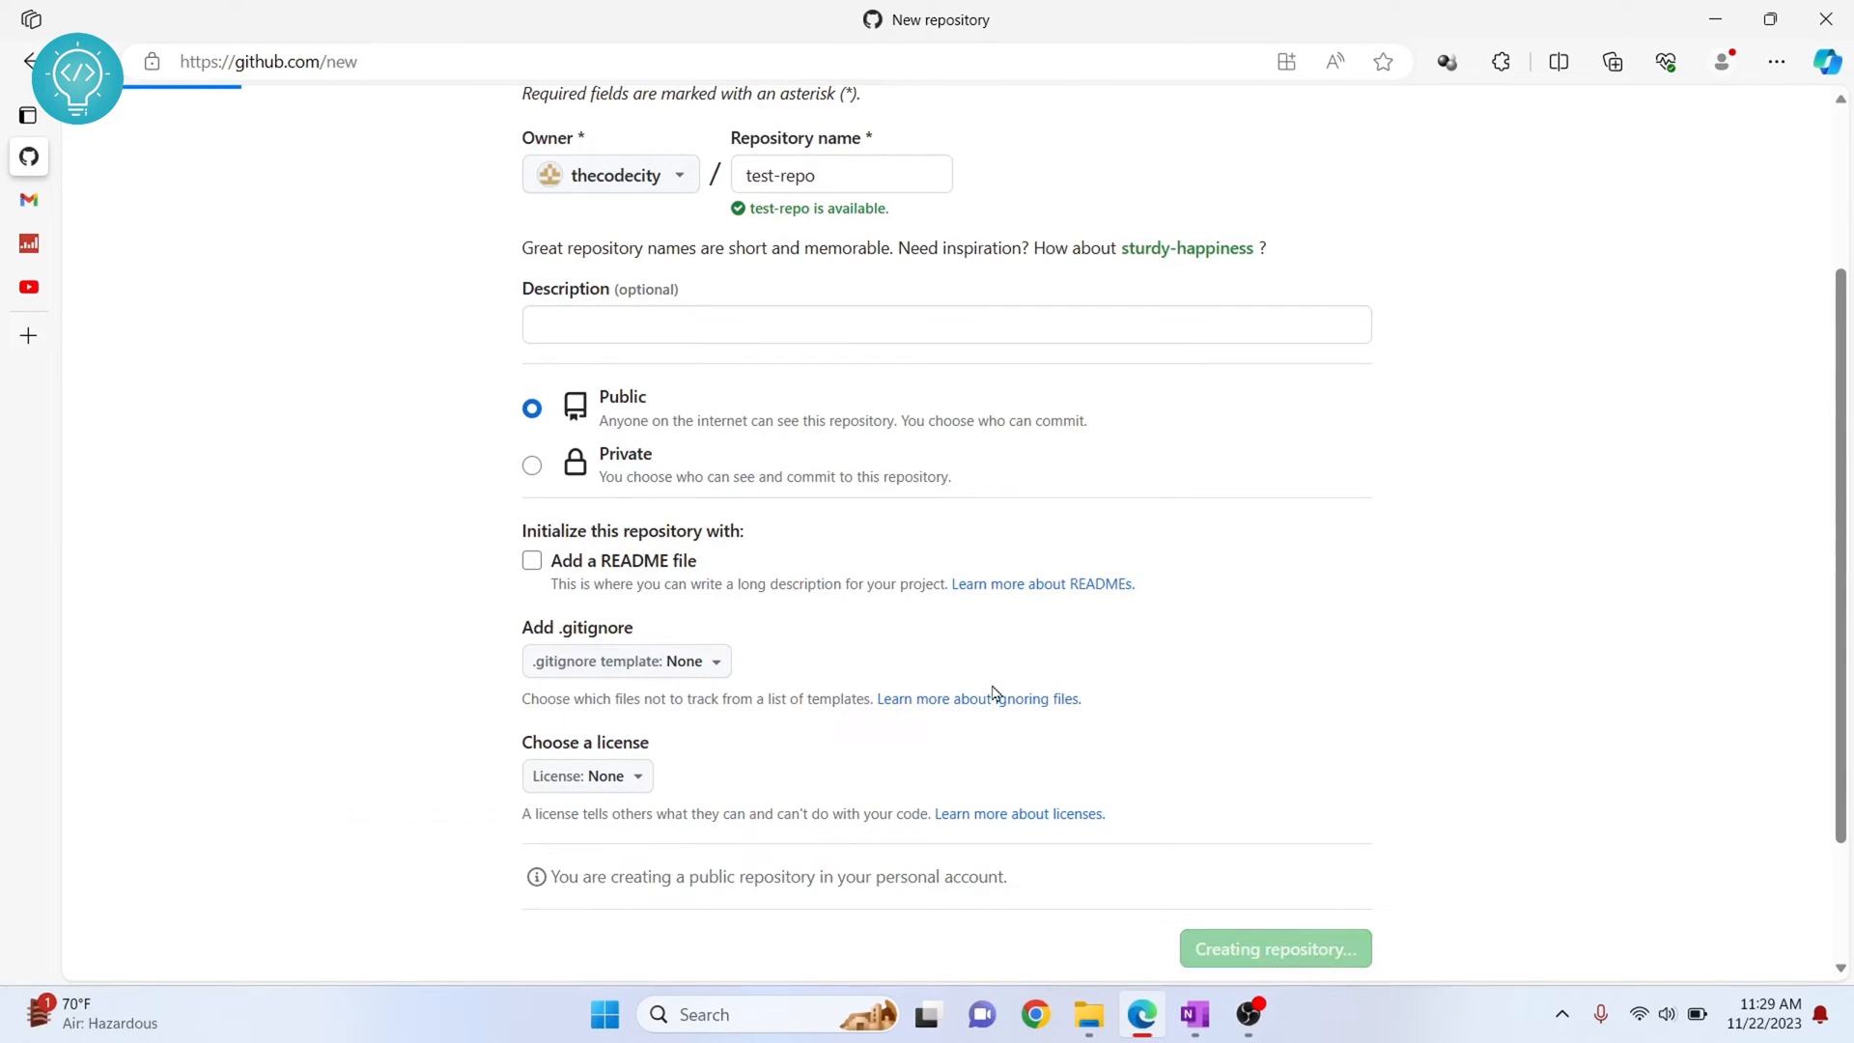
{"action": "left_click", "coordinate": [1275, 948]}
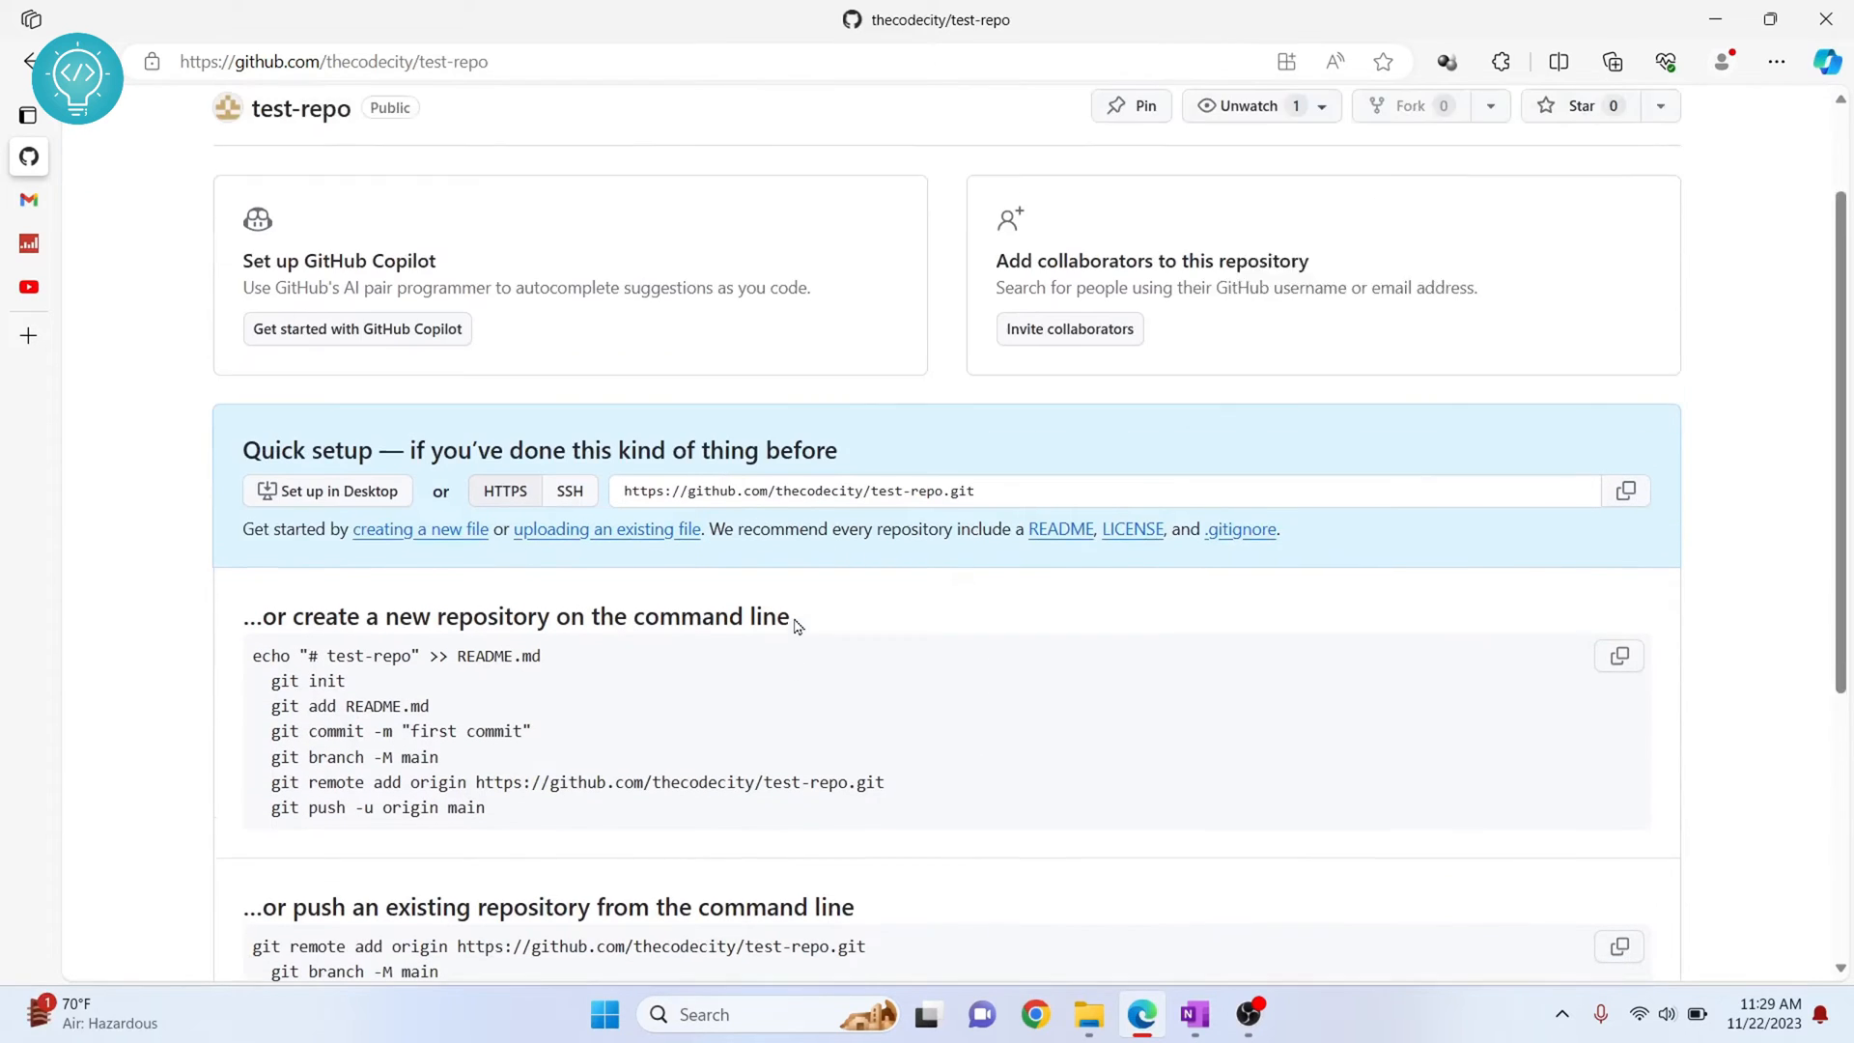
- Scroll to the instructions for pushing an existing repository from the command line
{"action": "scroll", "scroll_direction": "down", "scroll_amount": 3}
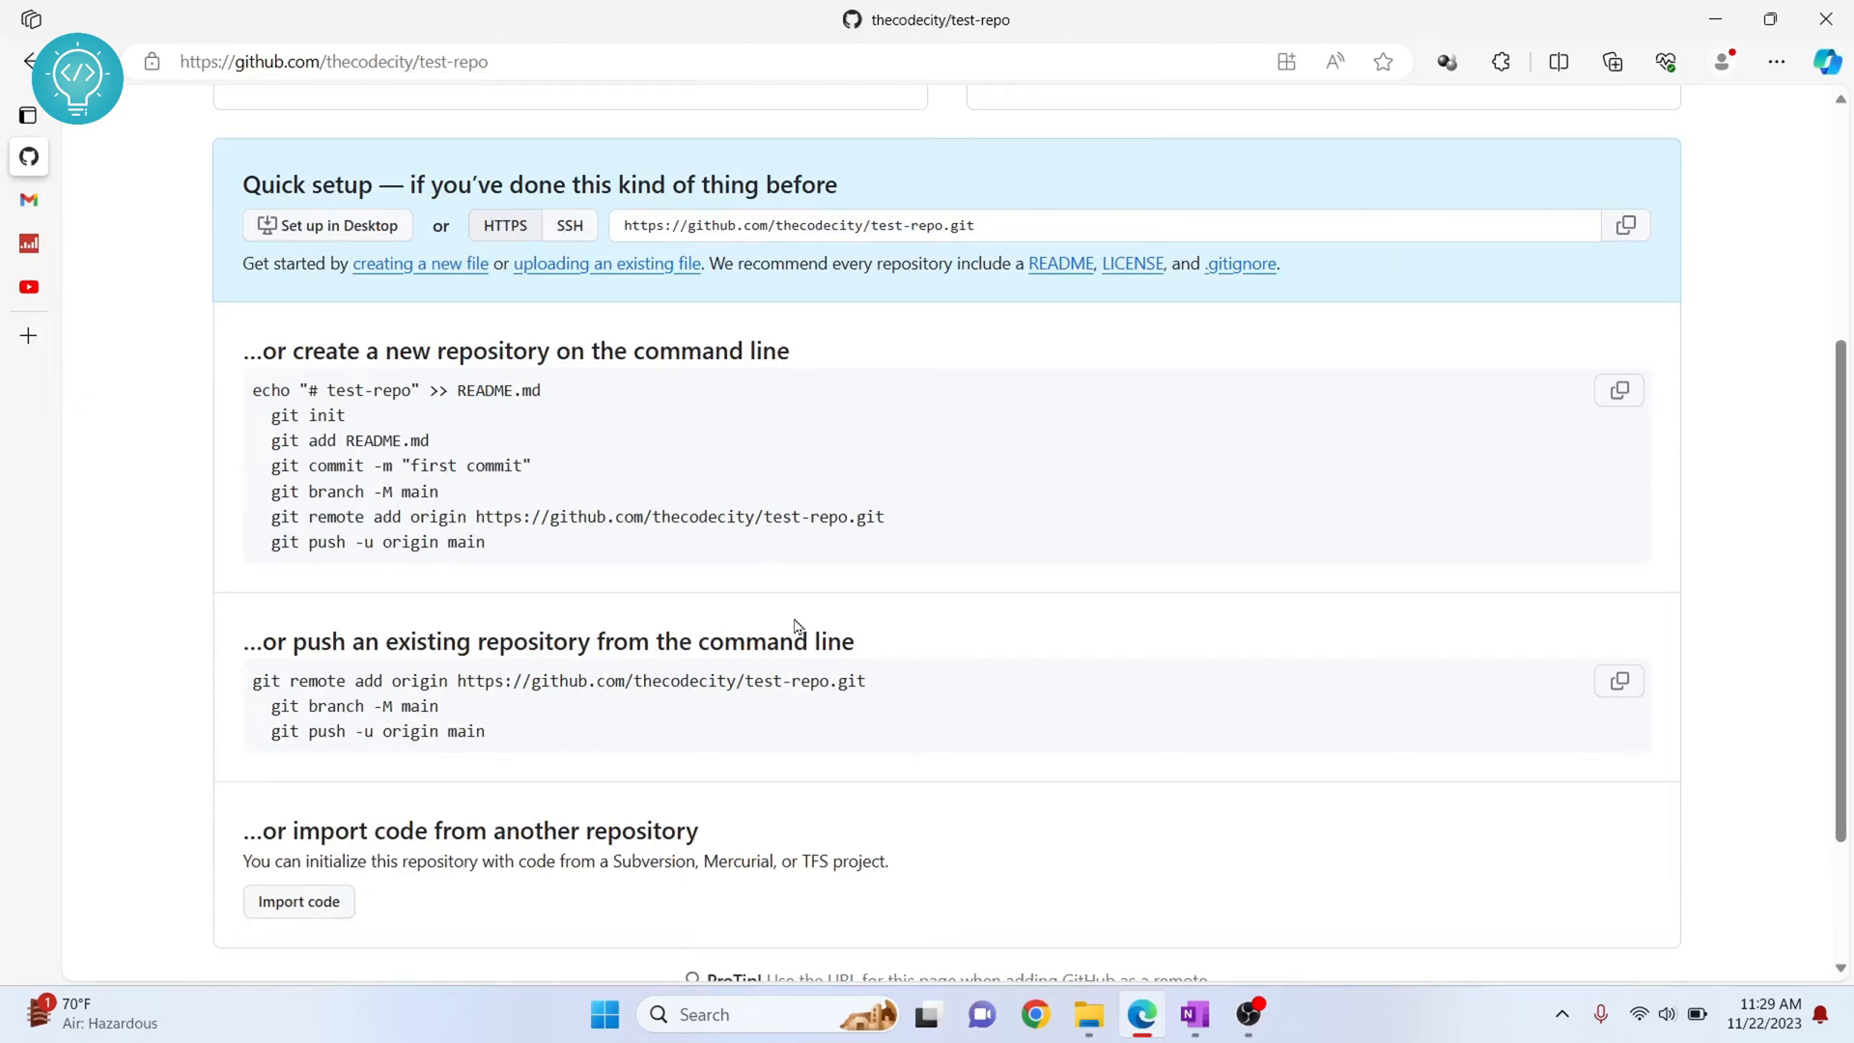
{"action": "mouse_move", "coordinate": [773, 463]}
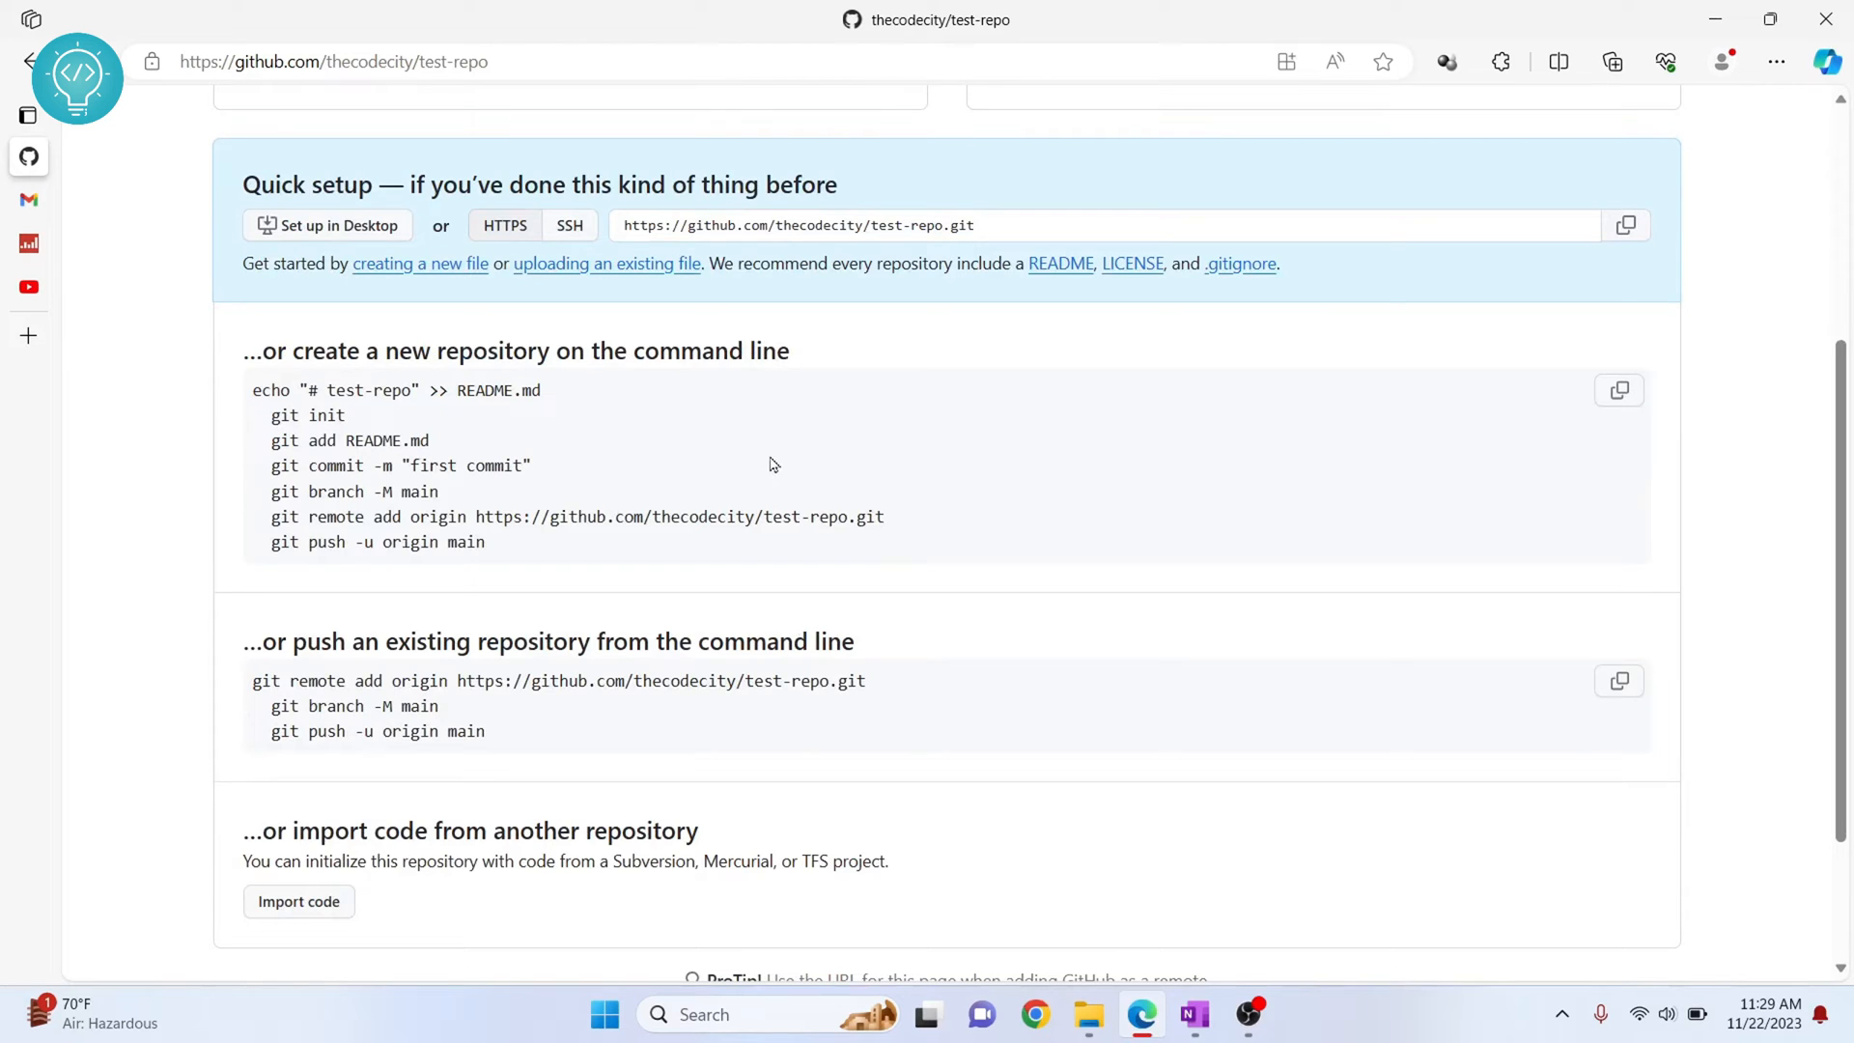
{"action": "mouse_move", "coordinate": [774, 463]}
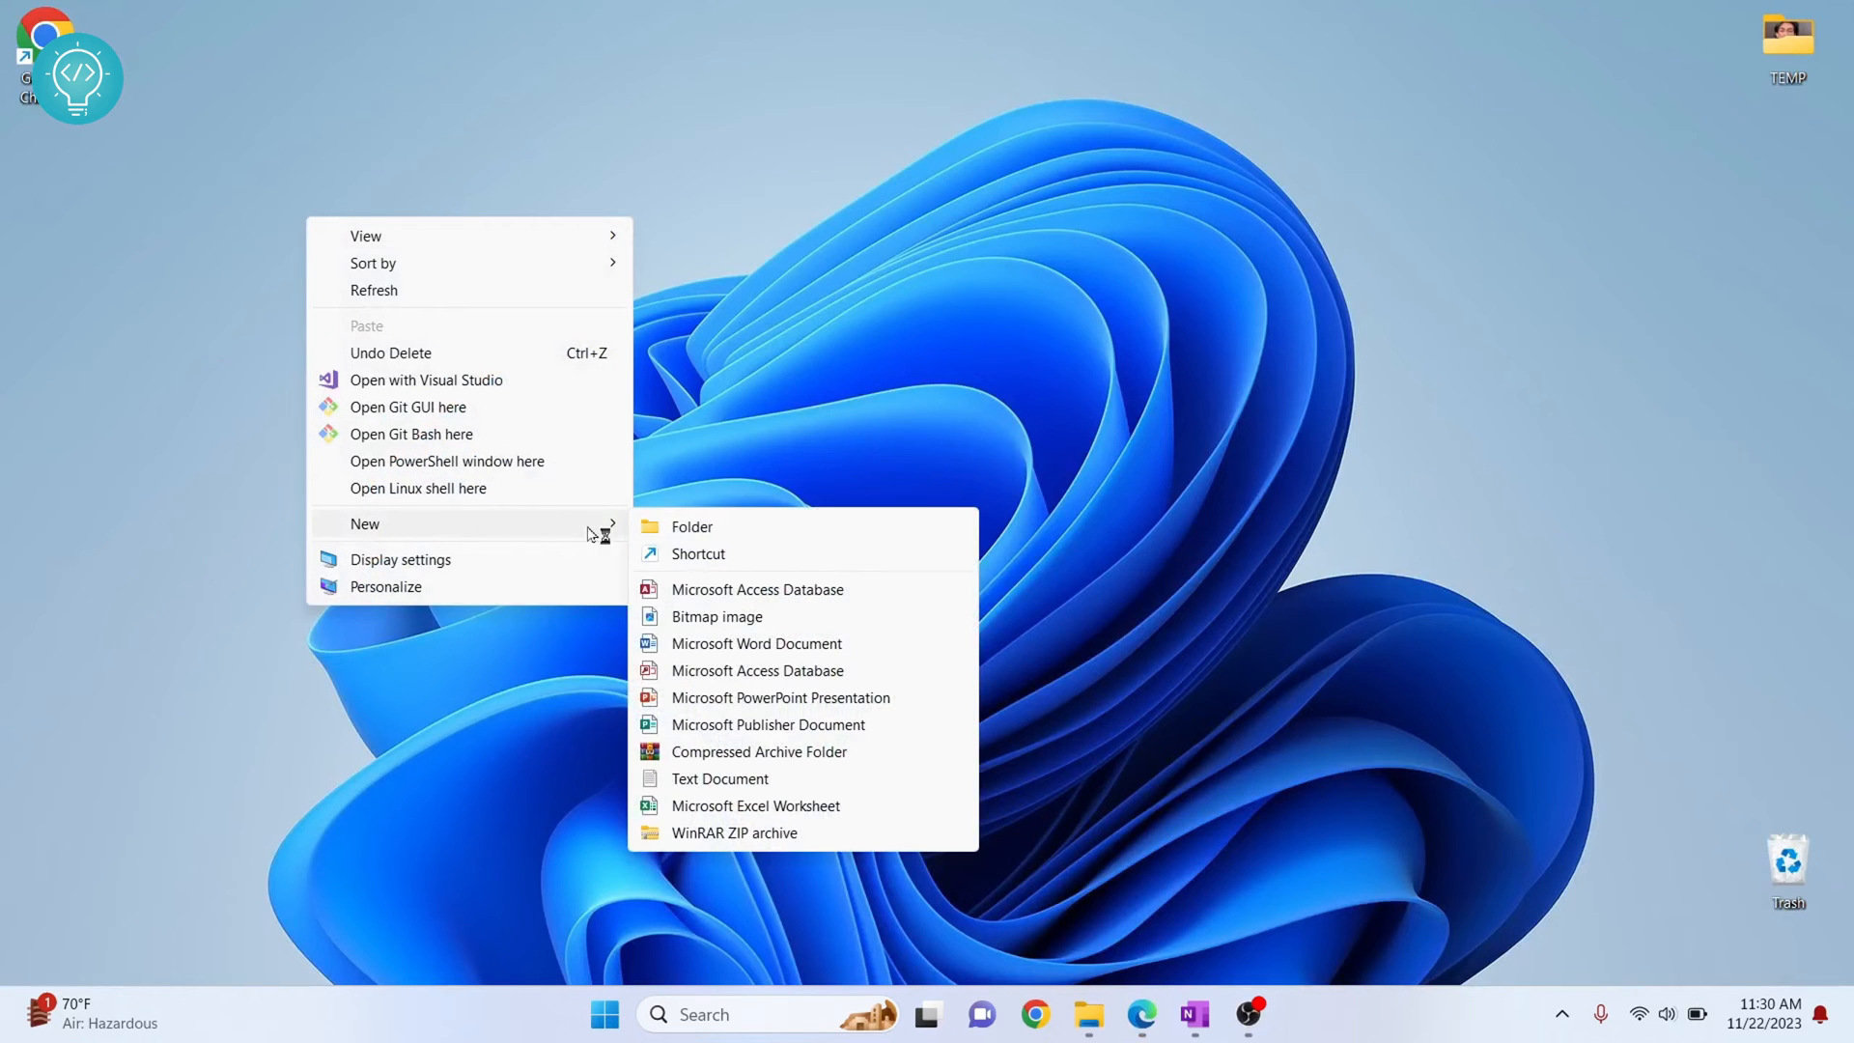
- Create a desktop folder named MyTestProj and open it
{"action": "left_click", "coordinate": [692, 525]}
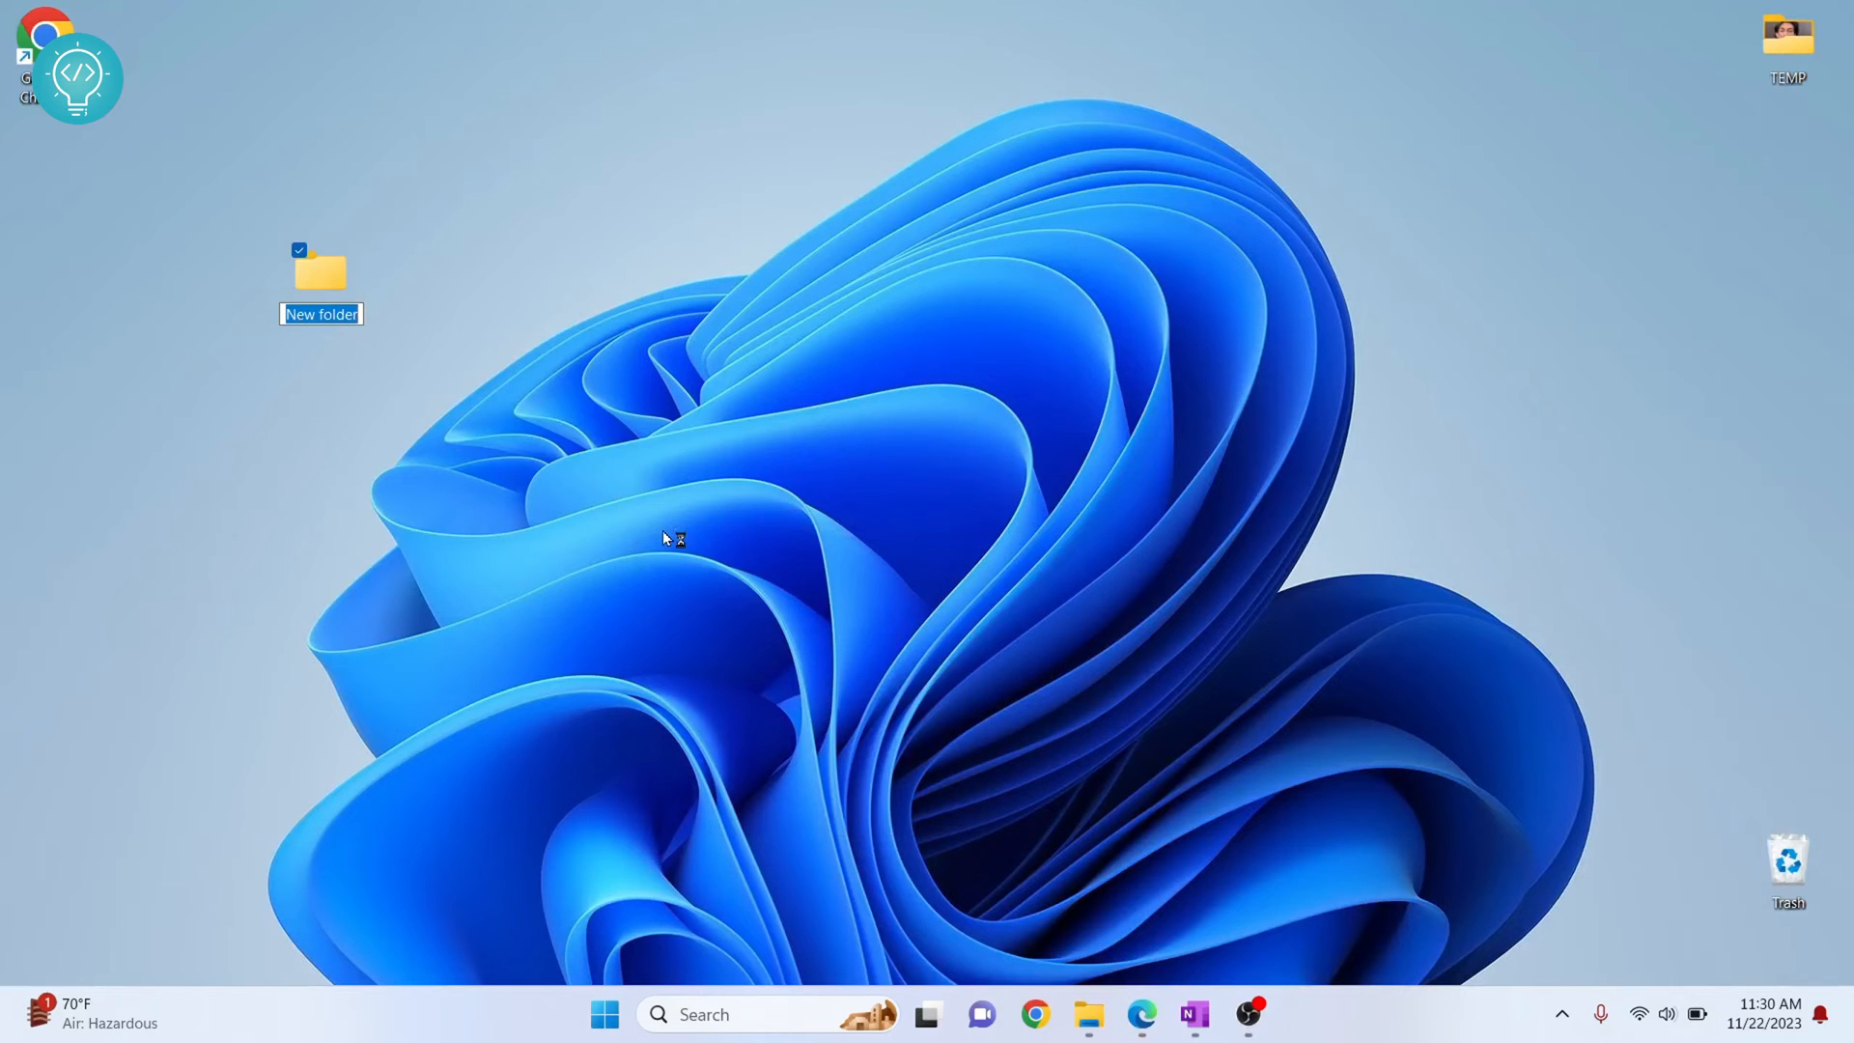
{"action": "type", "text": "MyTestProj"}
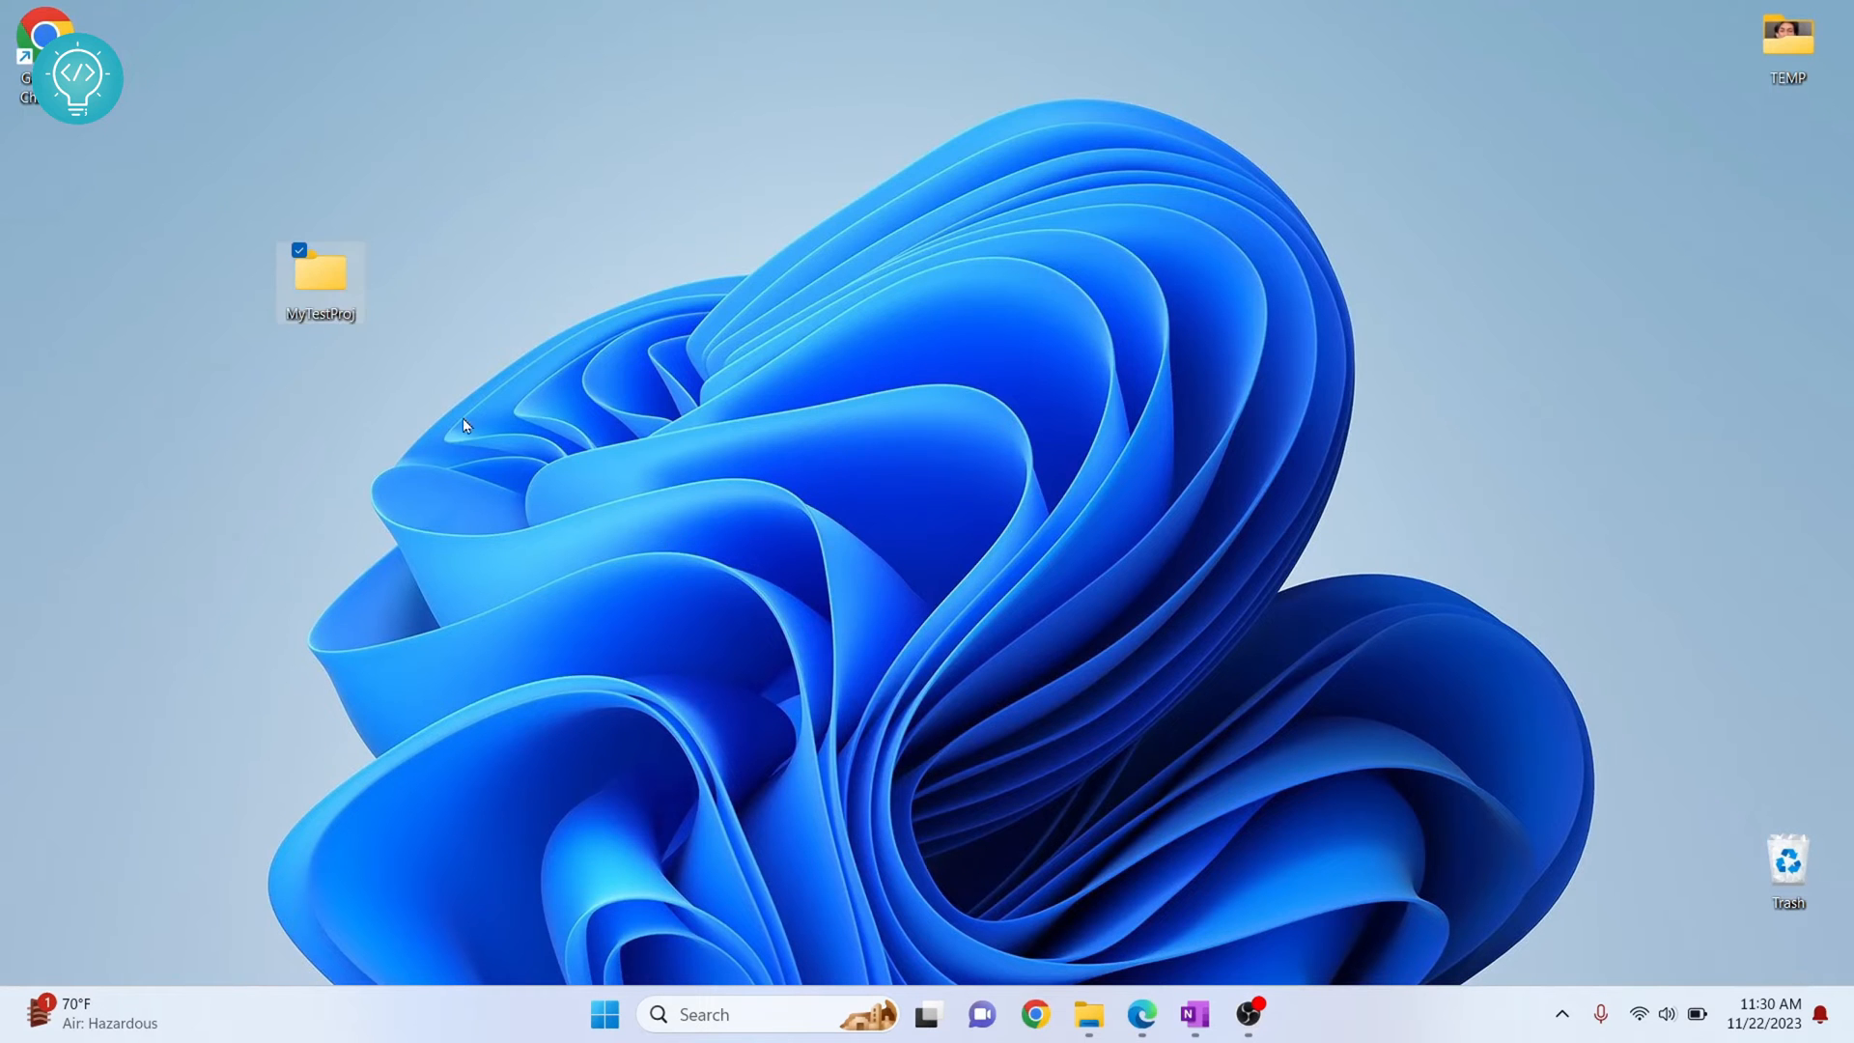
{"action": "double_click", "coordinate": [321, 270]}
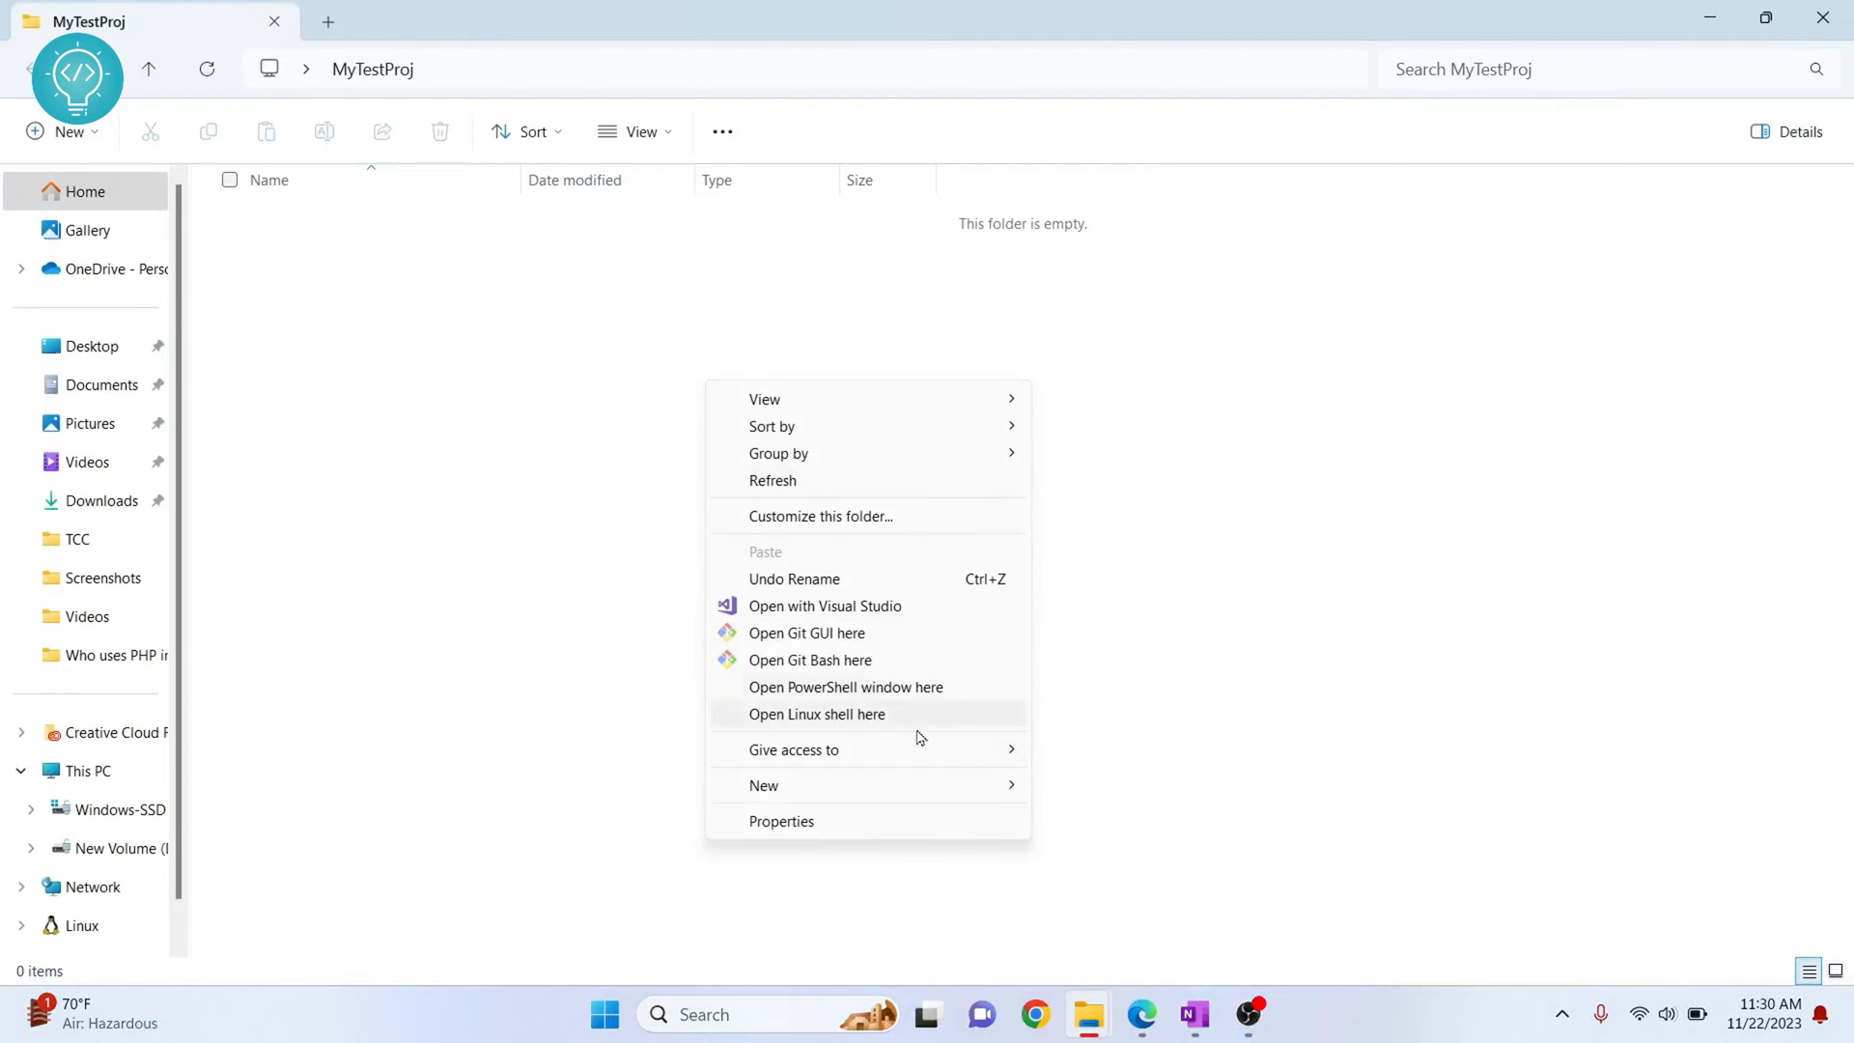
- Add a new text document named test_code.txt inside MyTestProj
{"action": "left_click", "coordinate": [765, 784]}
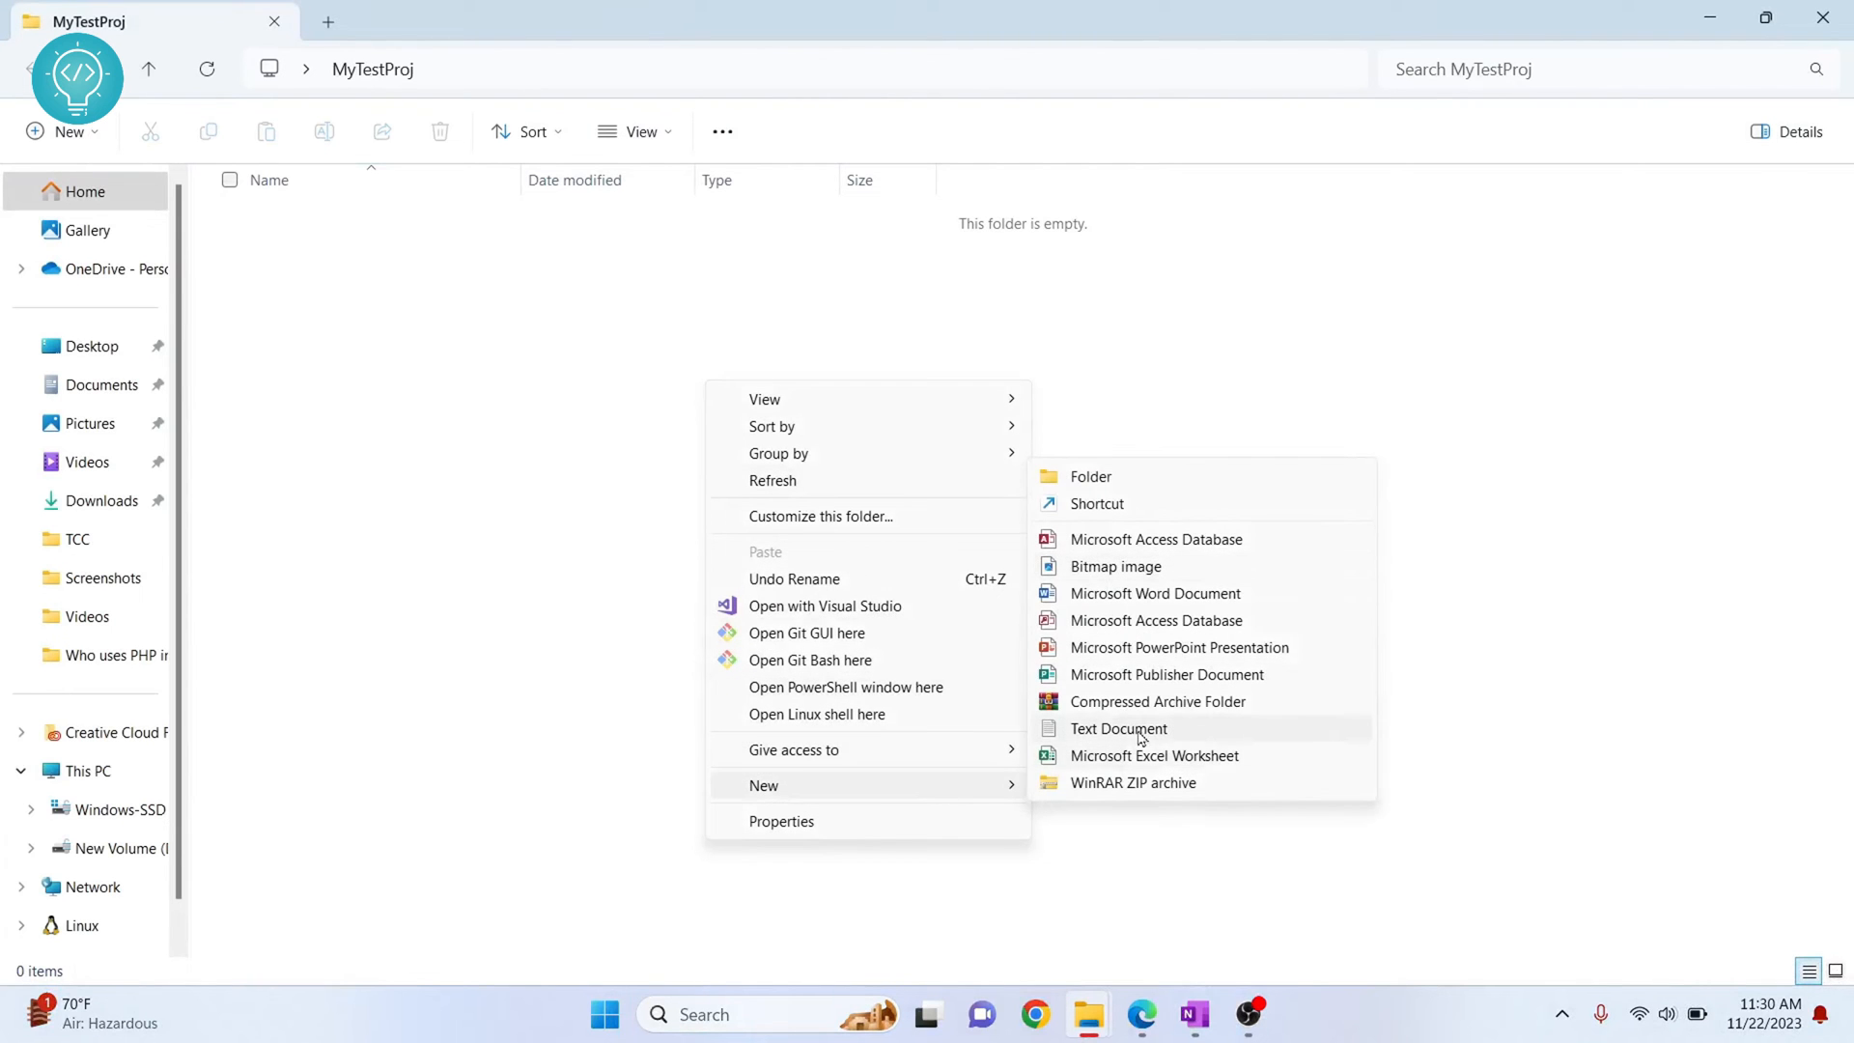
{"action": "left_click", "coordinate": [1119, 728]}
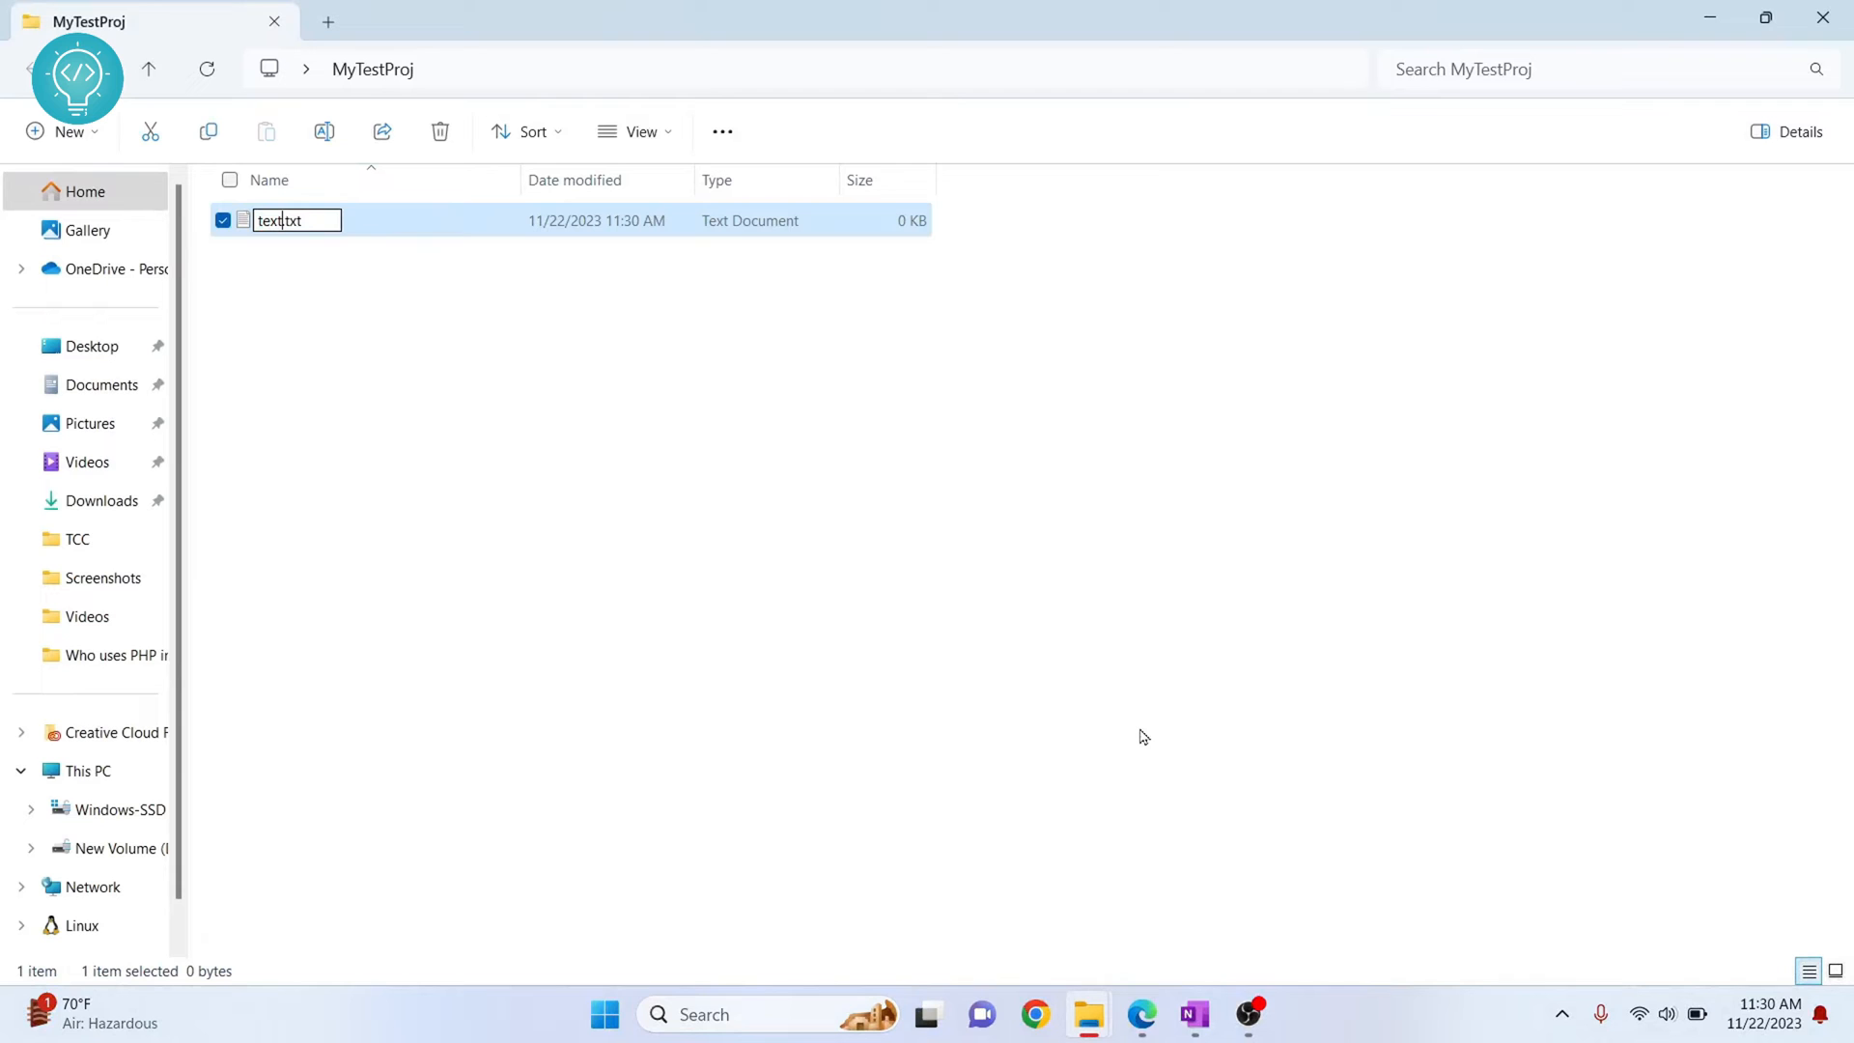
{"action": "type", "text": "test_code"}
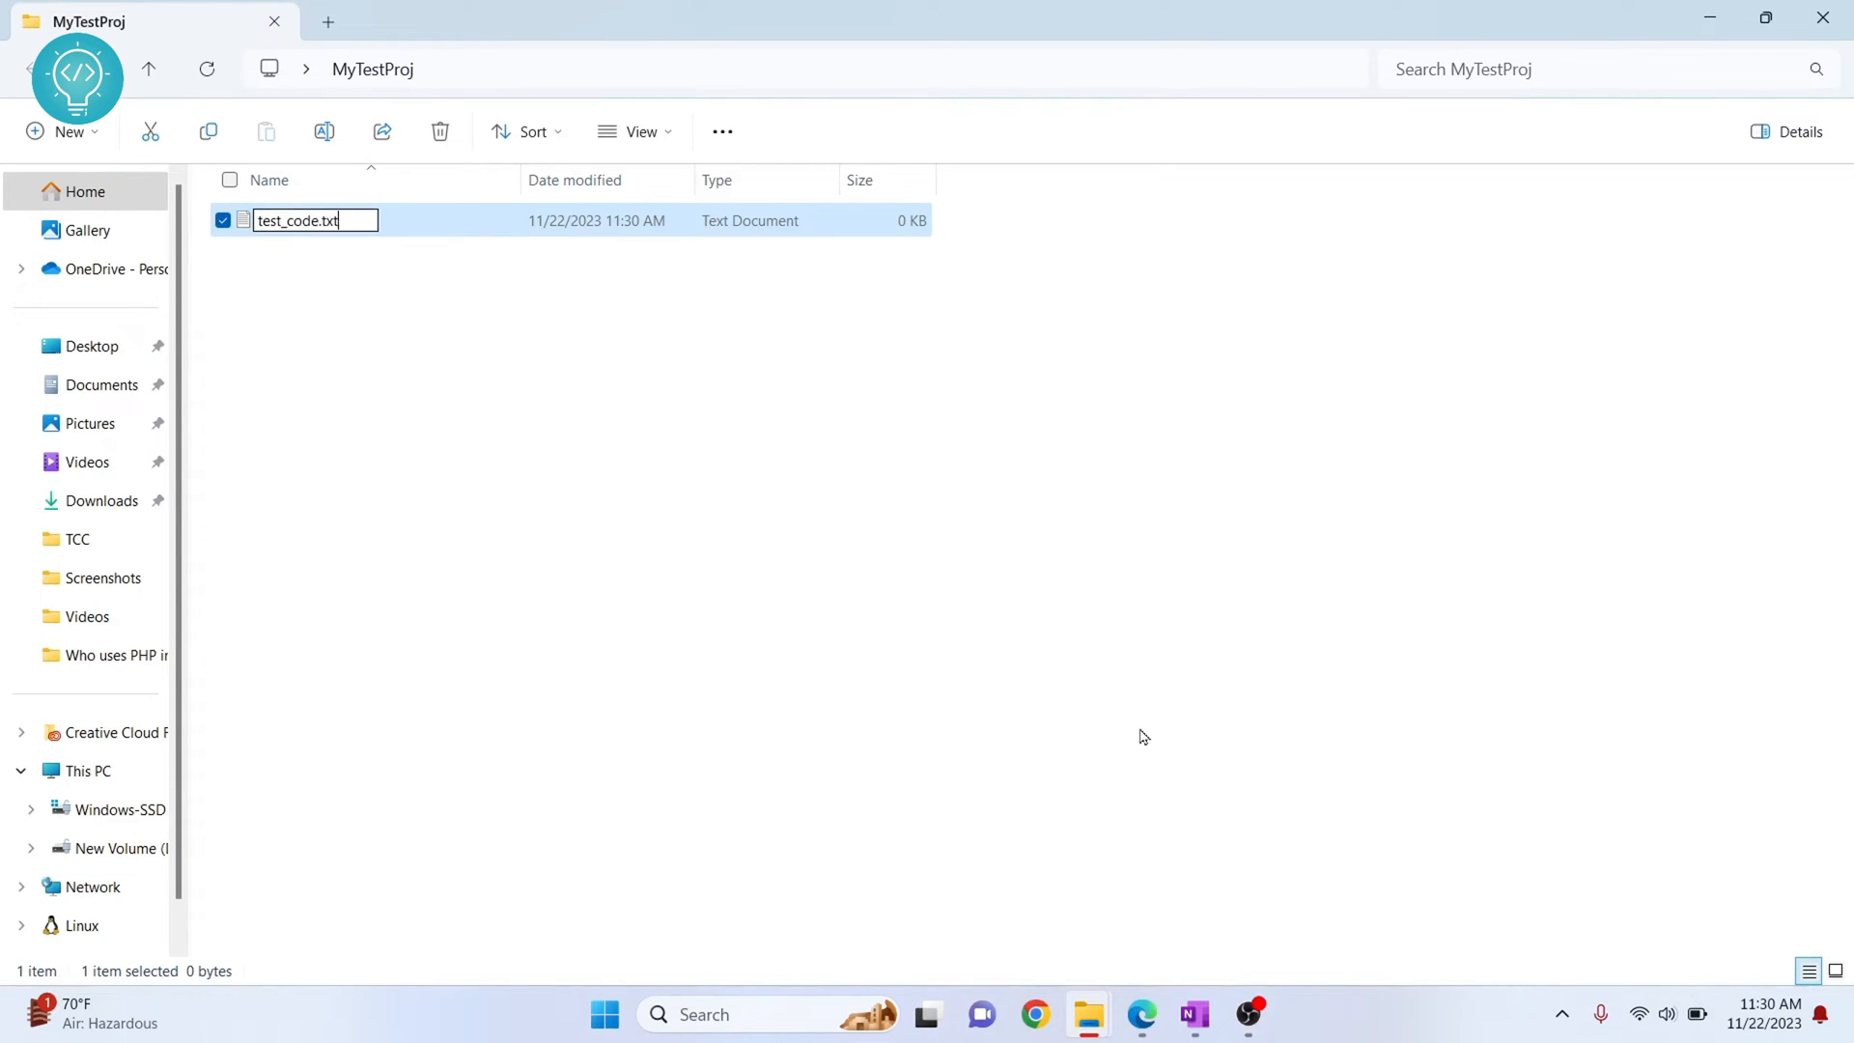
{"action": "key", "text": "Enter"}
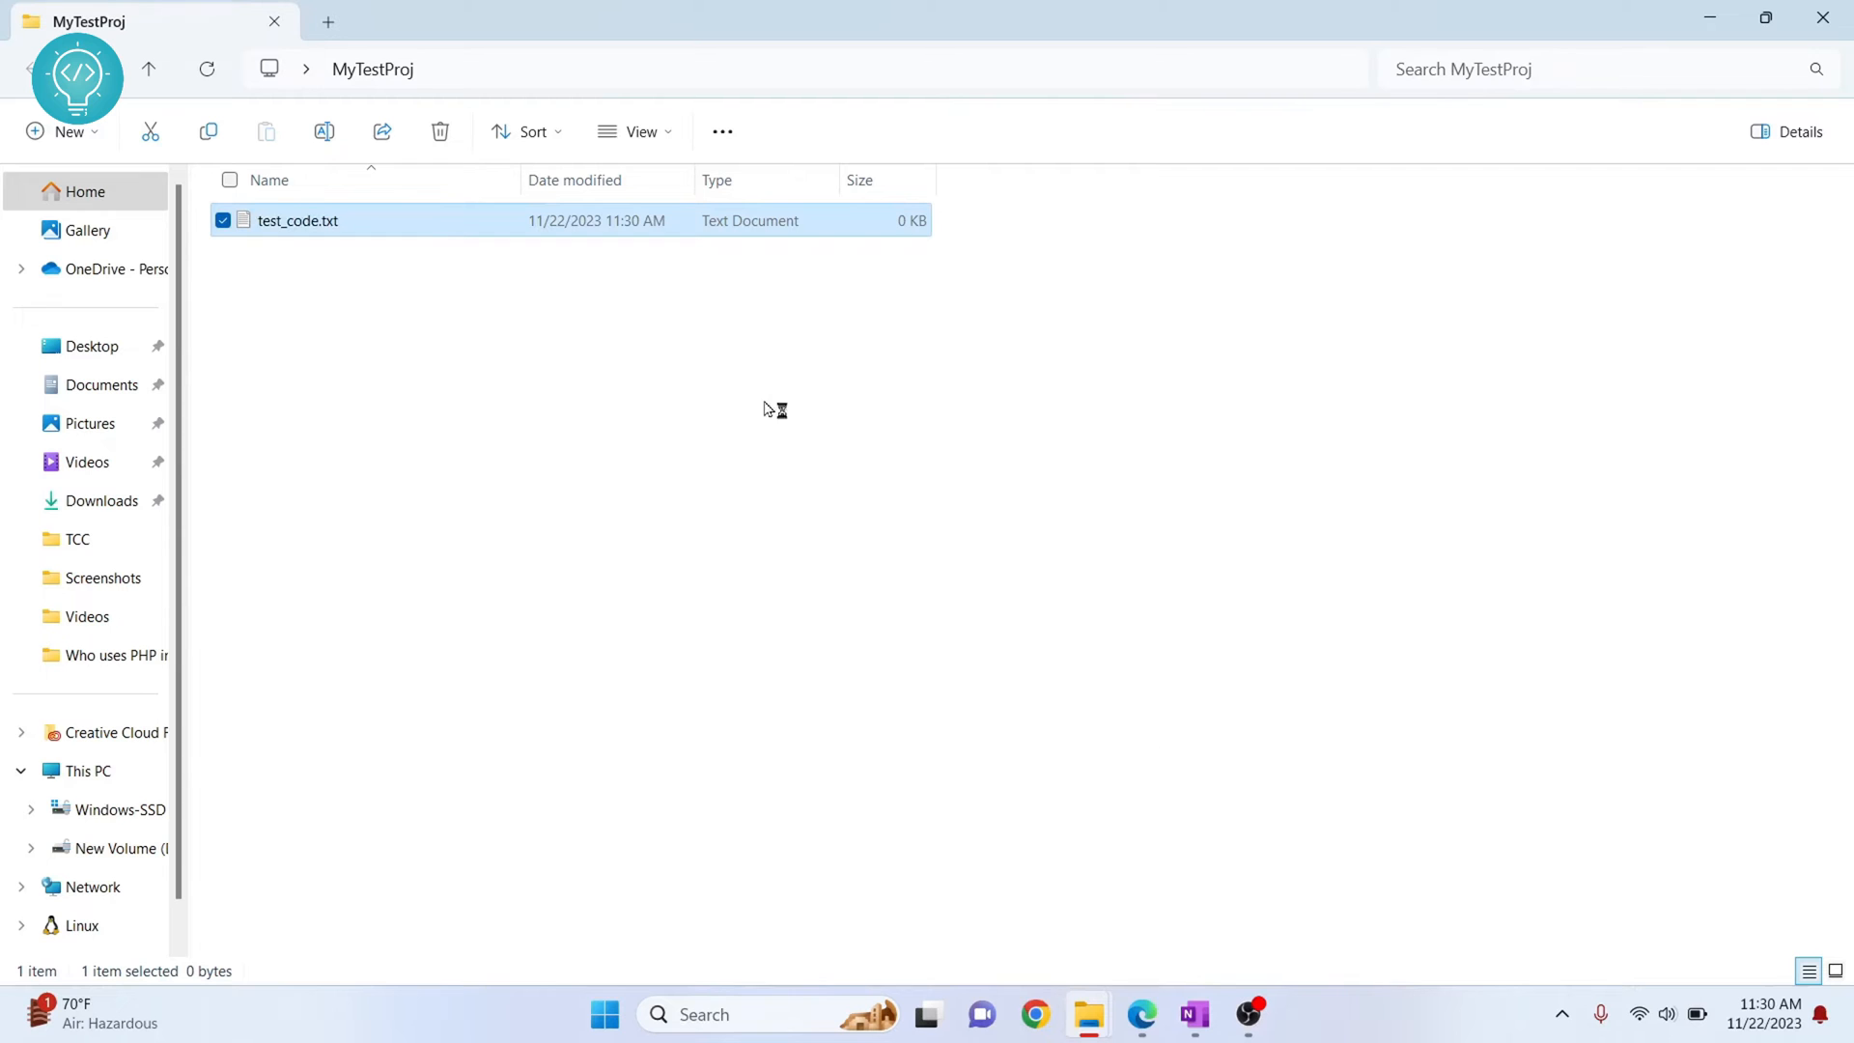
- Write the line 'Code goes here' into test_code.txt in Notepad and close it
{"action": "double_click", "coordinate": [298, 220]}
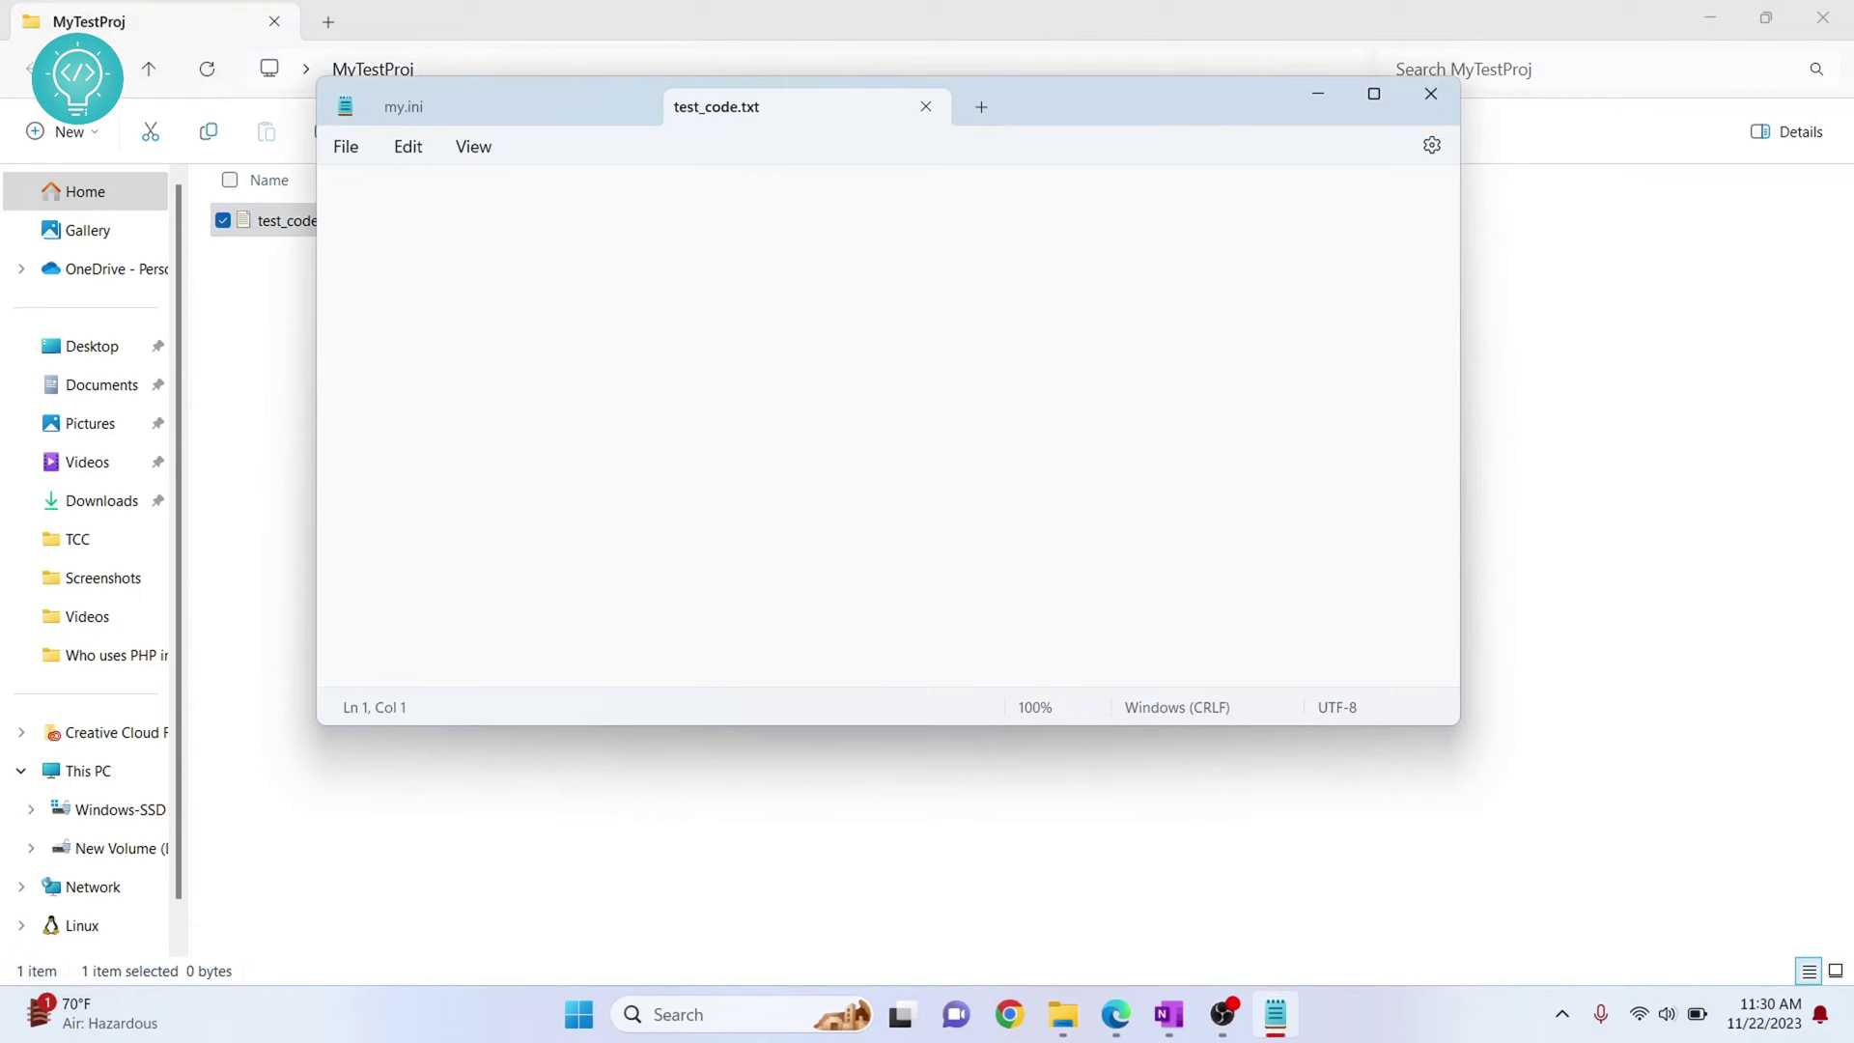
{"action": "type", "text": "Code goes here"}
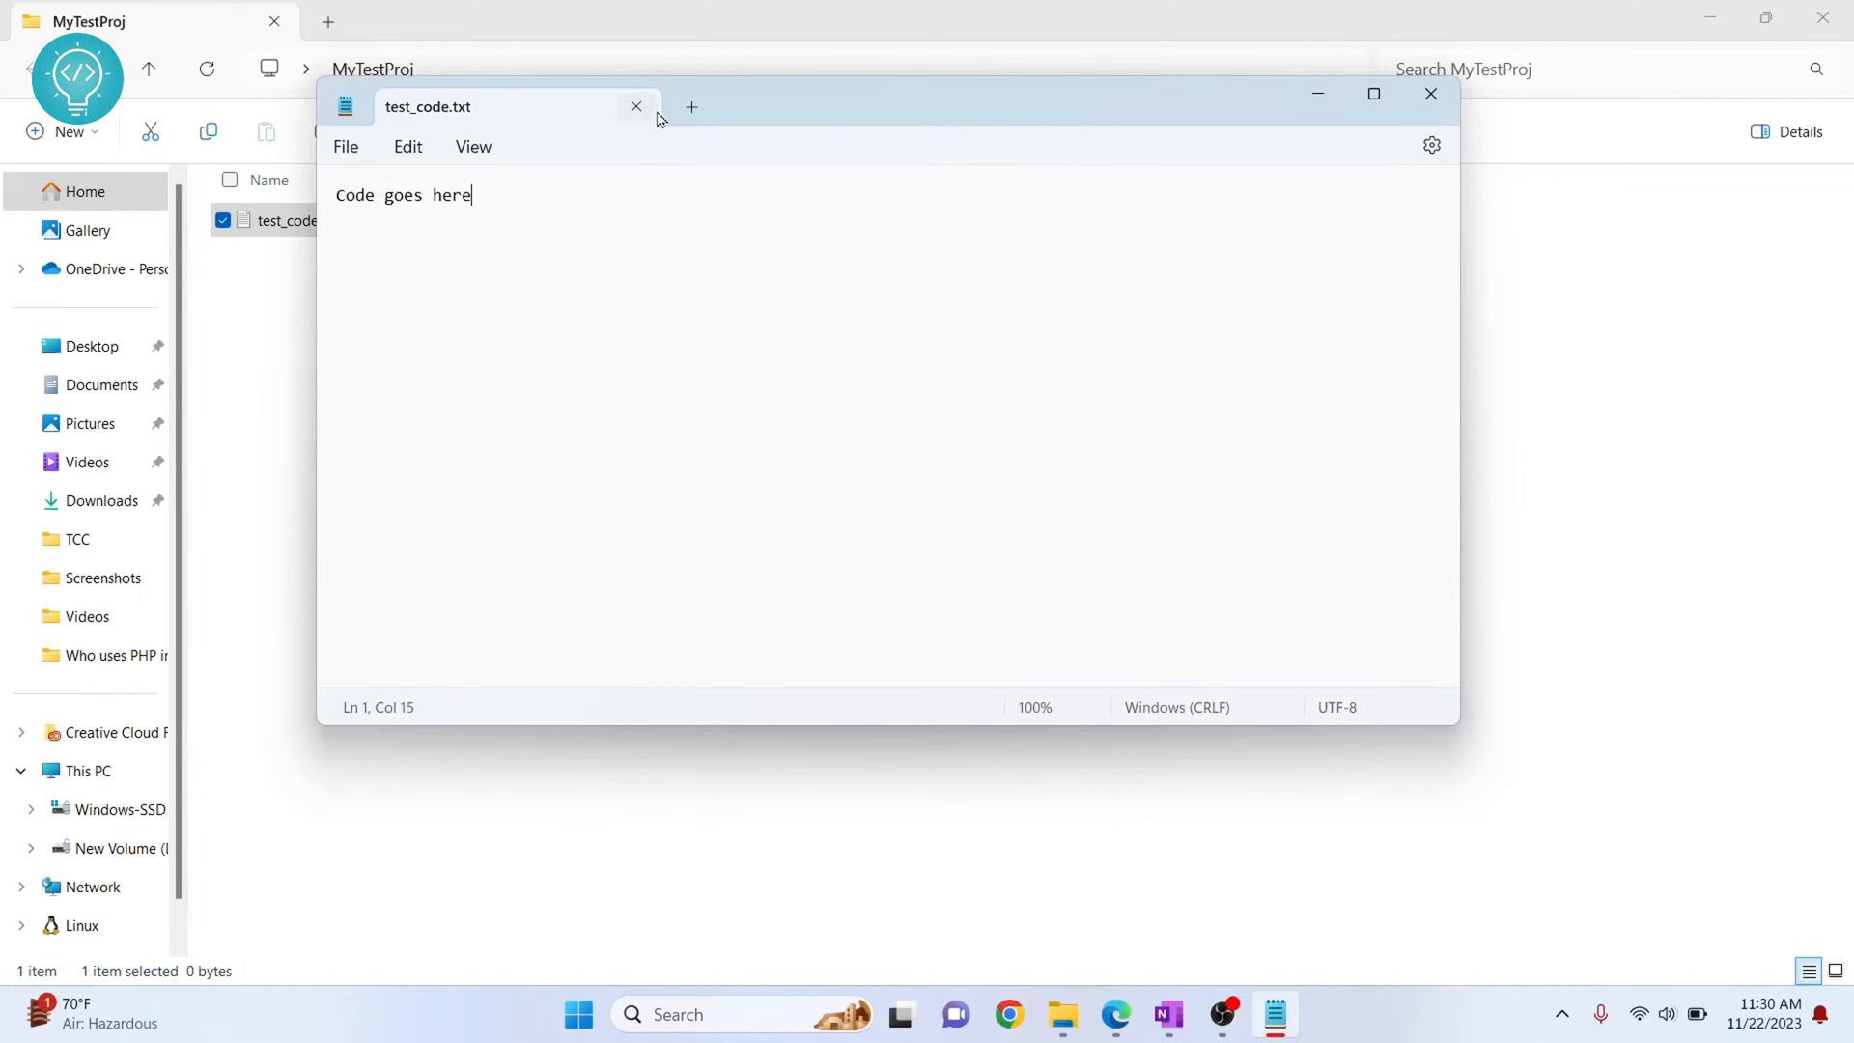
{"action": "left_click", "coordinate": [636, 106]}
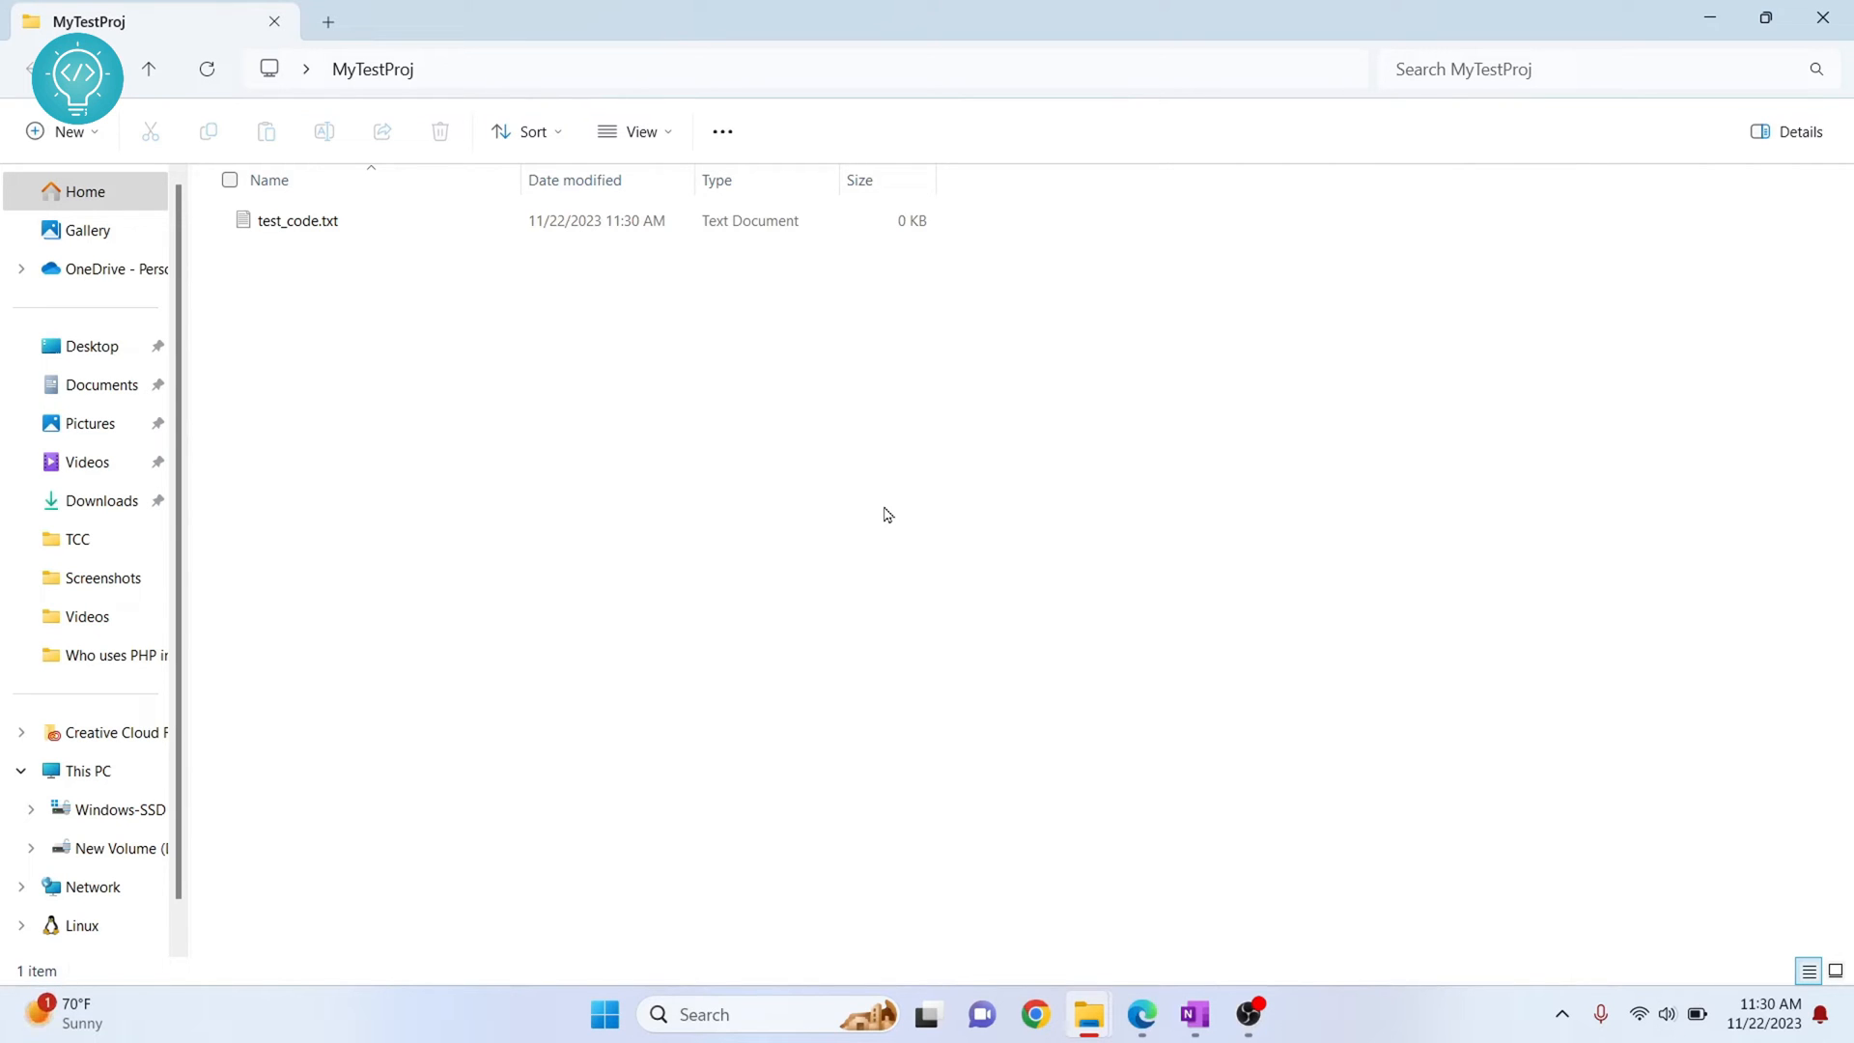
{"action": "mouse_move", "coordinate": [572, 452]}
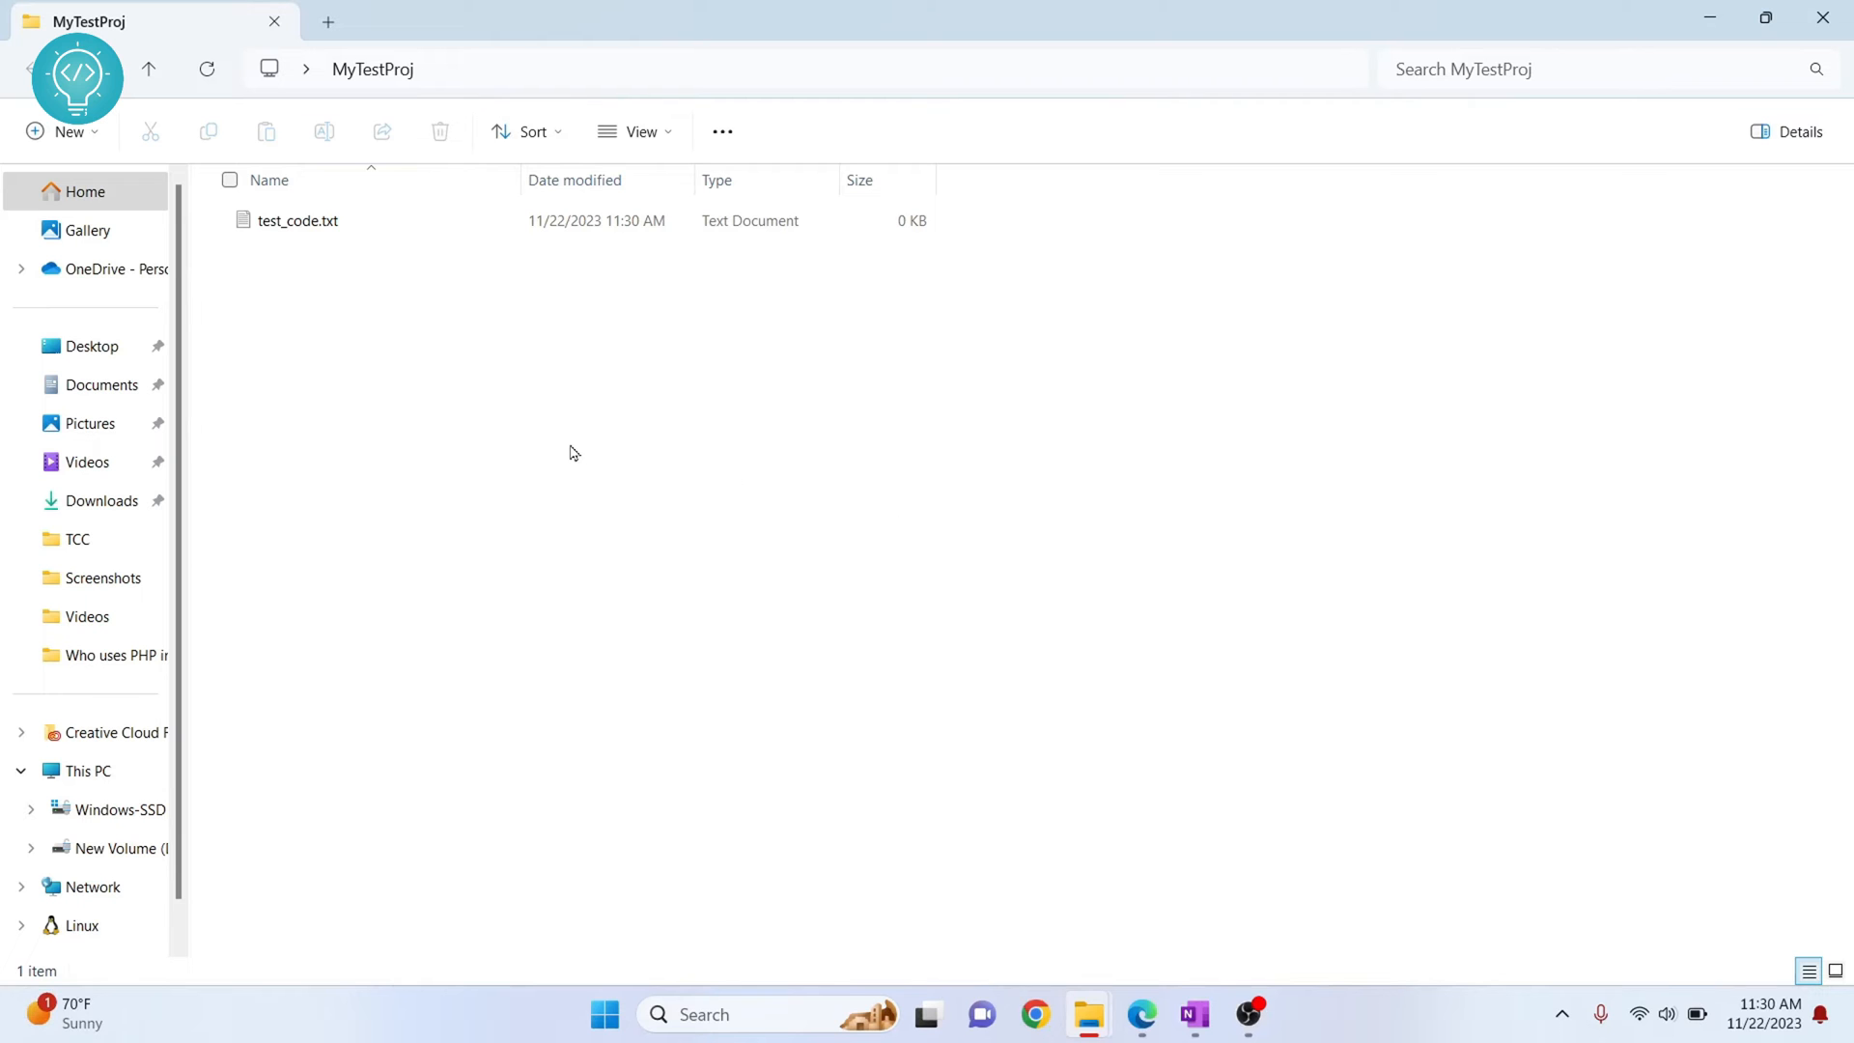
- Launch Git Bash in the MyTestProj folder from its right-click context menu
{"action": "right_click", "coordinate": [573, 452]}
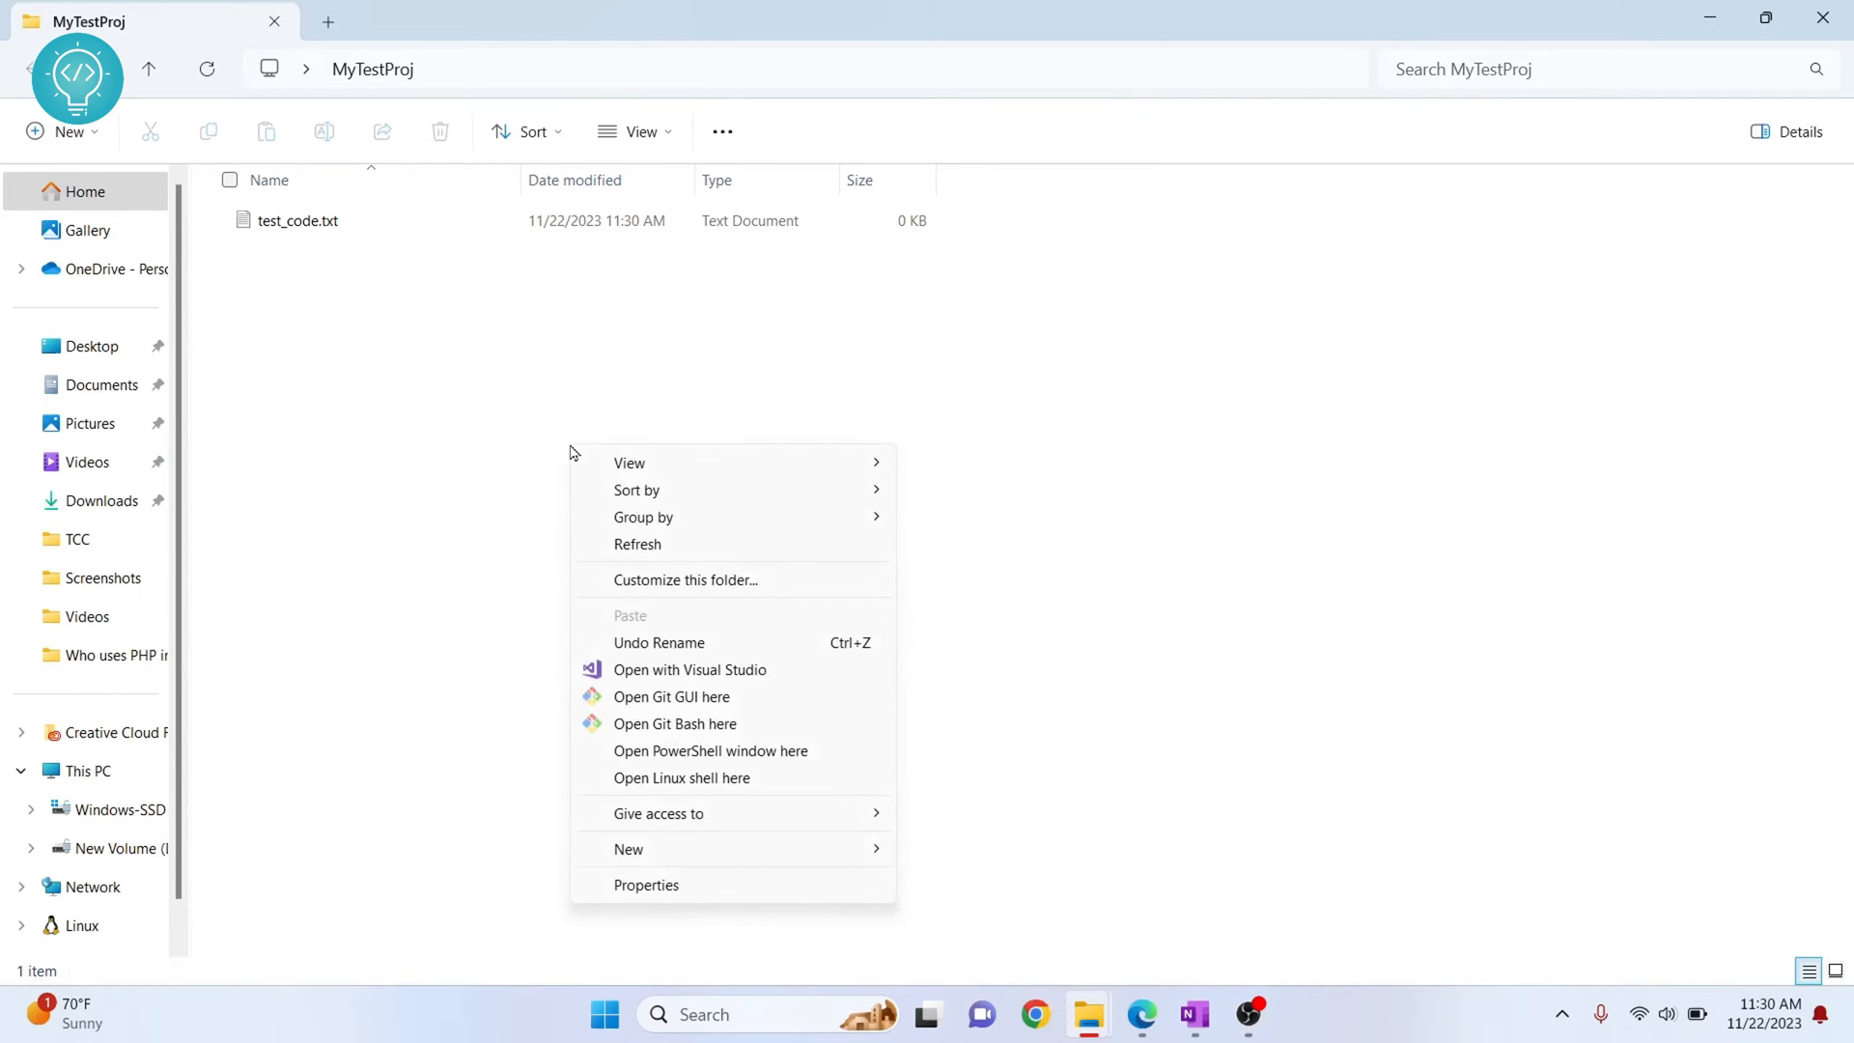
{"action": "mouse_move", "coordinate": [684, 719]}
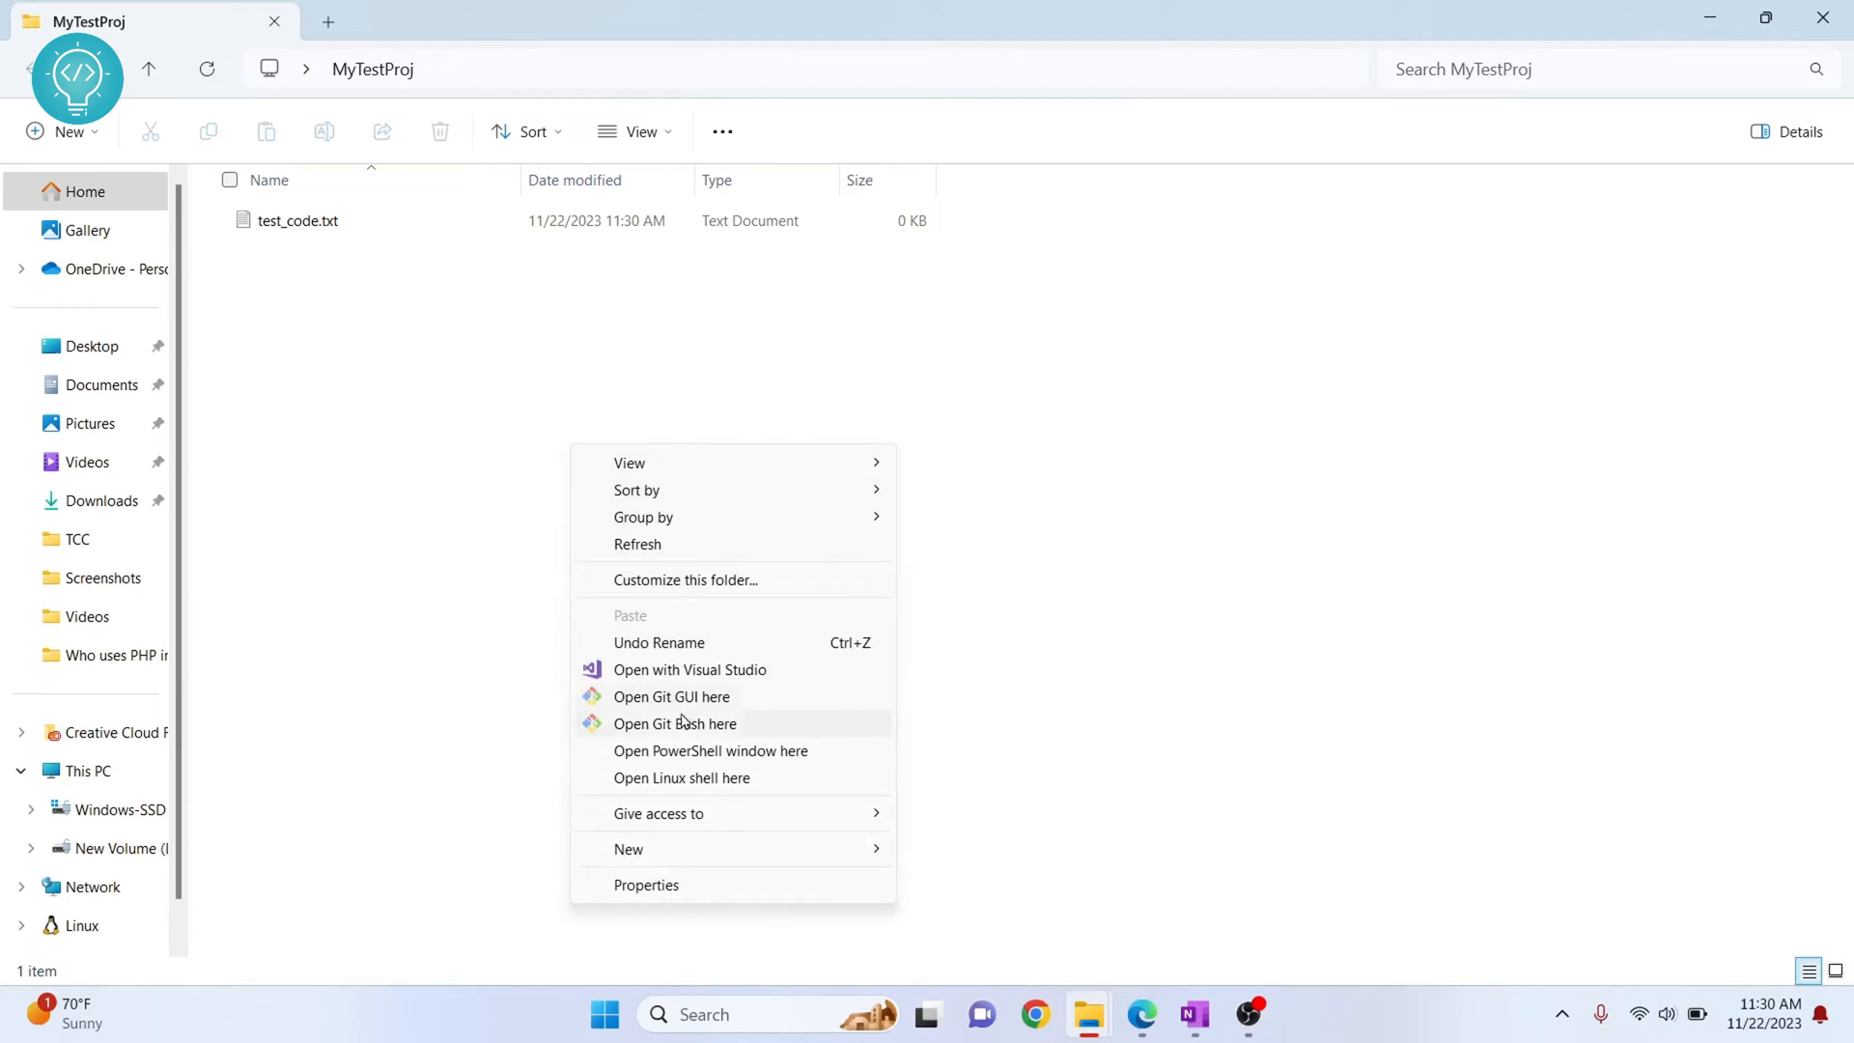
{"action": "mouse_move", "coordinate": [663, 710]}
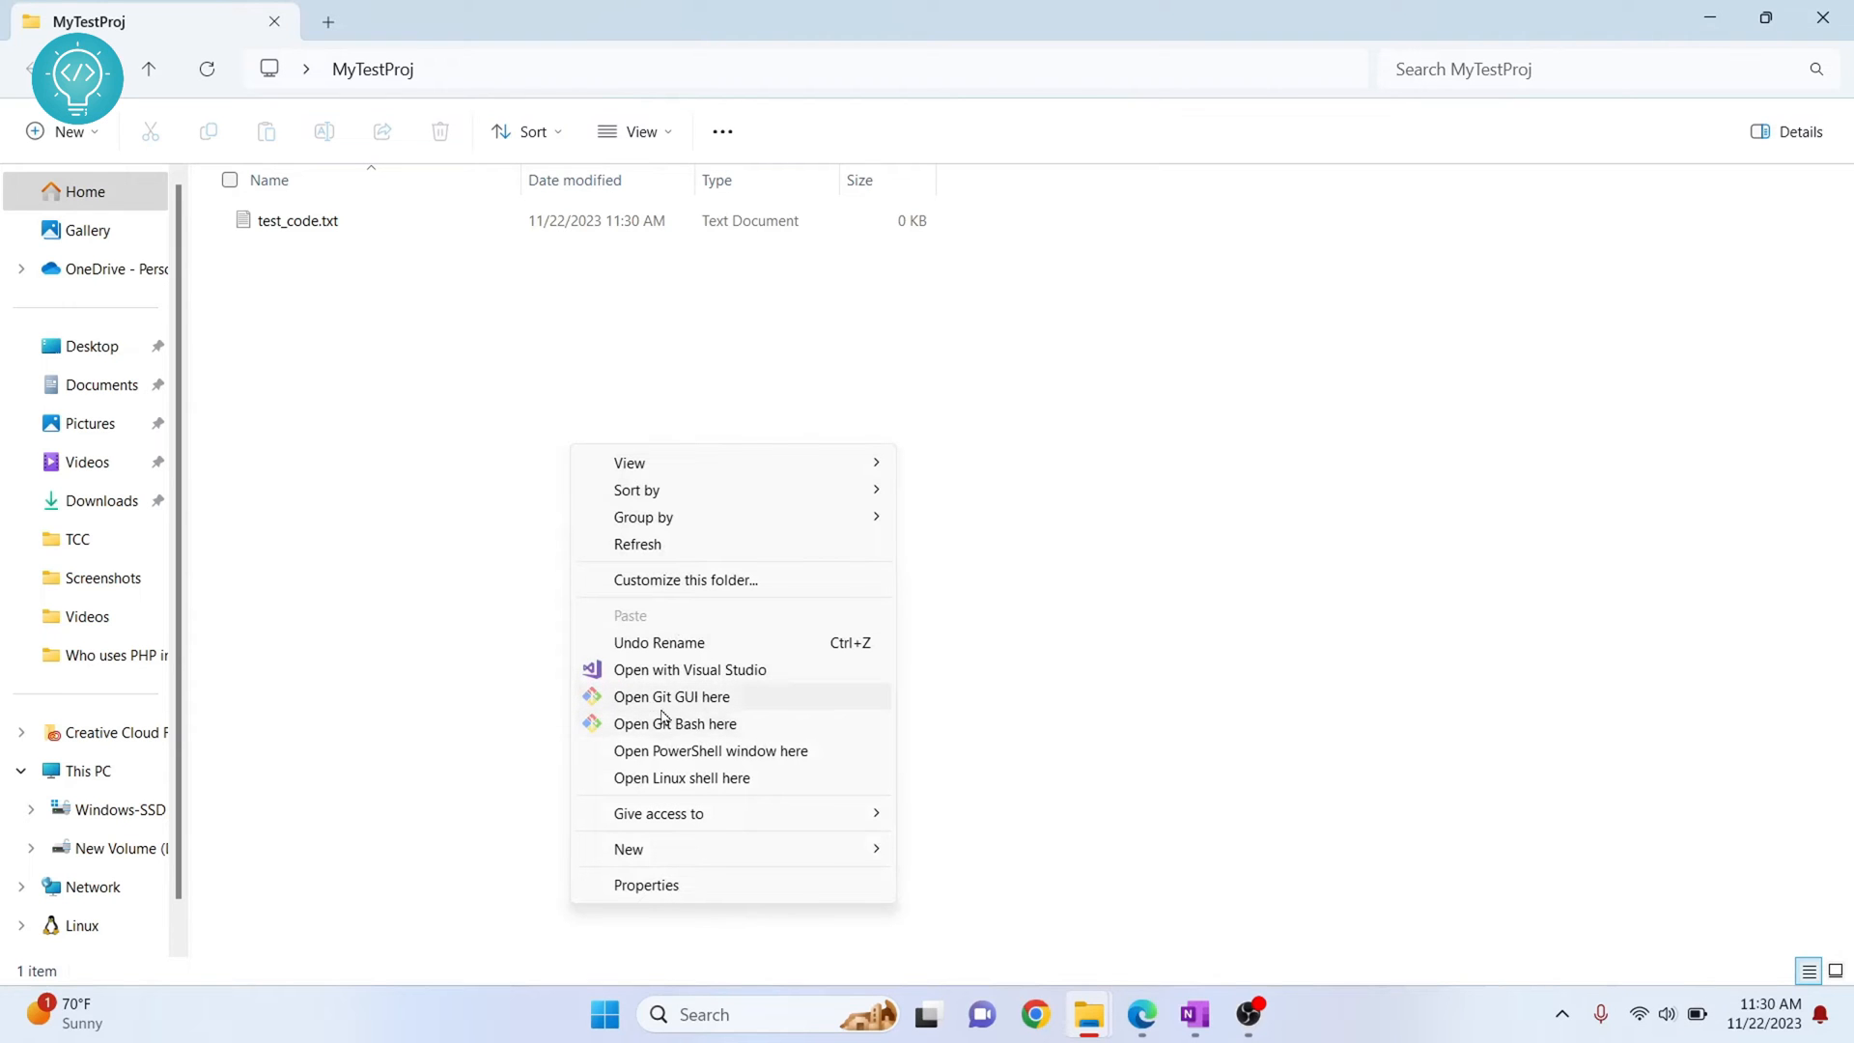
{"action": "mouse_move", "coordinate": [718, 738]}
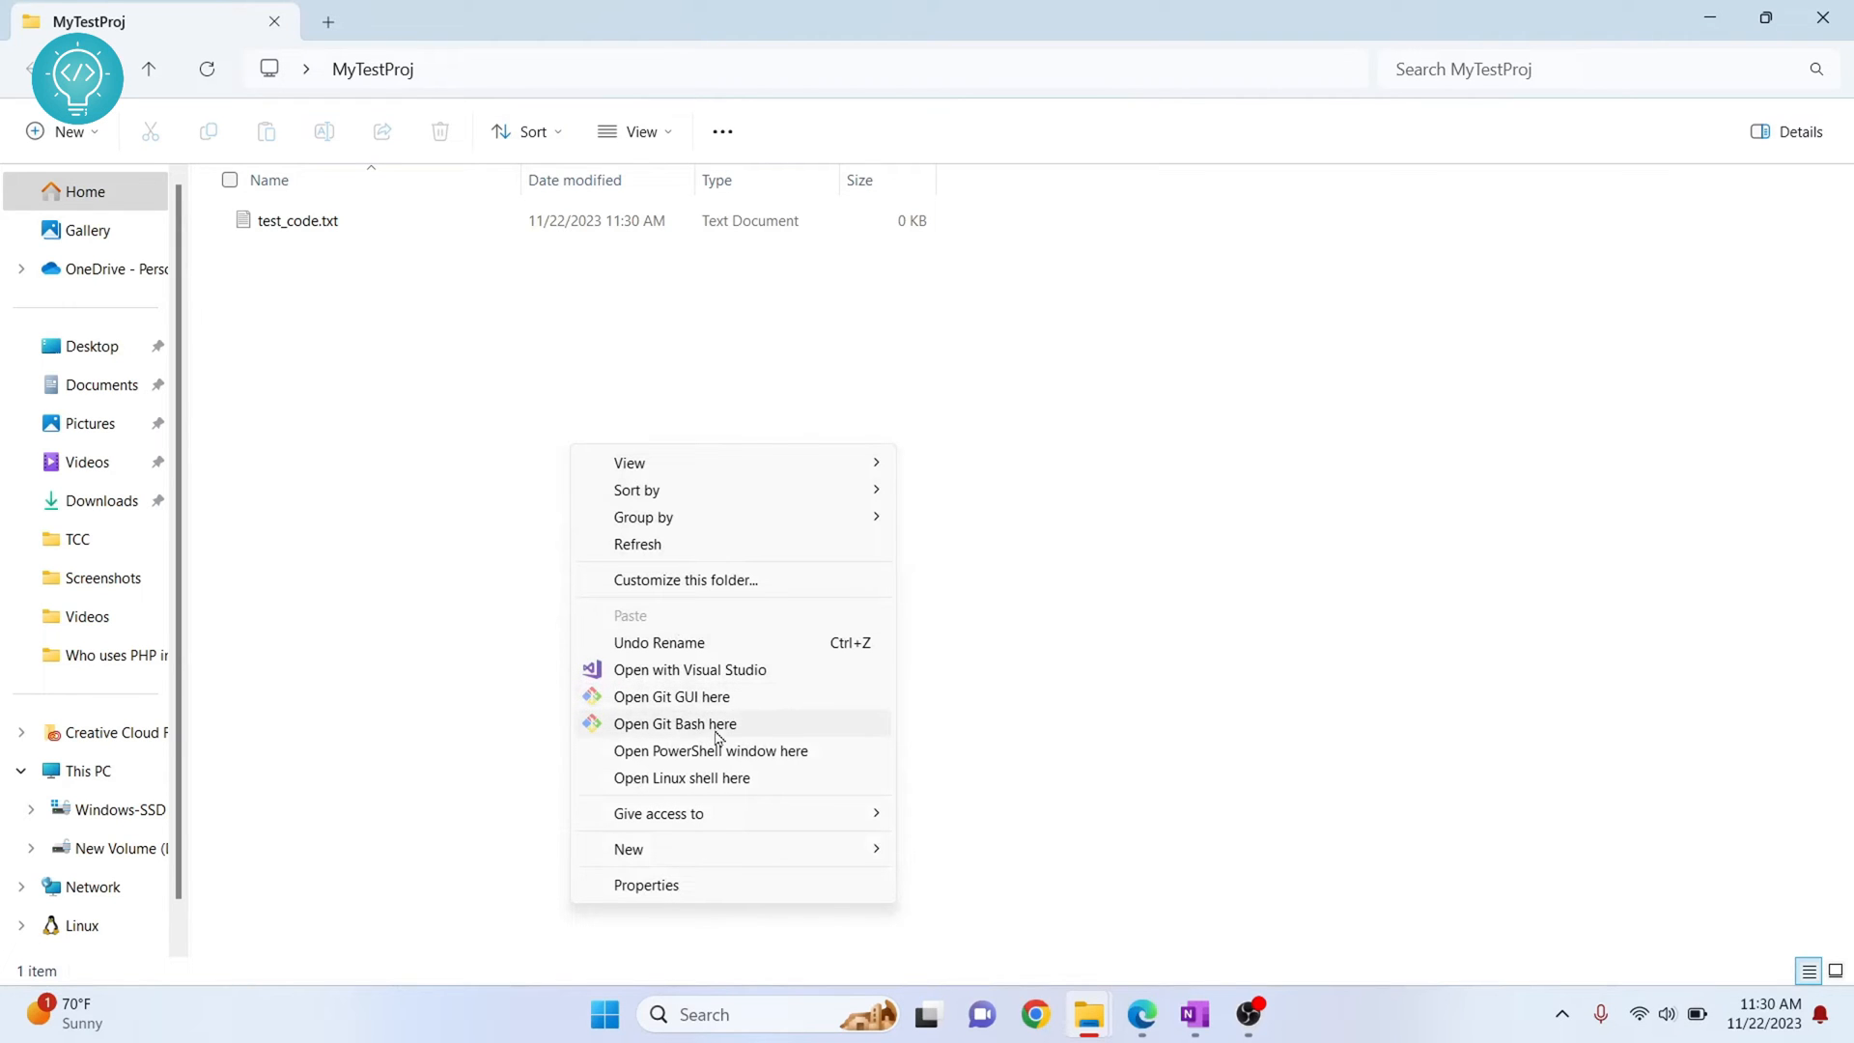
{"action": "mouse_move", "coordinate": [695, 737]}
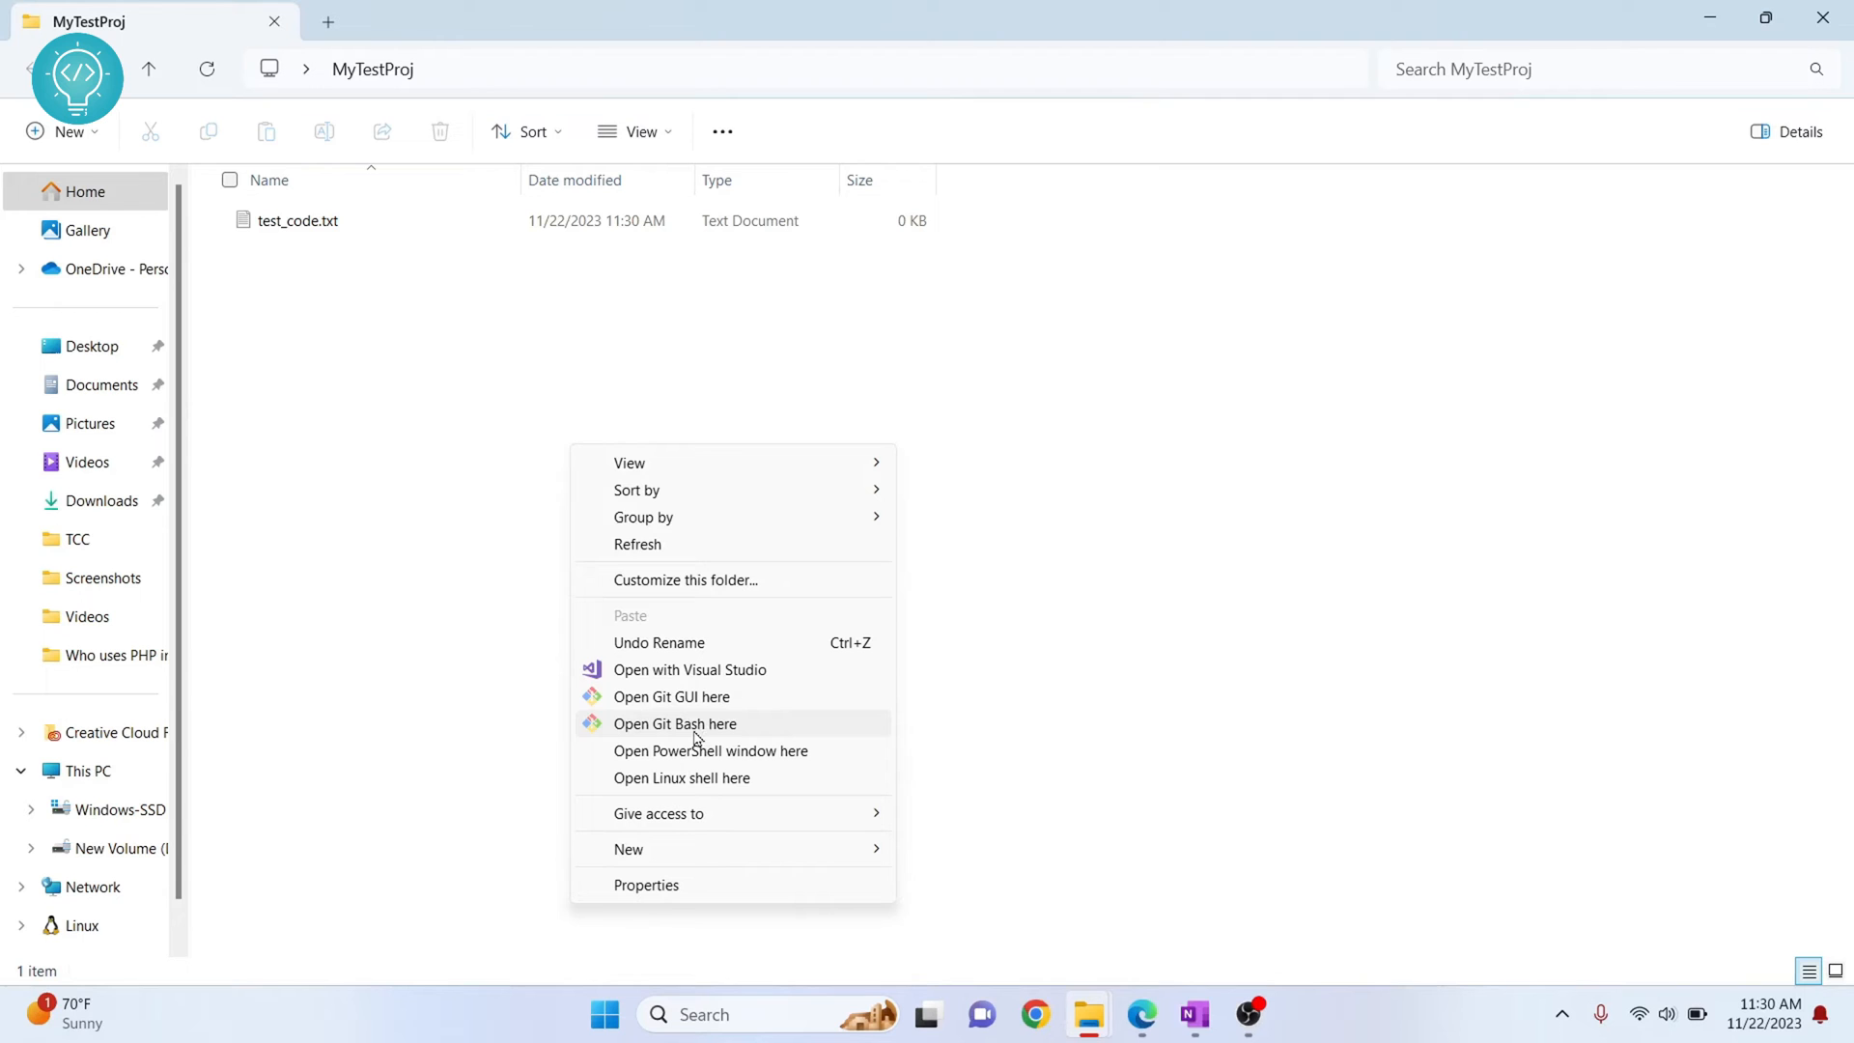
{"action": "left_click", "coordinate": [674, 722]}
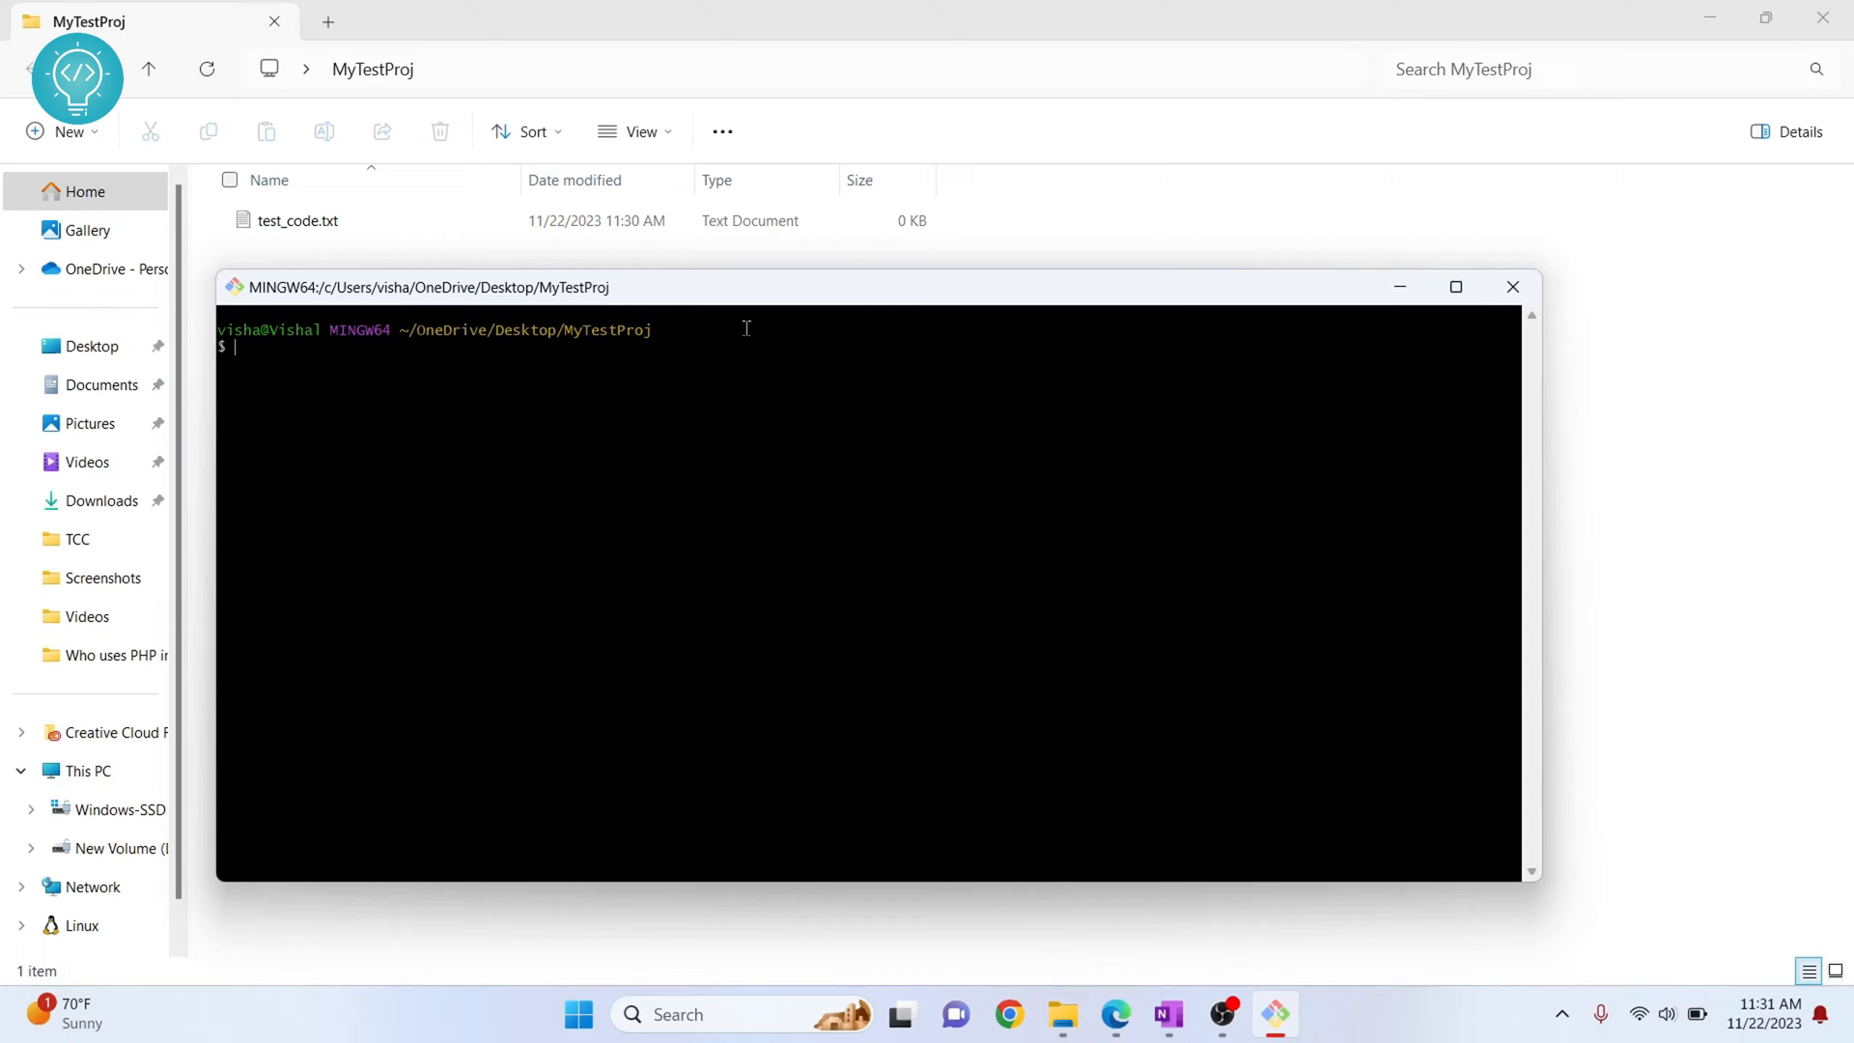
- Run git init in MyTestProj and enable hidden items to reveal the .git folder
{"action": "type", "text": "g"}
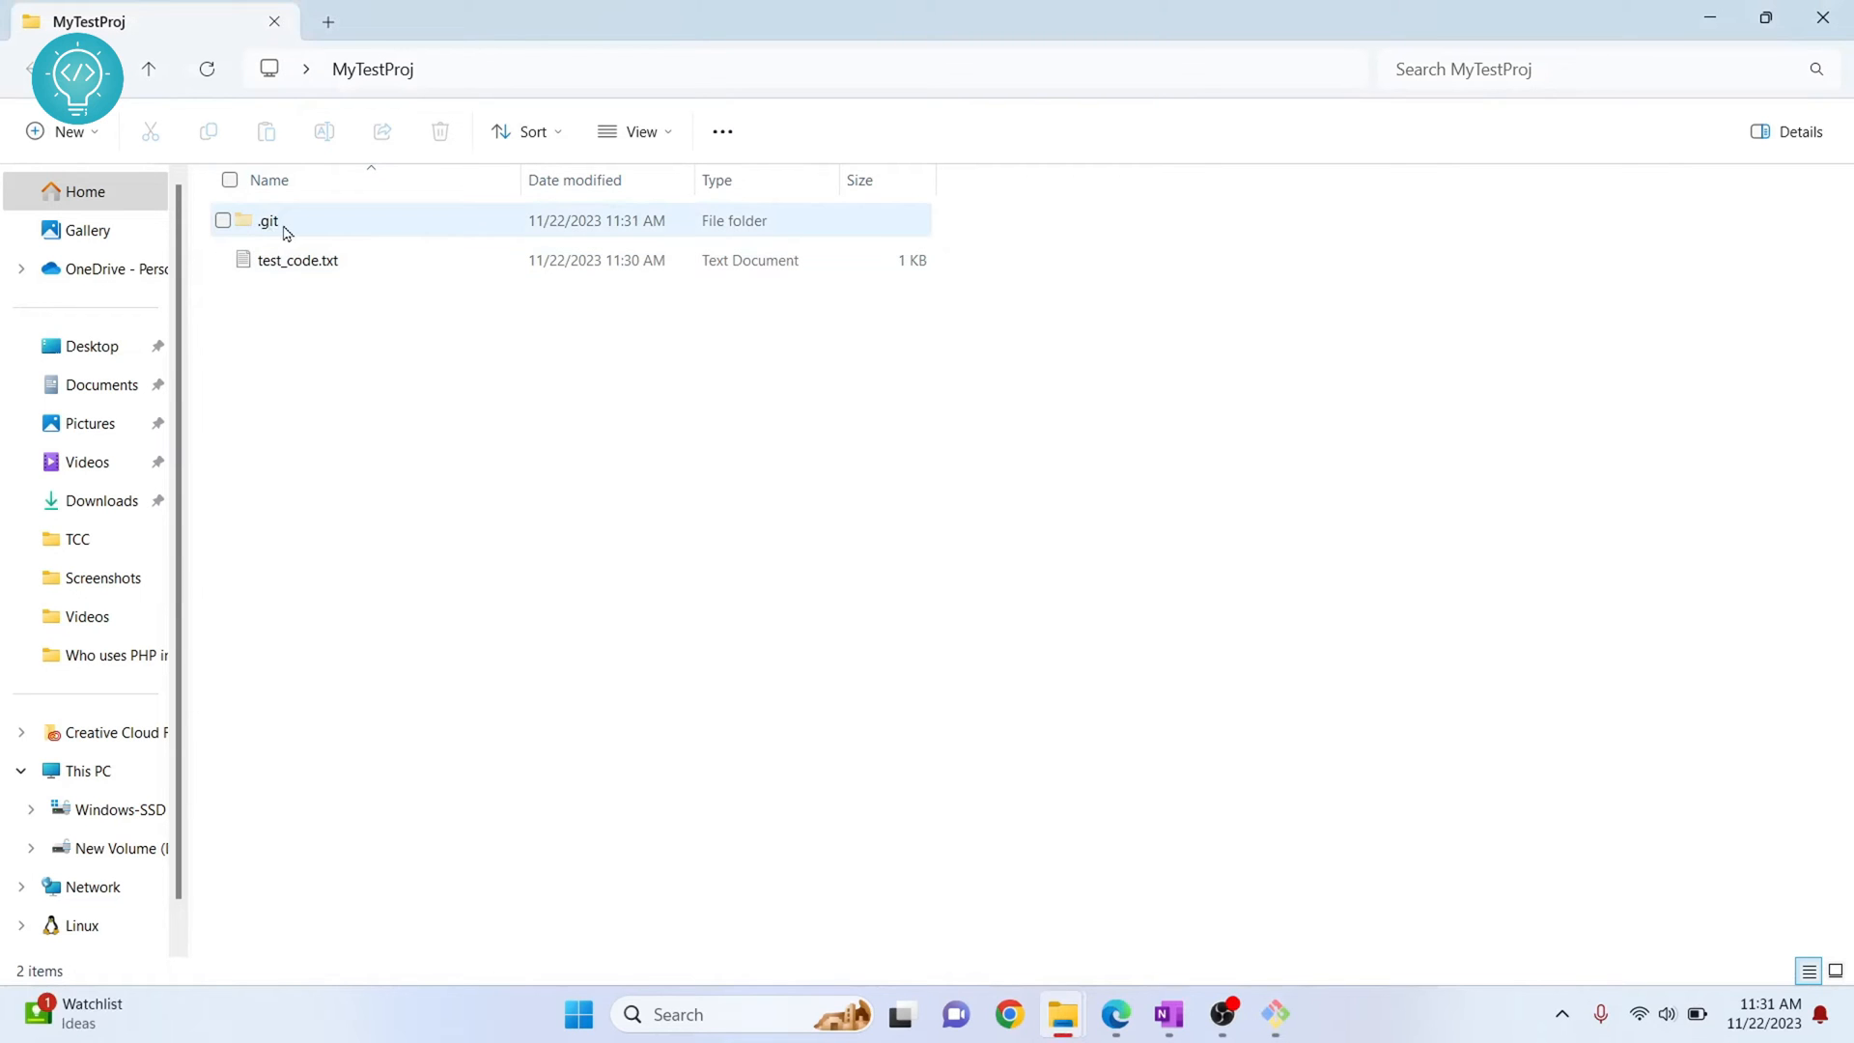
{"action": "left_click", "coordinate": [639, 132]}
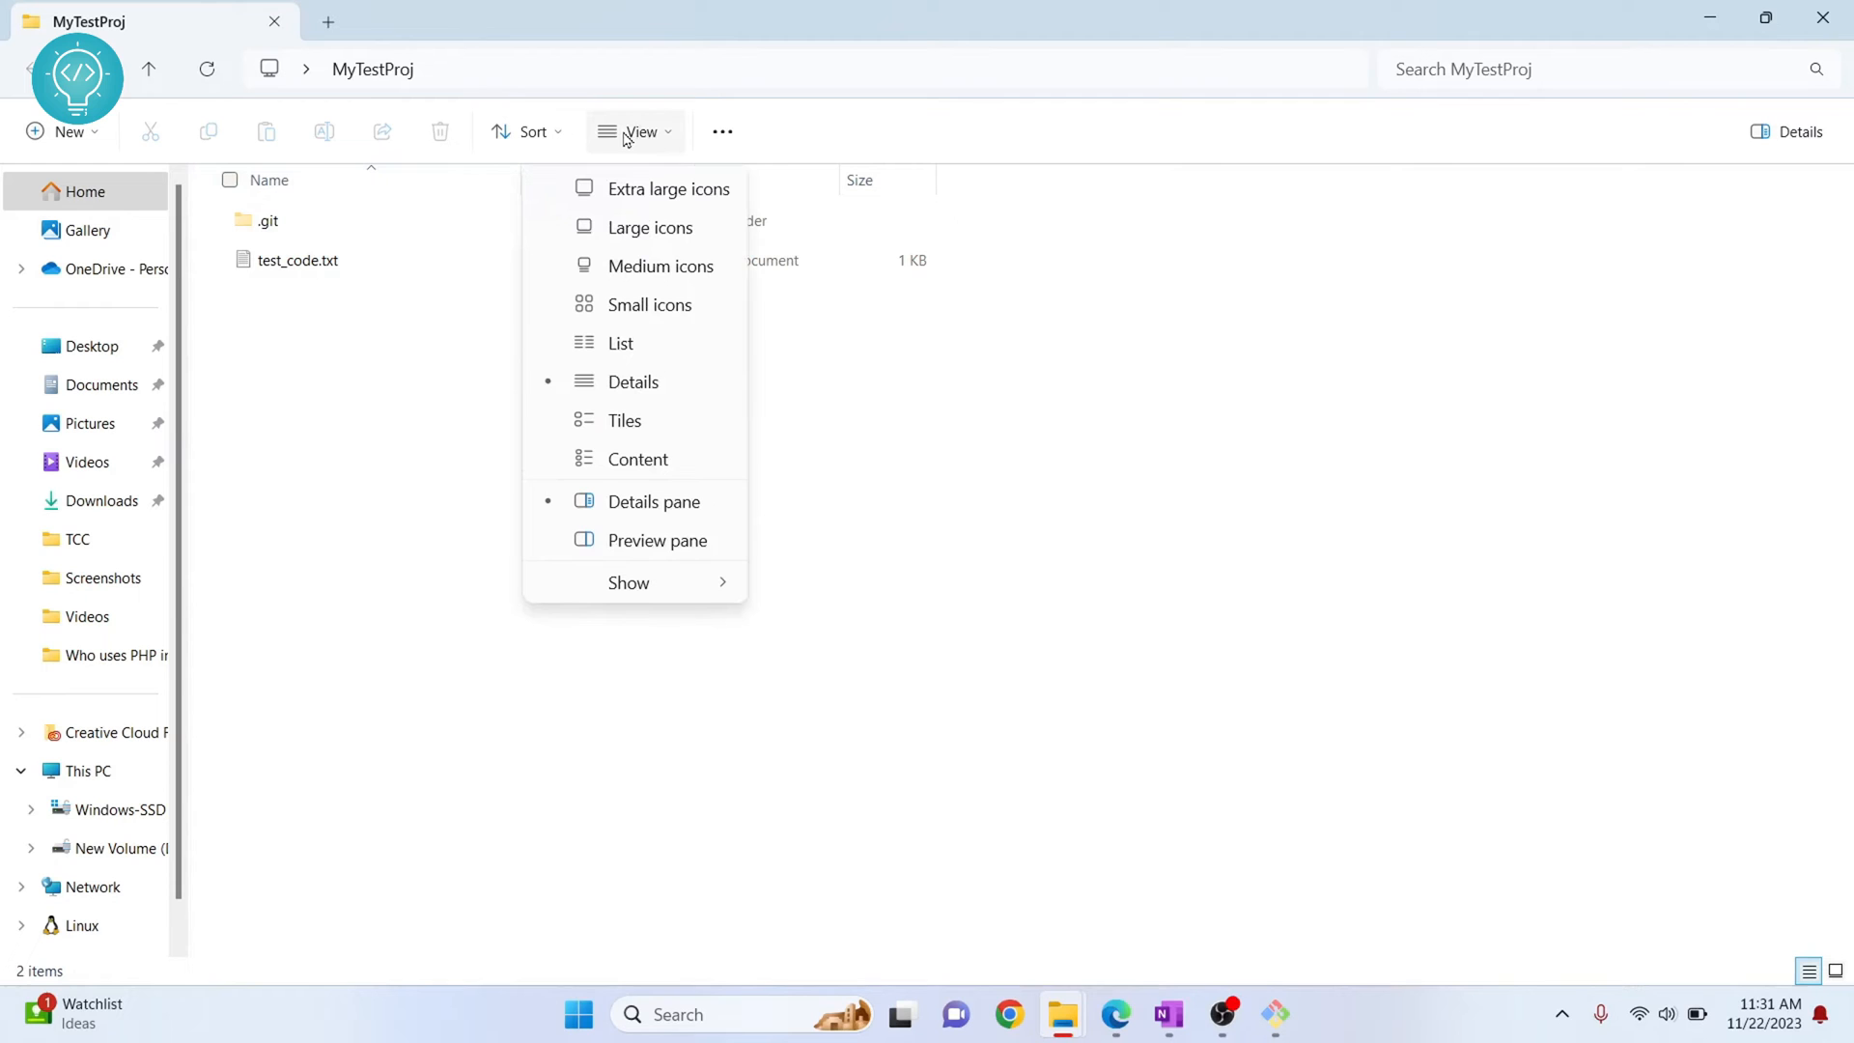
{"action": "left_click", "coordinate": [630, 583]}
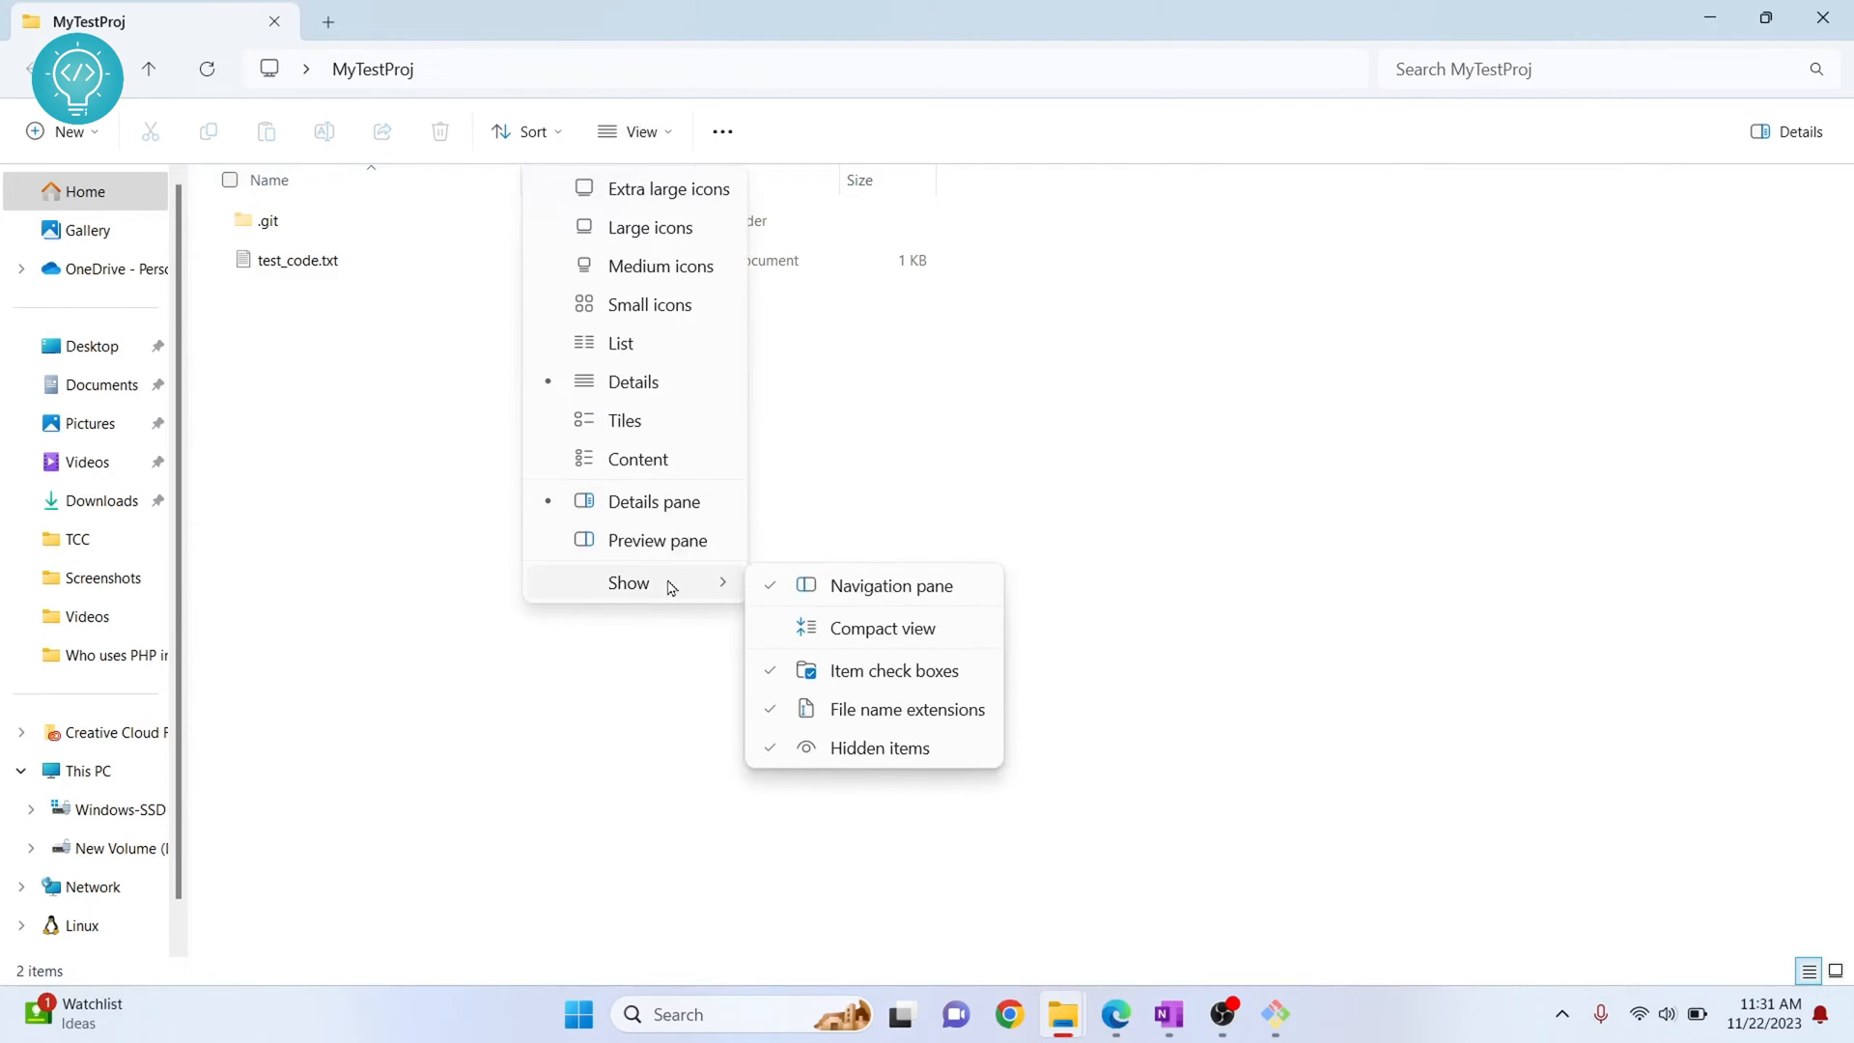
{"action": "mouse_move", "coordinate": [937, 716]}
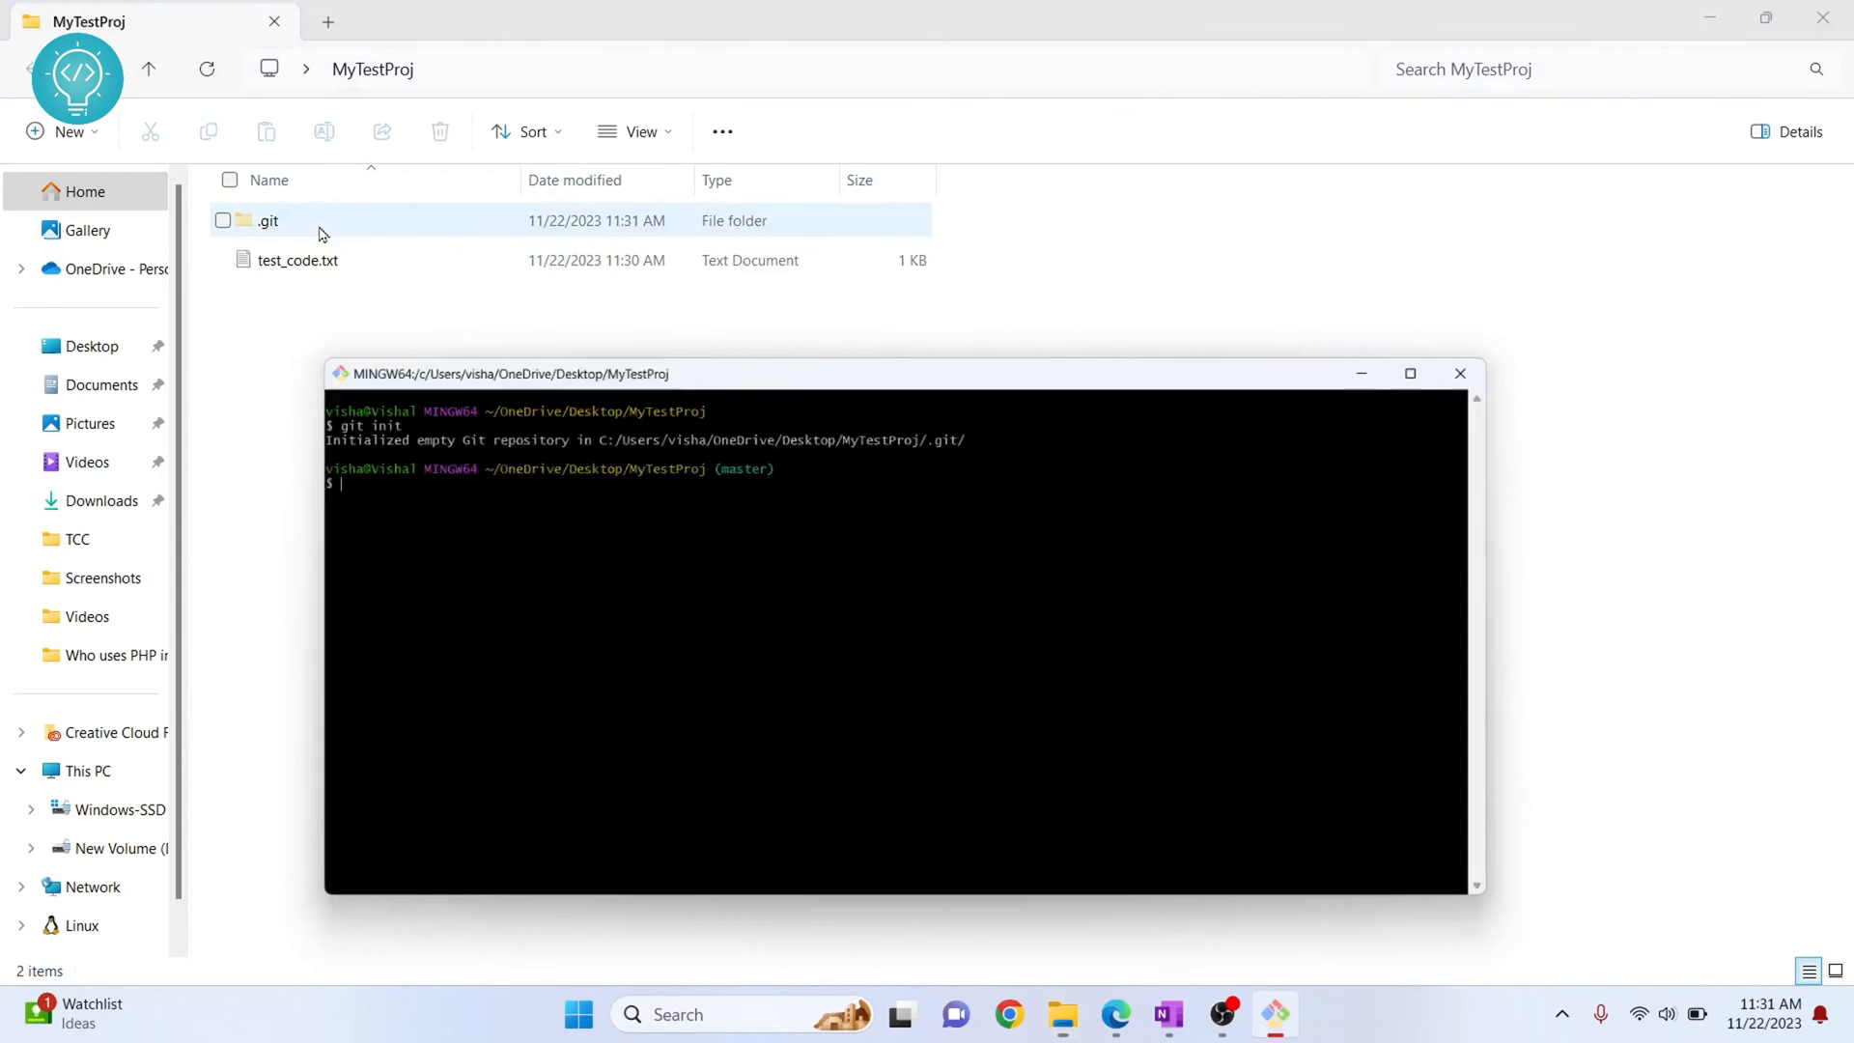
{"action": "left_click_drag", "start_coordinate": [508, 373], "coordinate": [497, 270]}
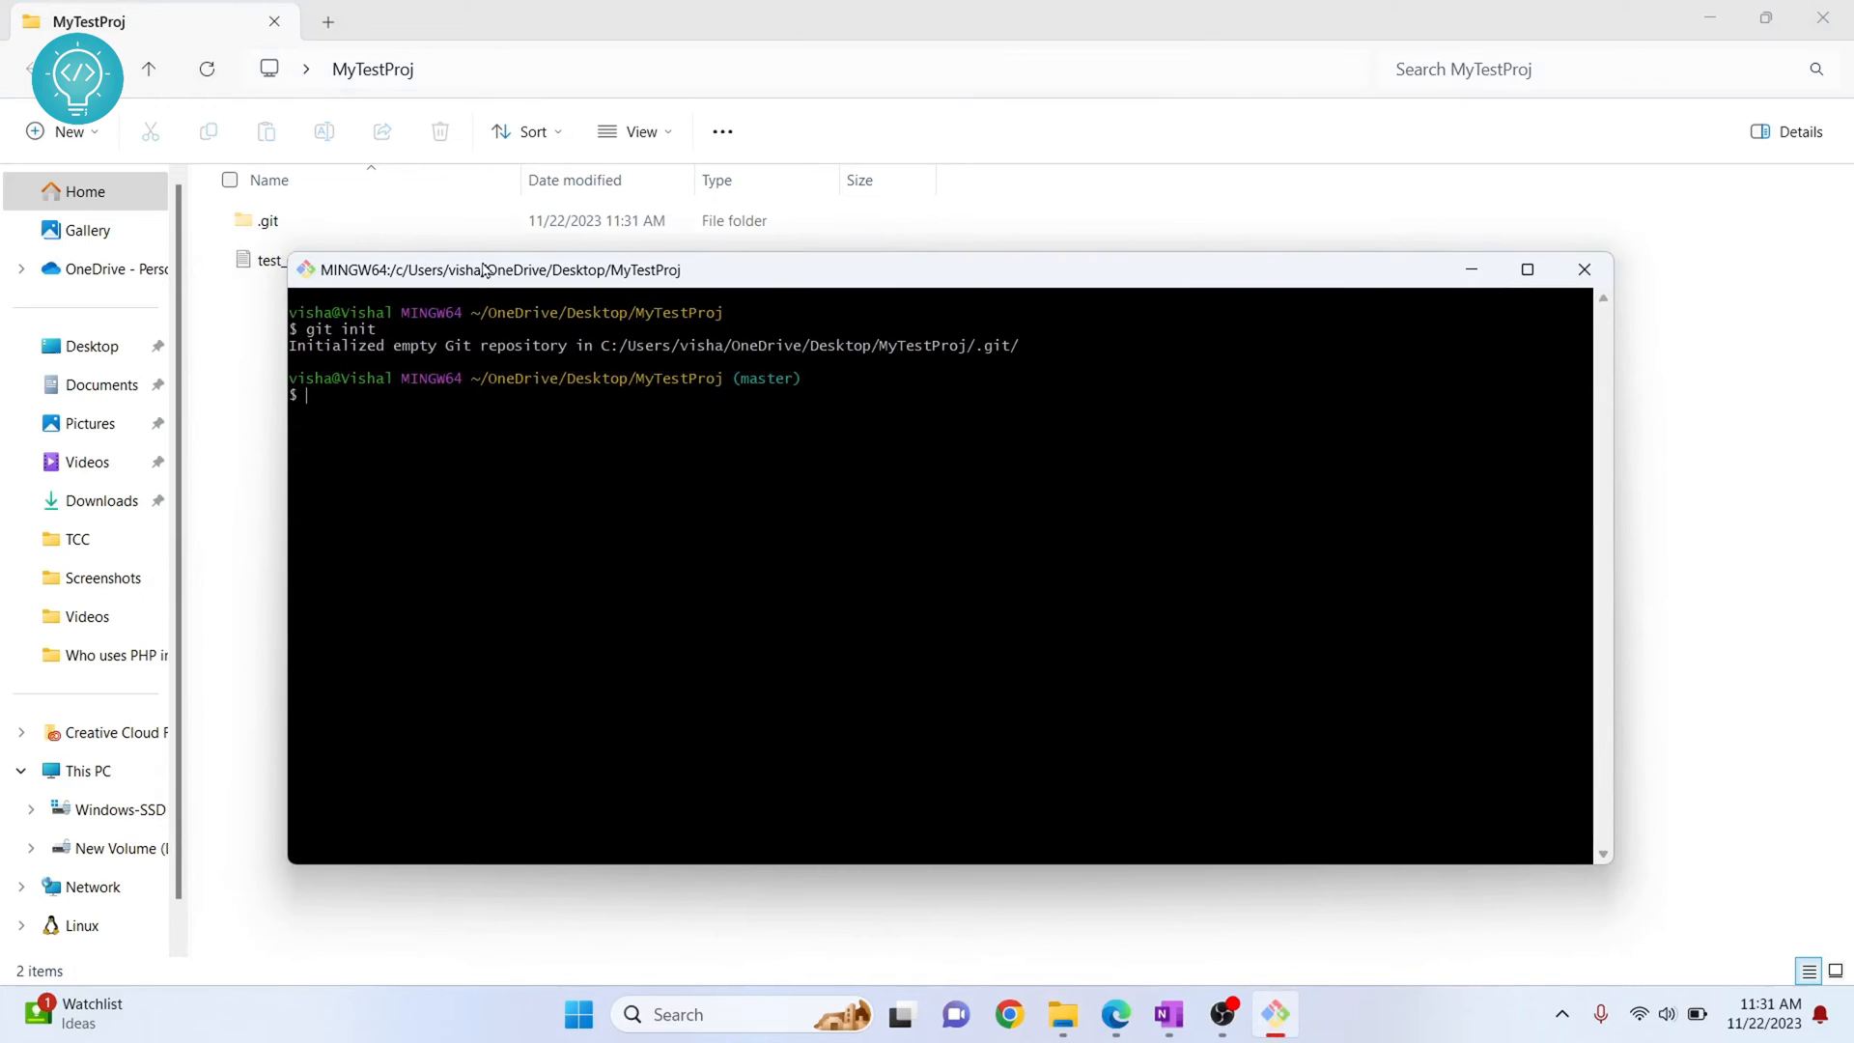
- Stage everything with git add . and commit it as "first commit" via git commit -am
{"action": "type", "text": "git"}
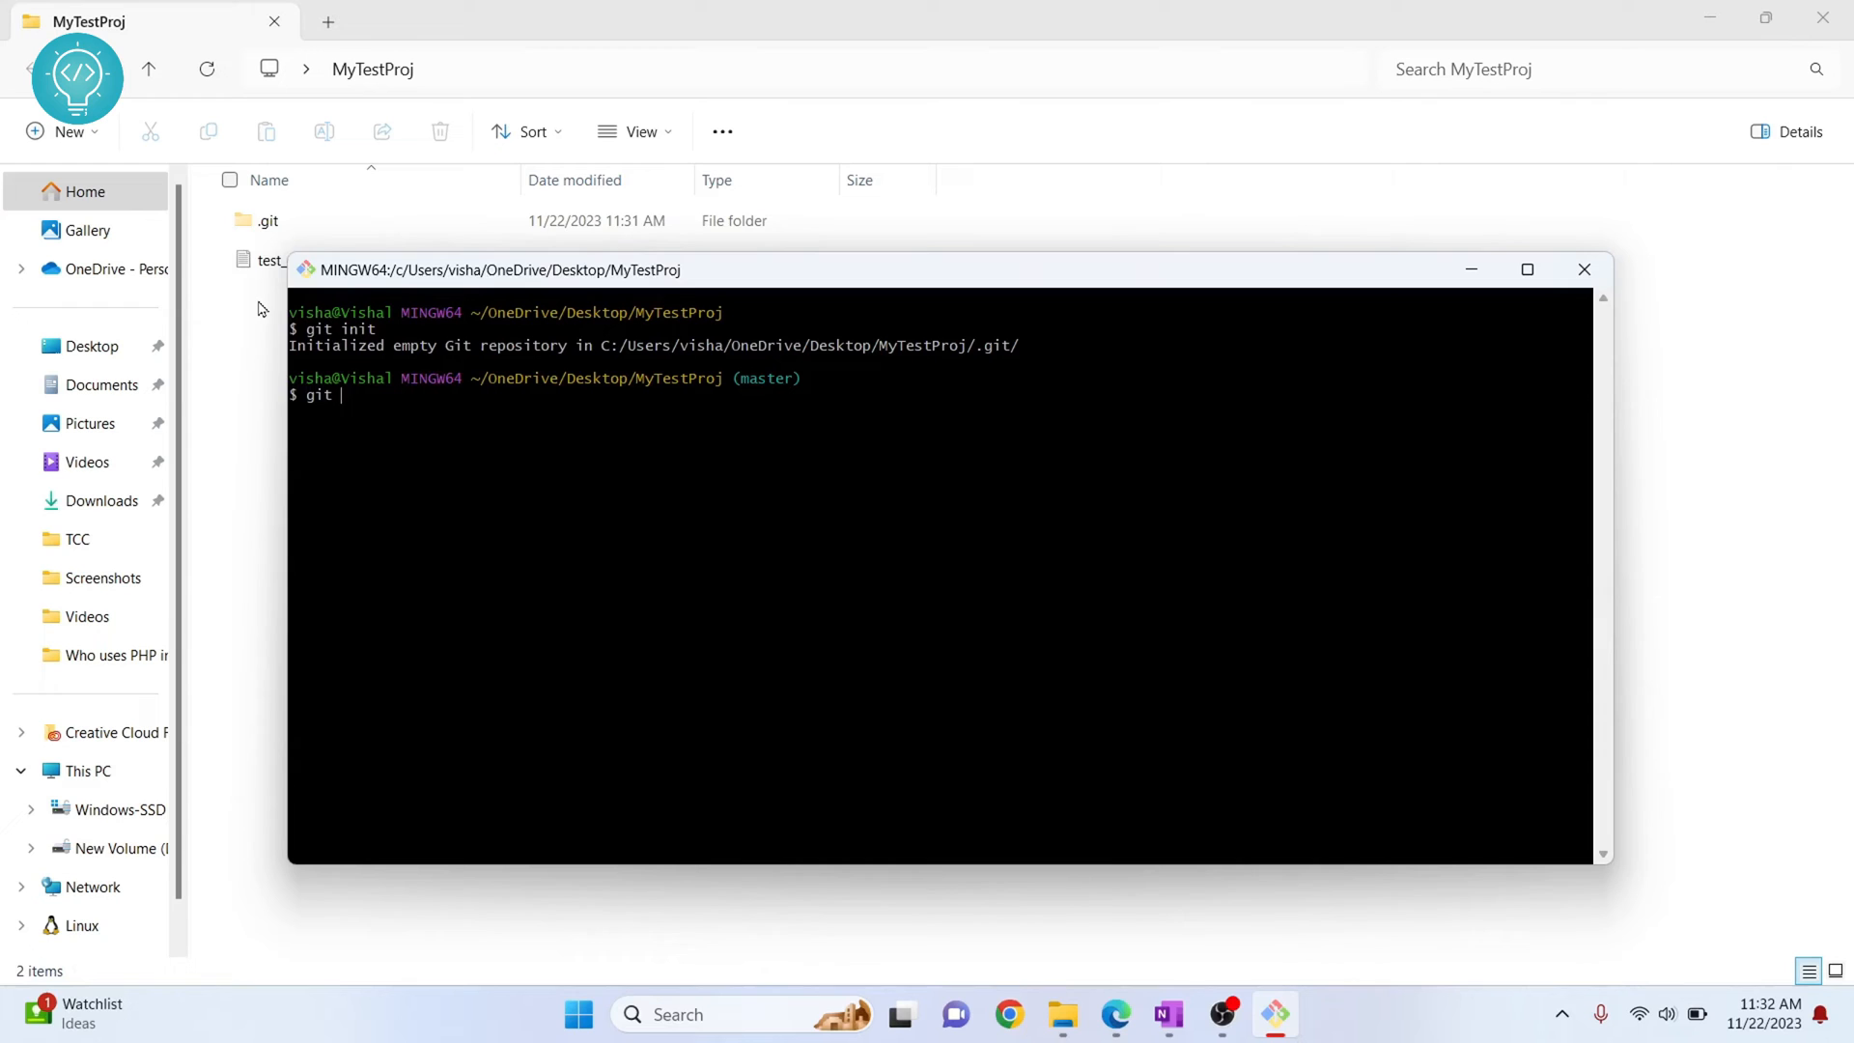
{"action": "mouse_move", "coordinate": [266, 369]}
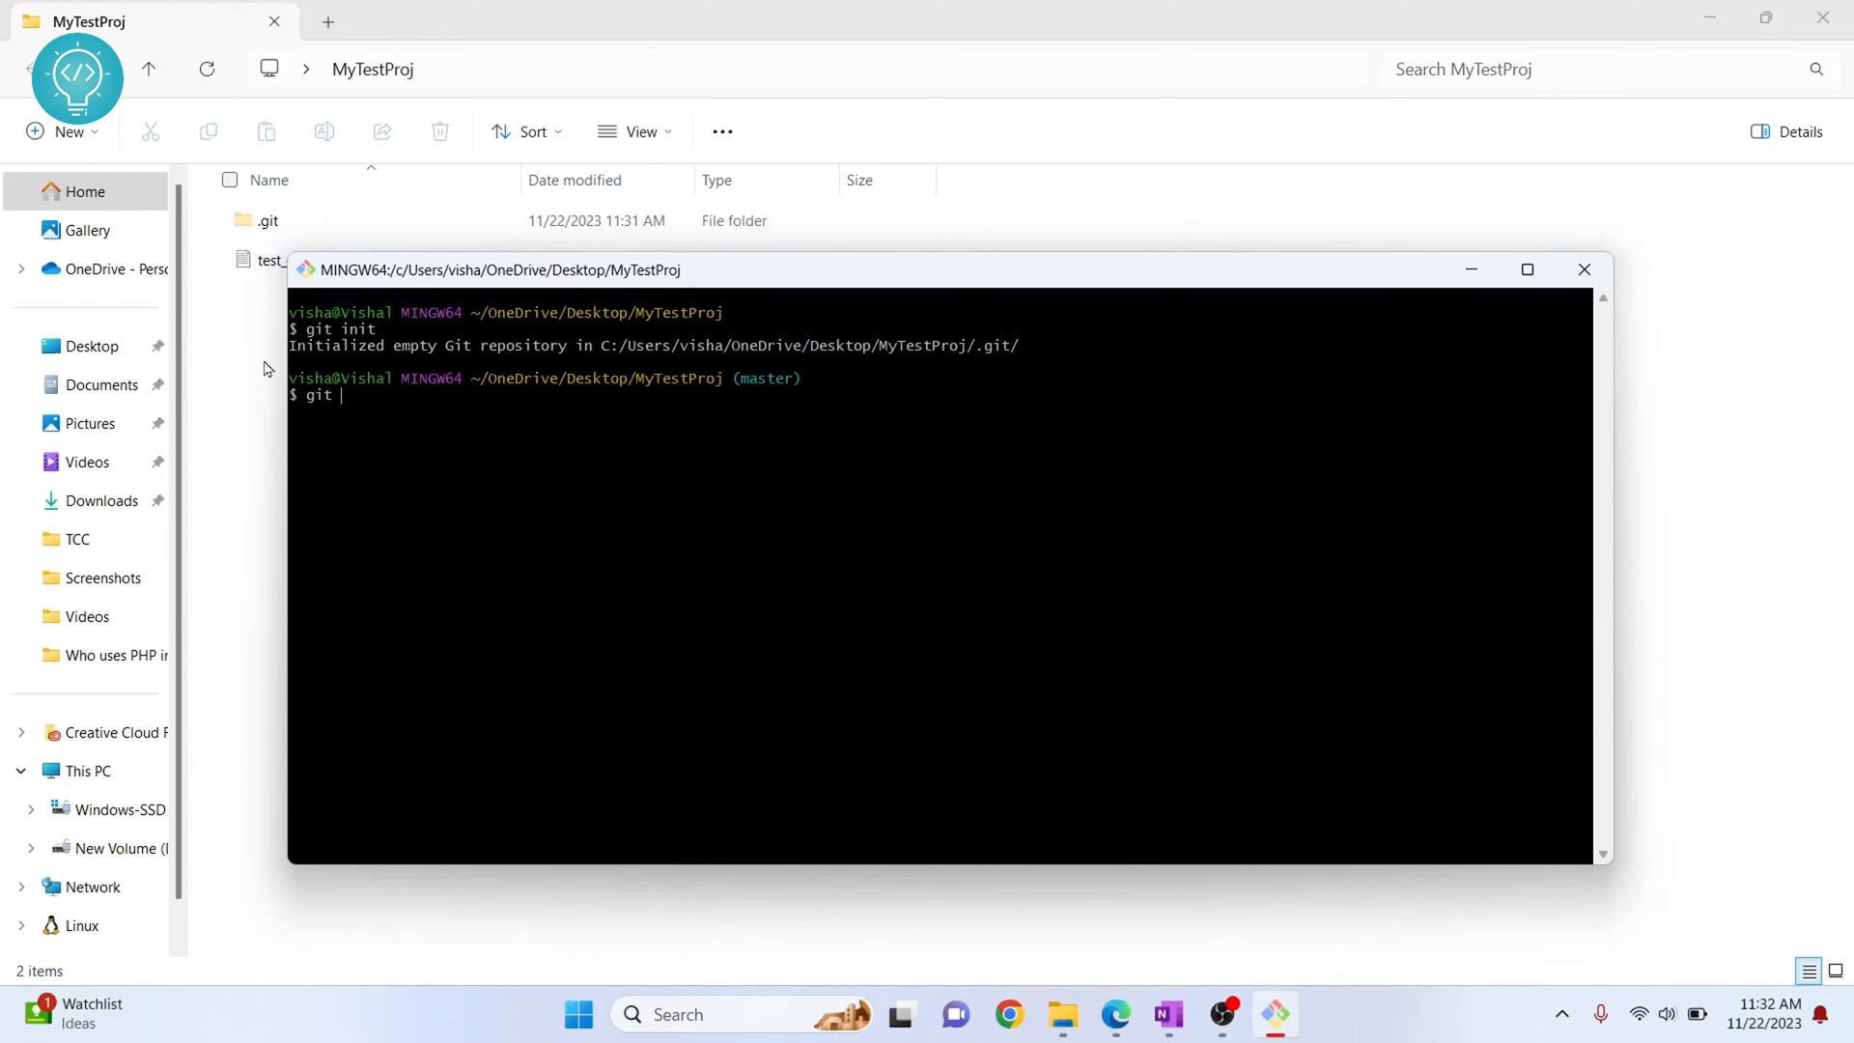
{"action": "type", "text": "add ."}
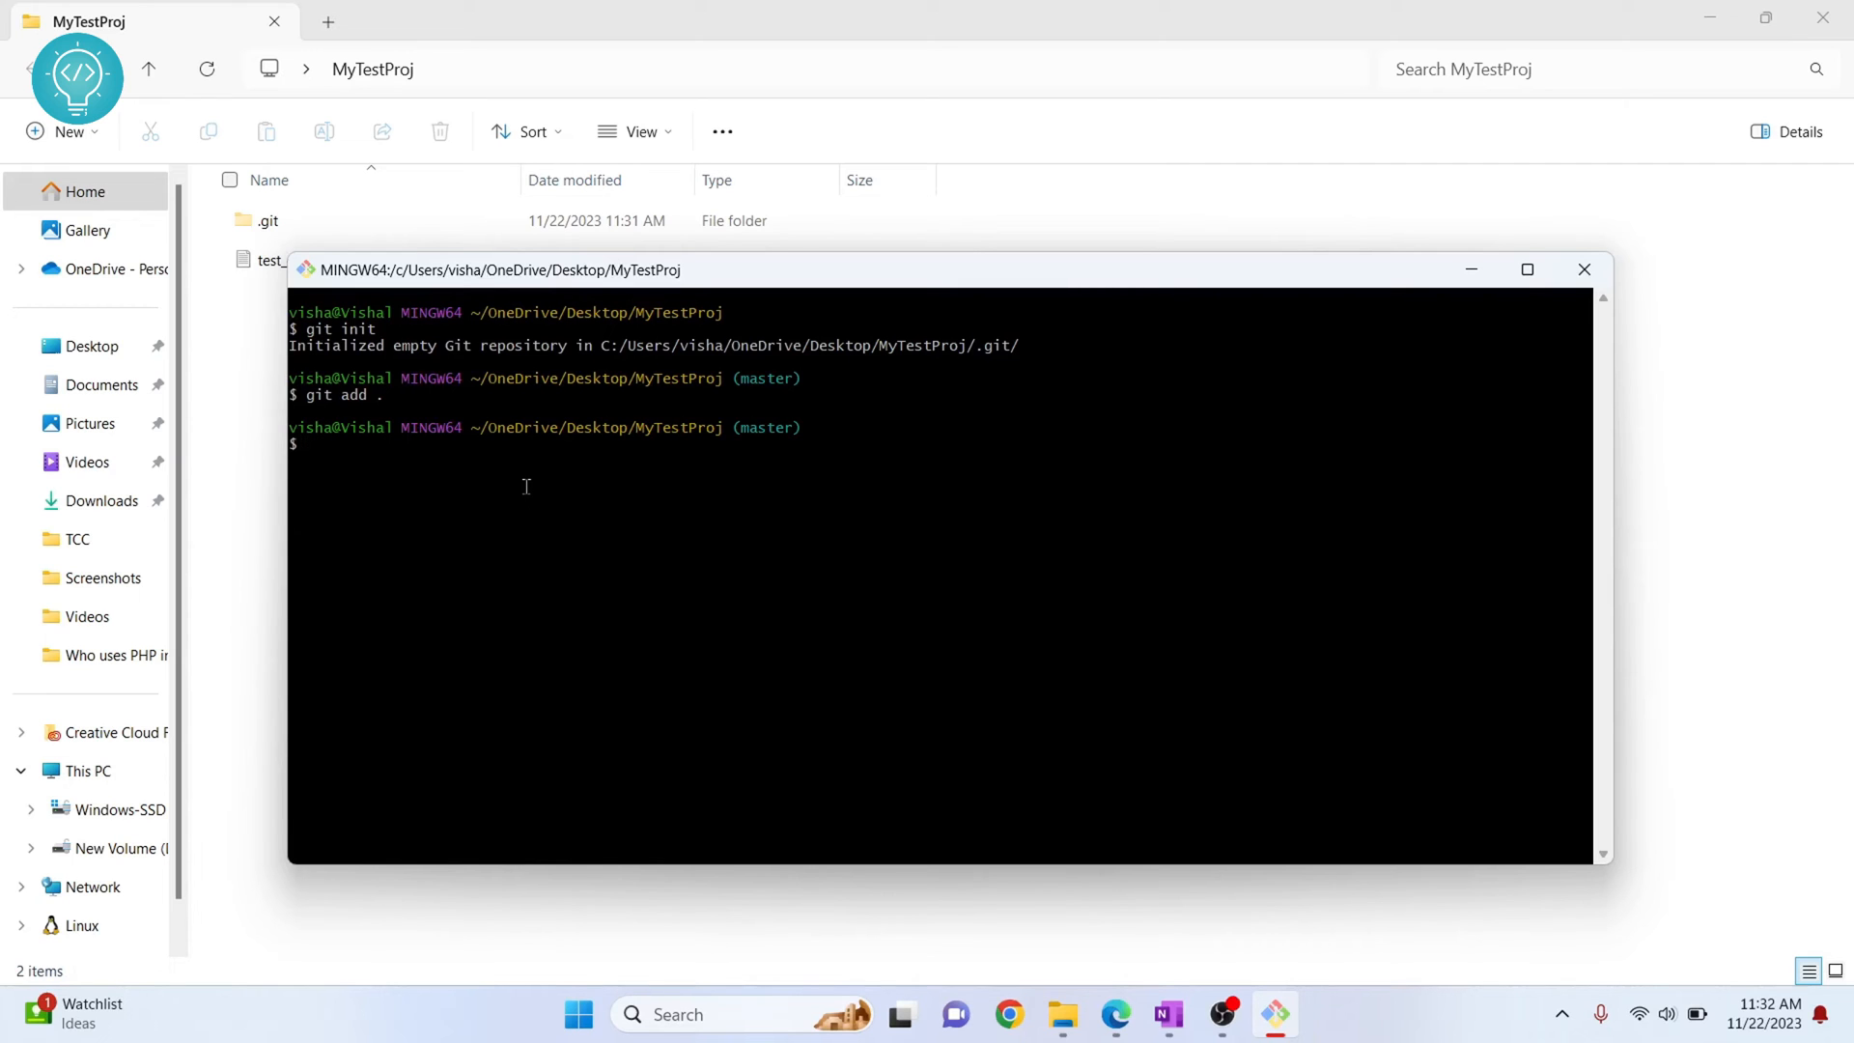
{"action": "type", "text": "git comm"}
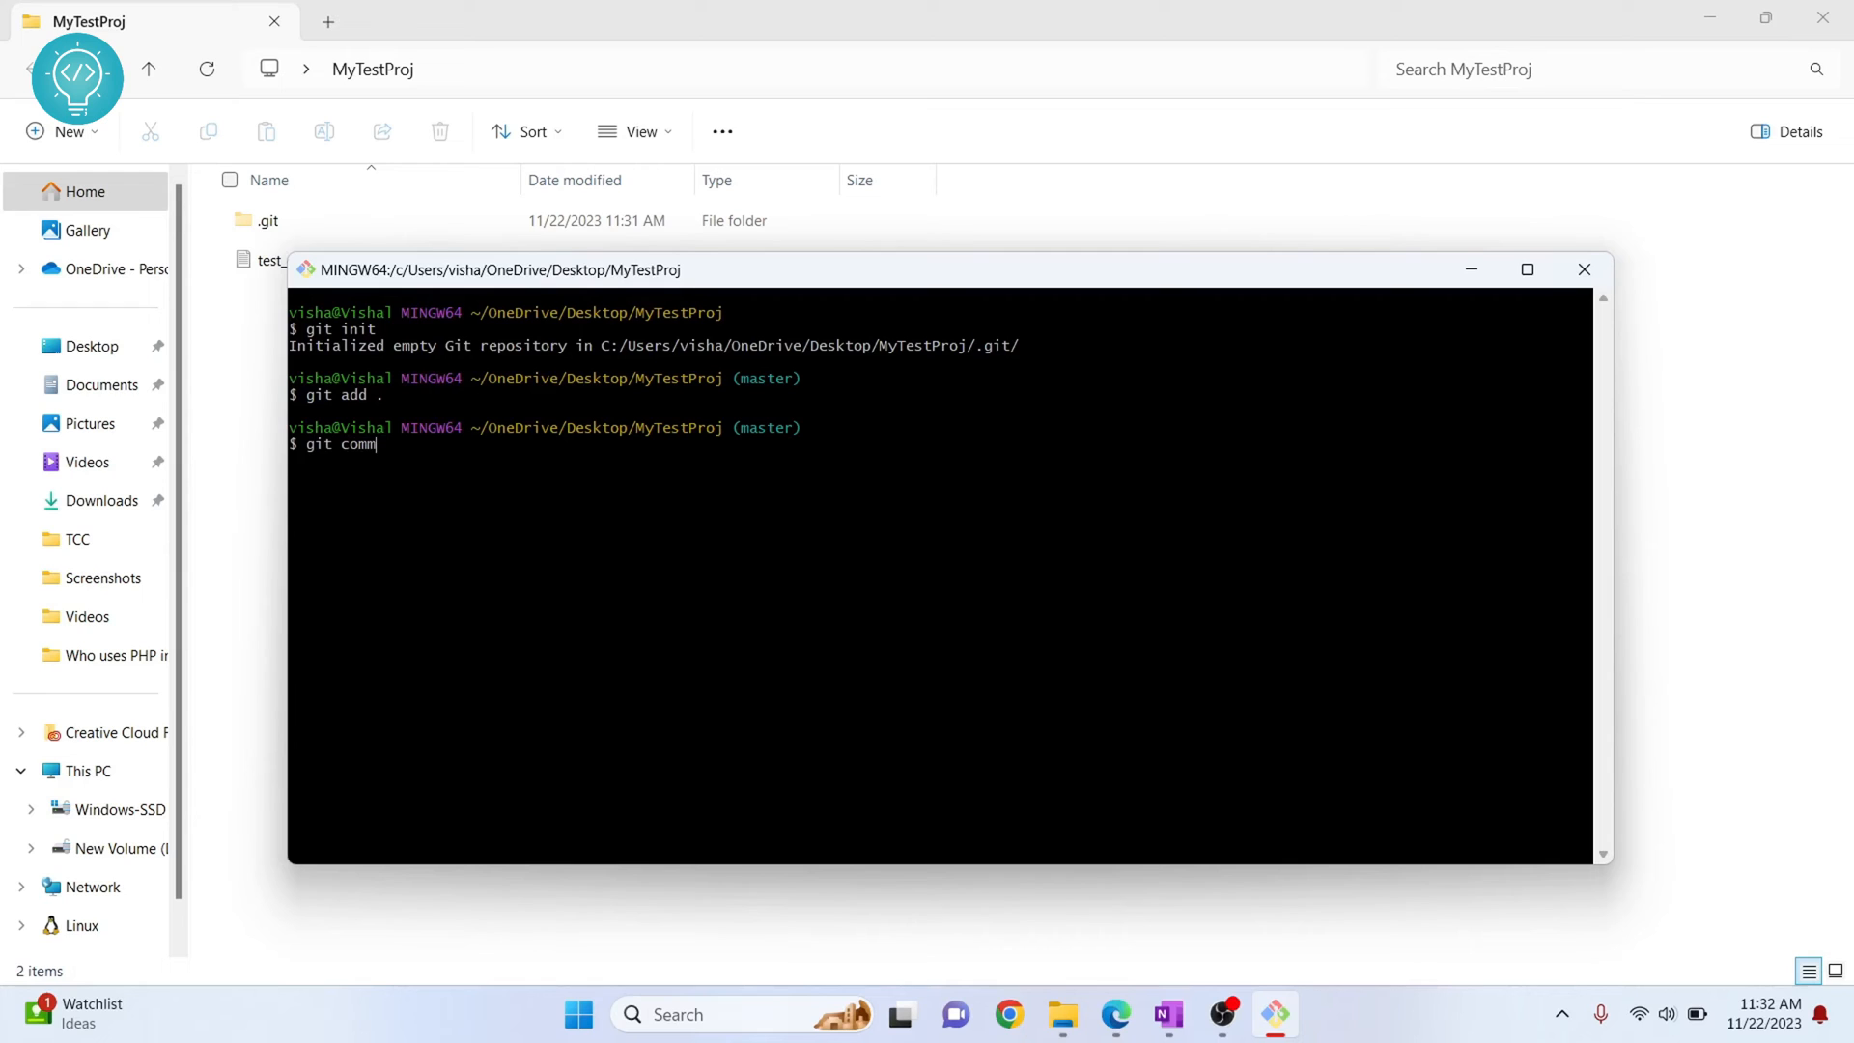
{"action": "type", "text": "it -am \""}
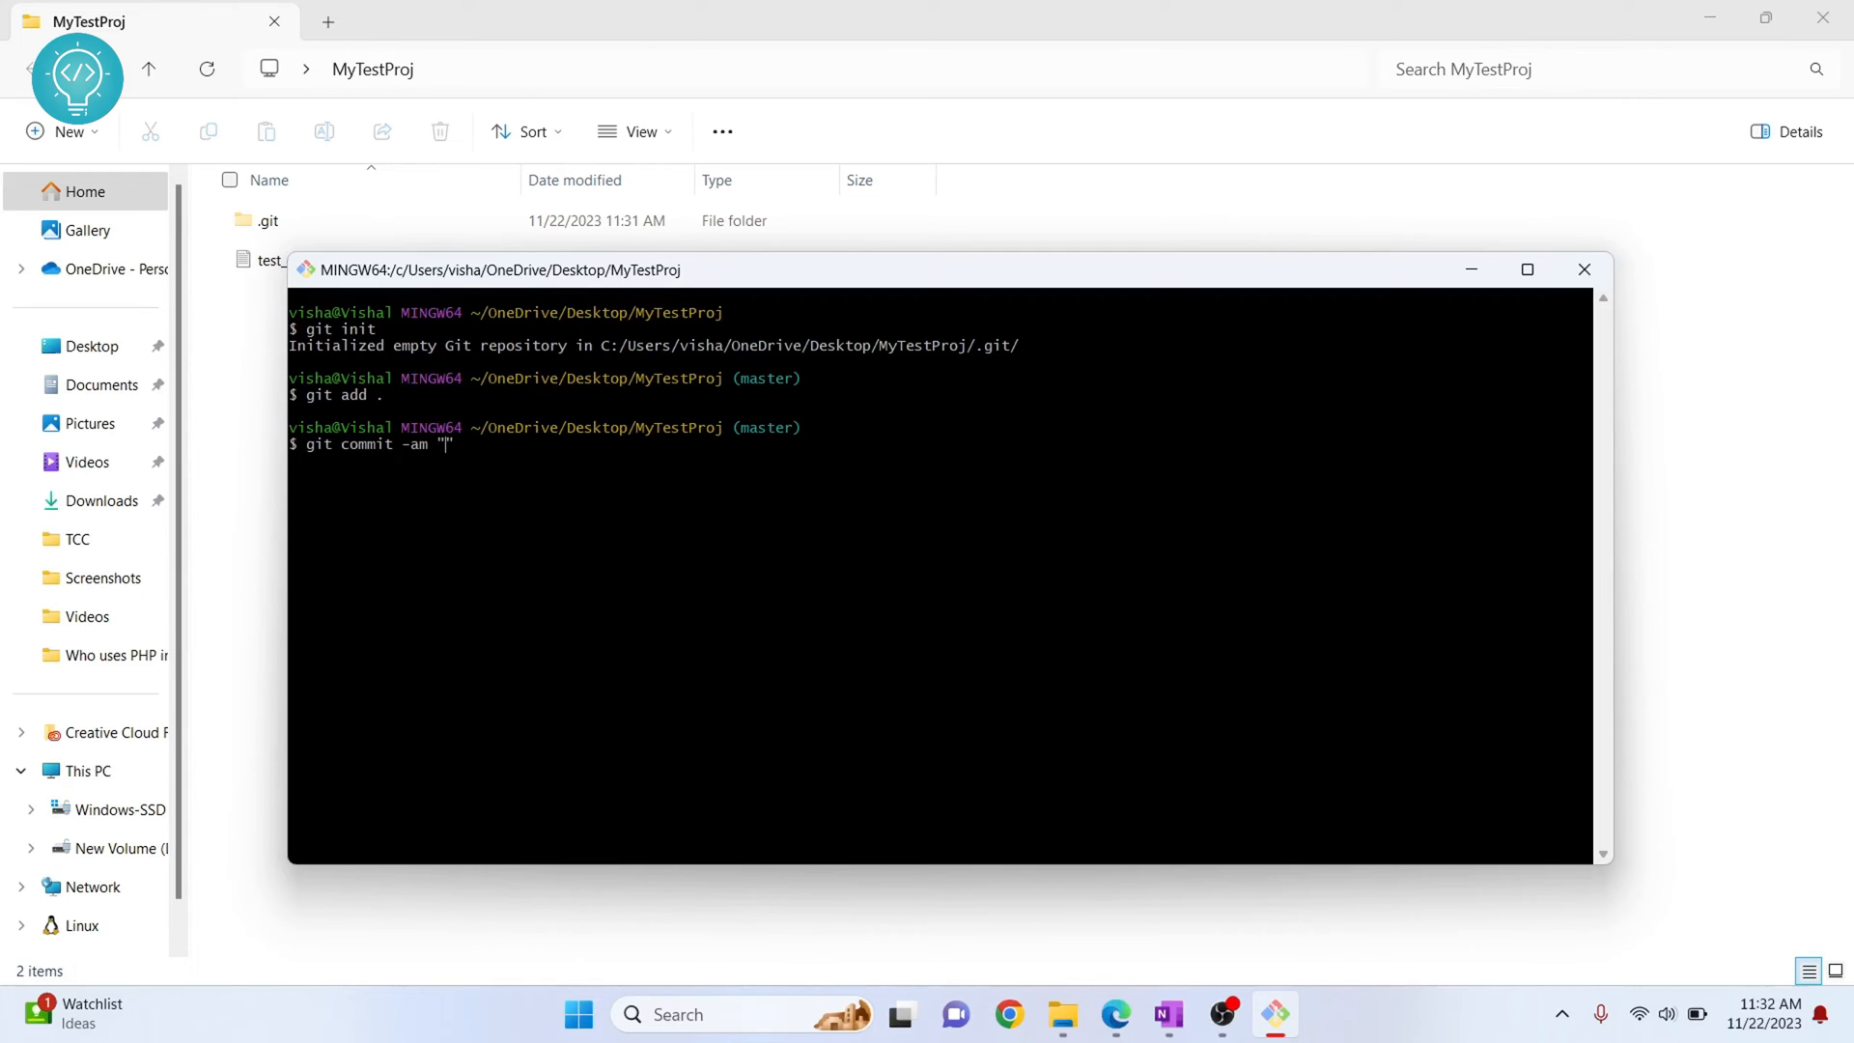
{"action": "type", "text": "f"}
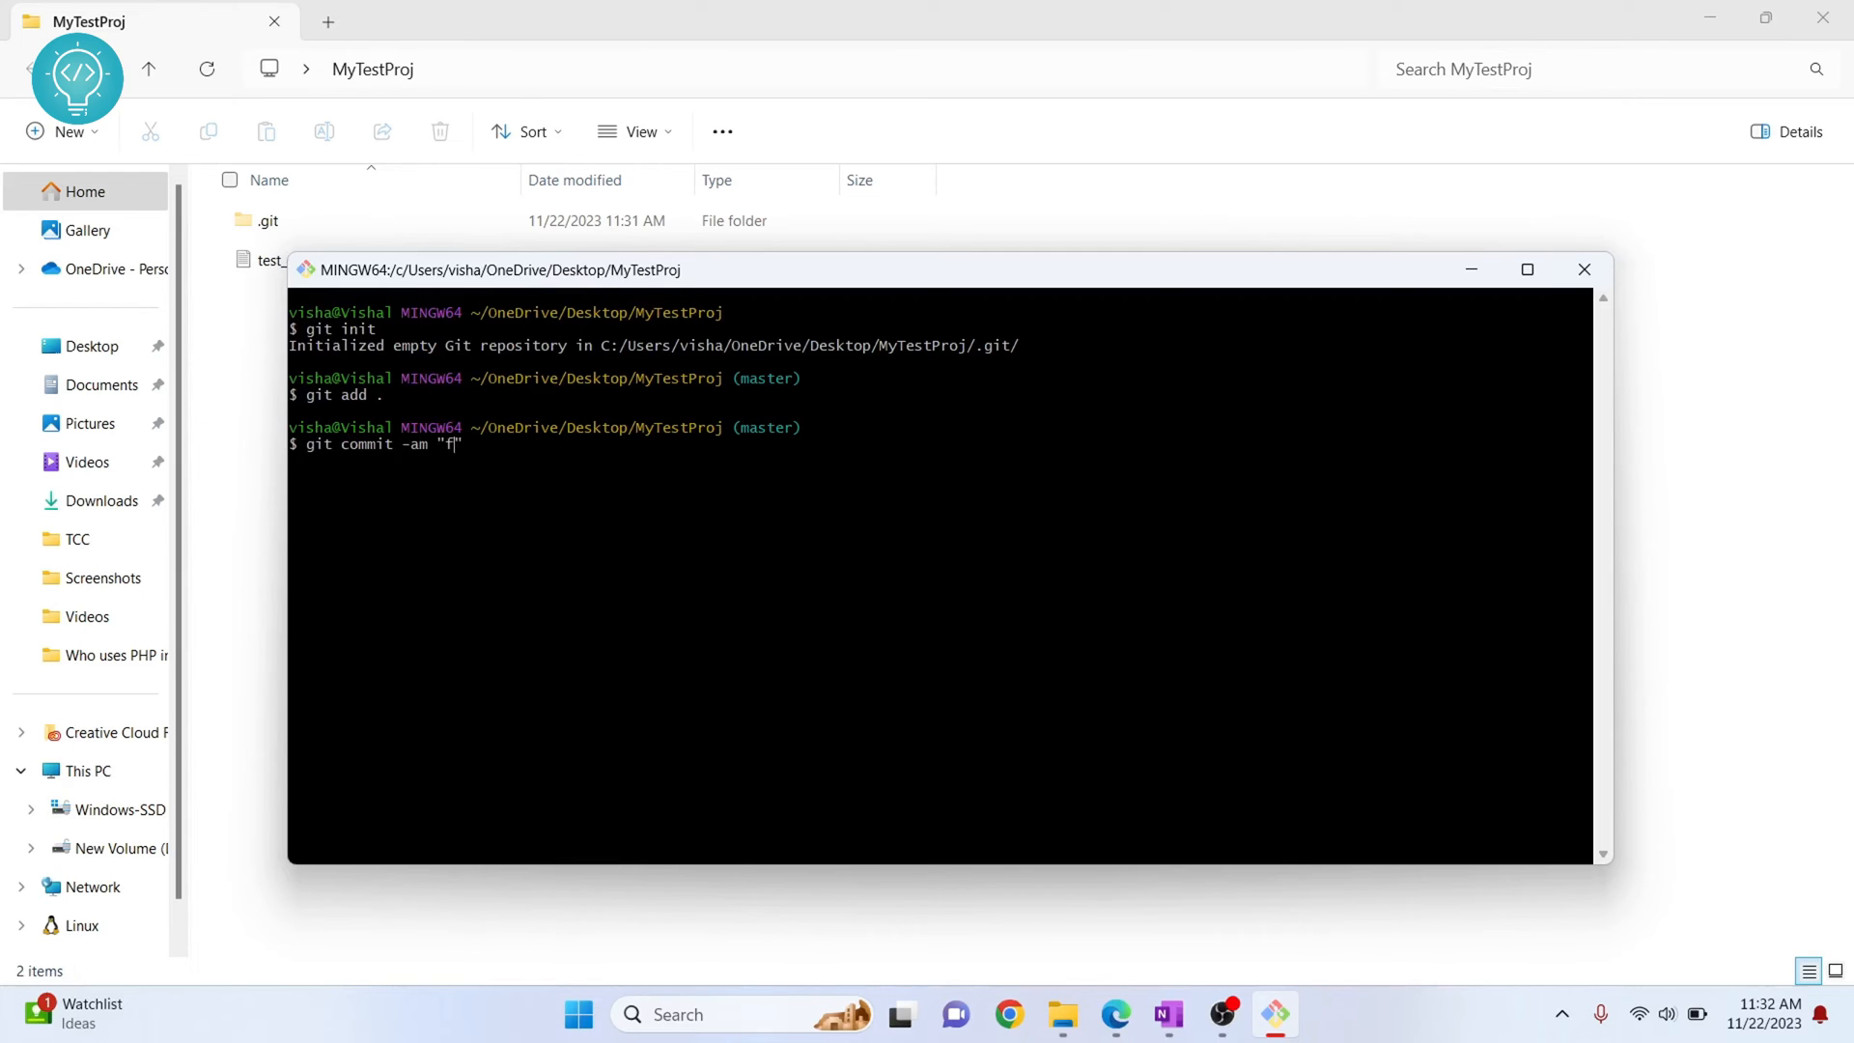
{"action": "type", "text": "irst com"}
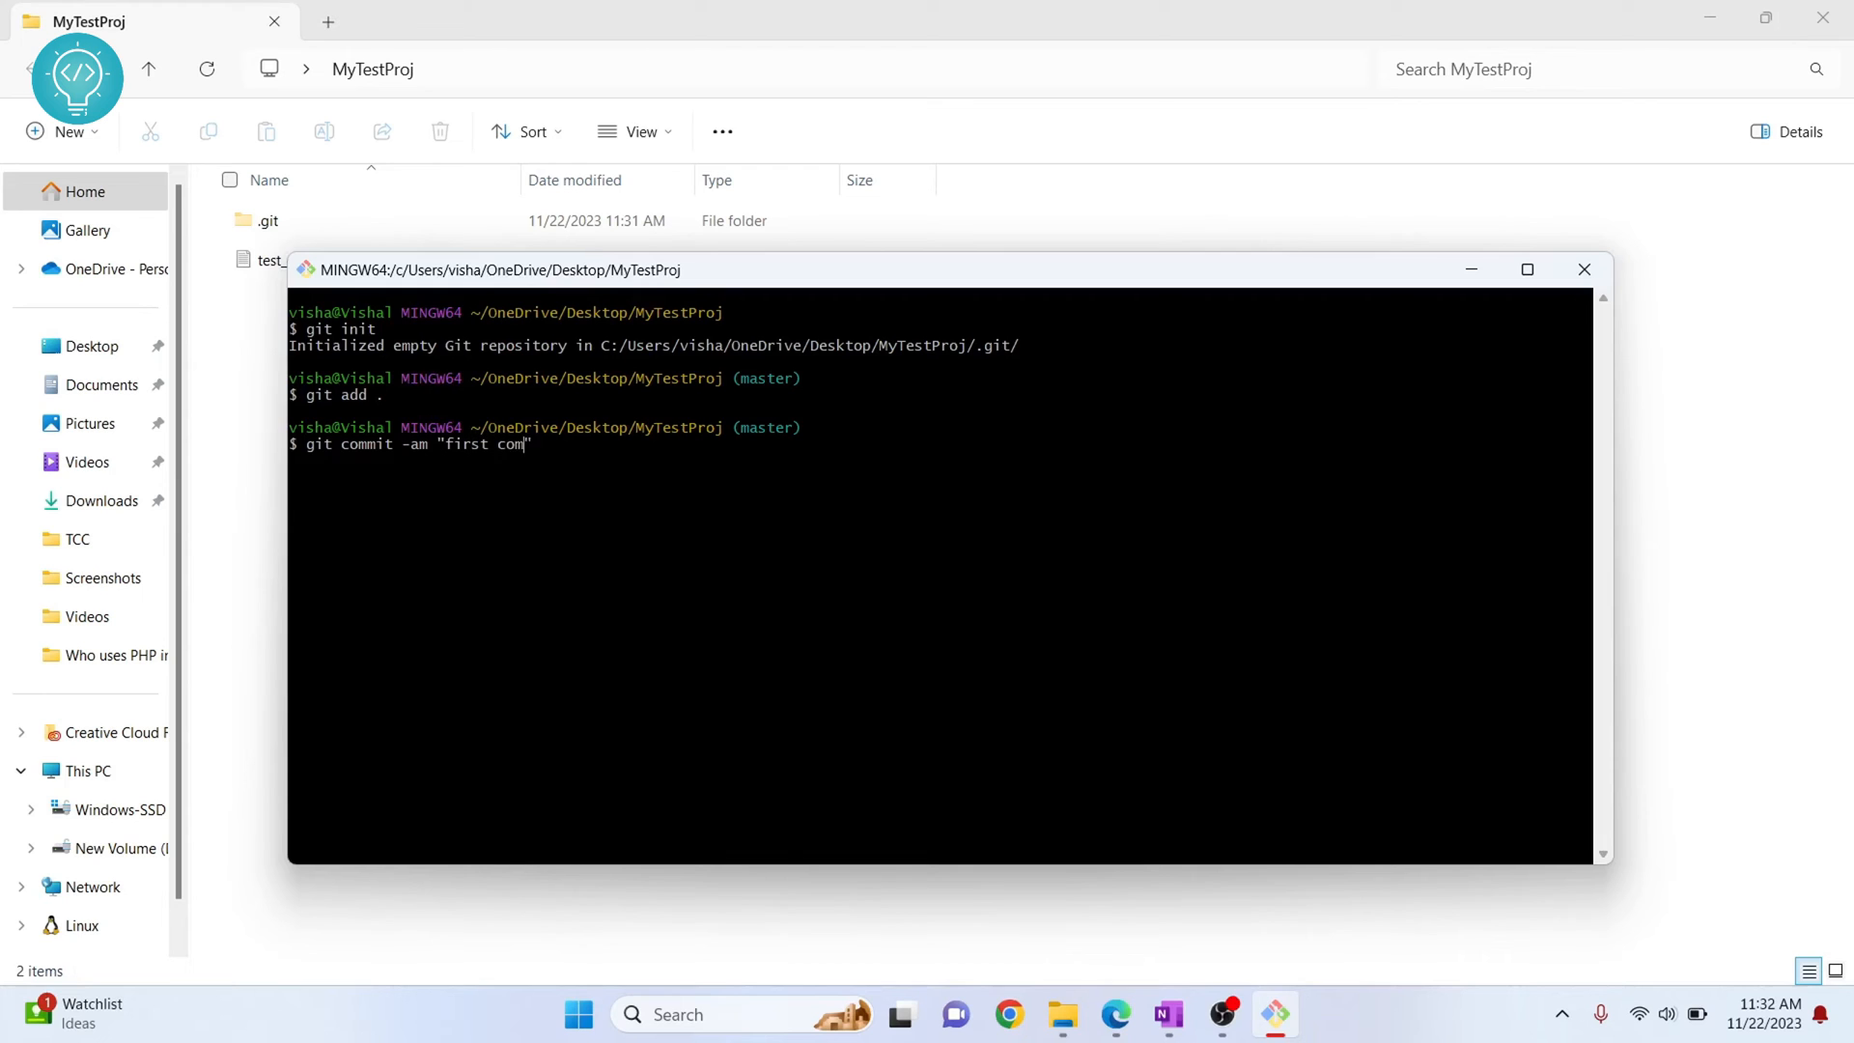
{"action": "key", "text": "Enter"}
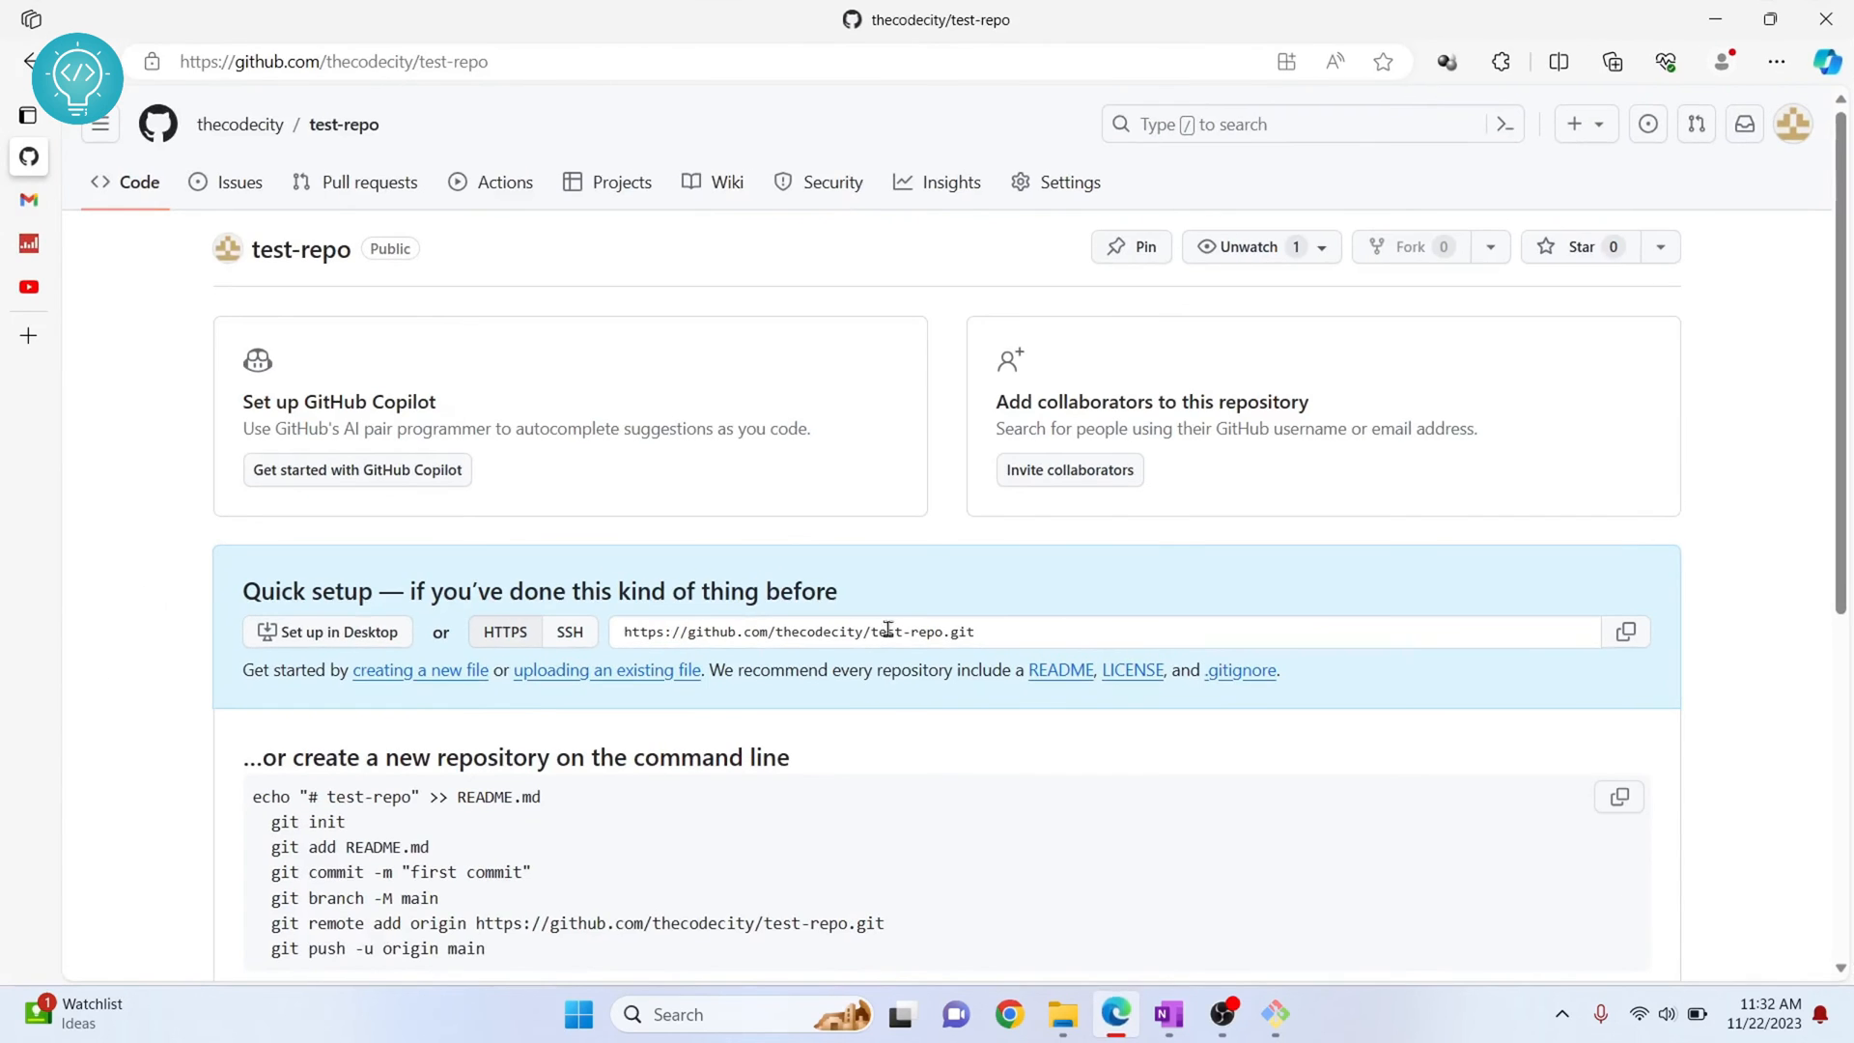
{"action": "scroll", "scroll_direction": "down", "scroll_amount": 3}
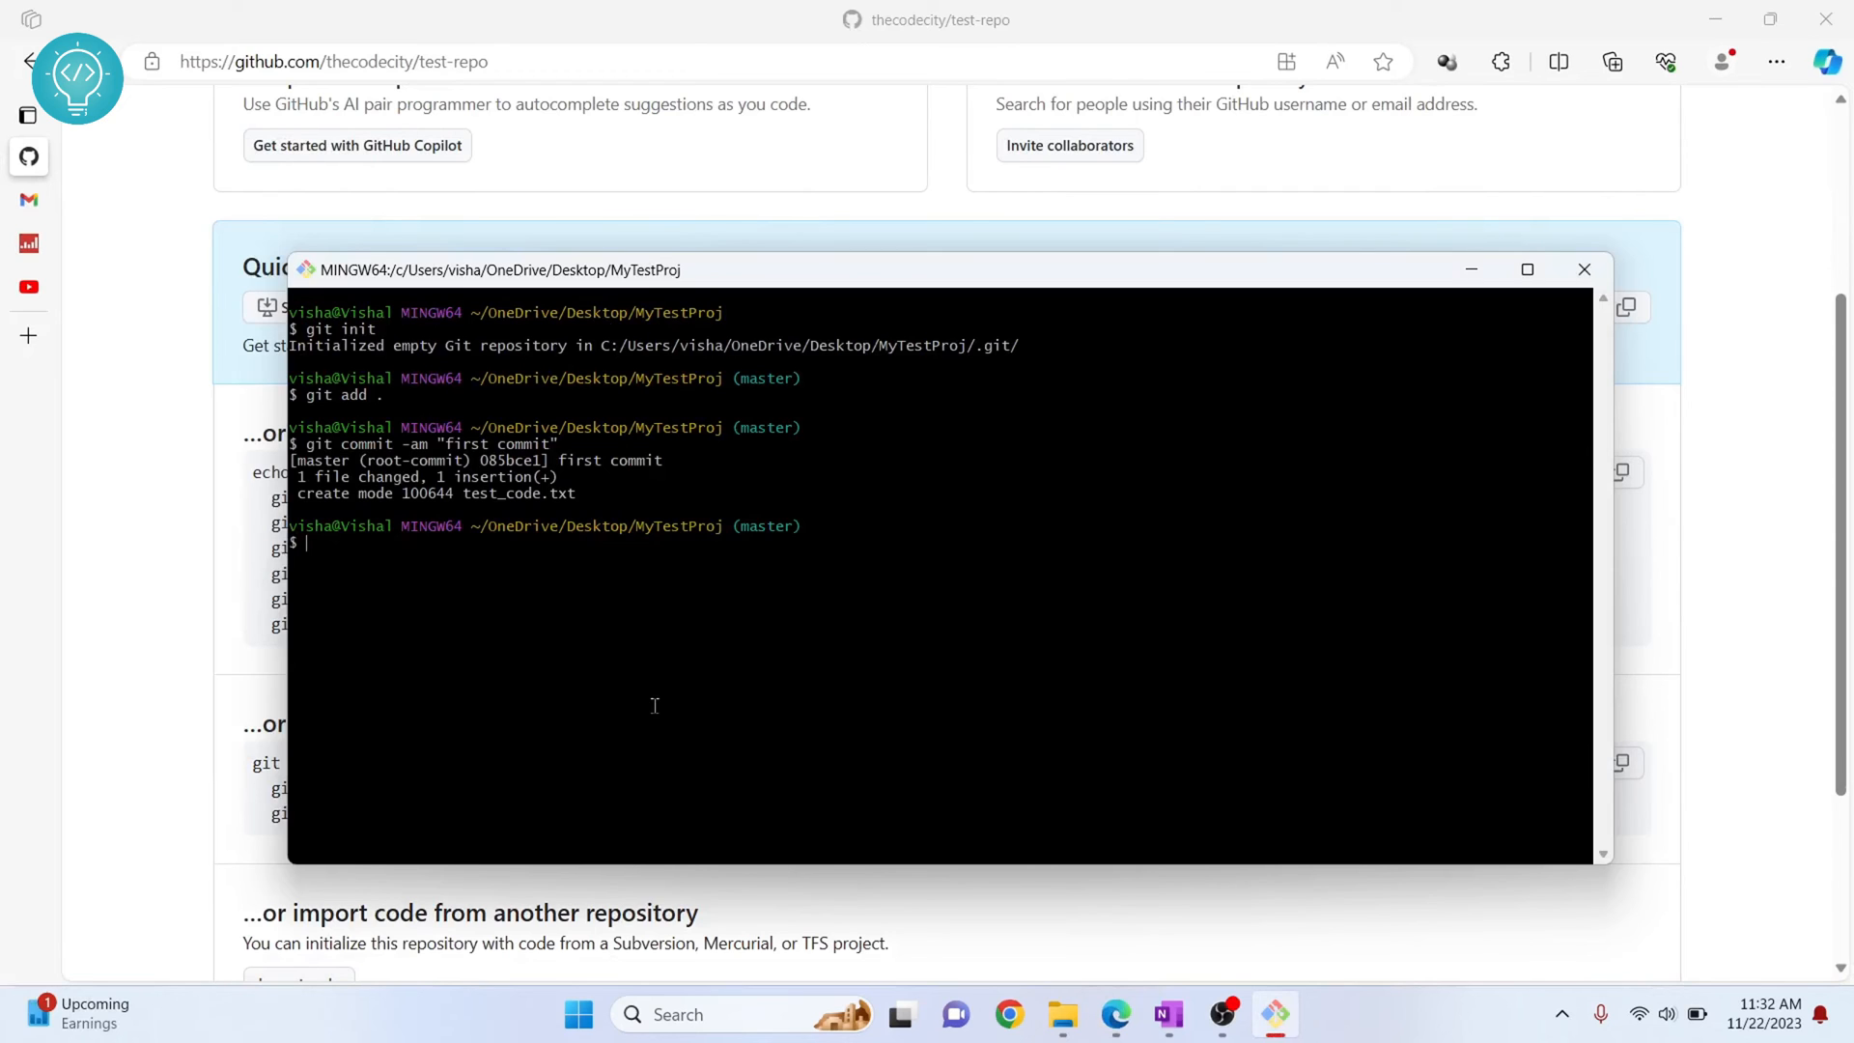
{"action": "type", "text": "git remote a"}
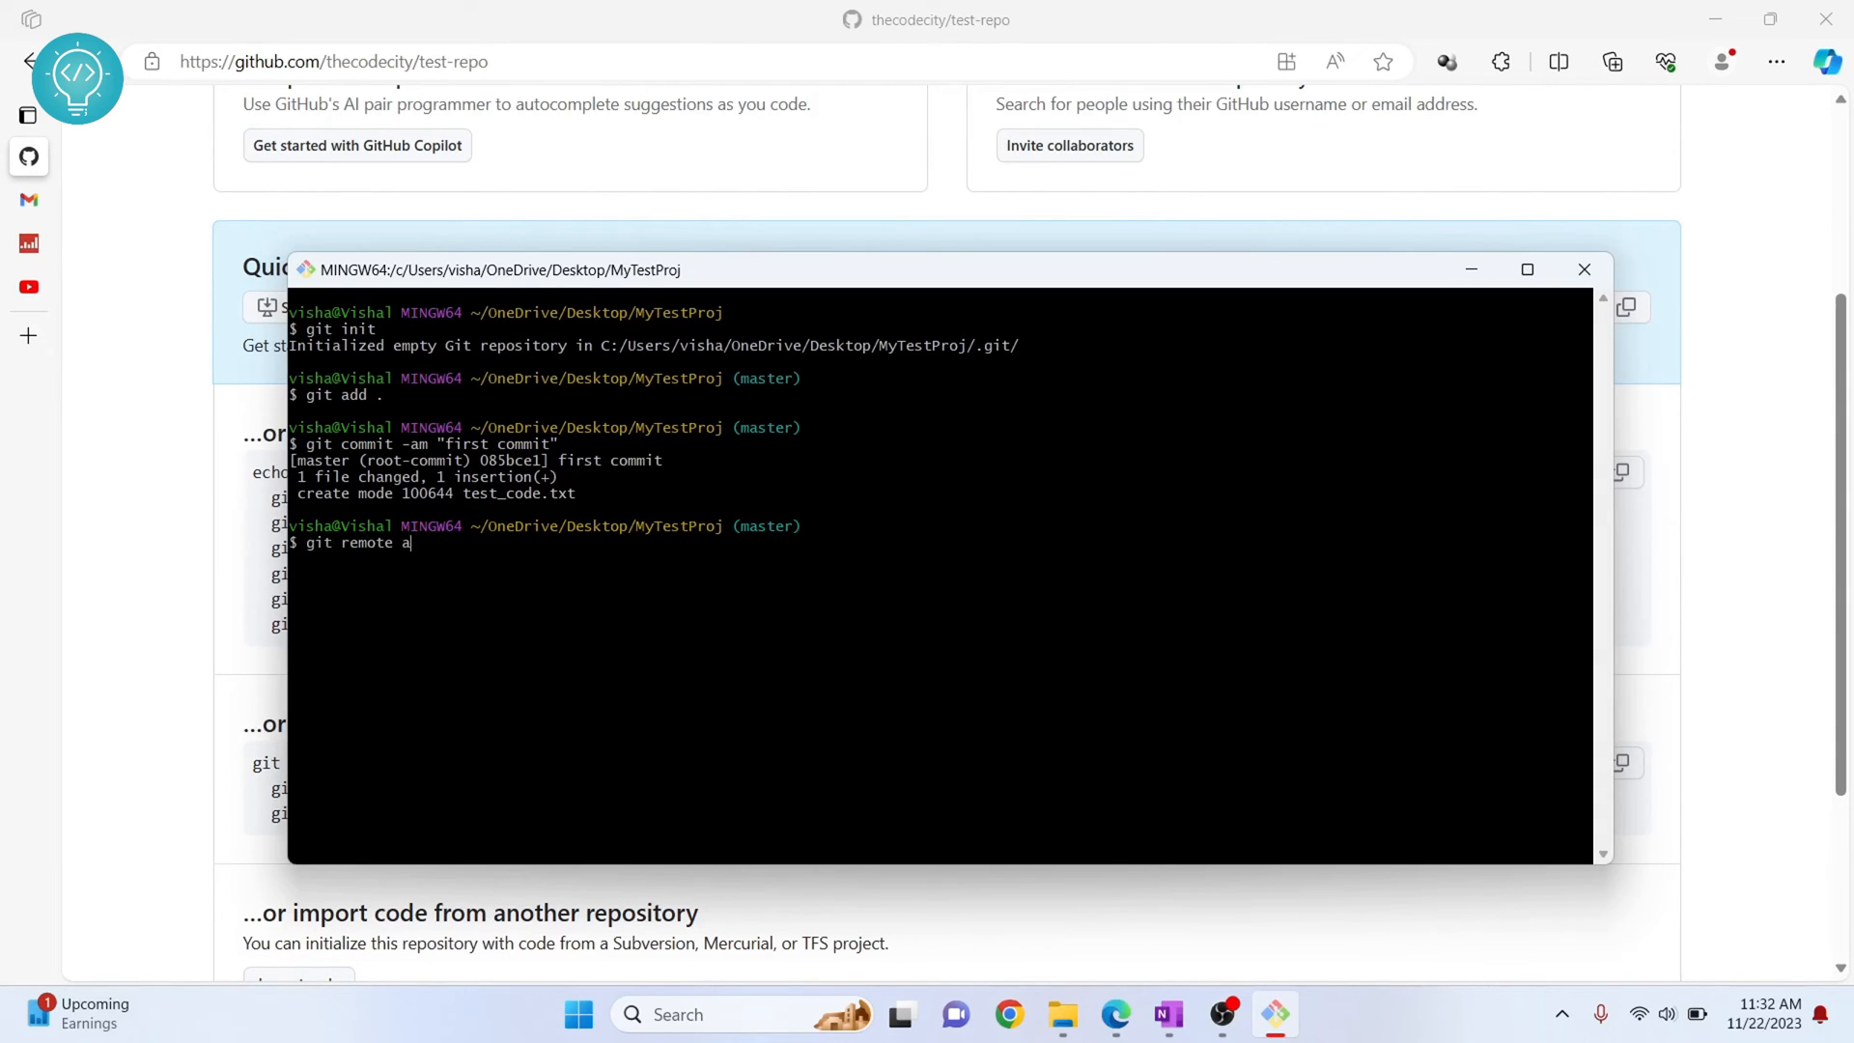
{"action": "type", "text": "dd origin"}
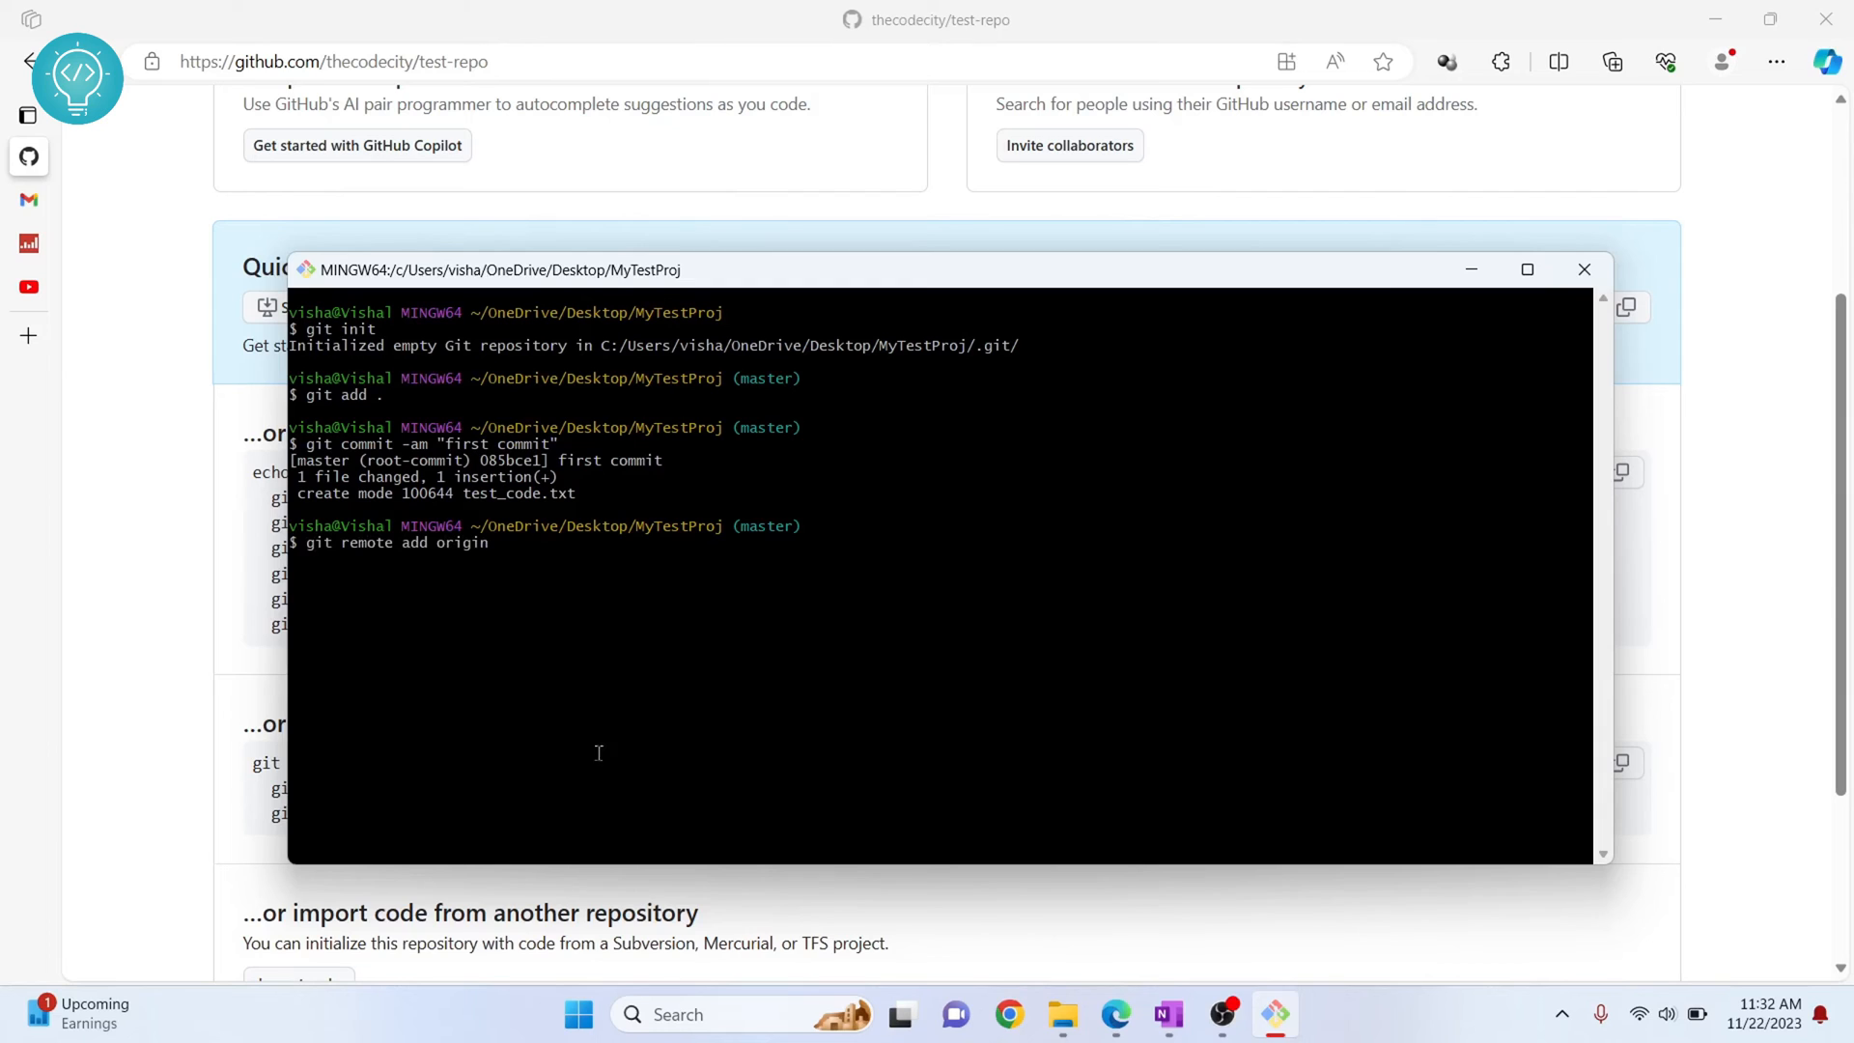
{"action": "mouse_move", "coordinate": [537, 553]}
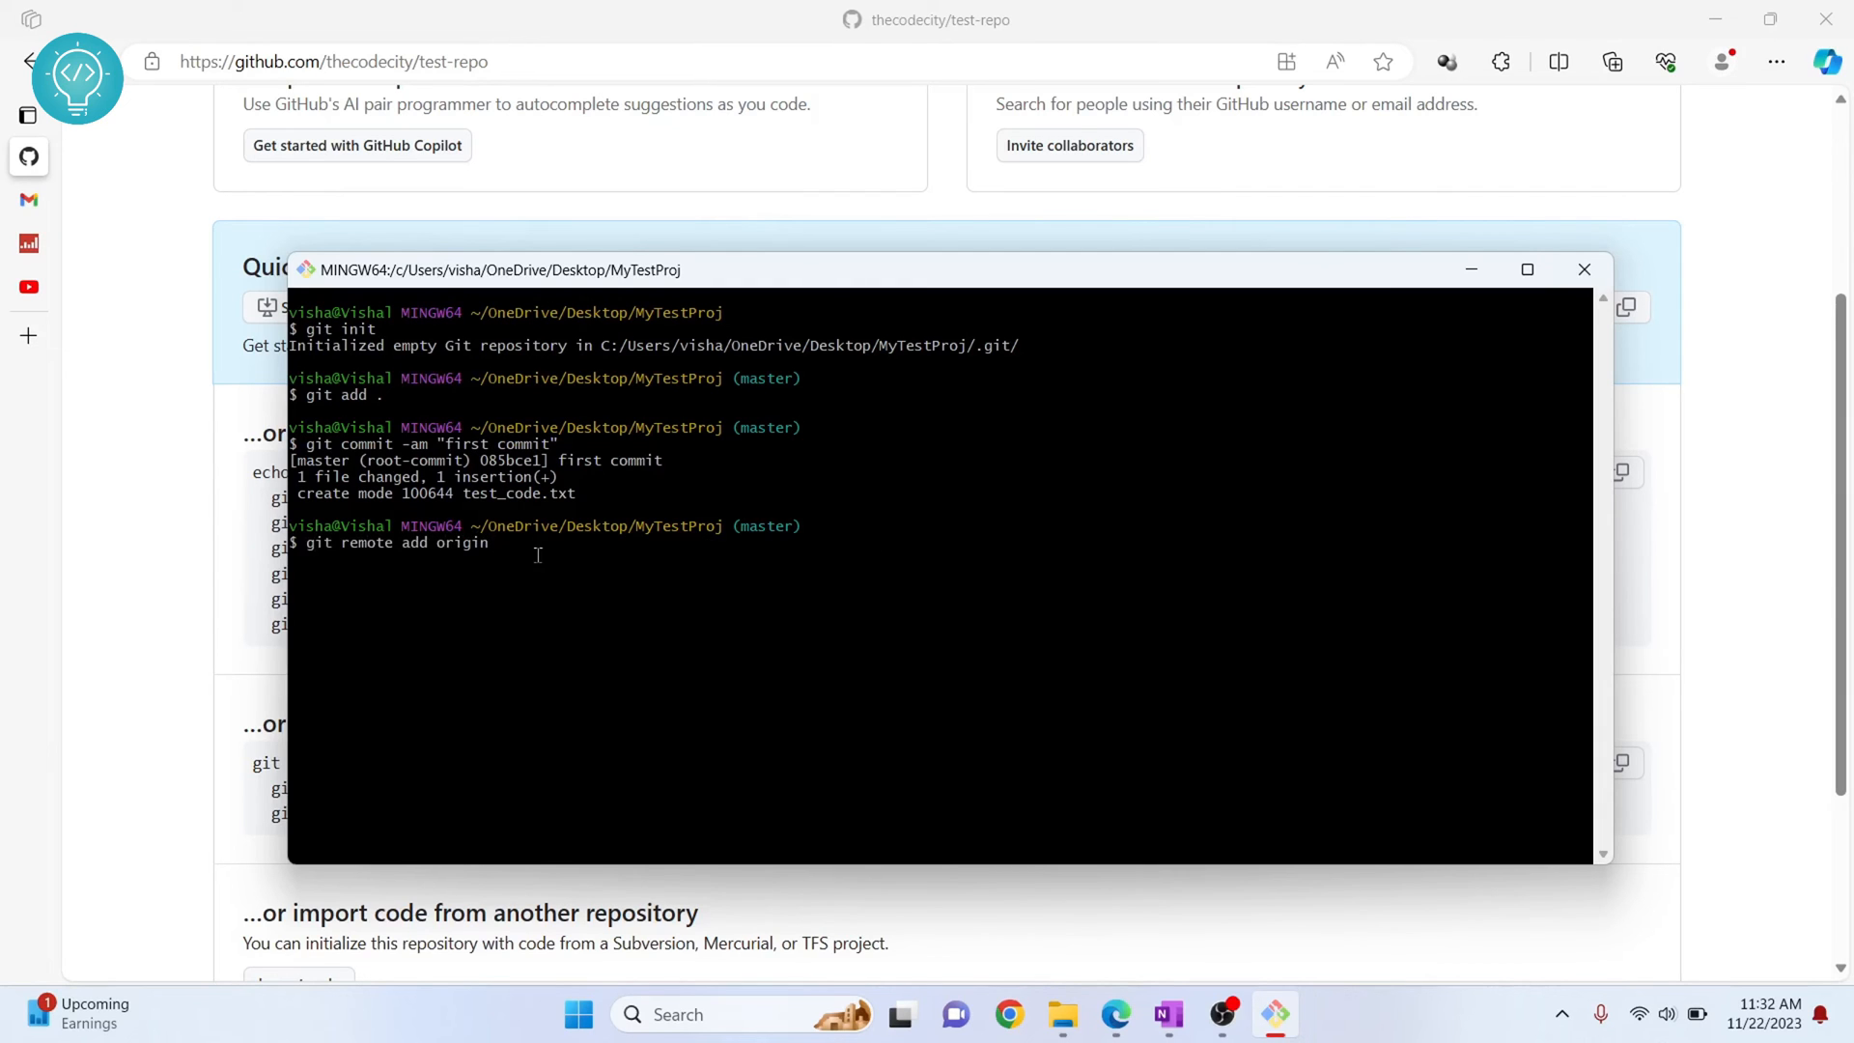
{"action": "type", "text": "https://github.com/thecodecity/test-repo.git"}
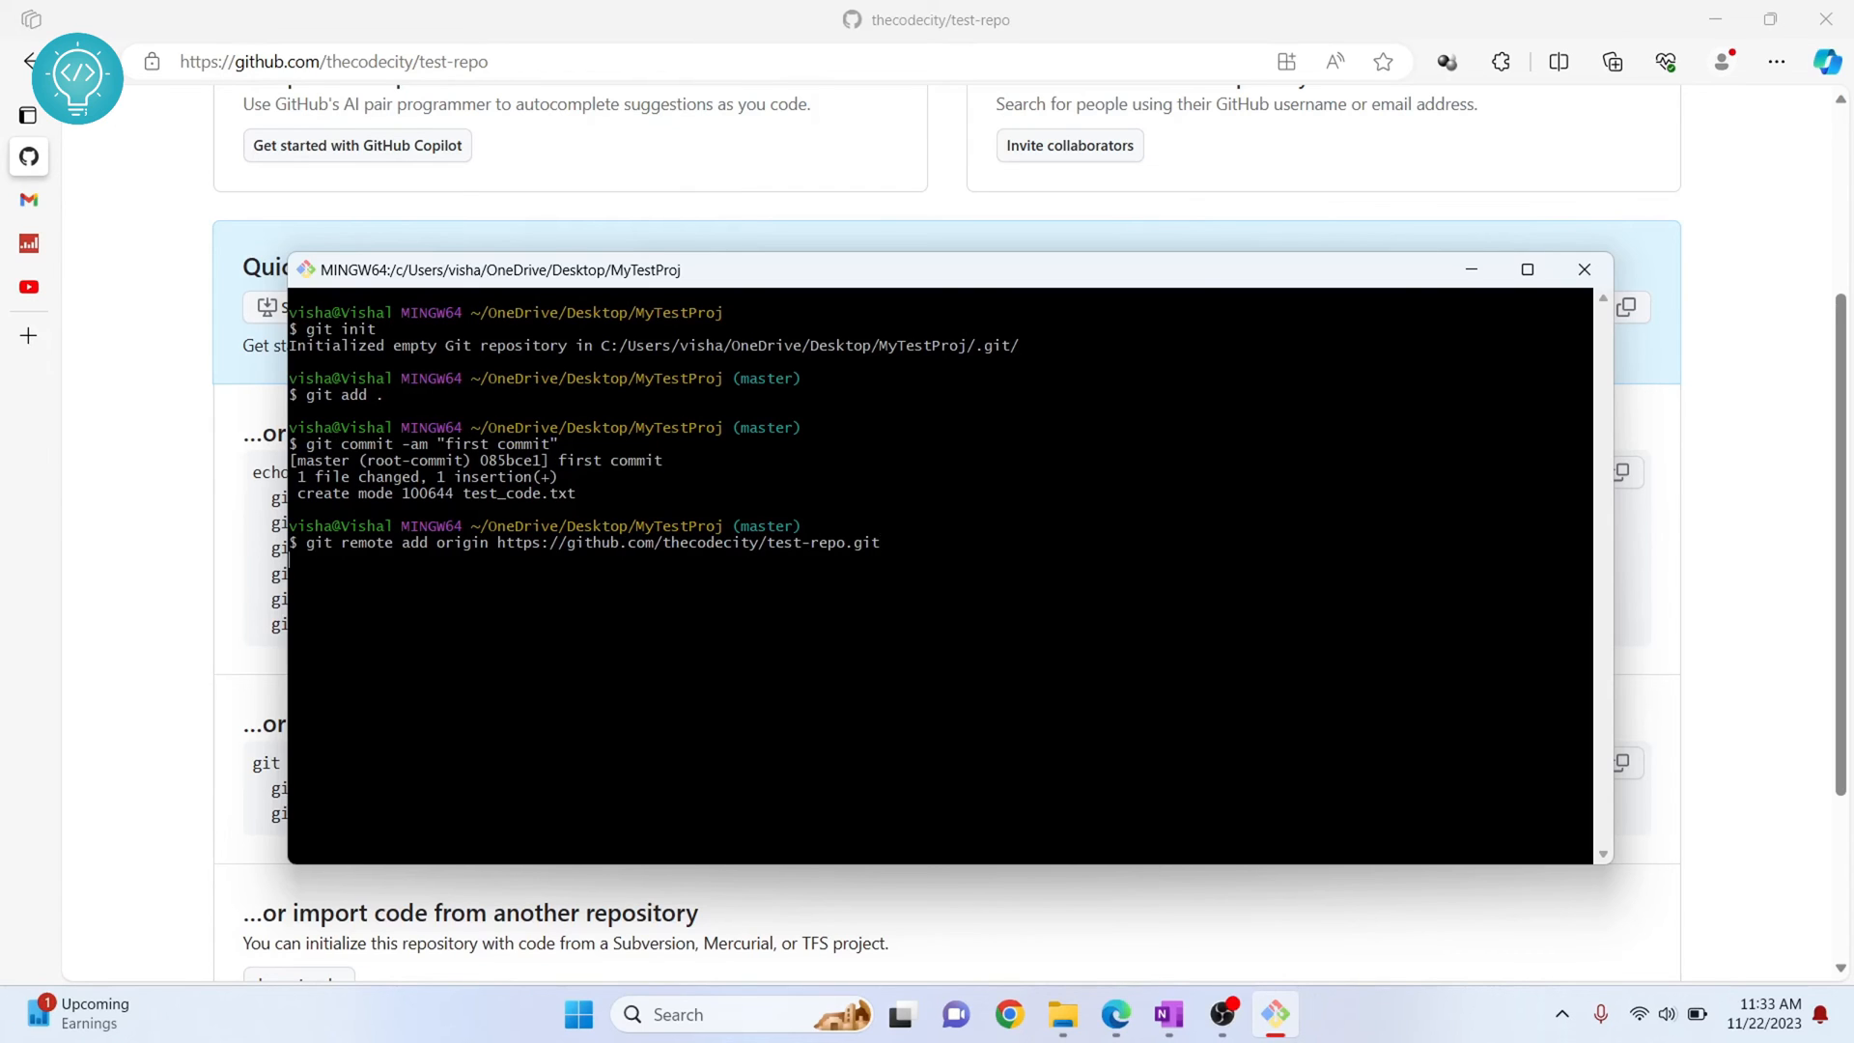
{"action": "key", "text": "Enter"}
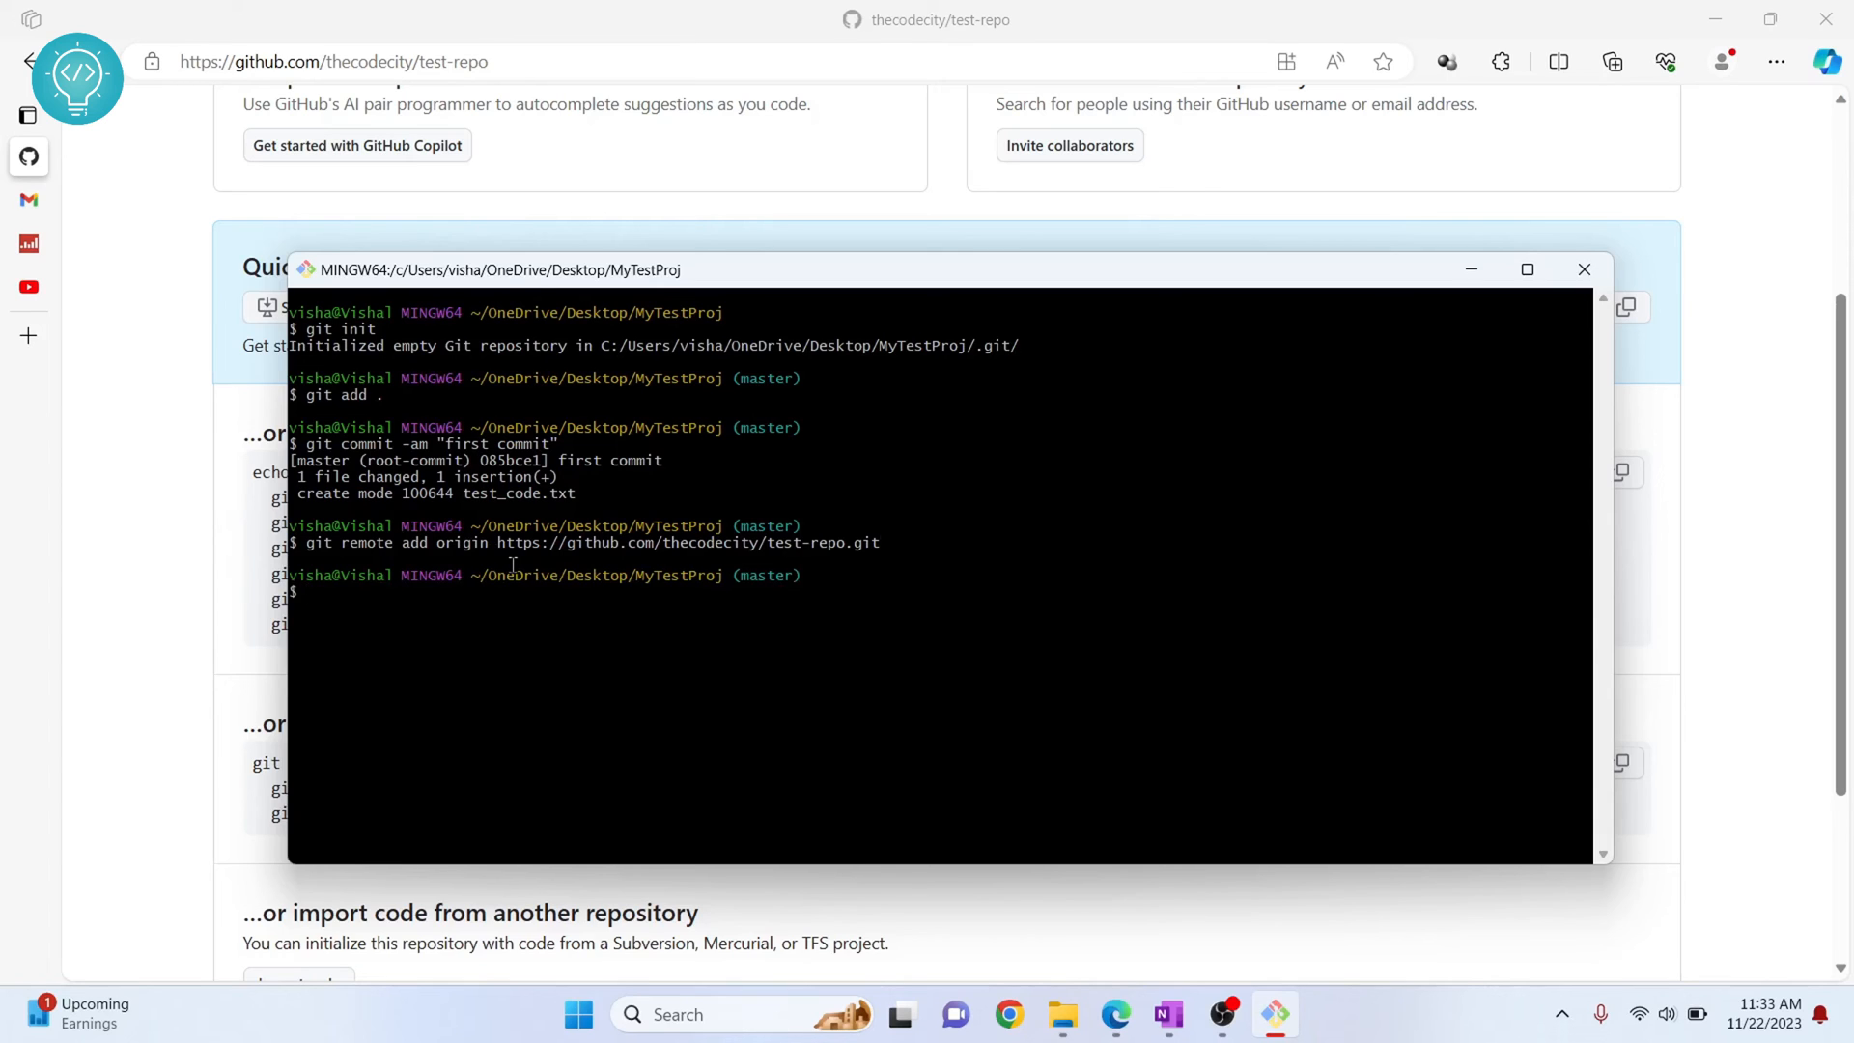
- Attempt git push origin master, which GitHub rejects with a 403 permission error
{"action": "type", "text": "git push"}
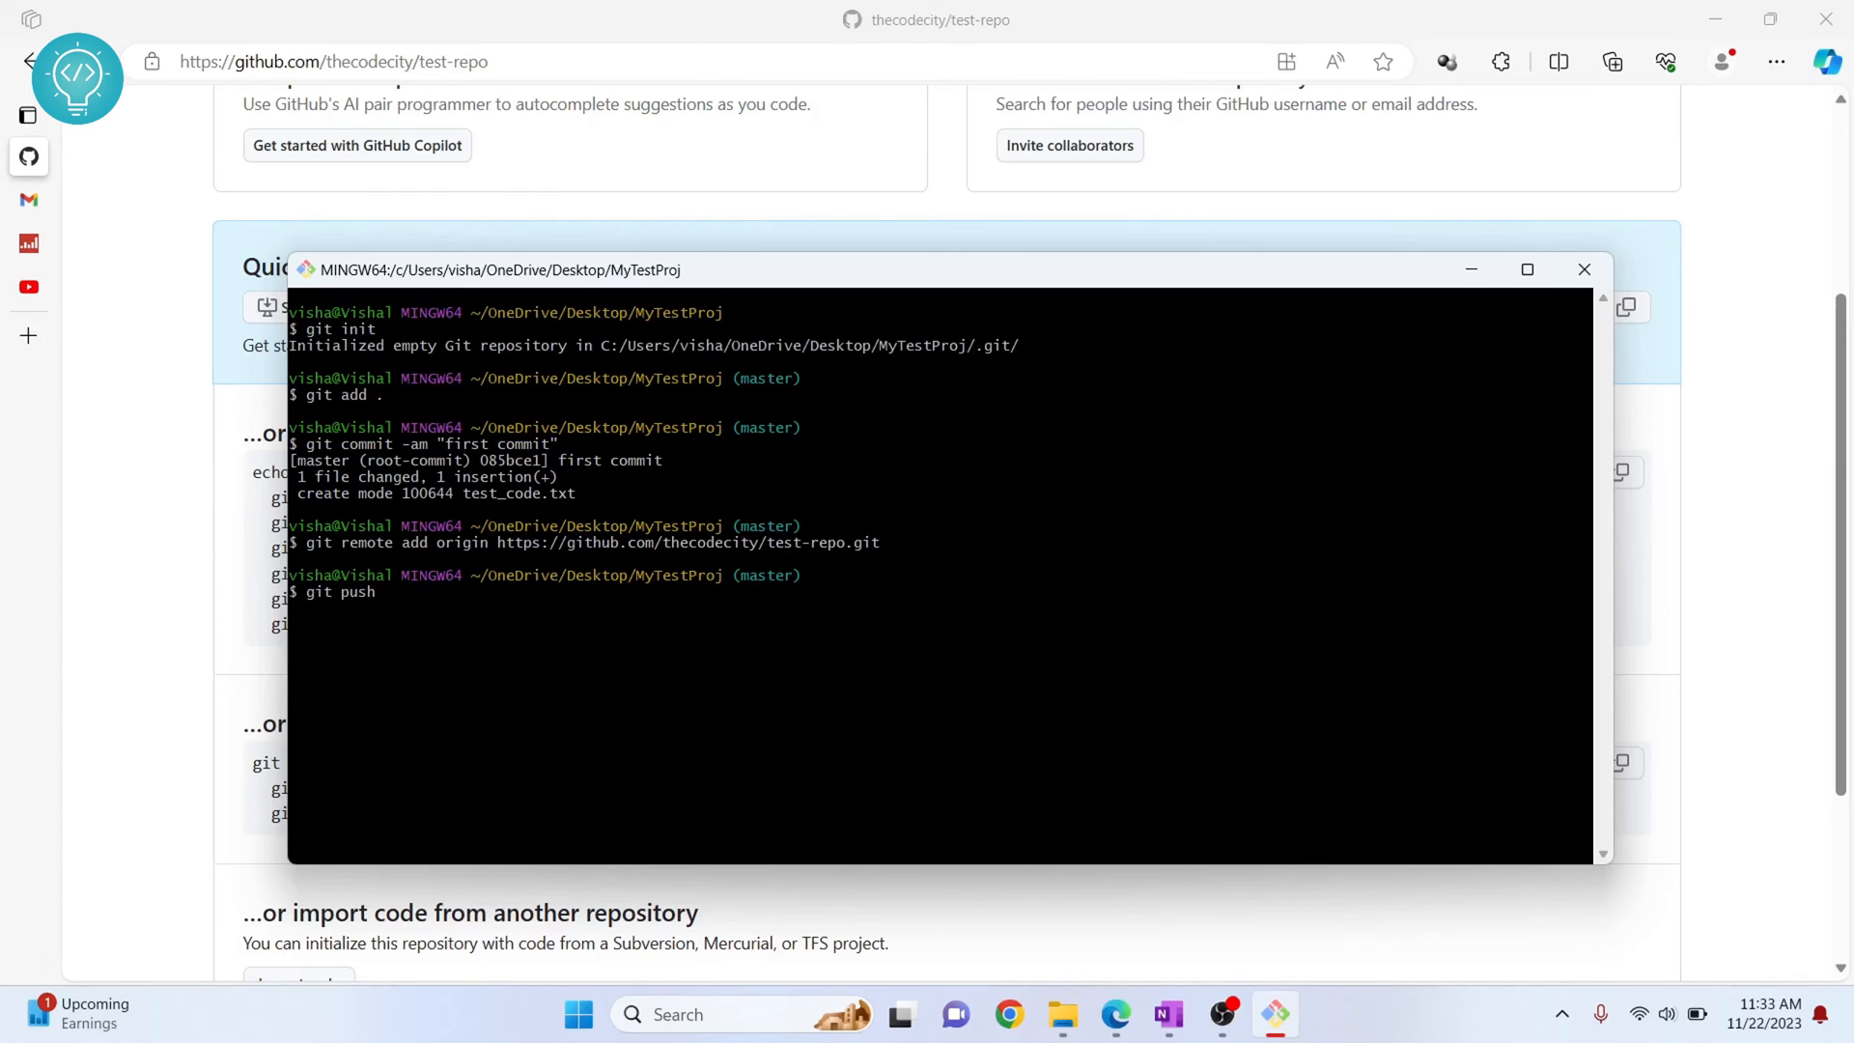
{"action": "type", "text": "origin"}
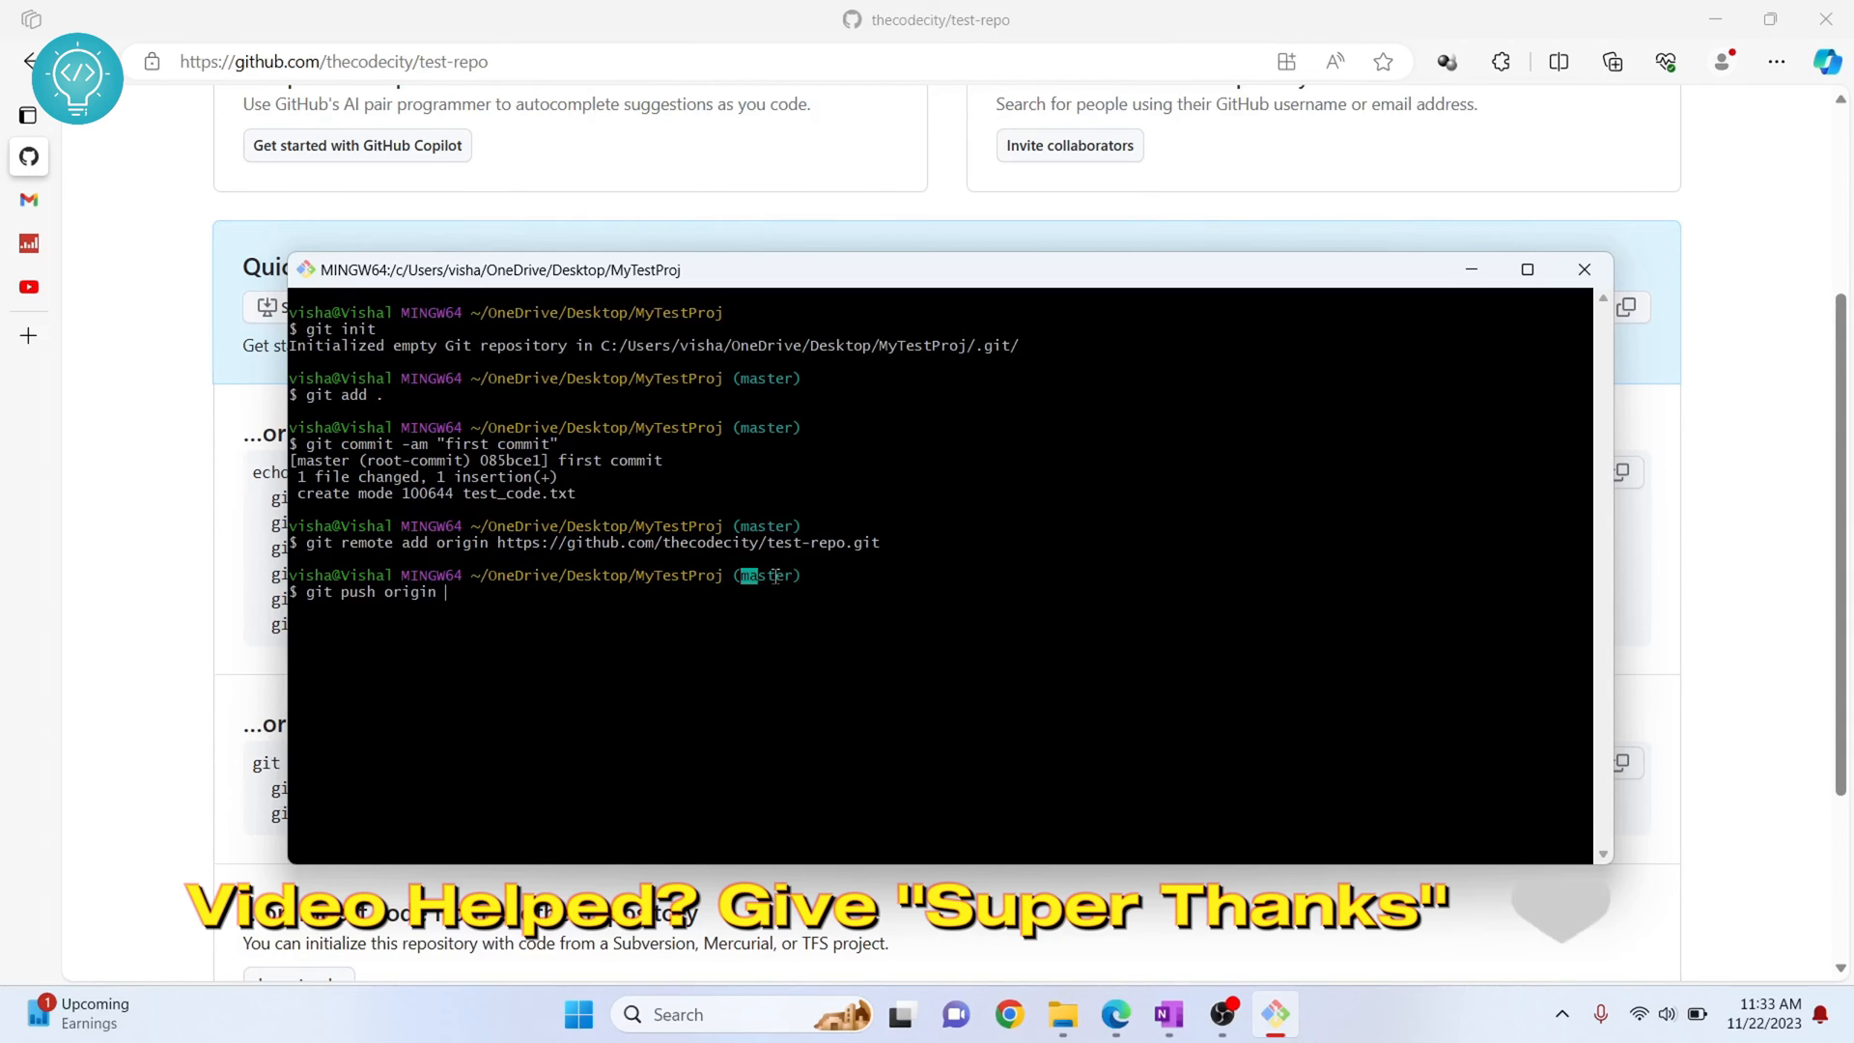
{"action": "type", "text": "master"}
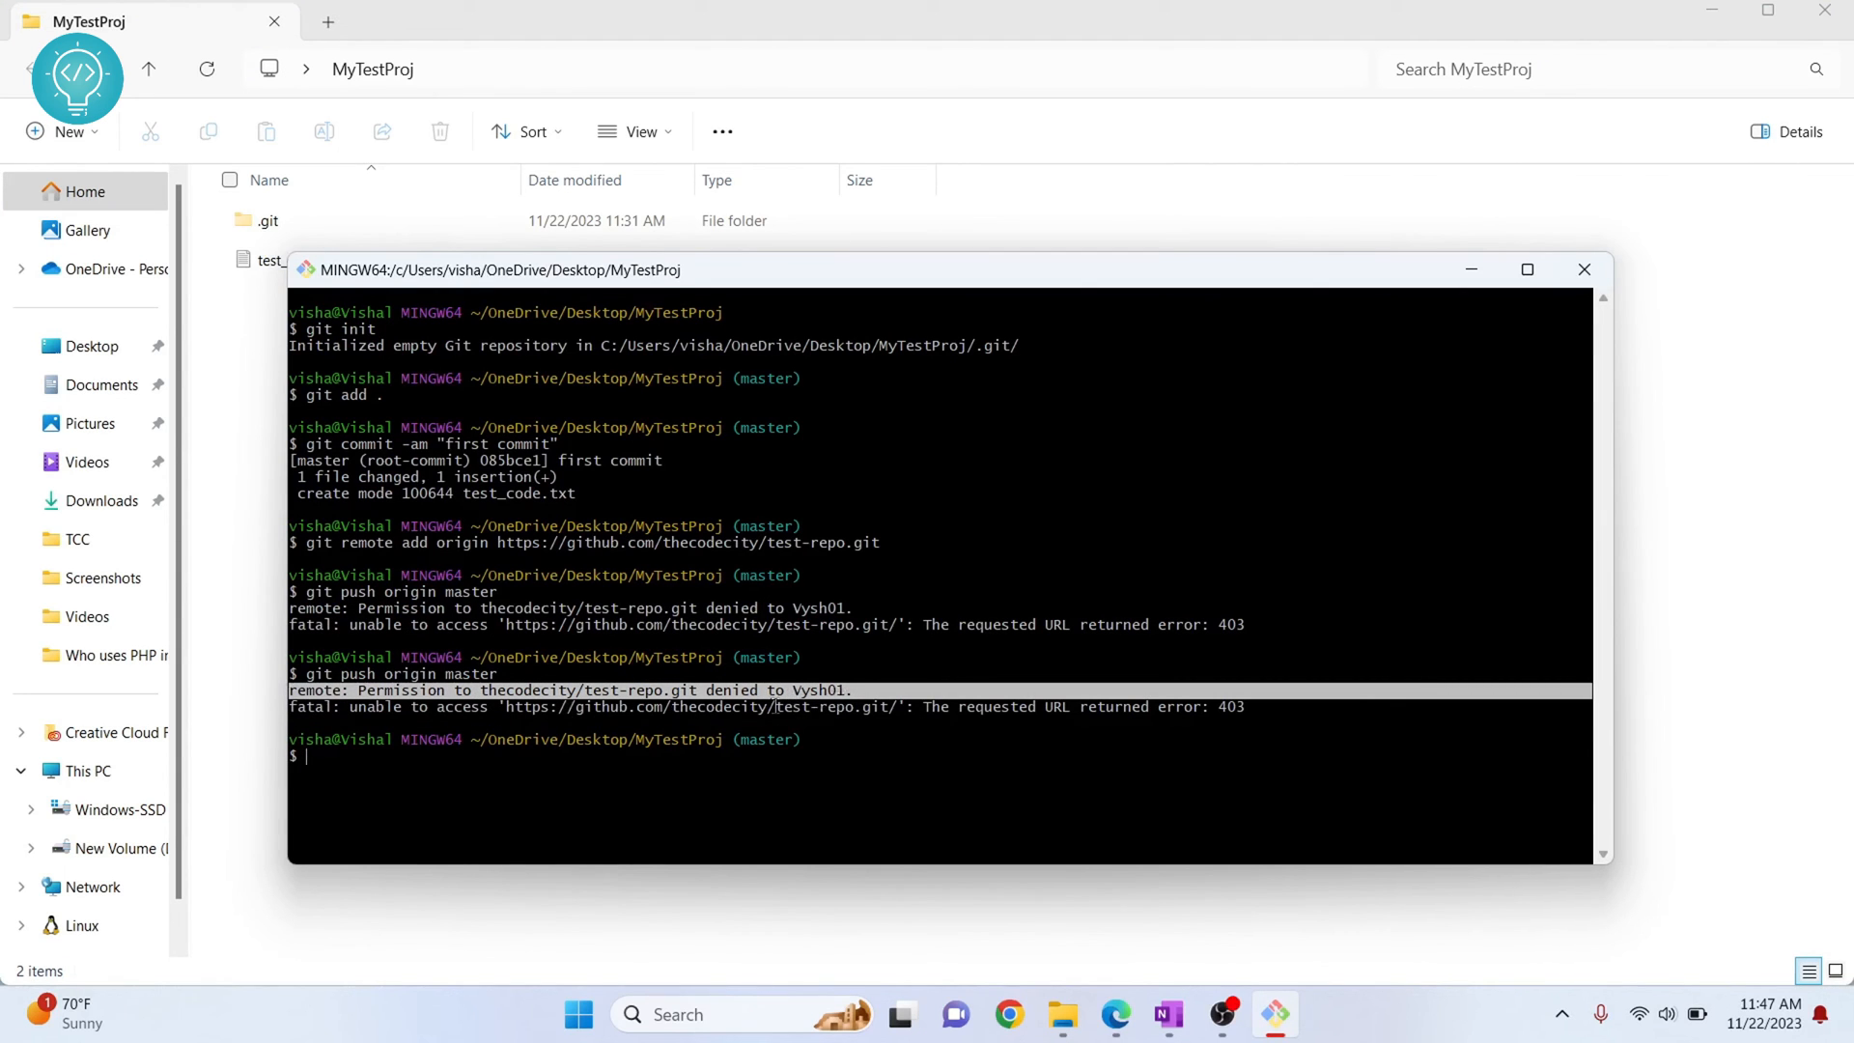
{"action": "mouse_move", "coordinate": [981, 759]}
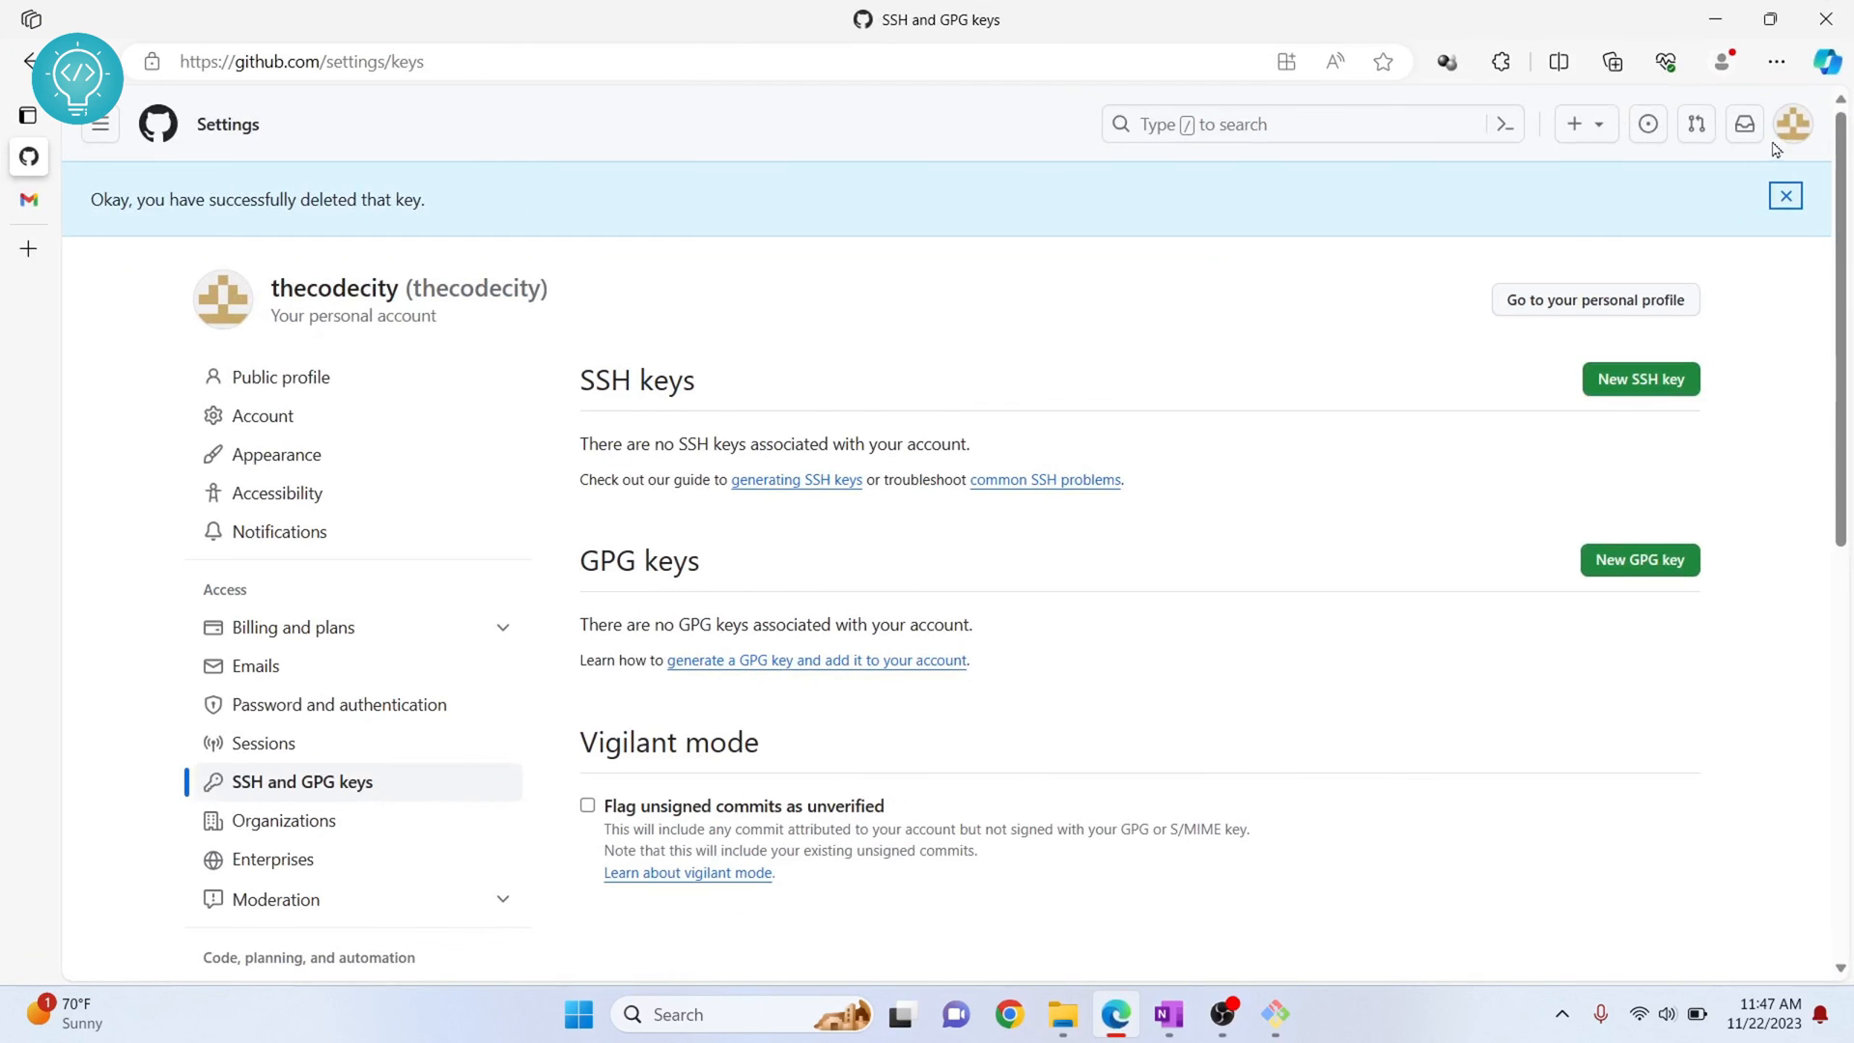
{"action": "left_click", "coordinate": [1792, 124]}
{"action": "type", "text": "windows"}
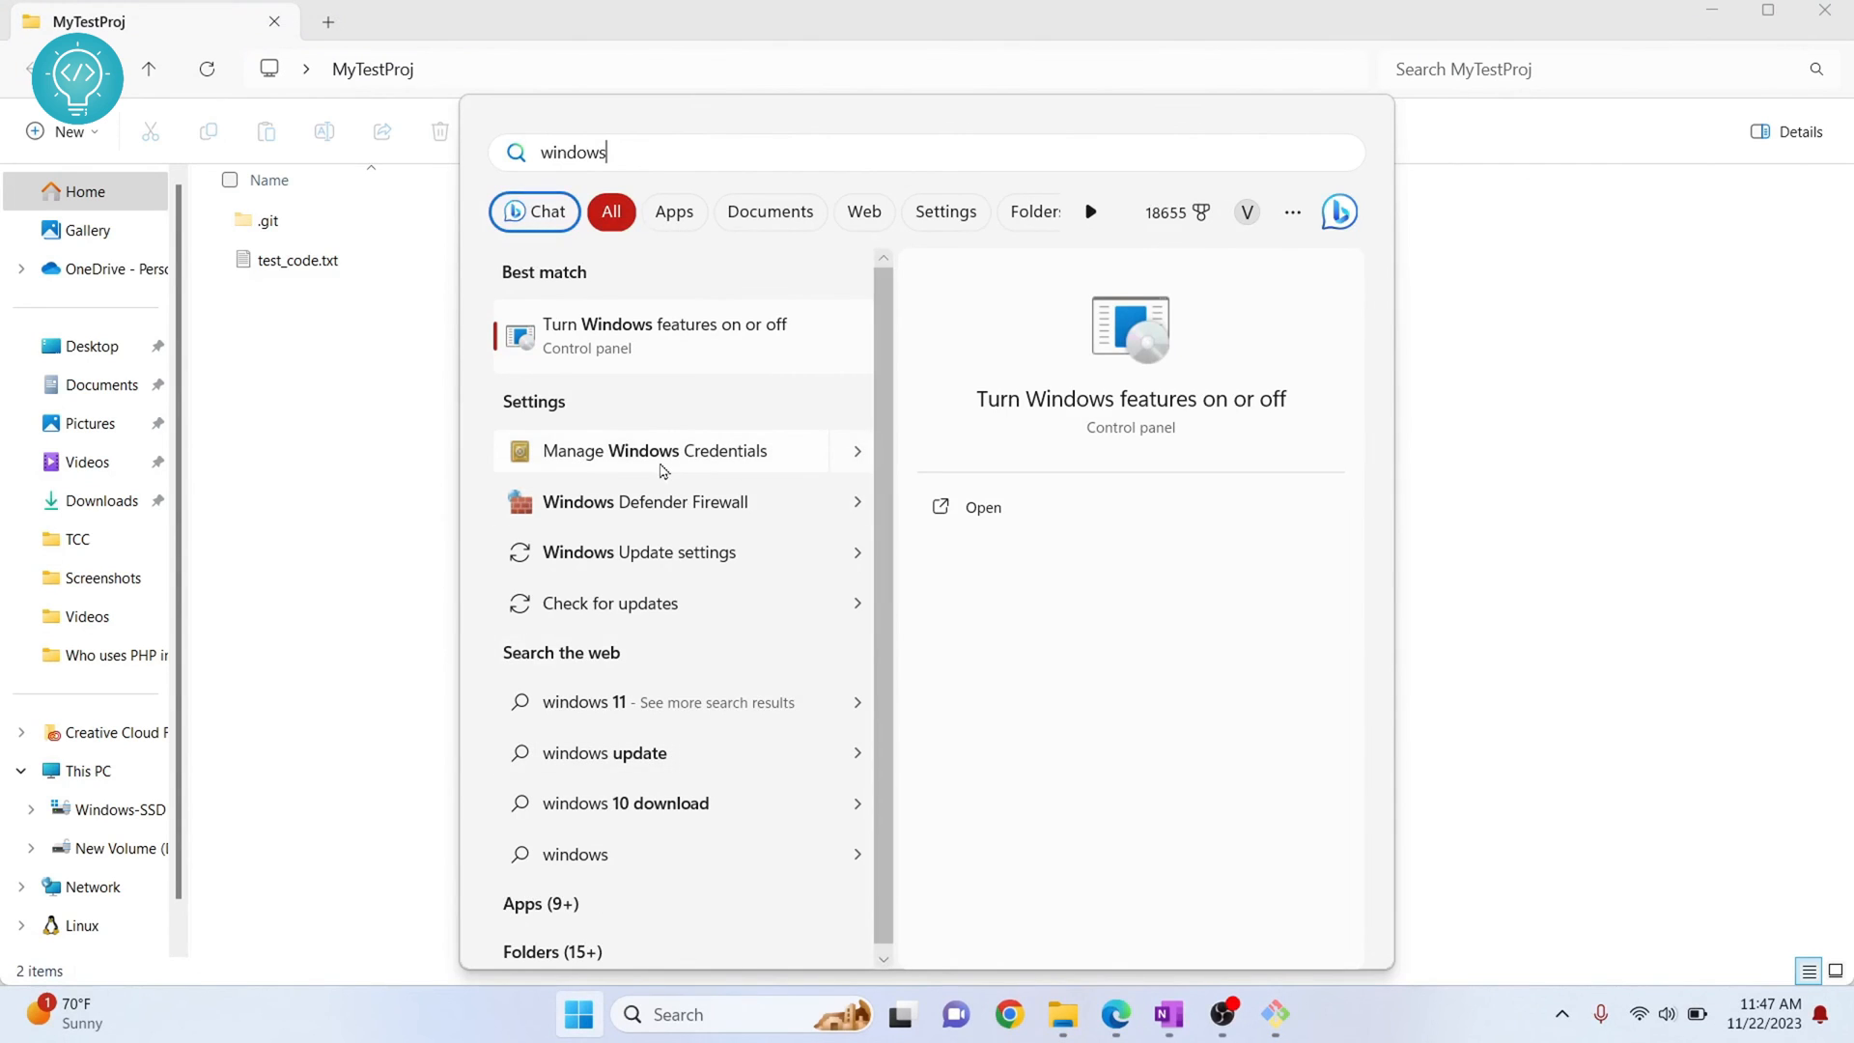
{"action": "left_click", "coordinate": [652, 452]}
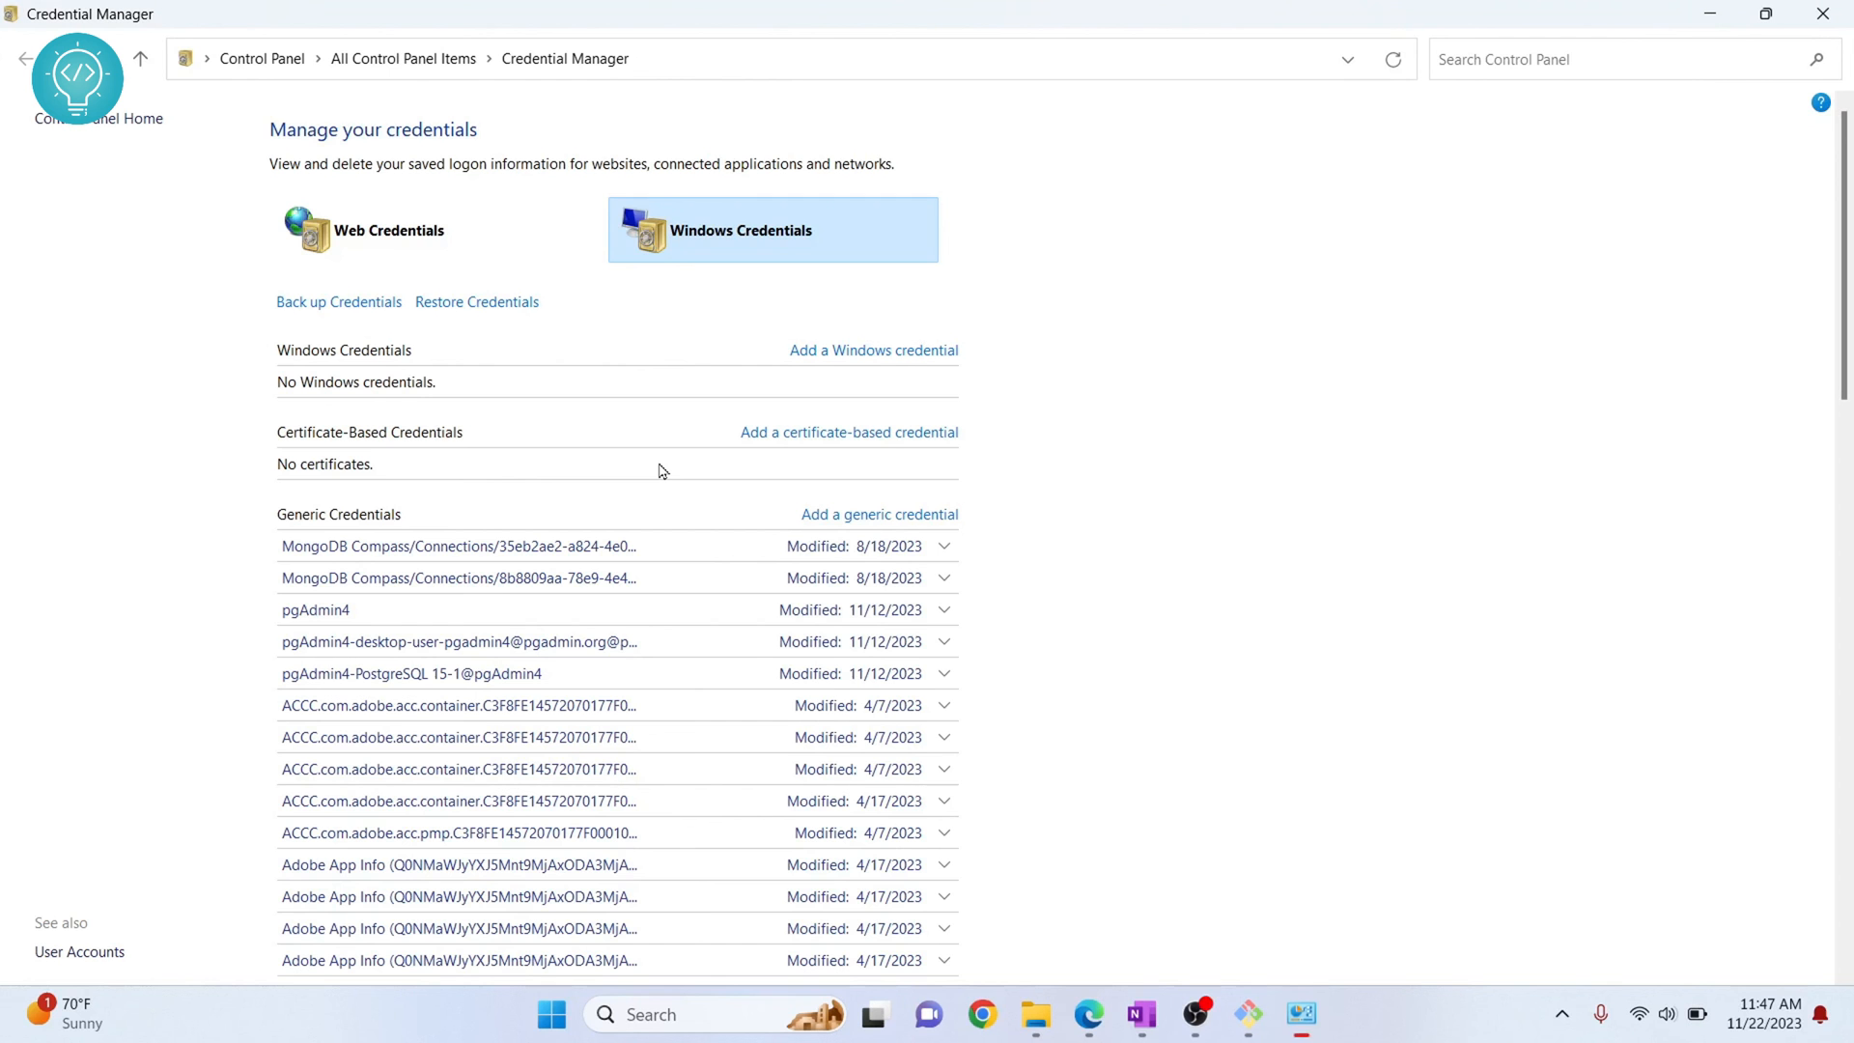
{"action": "scroll", "scroll_direction": "down", "scroll_amount": 3}
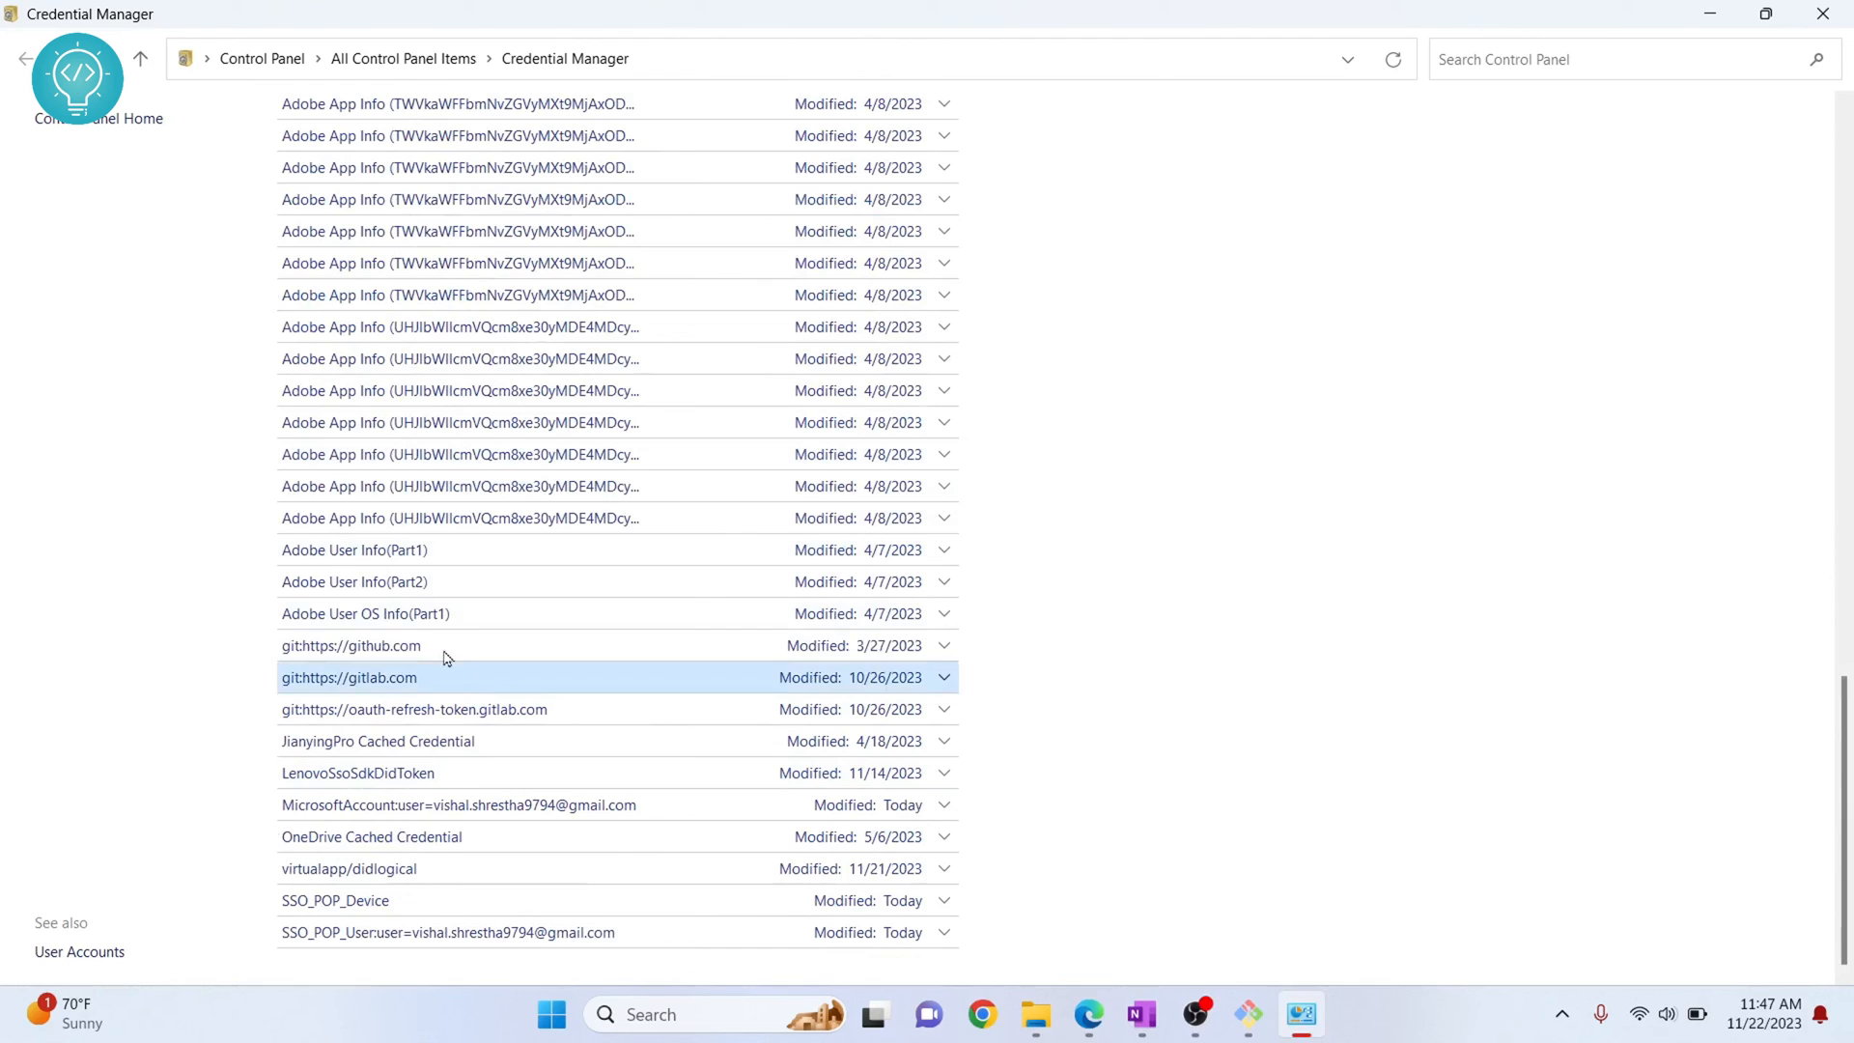
{"action": "left_click", "coordinate": [353, 645]}
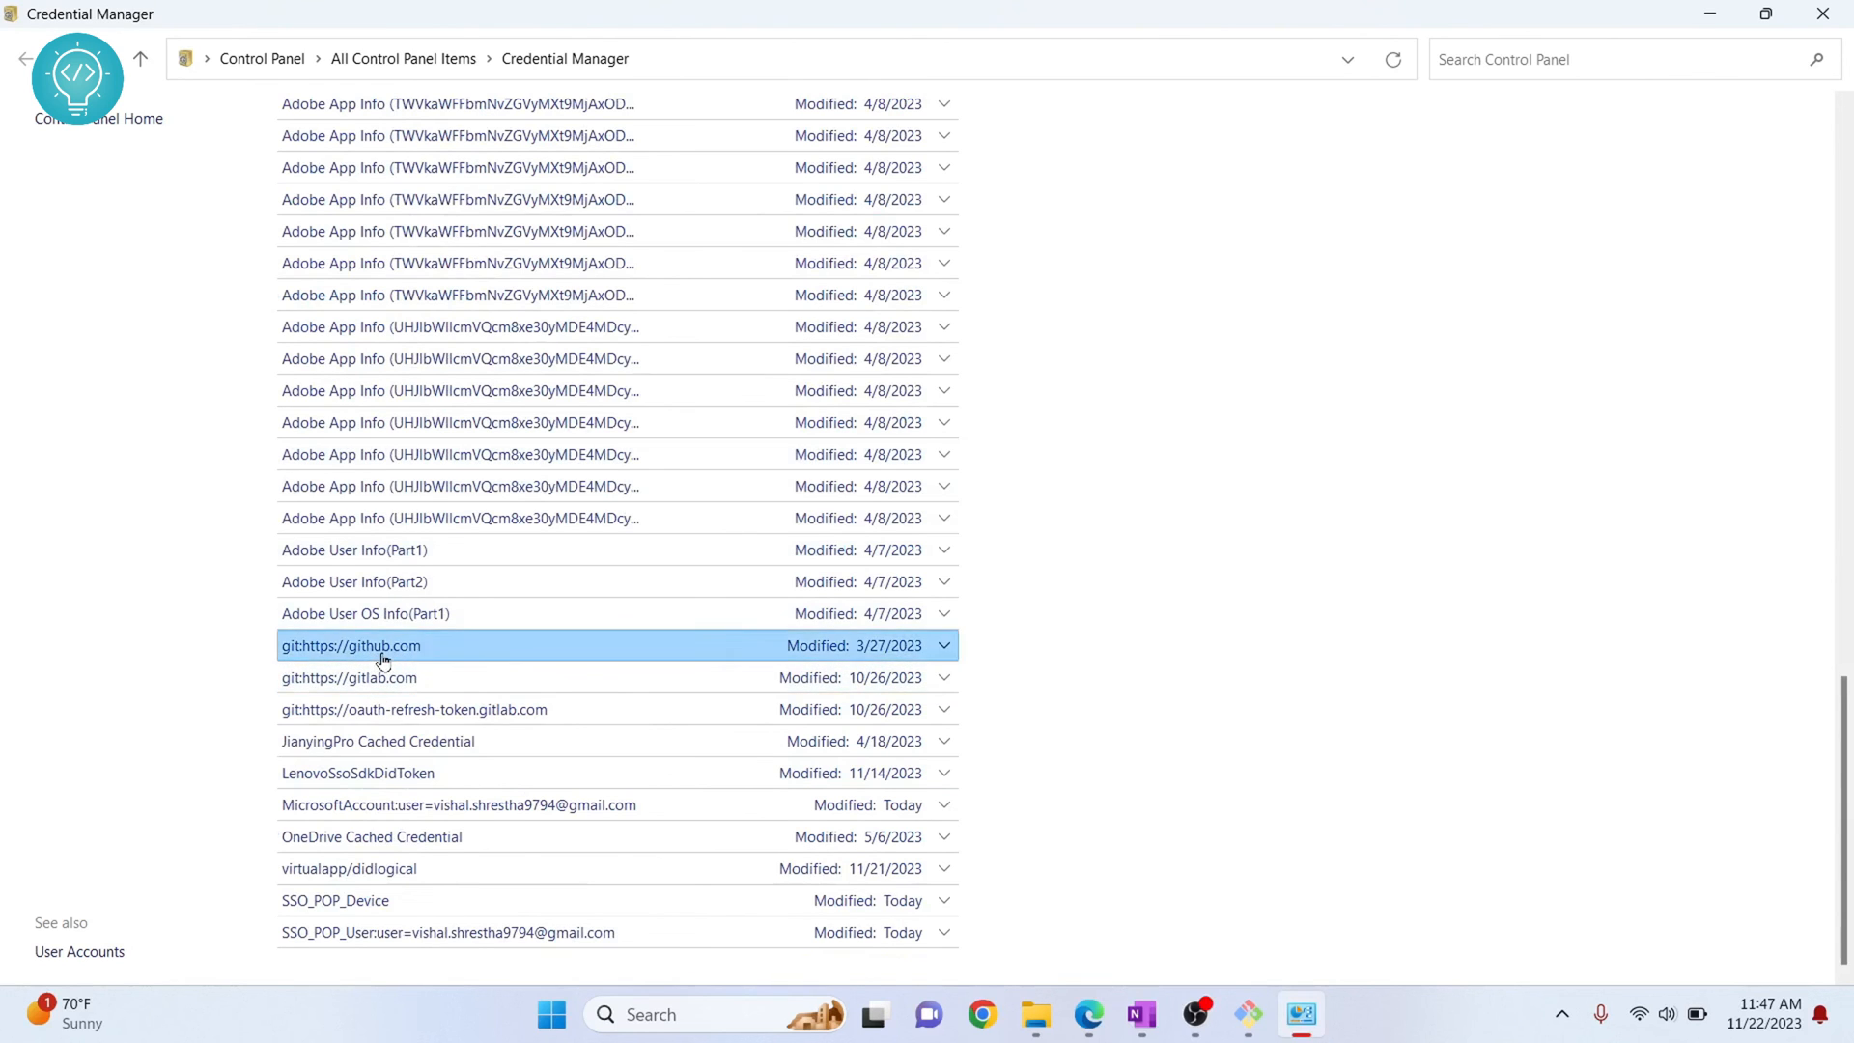
{"action": "left_click", "coordinate": [942, 645]}
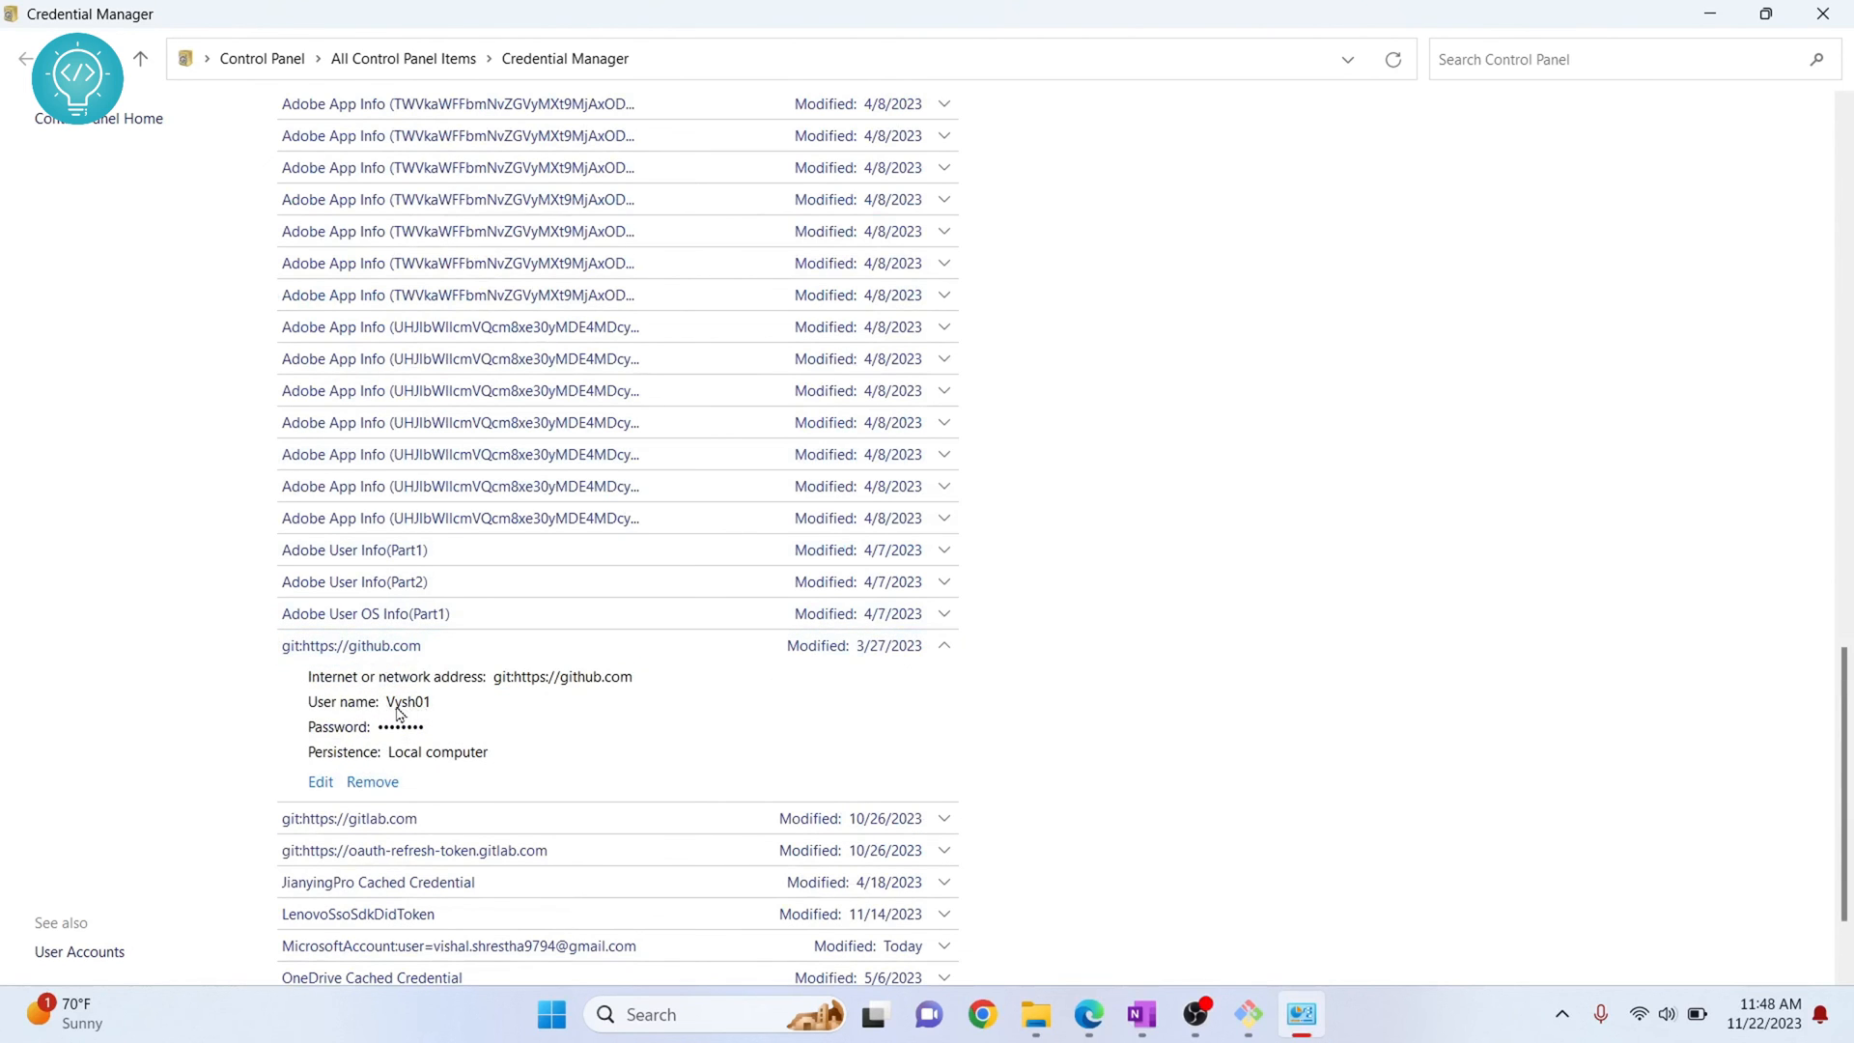
{"action": "left_click", "coordinate": [371, 780]}
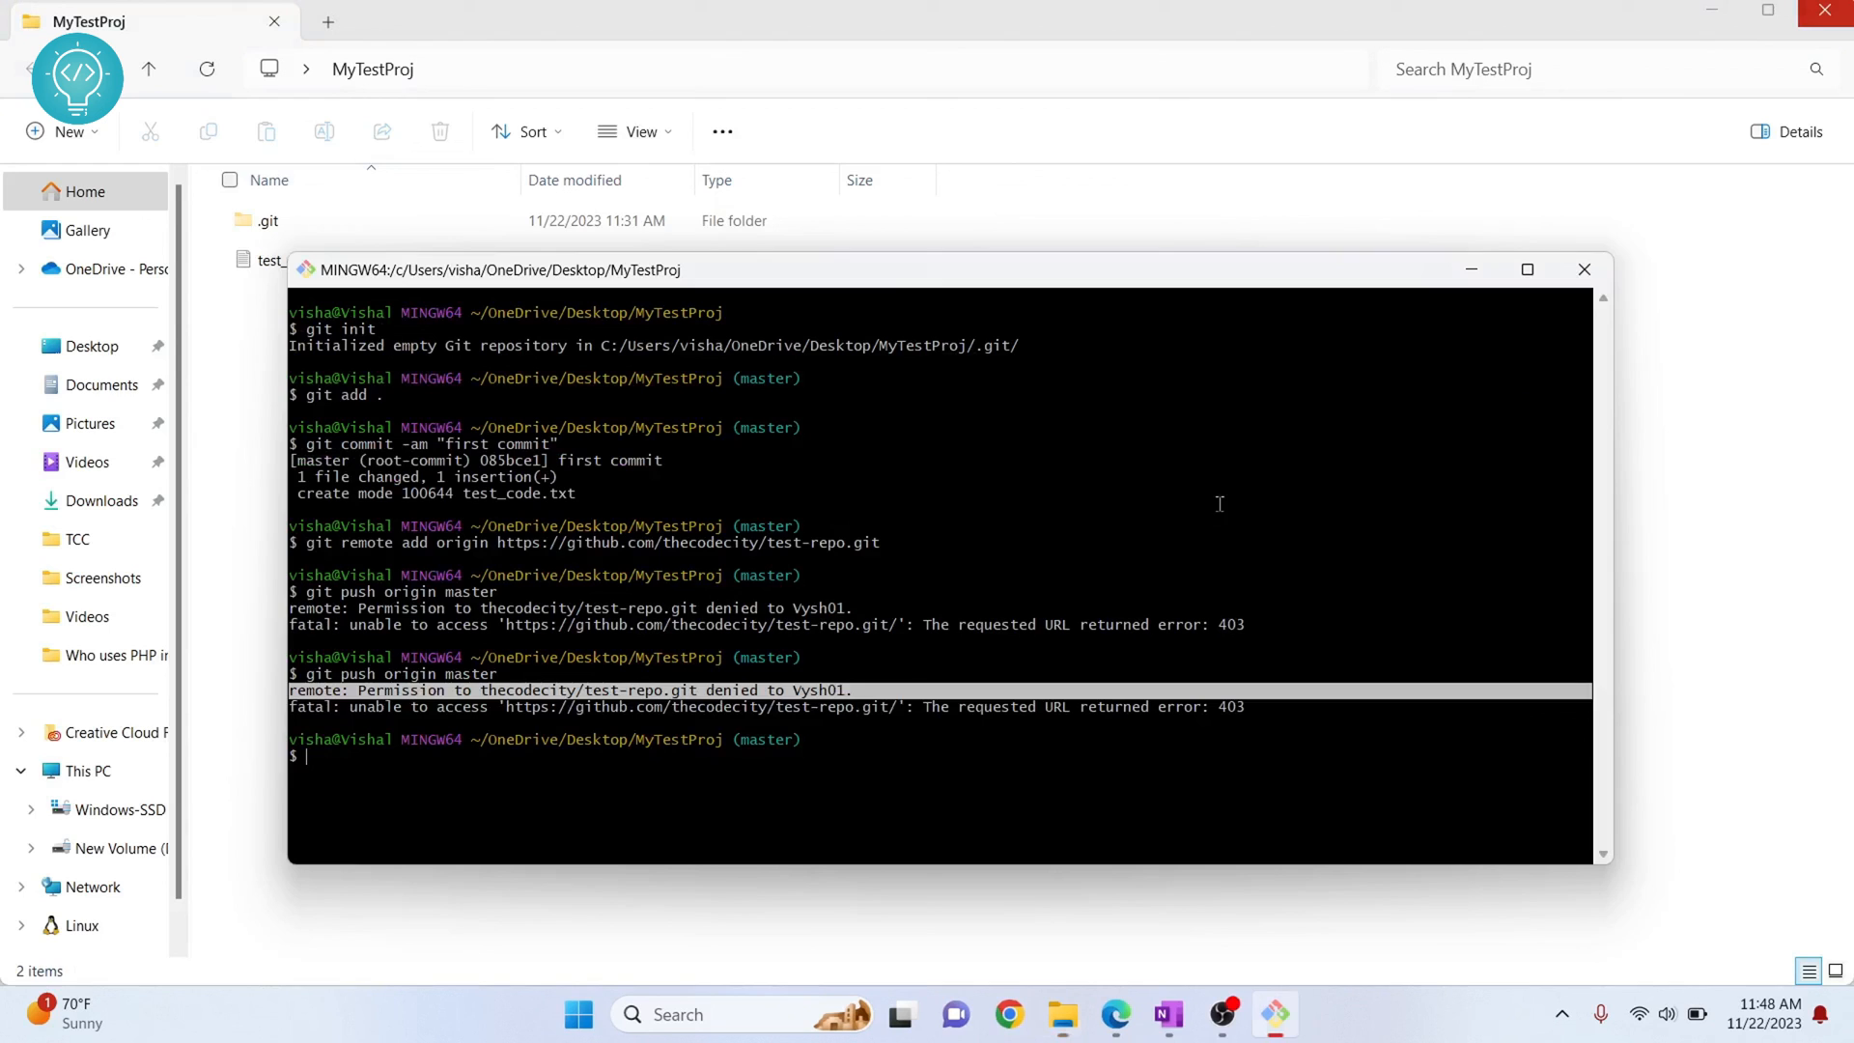
- Rerun git push origin master, sign in via browser and authorize git-ecosystem's Credential Manager
{"action": "type", "text": "git push origin master"}
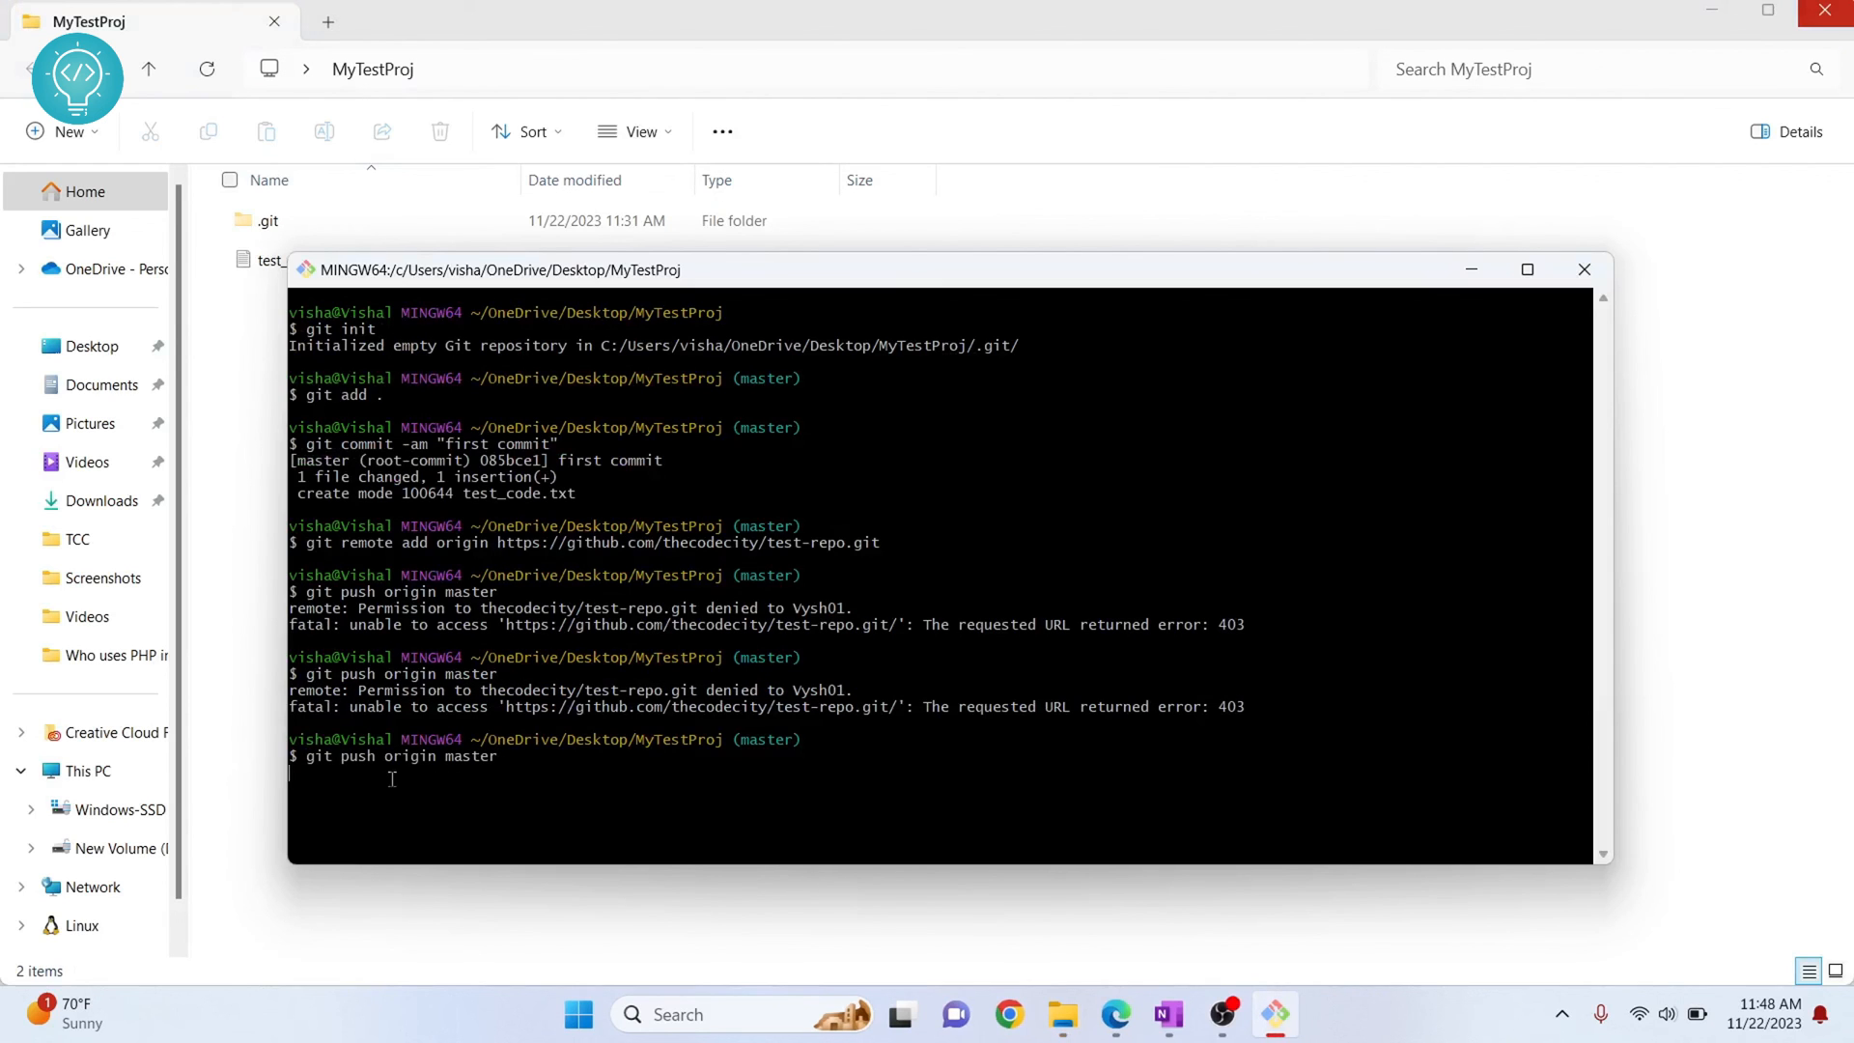
{"action": "mouse_move", "coordinate": [507, 776]}
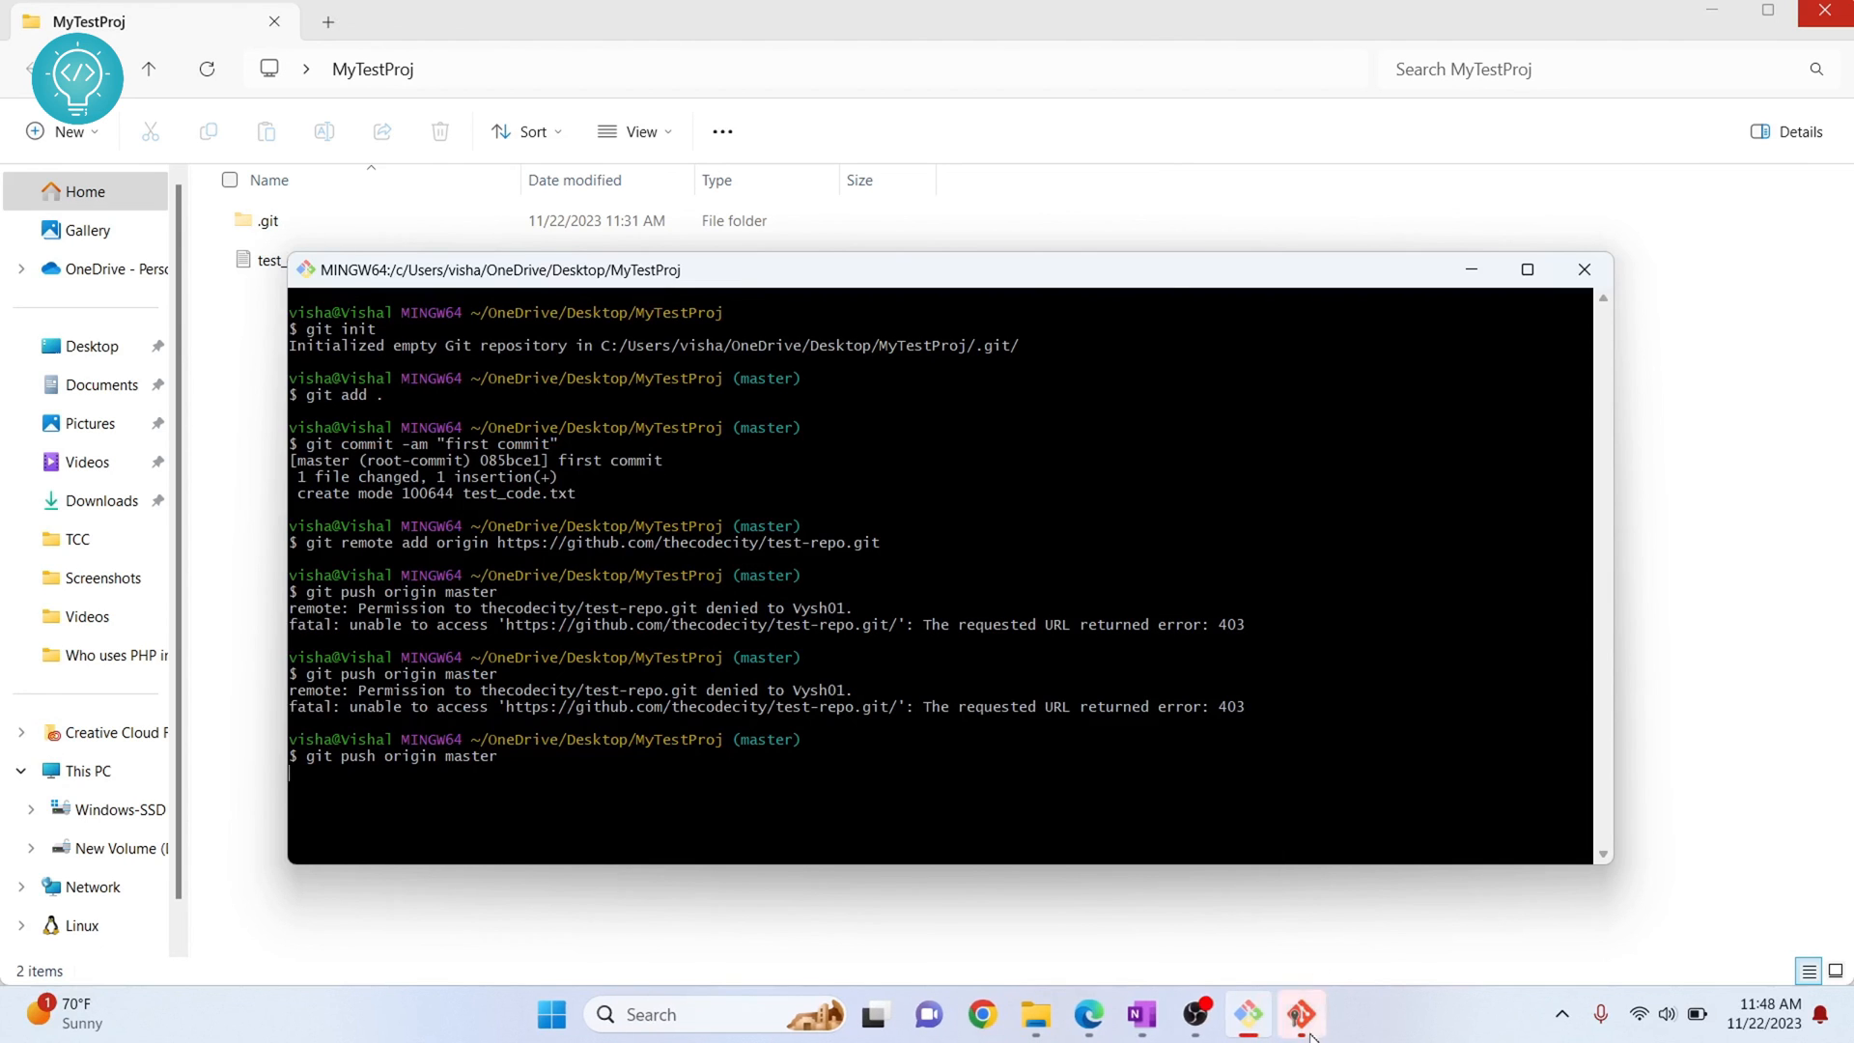
{"action": "key", "text": "Enter"}
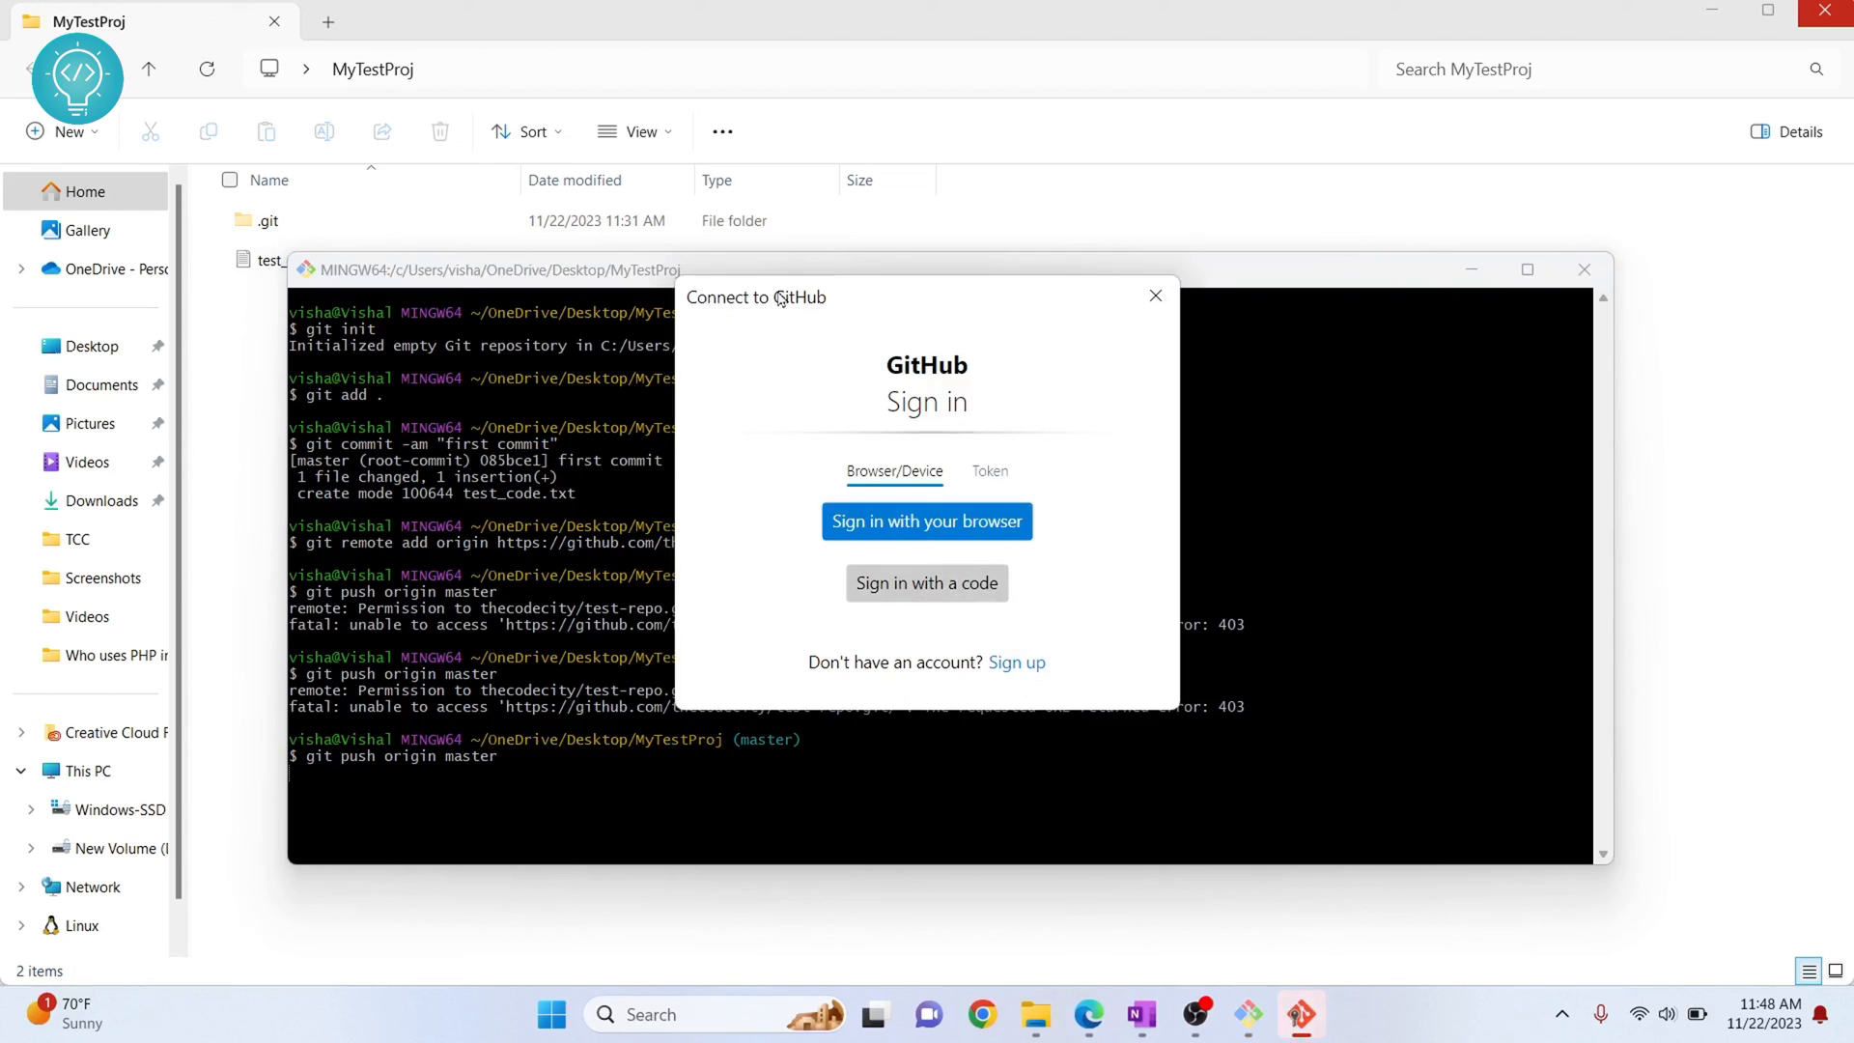
{"action": "mouse_move", "coordinate": [927, 543]}
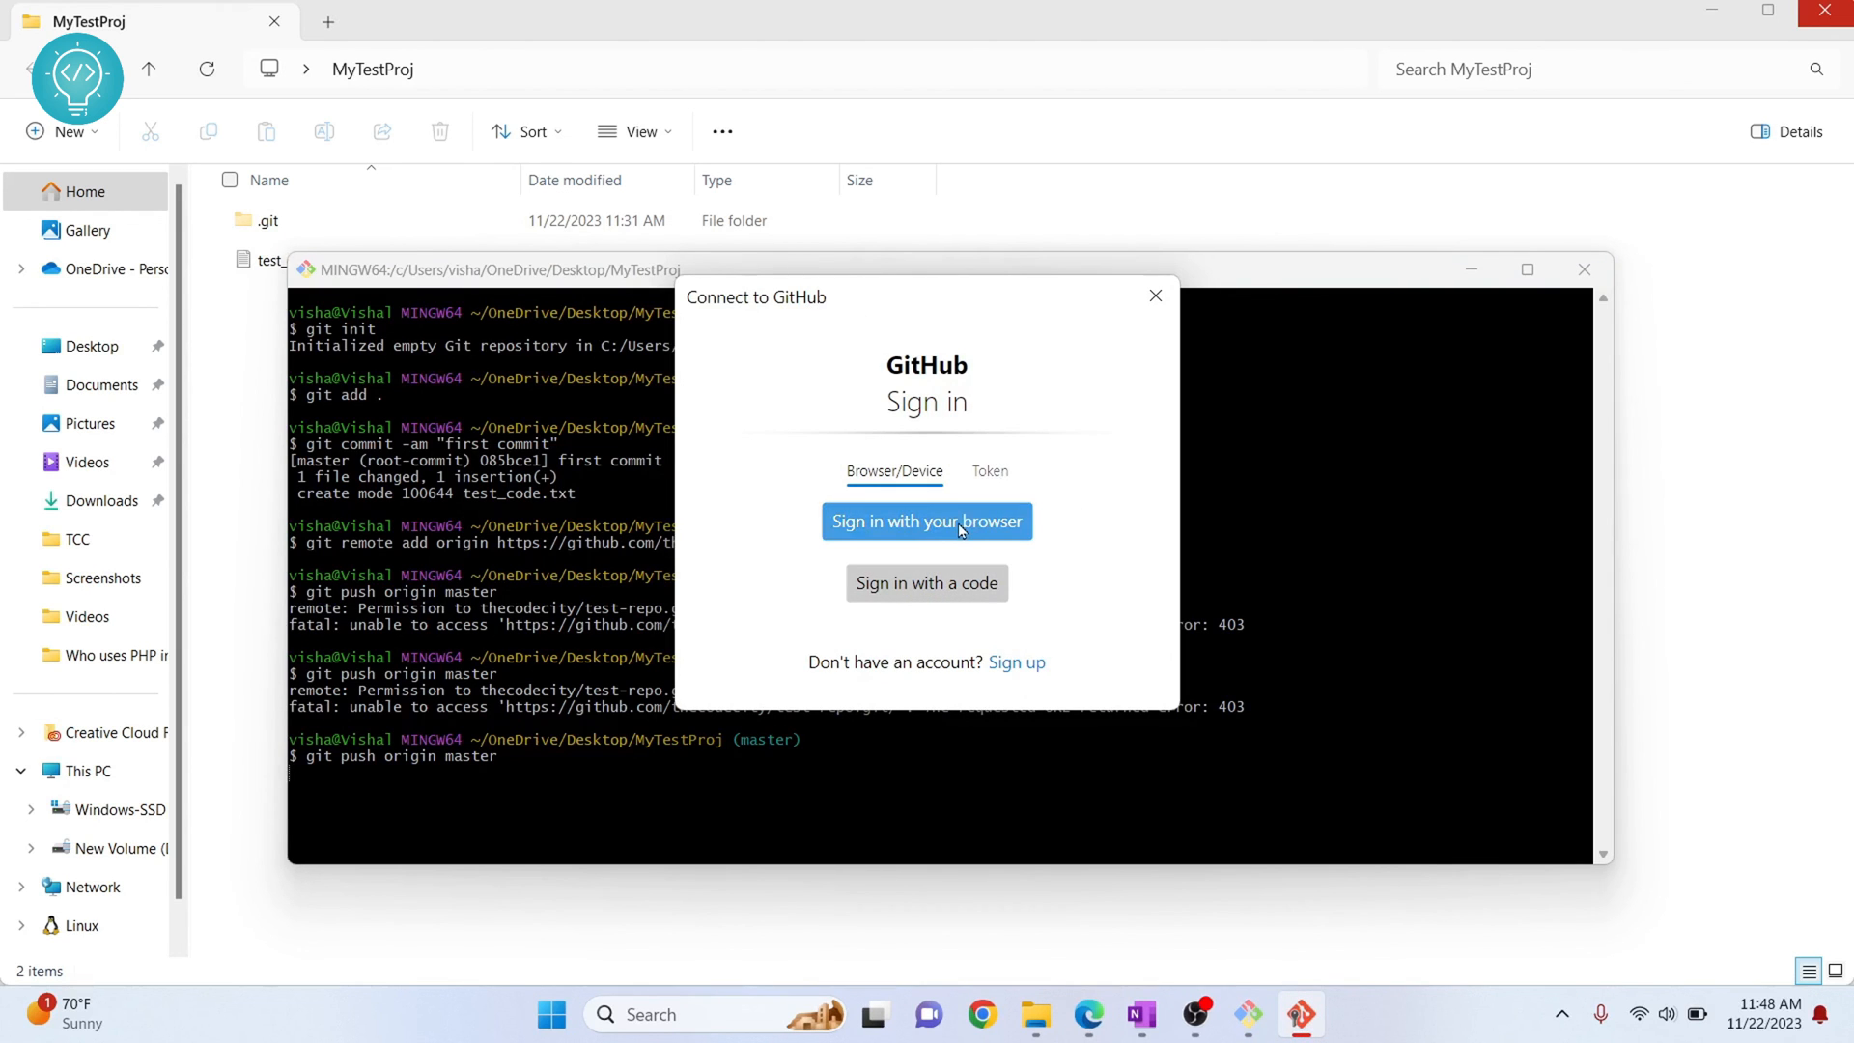
{"action": "left_click", "coordinate": [1155, 295]}
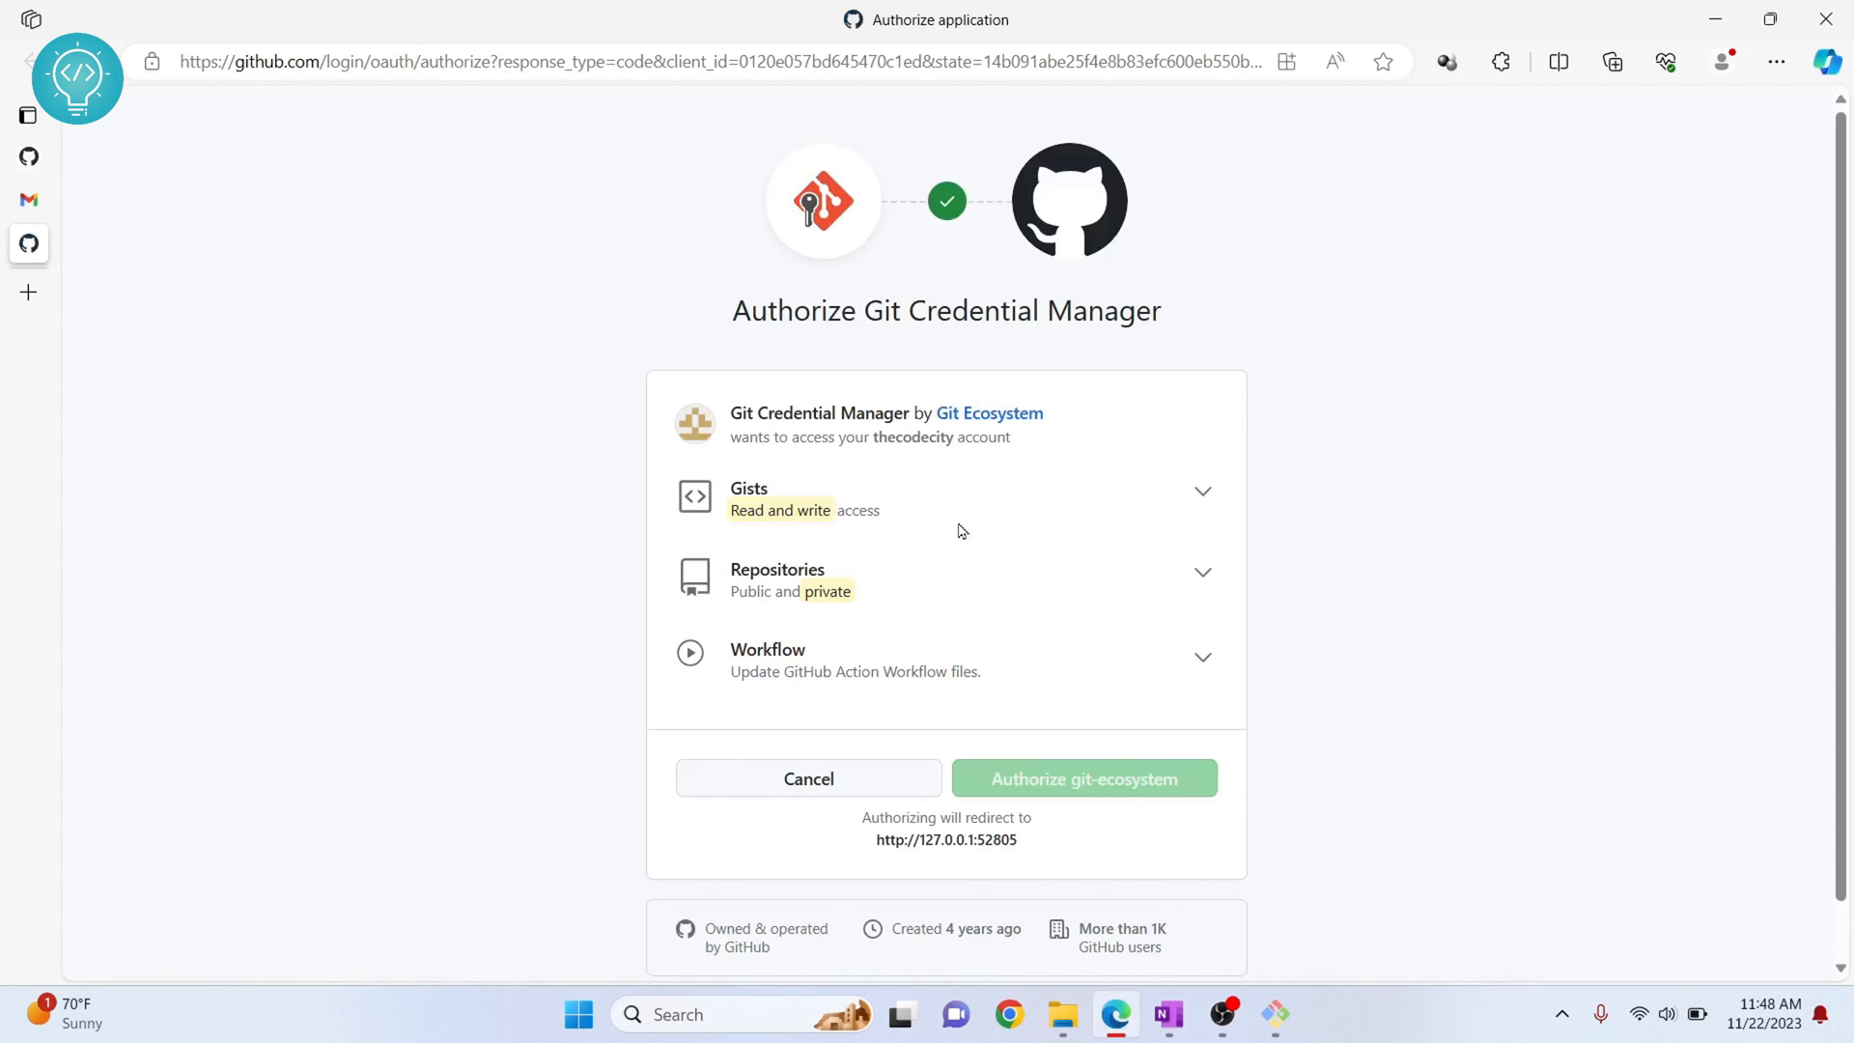
{"action": "mouse_move", "coordinate": [1032, 778]}
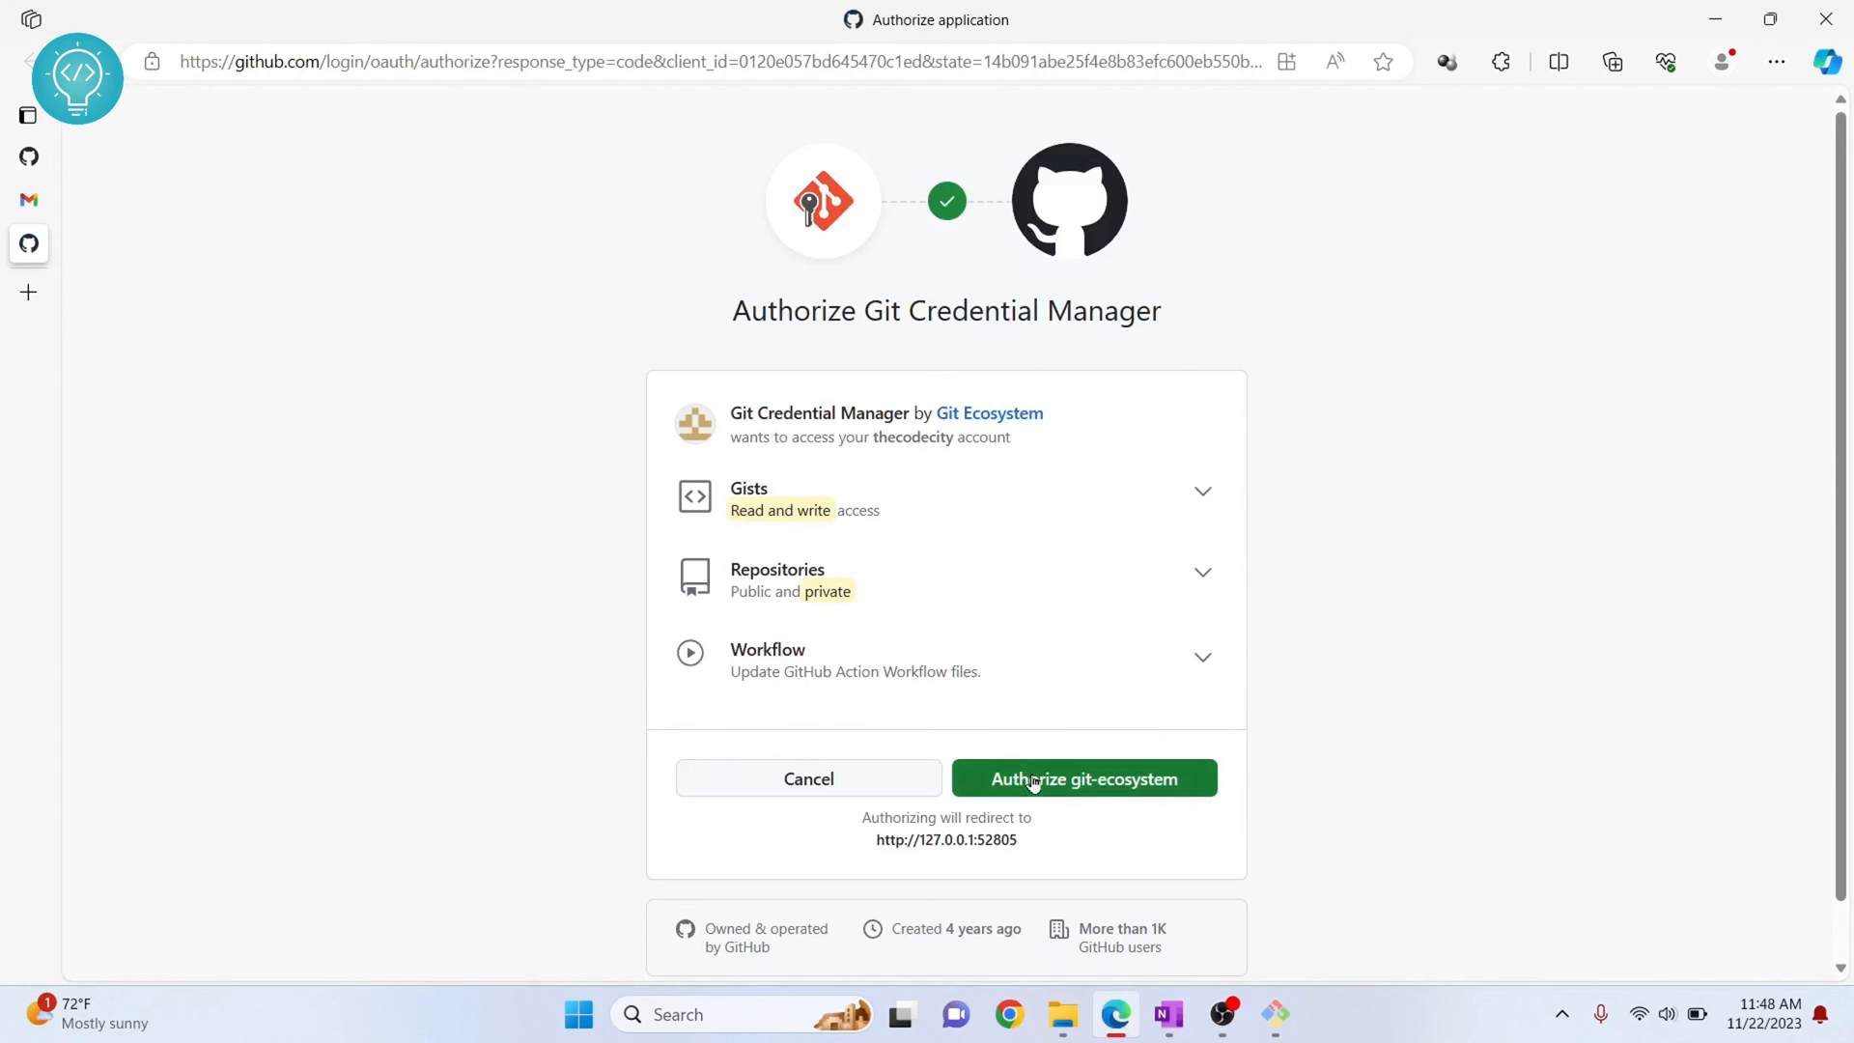
{"action": "left_click", "coordinate": [1085, 779]}
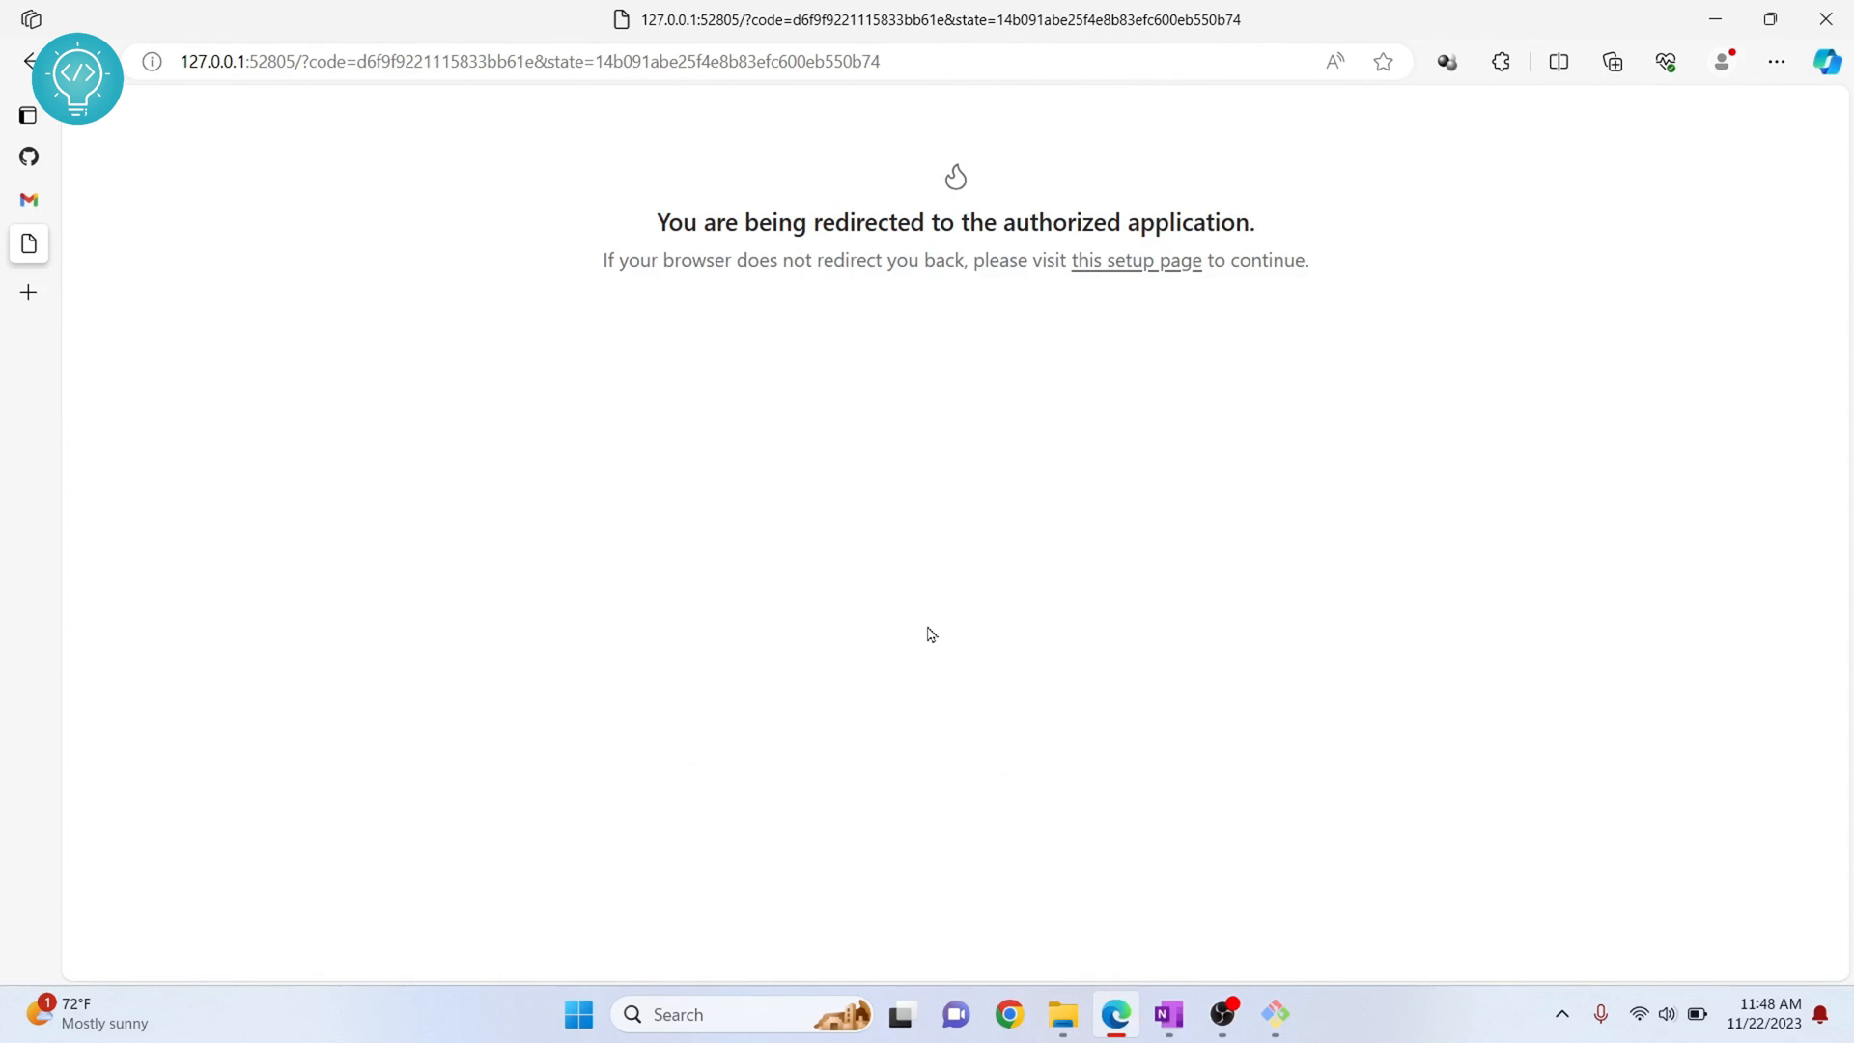